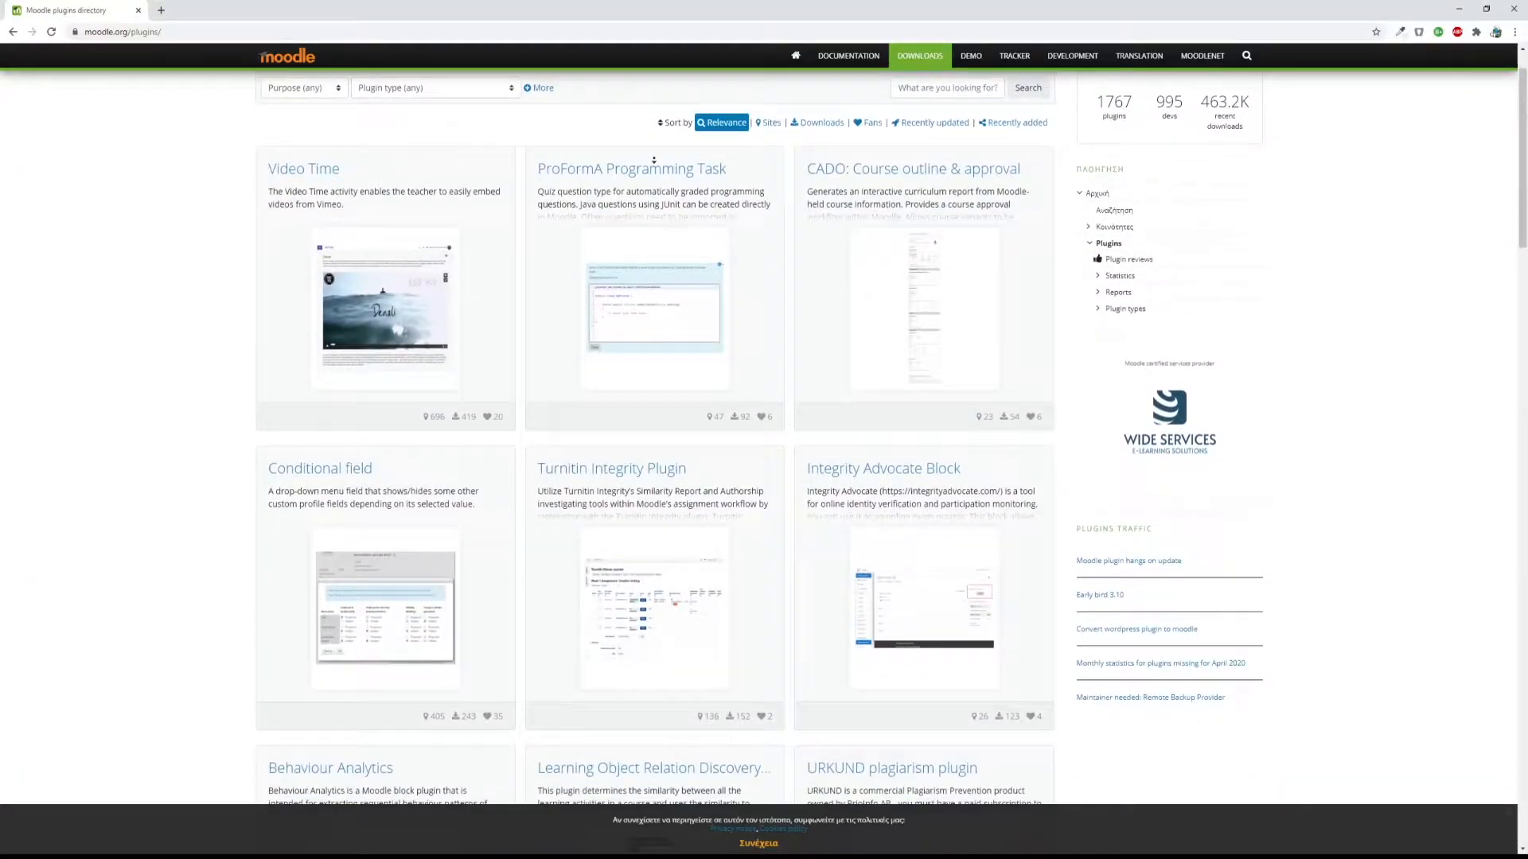
Scroll down the certificate template page to reach the certificate preview.
{"action": "scroll", "scroll_direction": "down", "scroll_amount": 3}
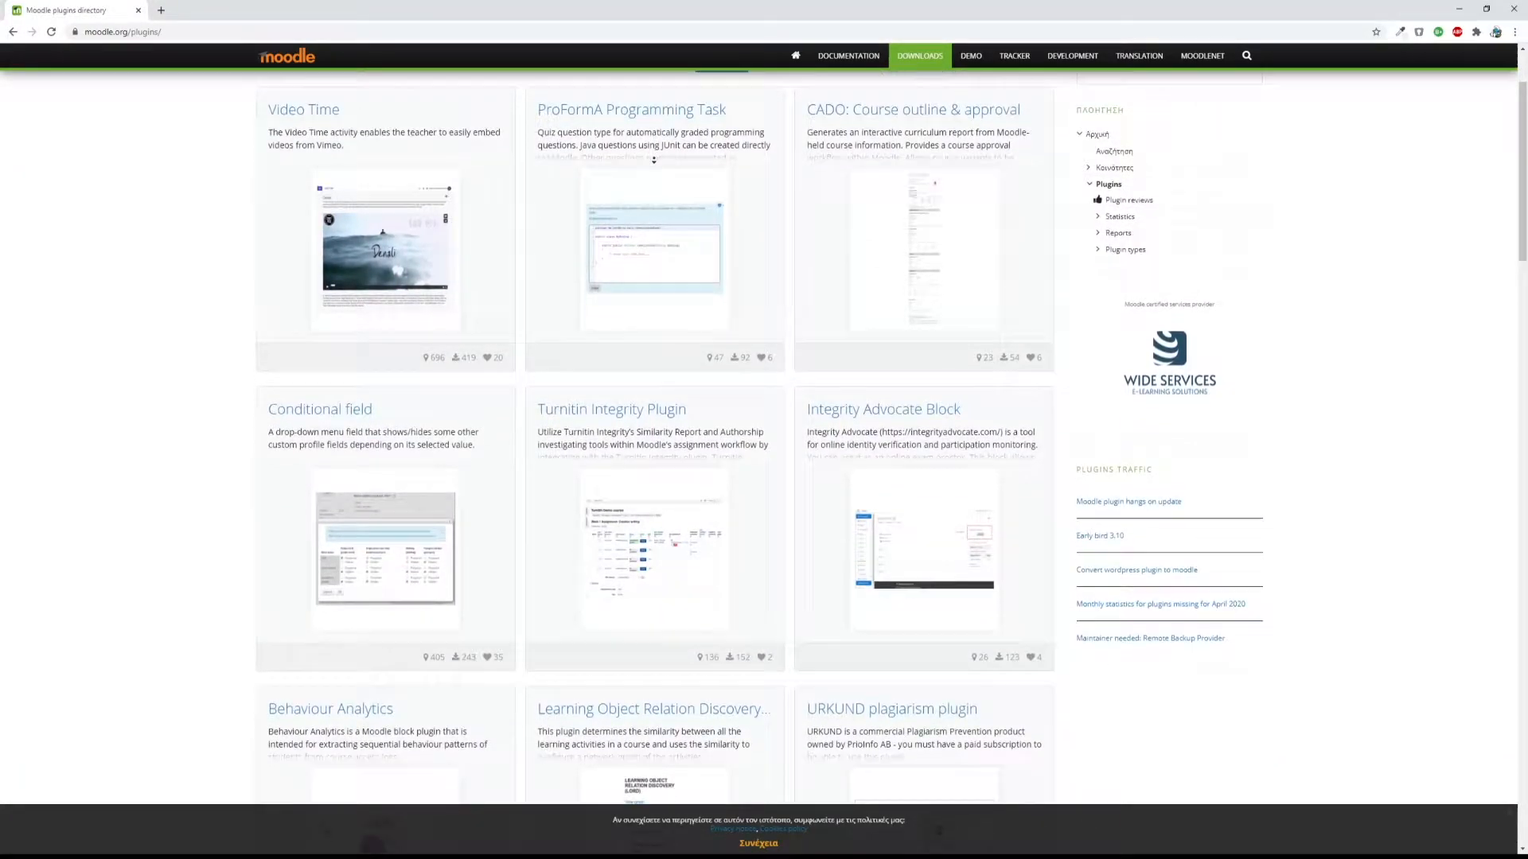
{"action": "scroll", "scroll_direction": "down", "scroll_amount": 3}
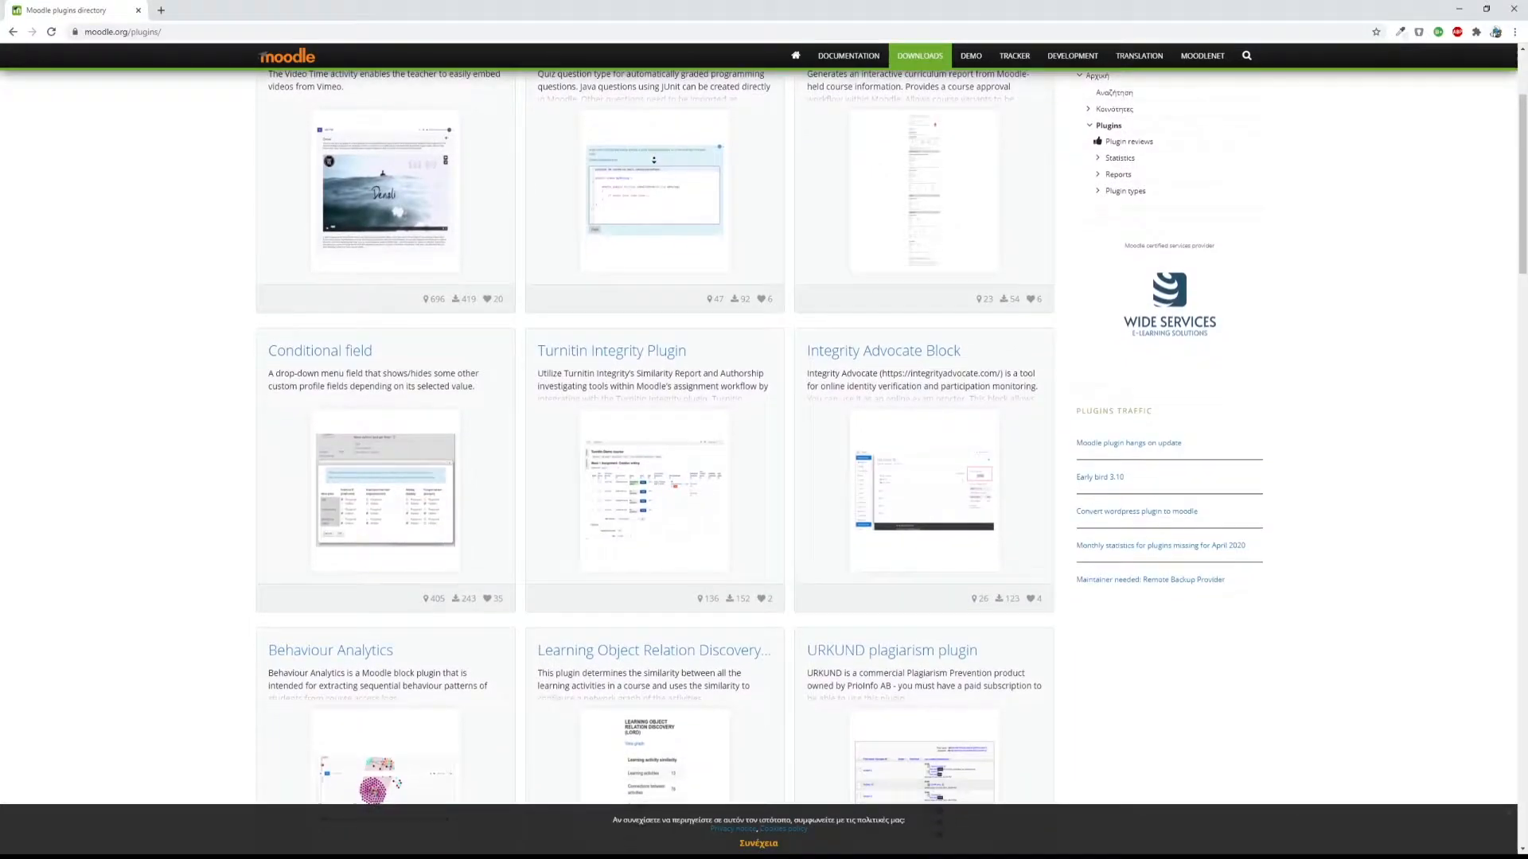
{"action": "scroll", "scroll_direction": "down", "scroll_amount": 3}
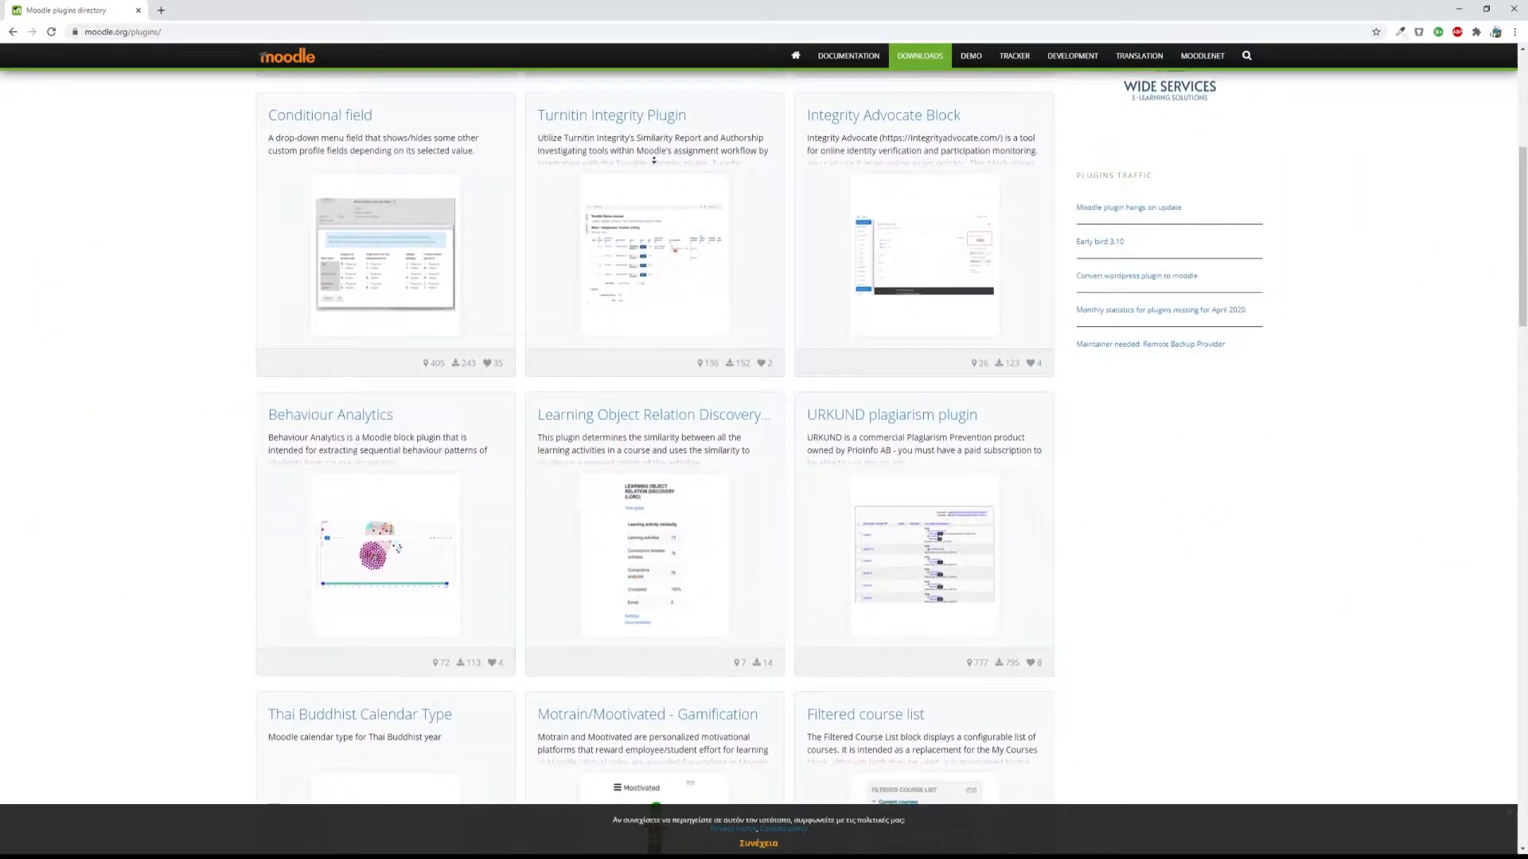
{"action": "scroll", "scroll_direction": "down", "scroll_amount": 3}
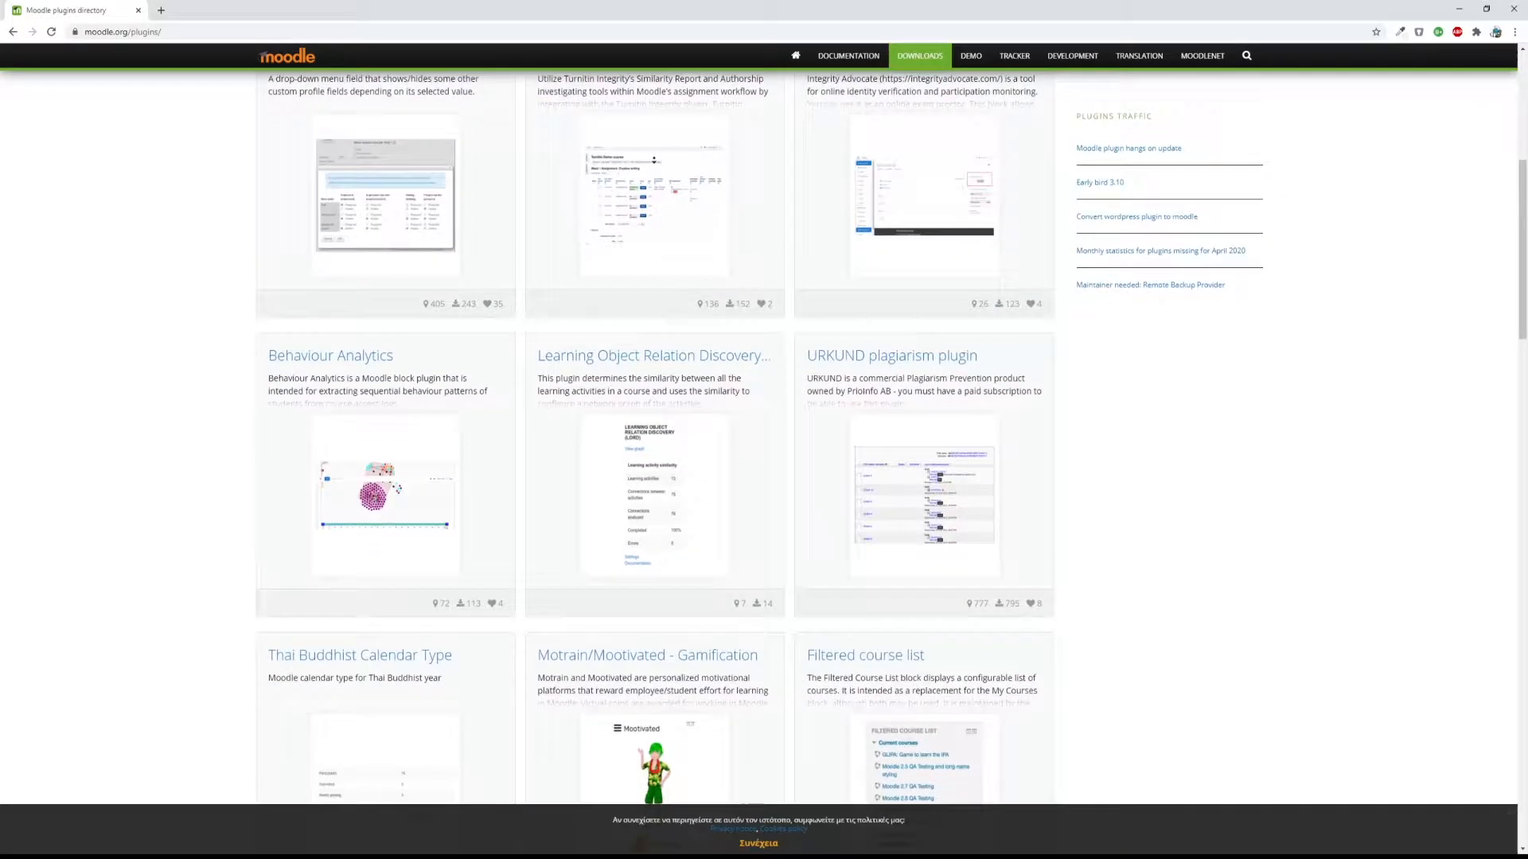
{"action": "scroll", "scroll_direction": "down", "scroll_amount": 3}
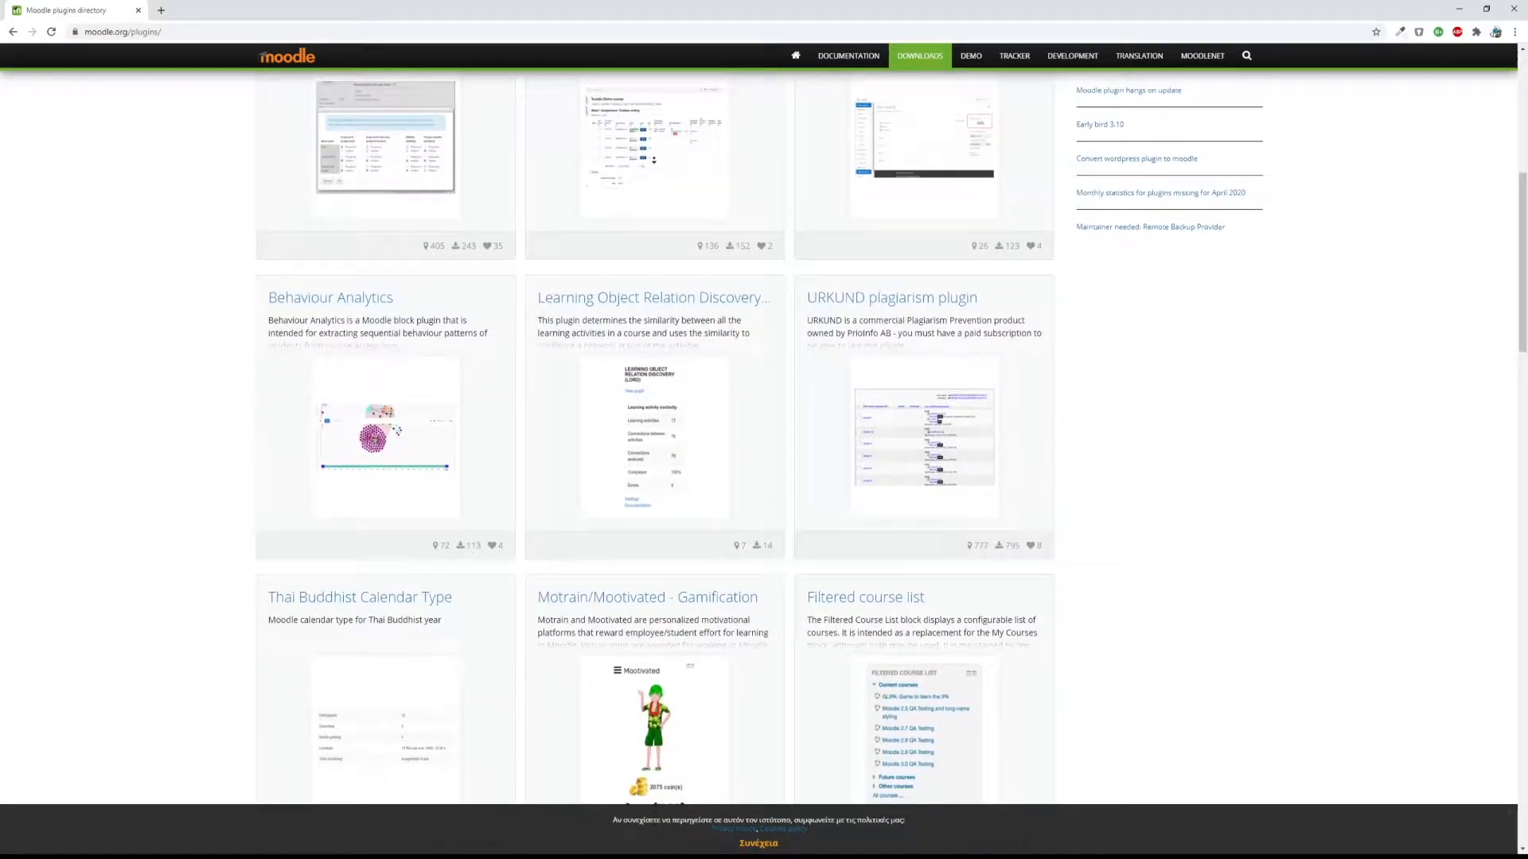
{"action": "scroll", "scroll_direction": "down", "scroll_amount": 3}
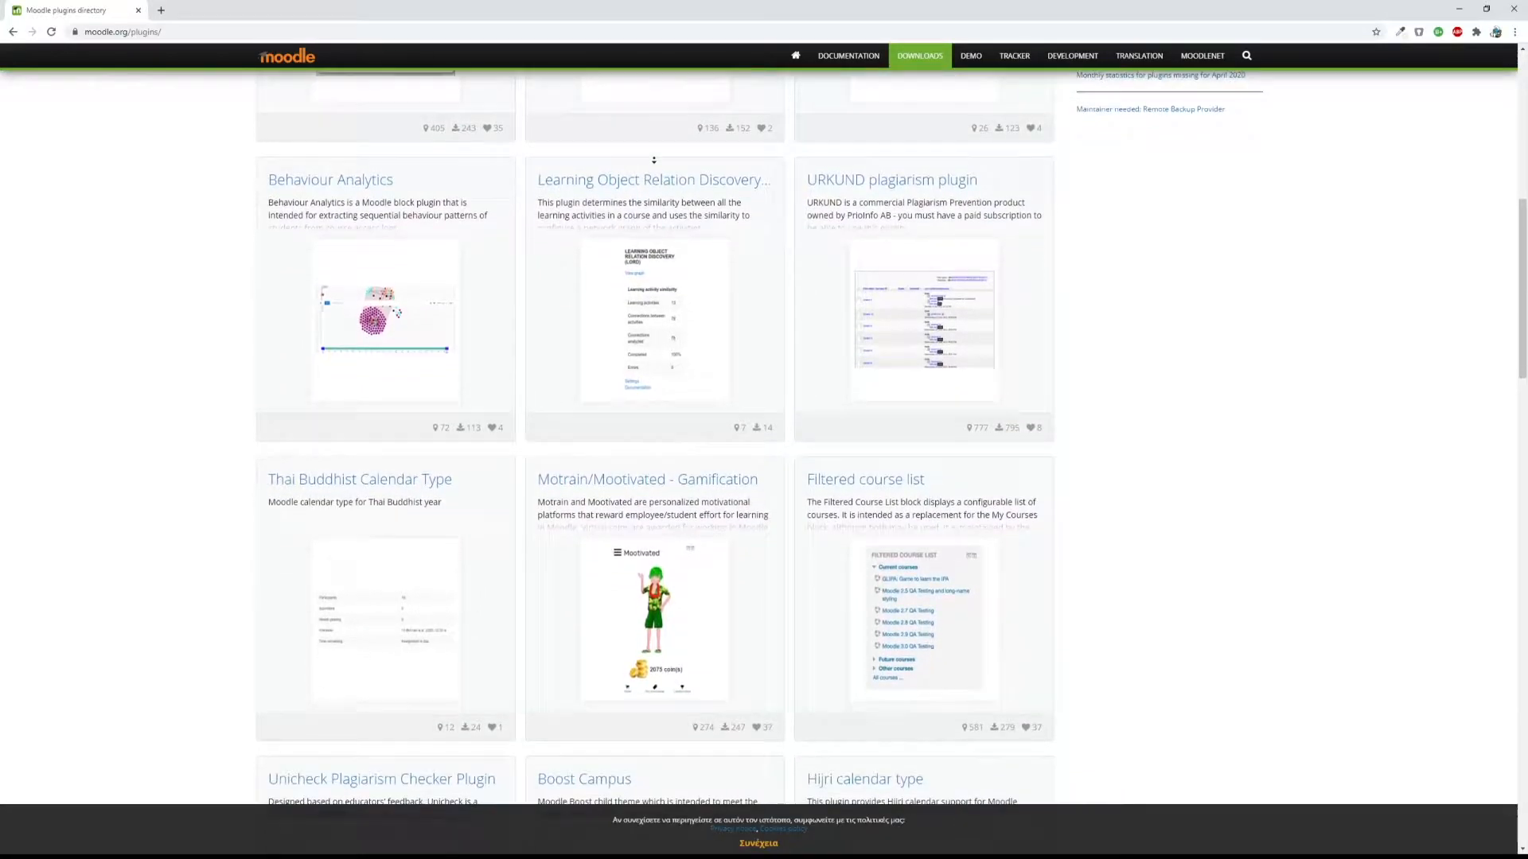
{"action": "scroll", "scroll_direction": "down", "scroll_amount": 3}
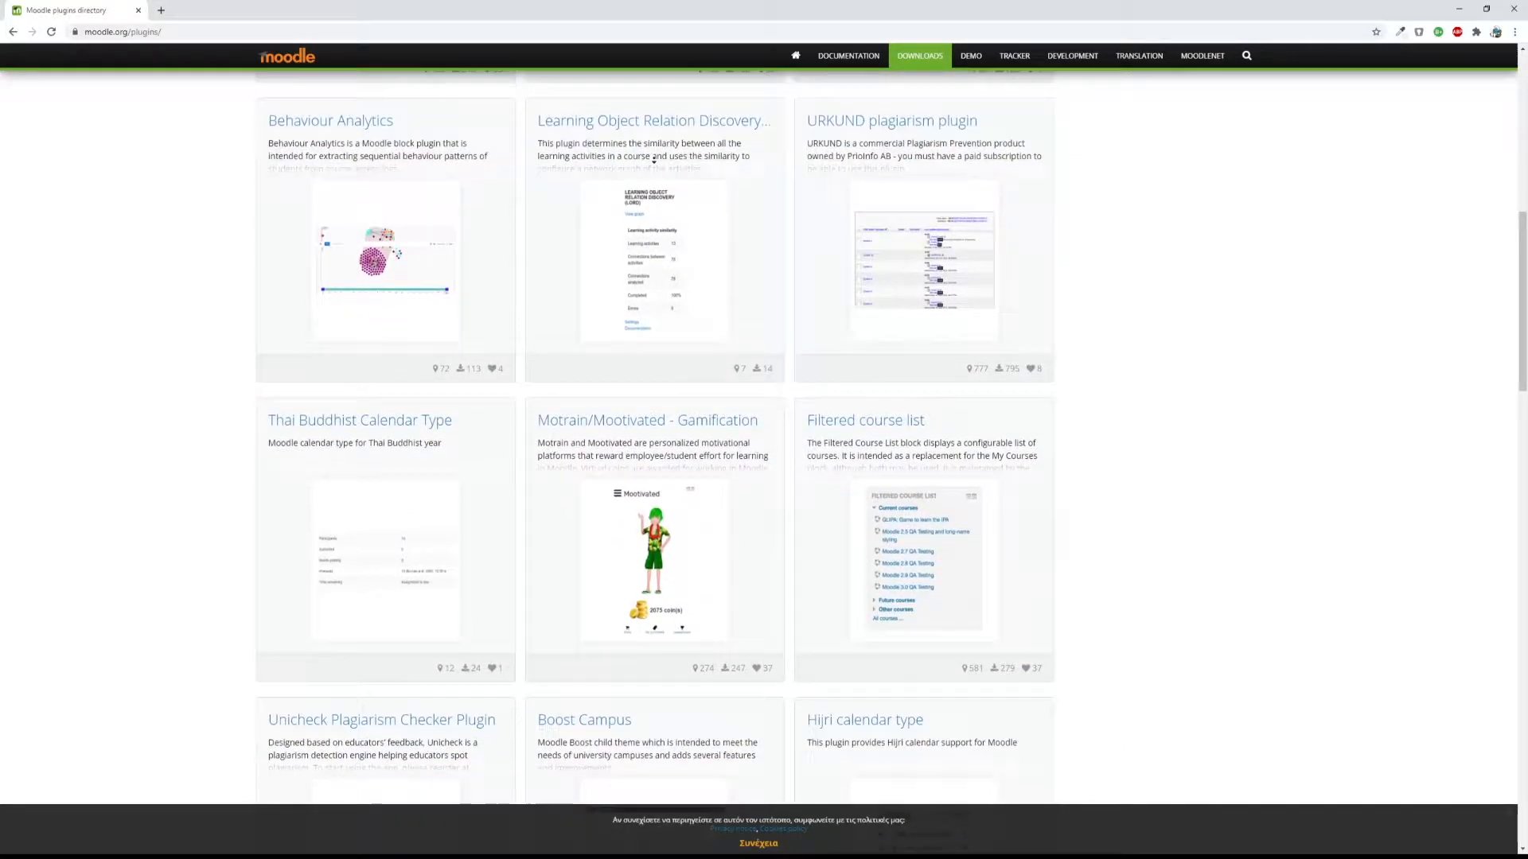
{"action": "scroll", "scroll_direction": "down", "scroll_amount": 3}
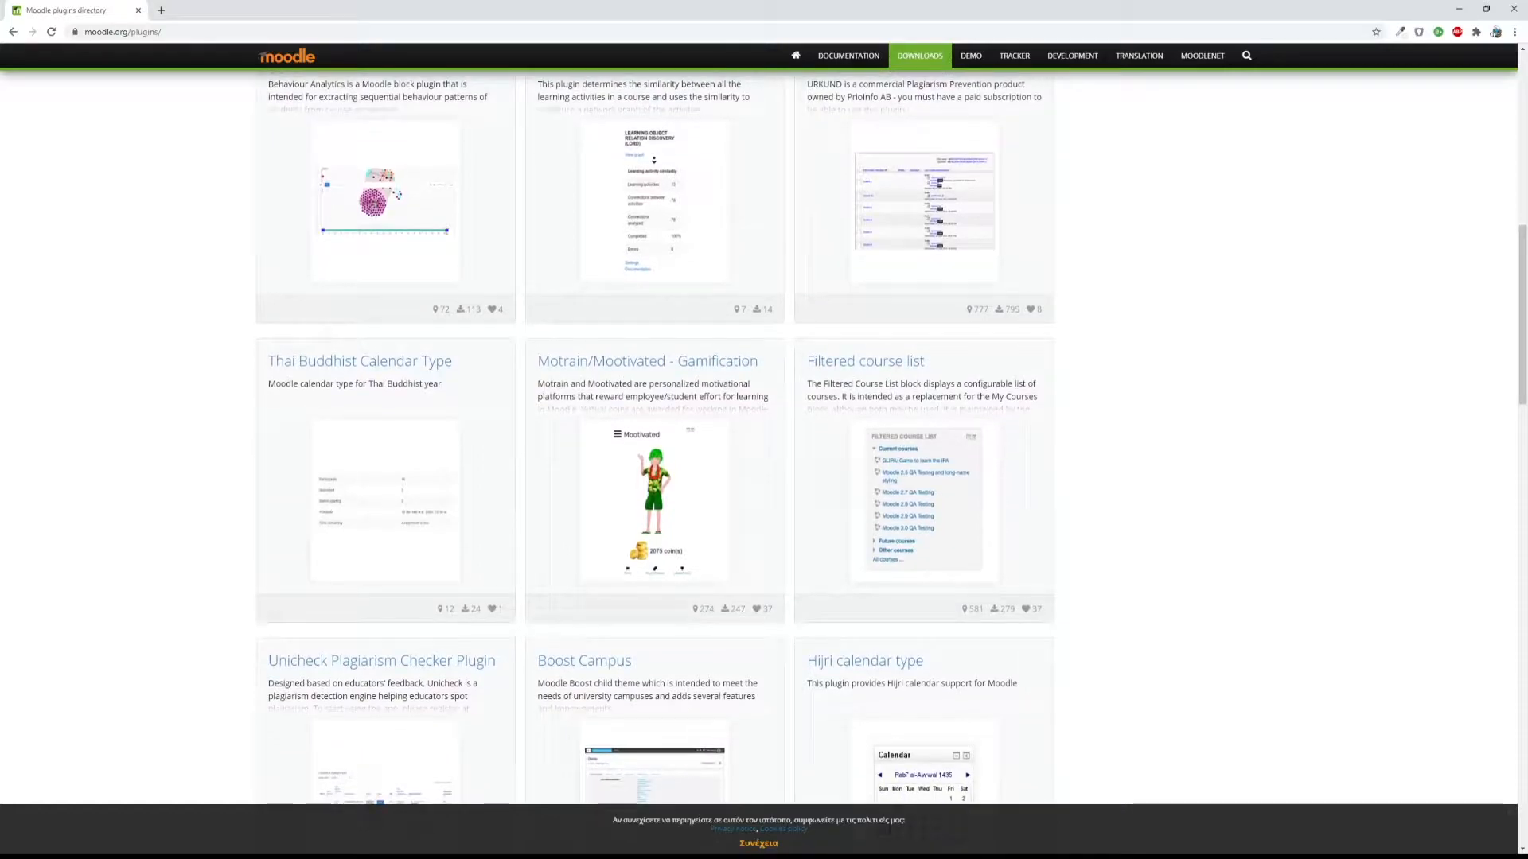
{"action": "scroll", "scroll_direction": "down", "scroll_amount": 3}
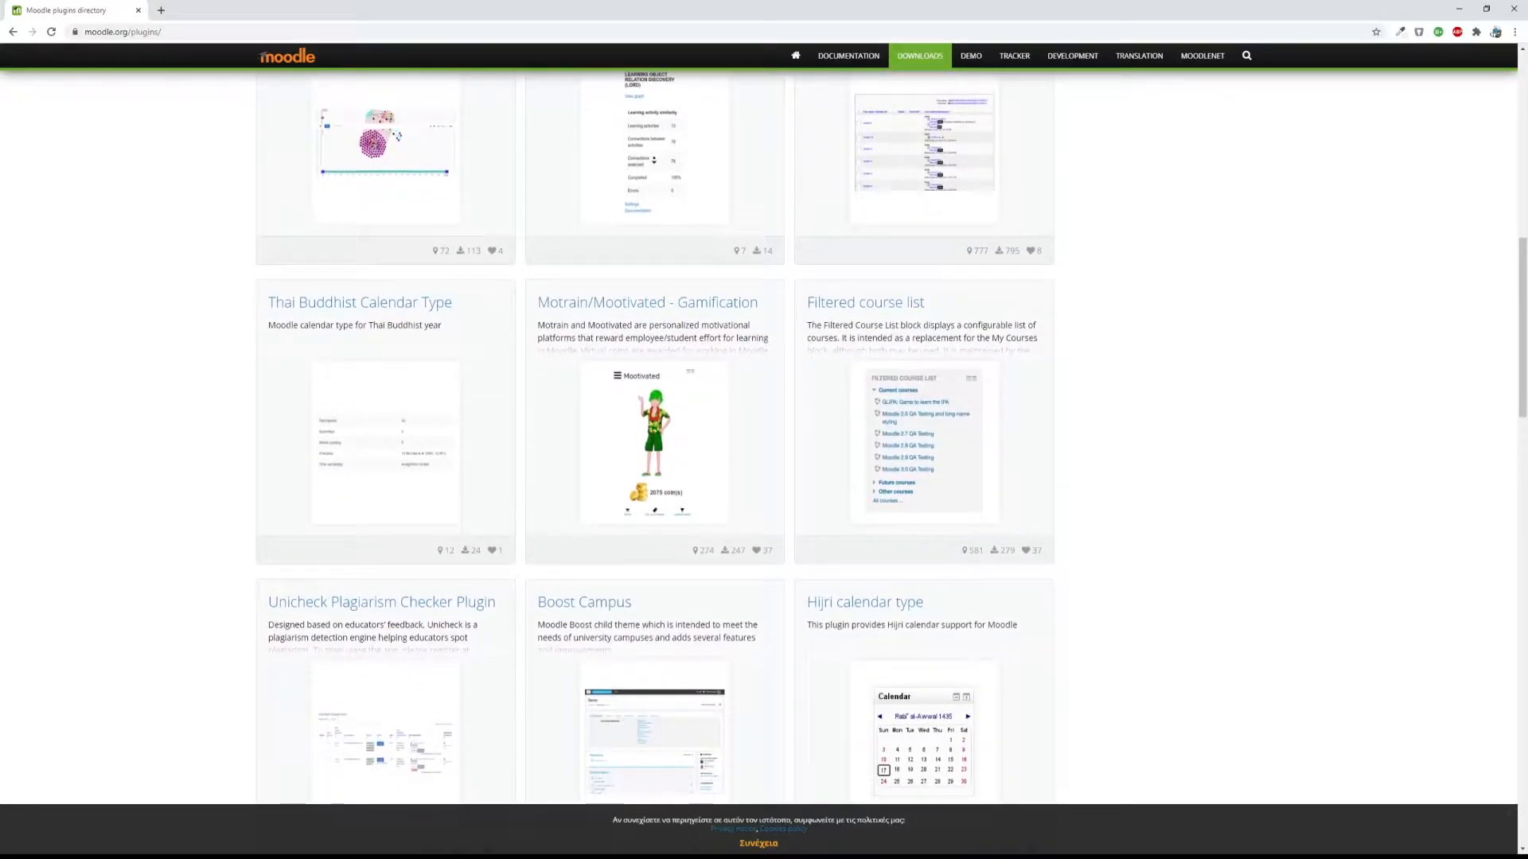
{"action": "scroll", "scroll_direction": "down", "scroll_amount": 3}
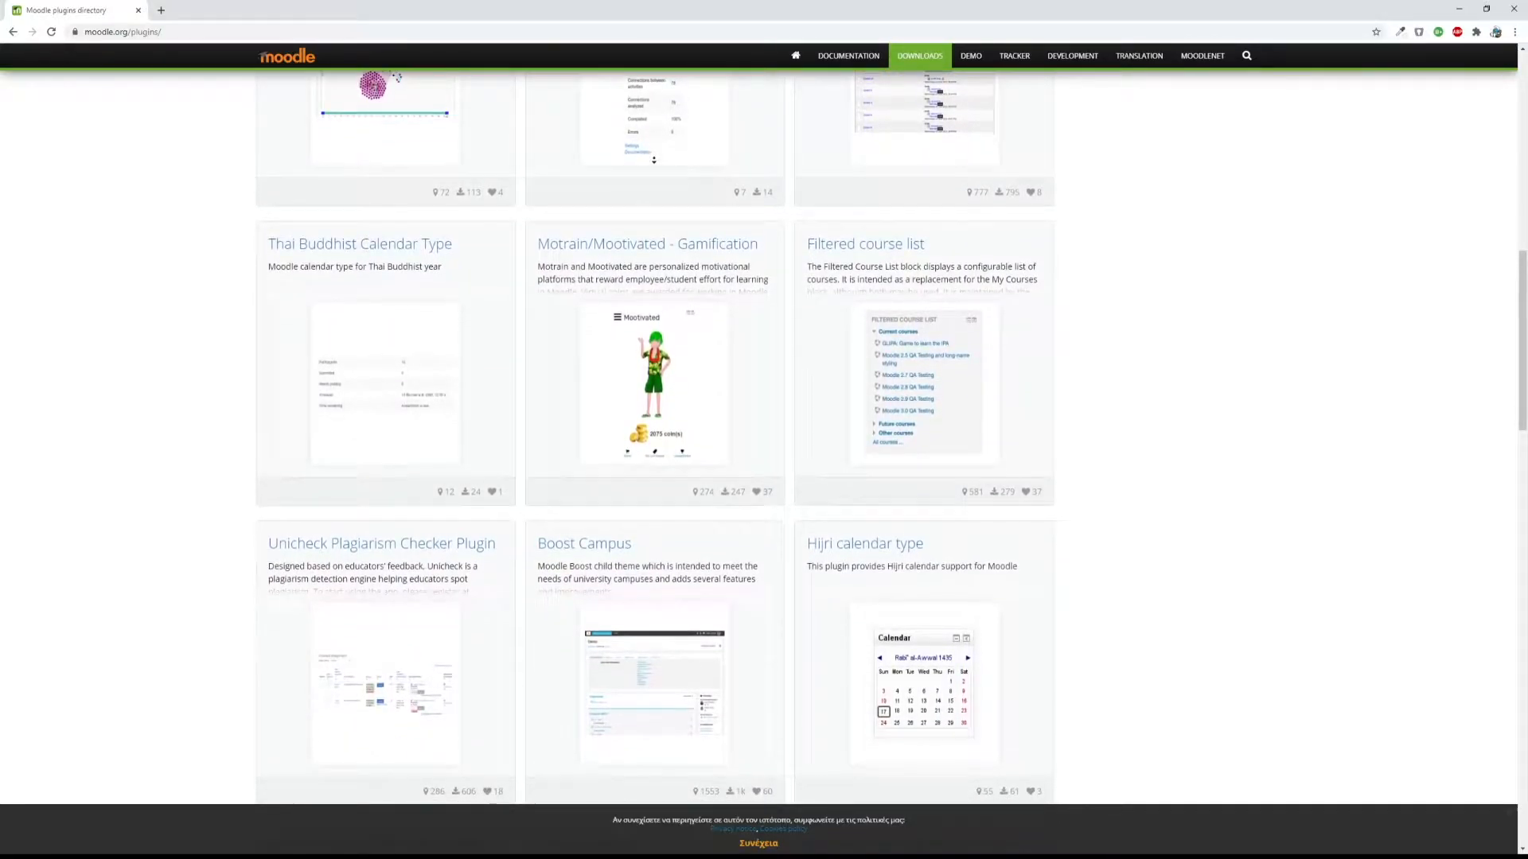
{"action": "scroll", "scroll_direction": "down", "scroll_amount": 3}
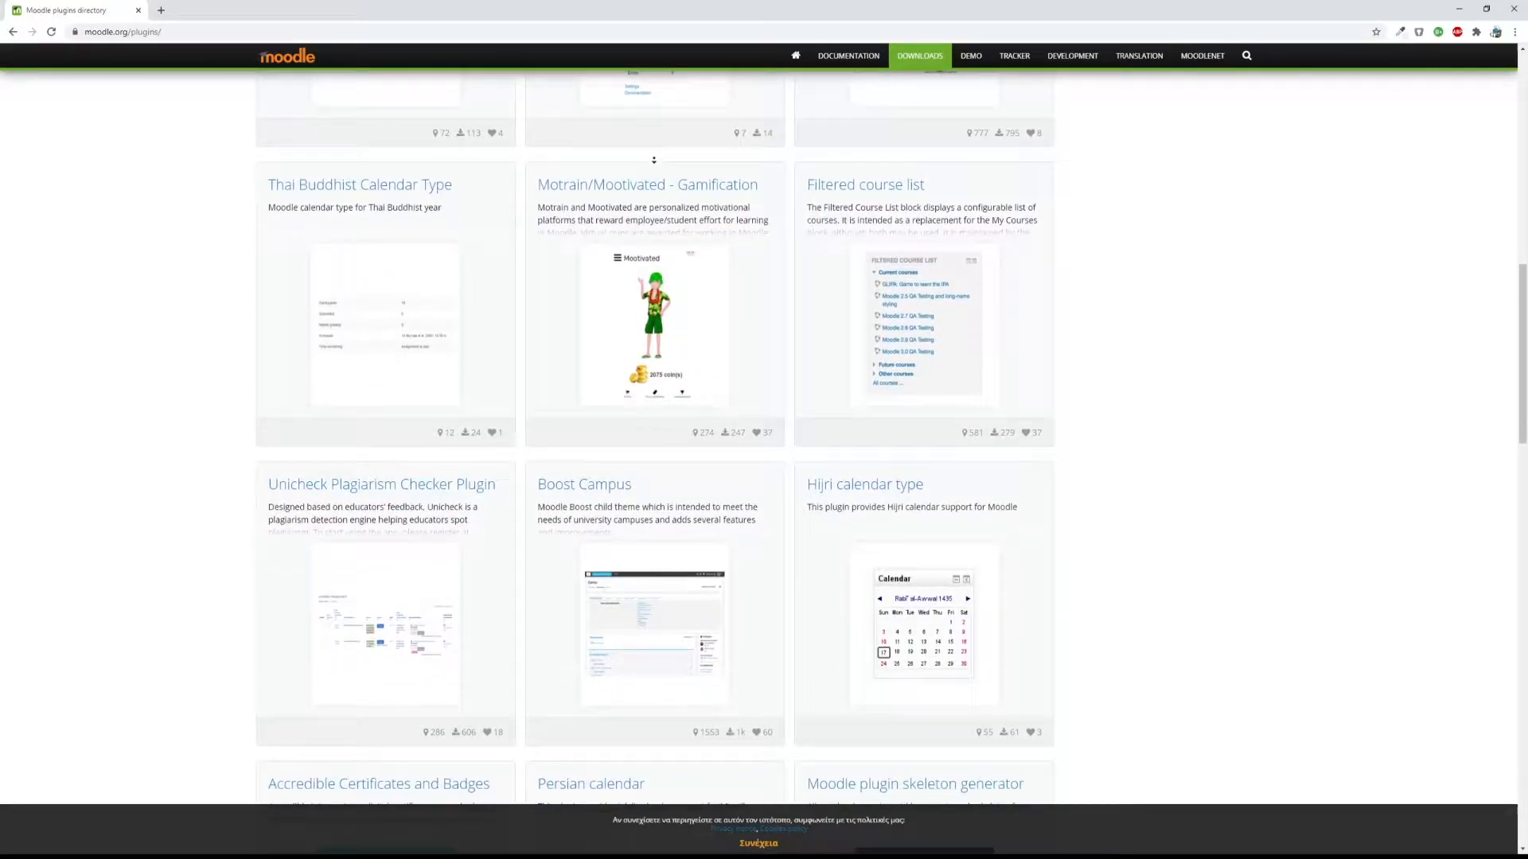
{"action": "scroll", "scroll_direction": "down", "scroll_amount": 3}
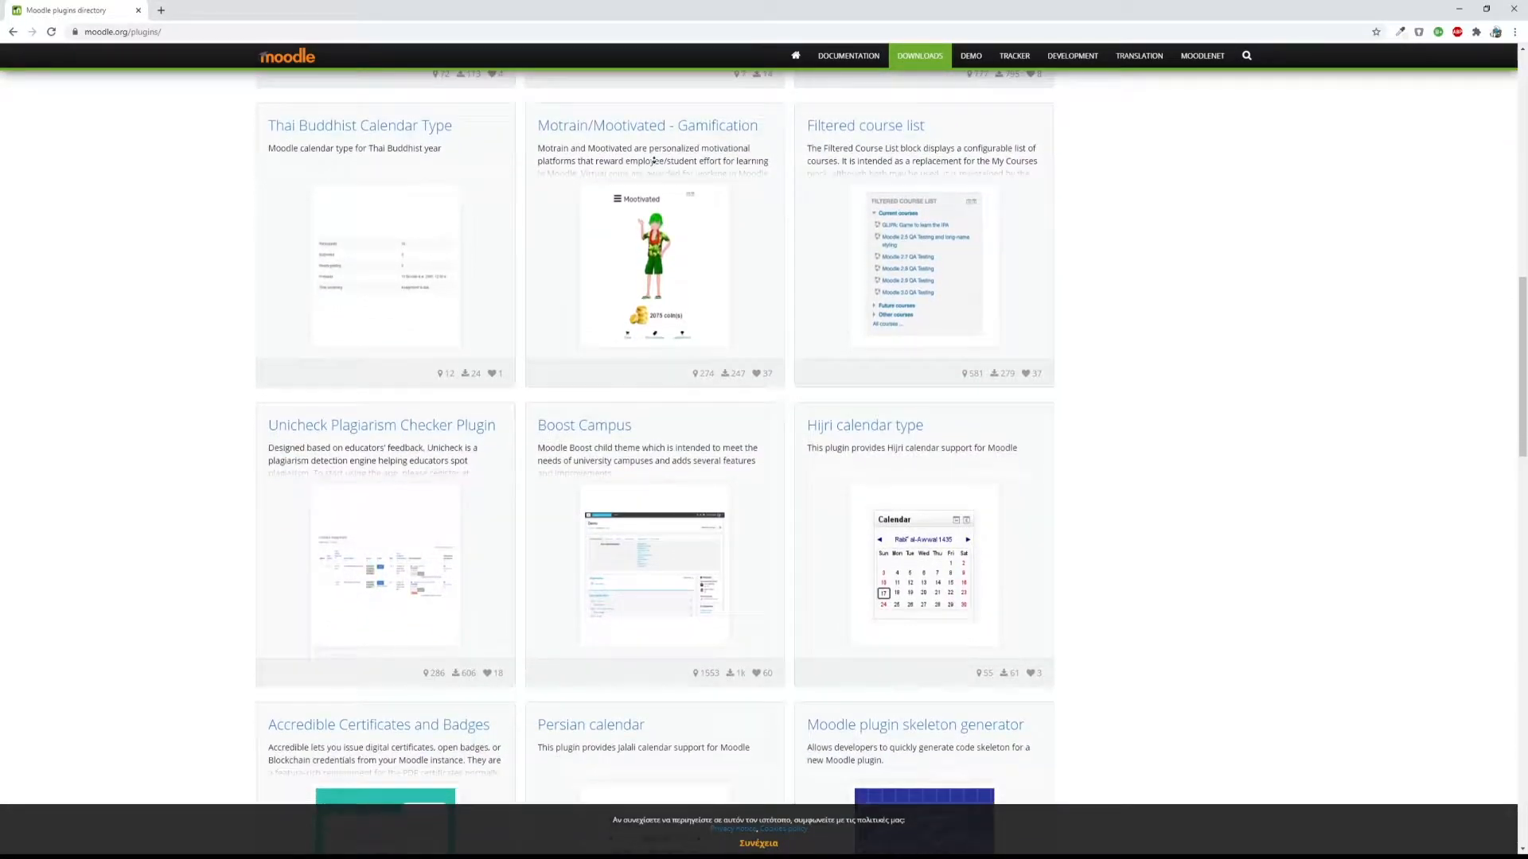
{"action": "scroll", "scroll_direction": "down", "scroll_amount": 3}
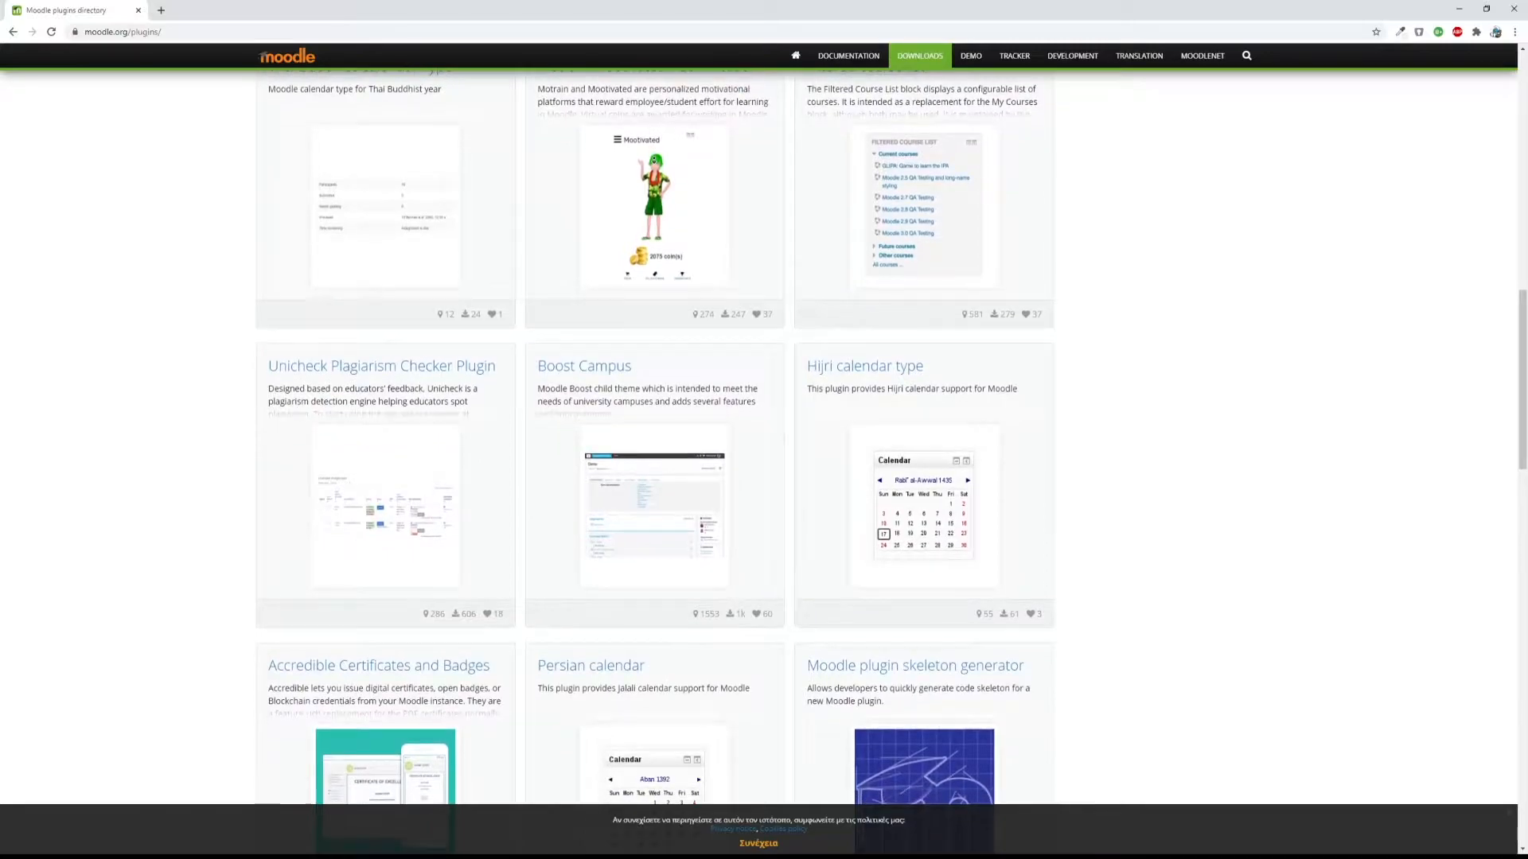
{"action": "scroll", "scroll_direction": "down", "scroll_amount": 3}
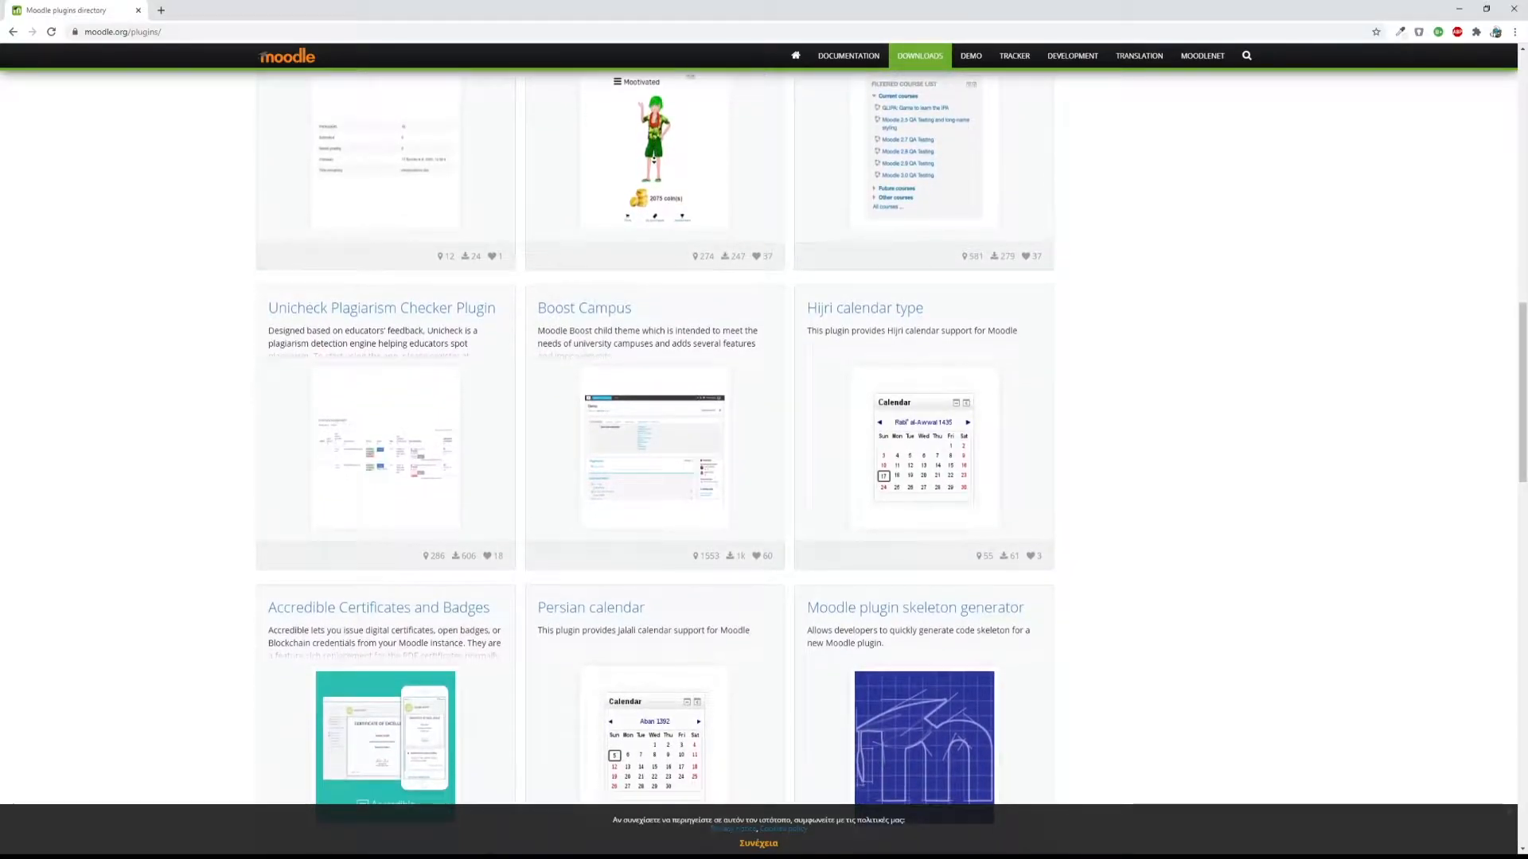
{"action": "scroll", "scroll_direction": "down", "scroll_amount": 3}
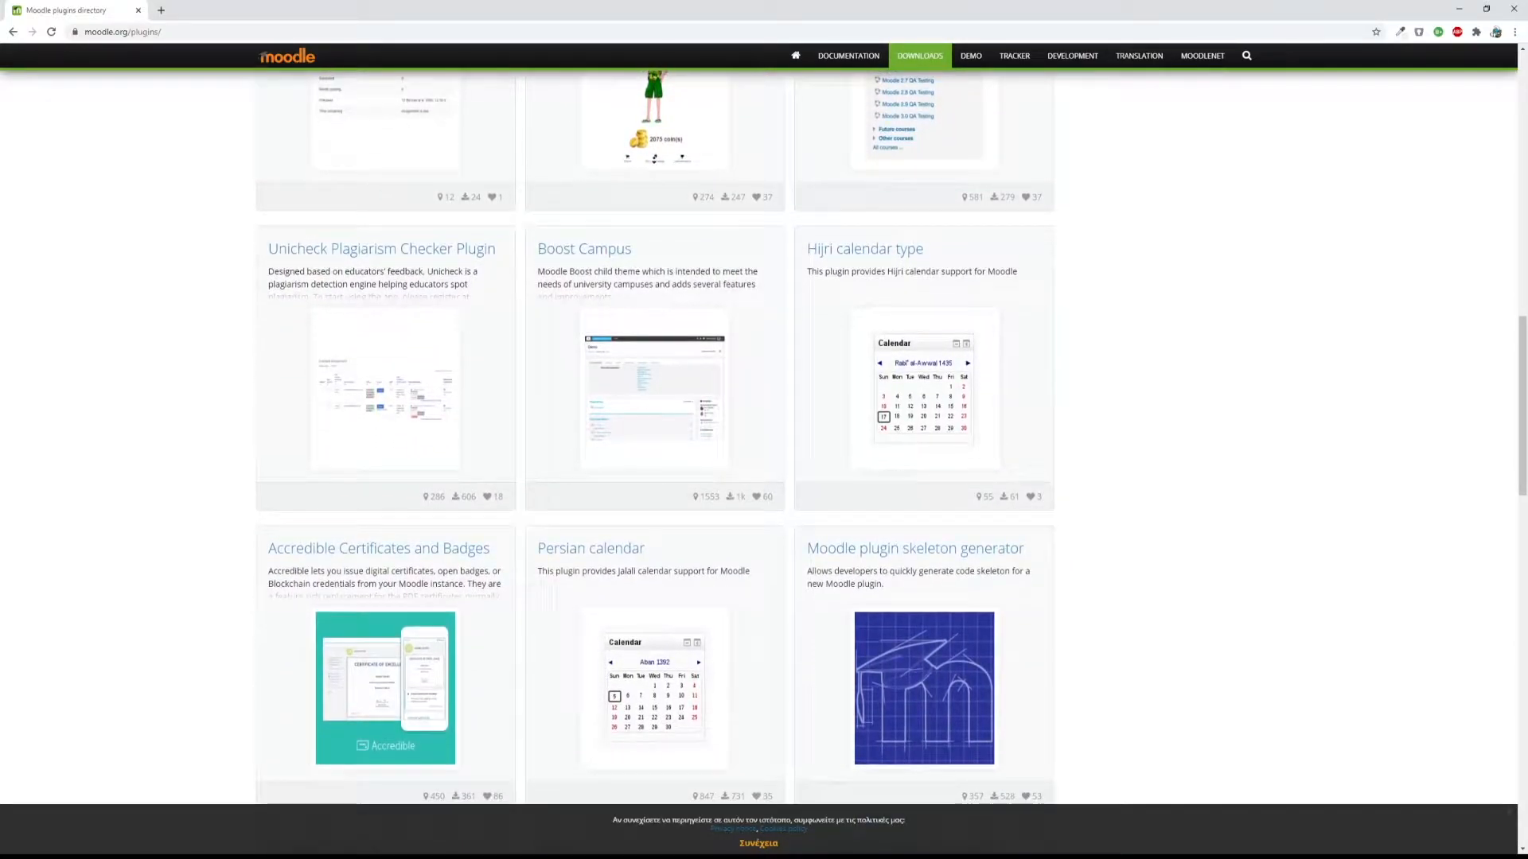
{"action": "scroll", "scroll_direction": "down", "scroll_amount": 3}
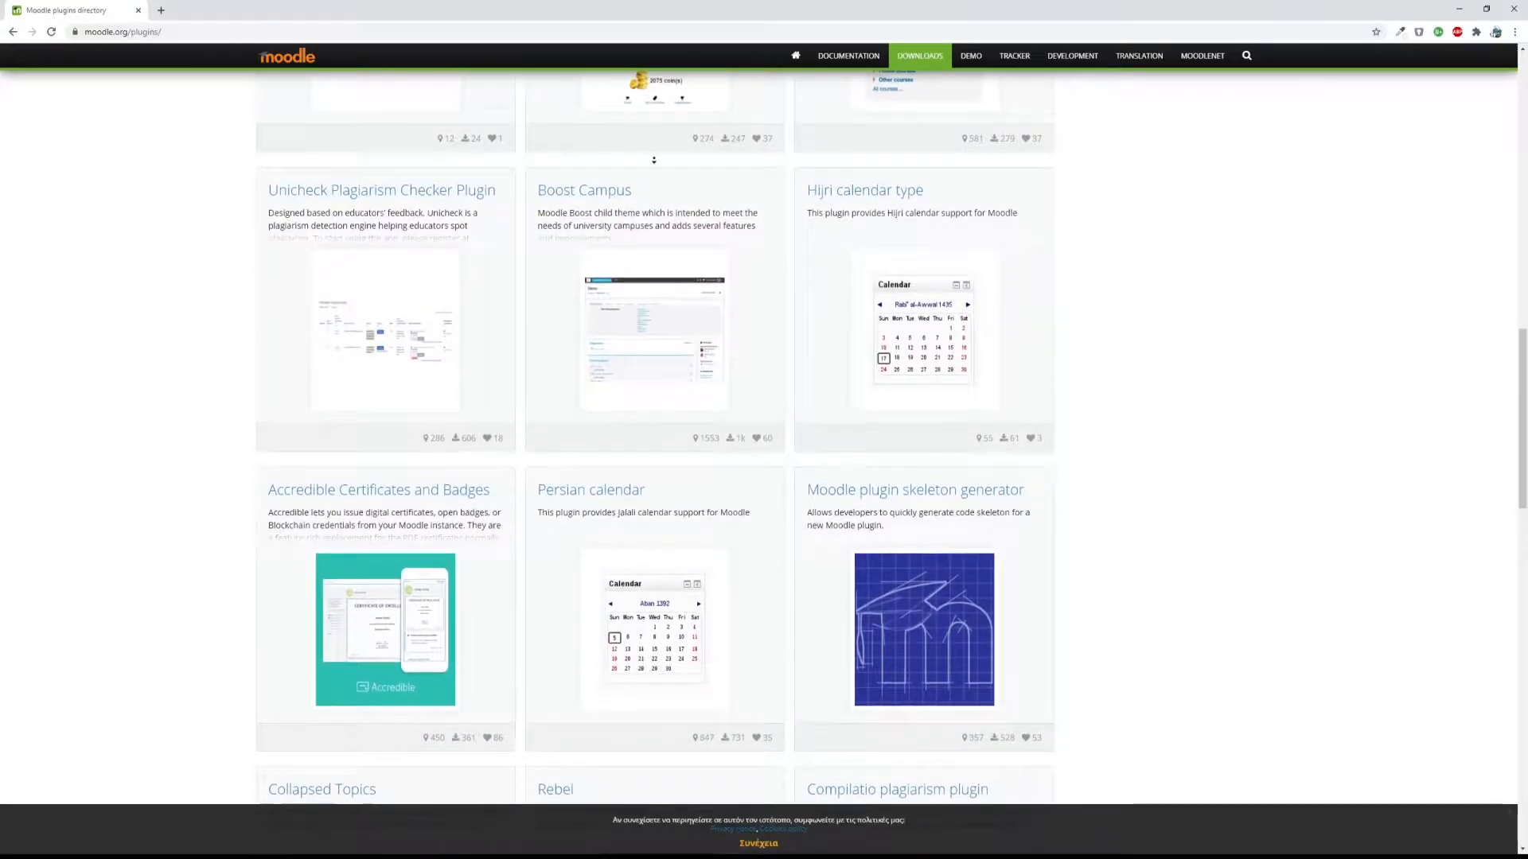
{"action": "scroll", "scroll_direction": "down", "scroll_amount": 3}
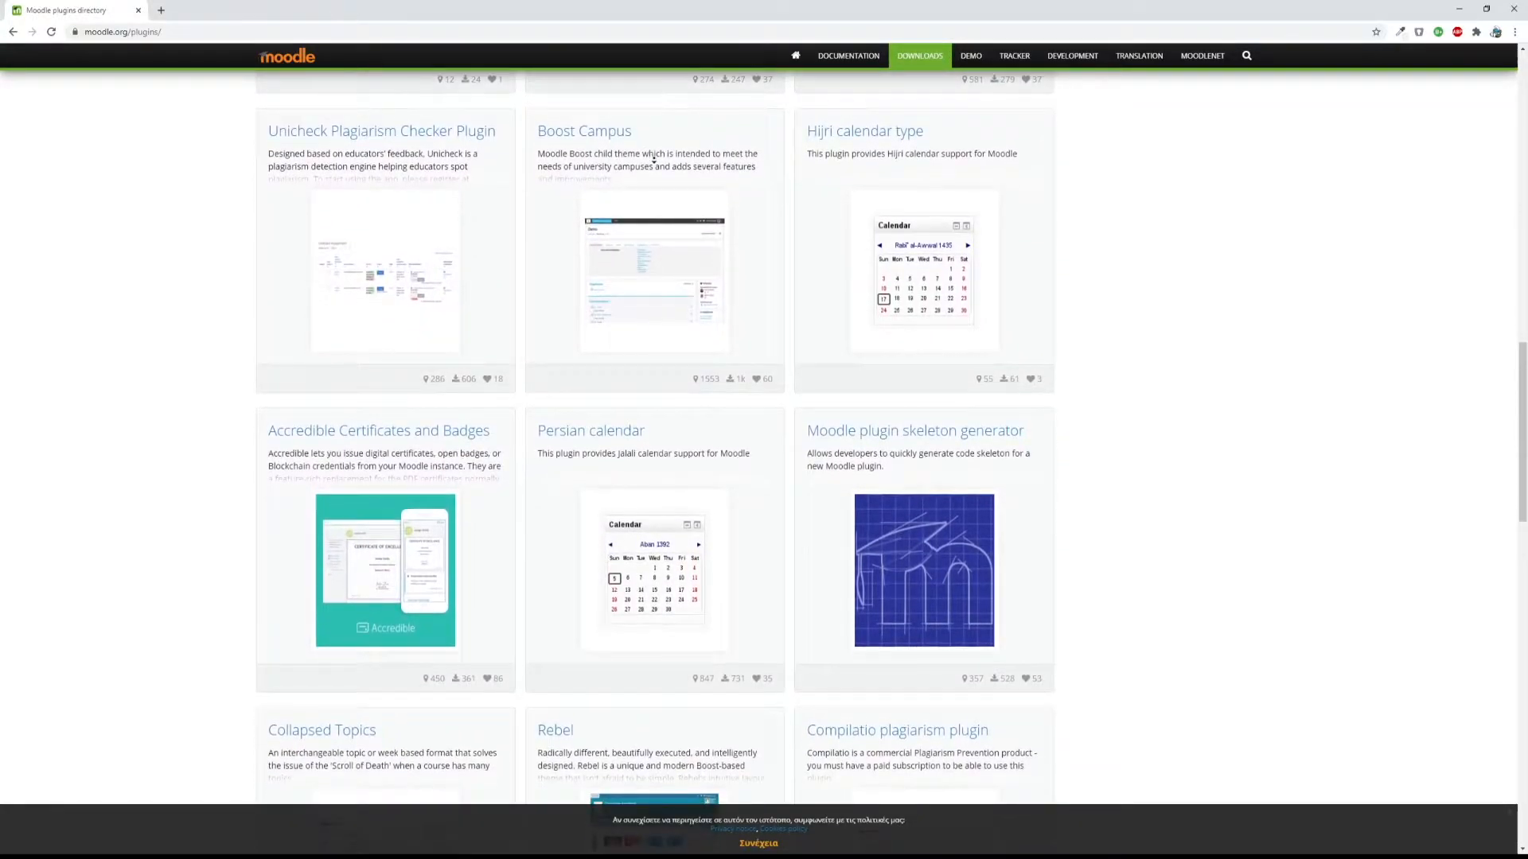
{"action": "scroll", "scroll_direction": "down", "scroll_amount": 3}
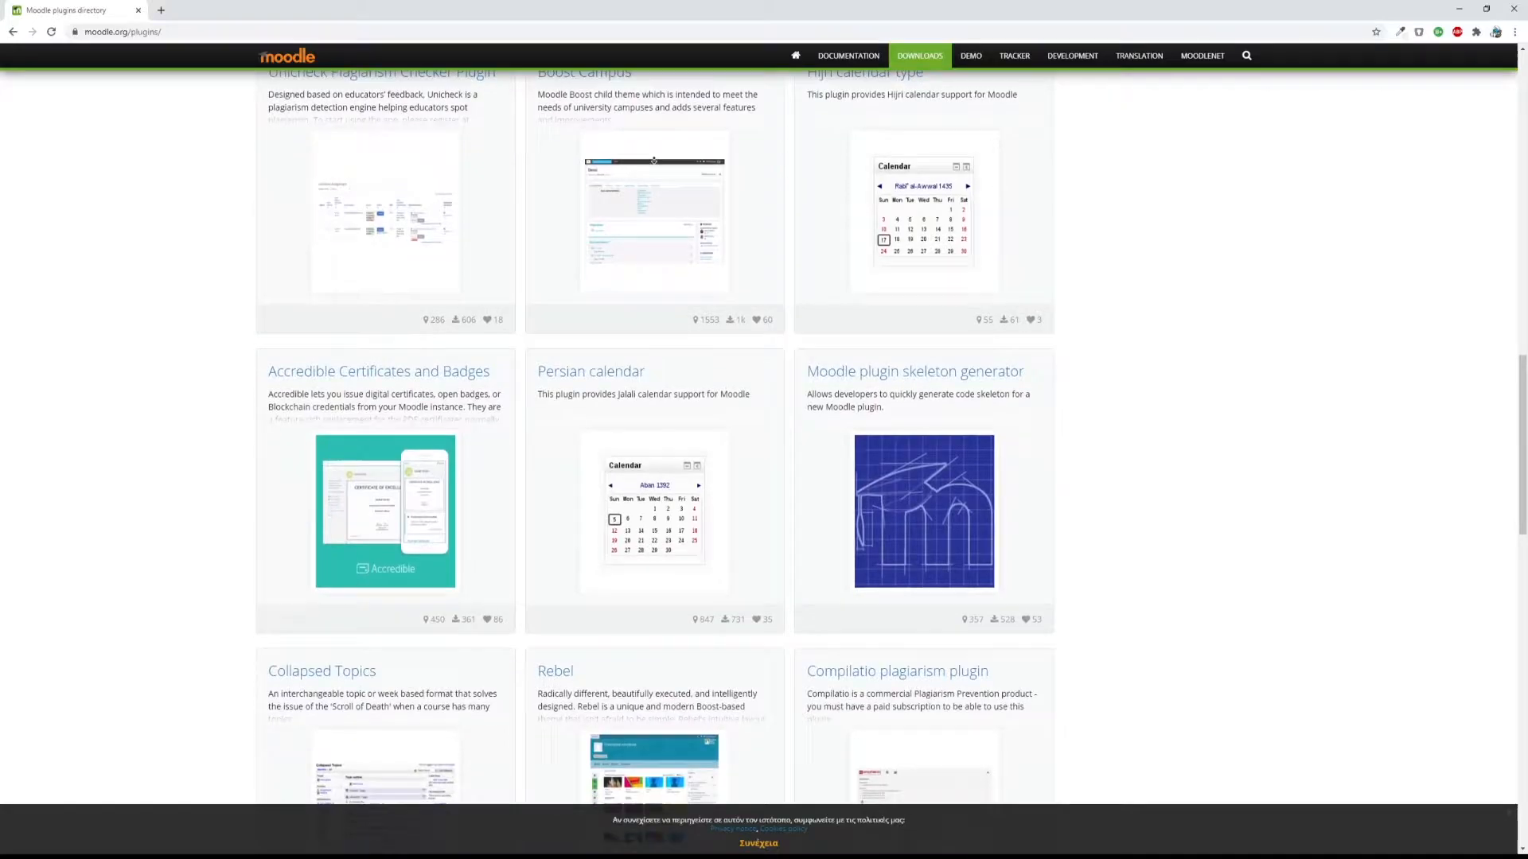
{"action": "scroll", "scroll_direction": "down", "scroll_amount": 3}
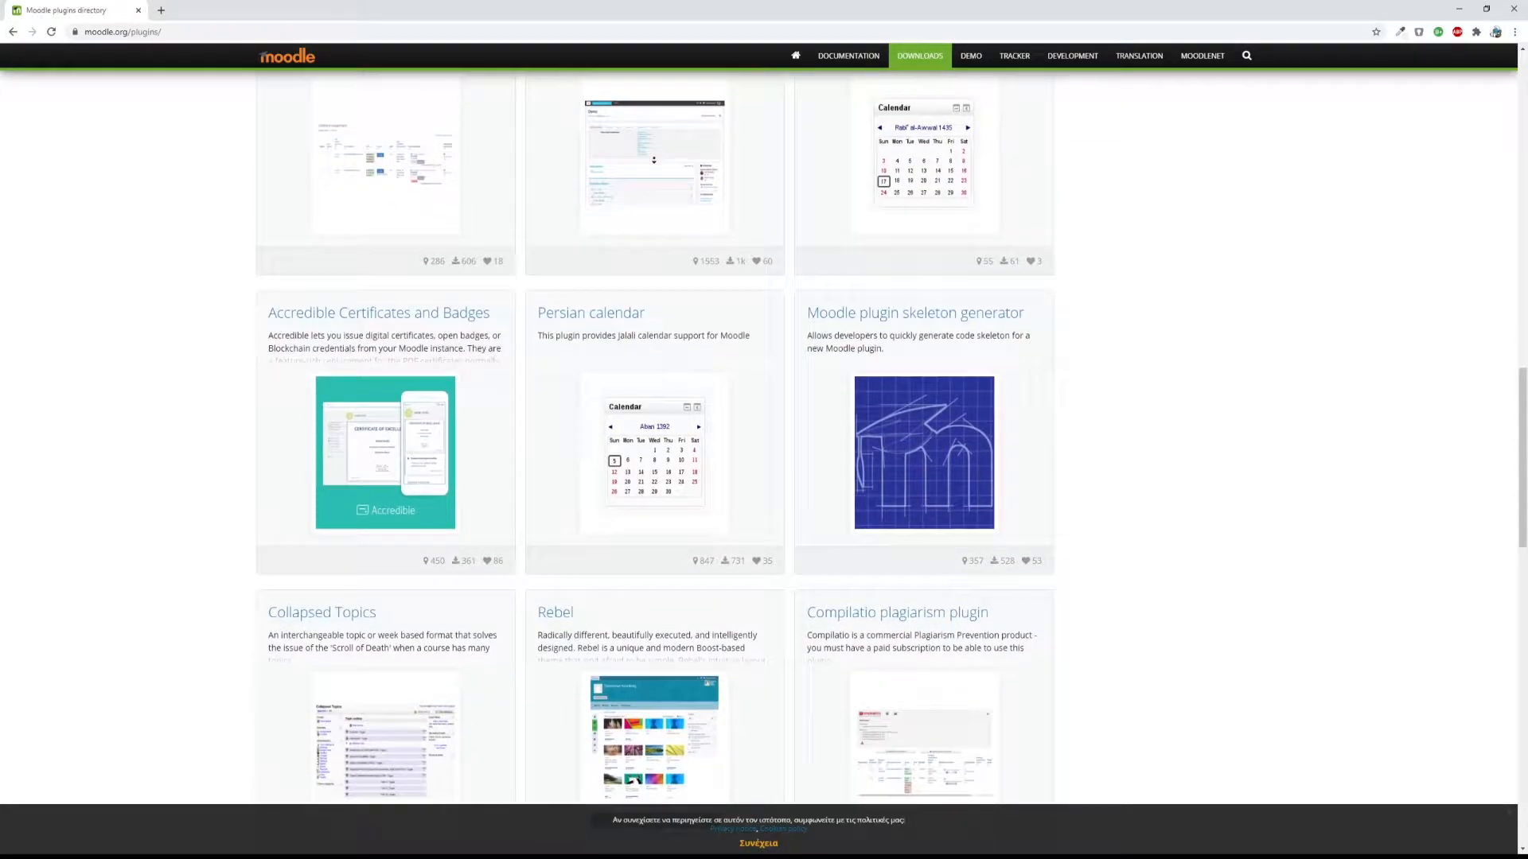
{"action": "scroll", "scroll_direction": "down", "scroll_amount": 3}
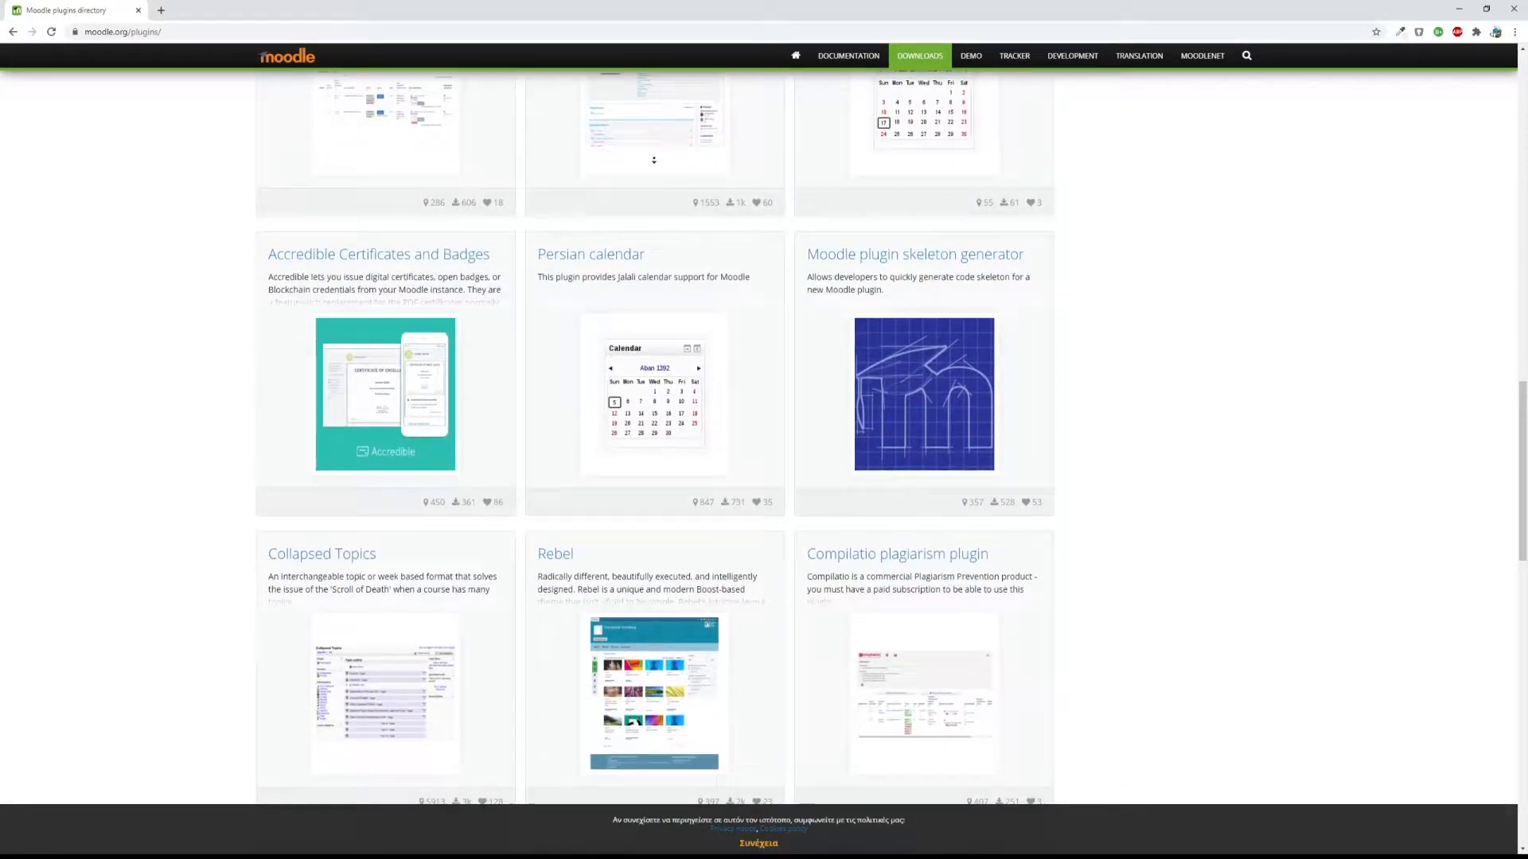
{"action": "scroll", "scroll_direction": "down", "scroll_amount": 3}
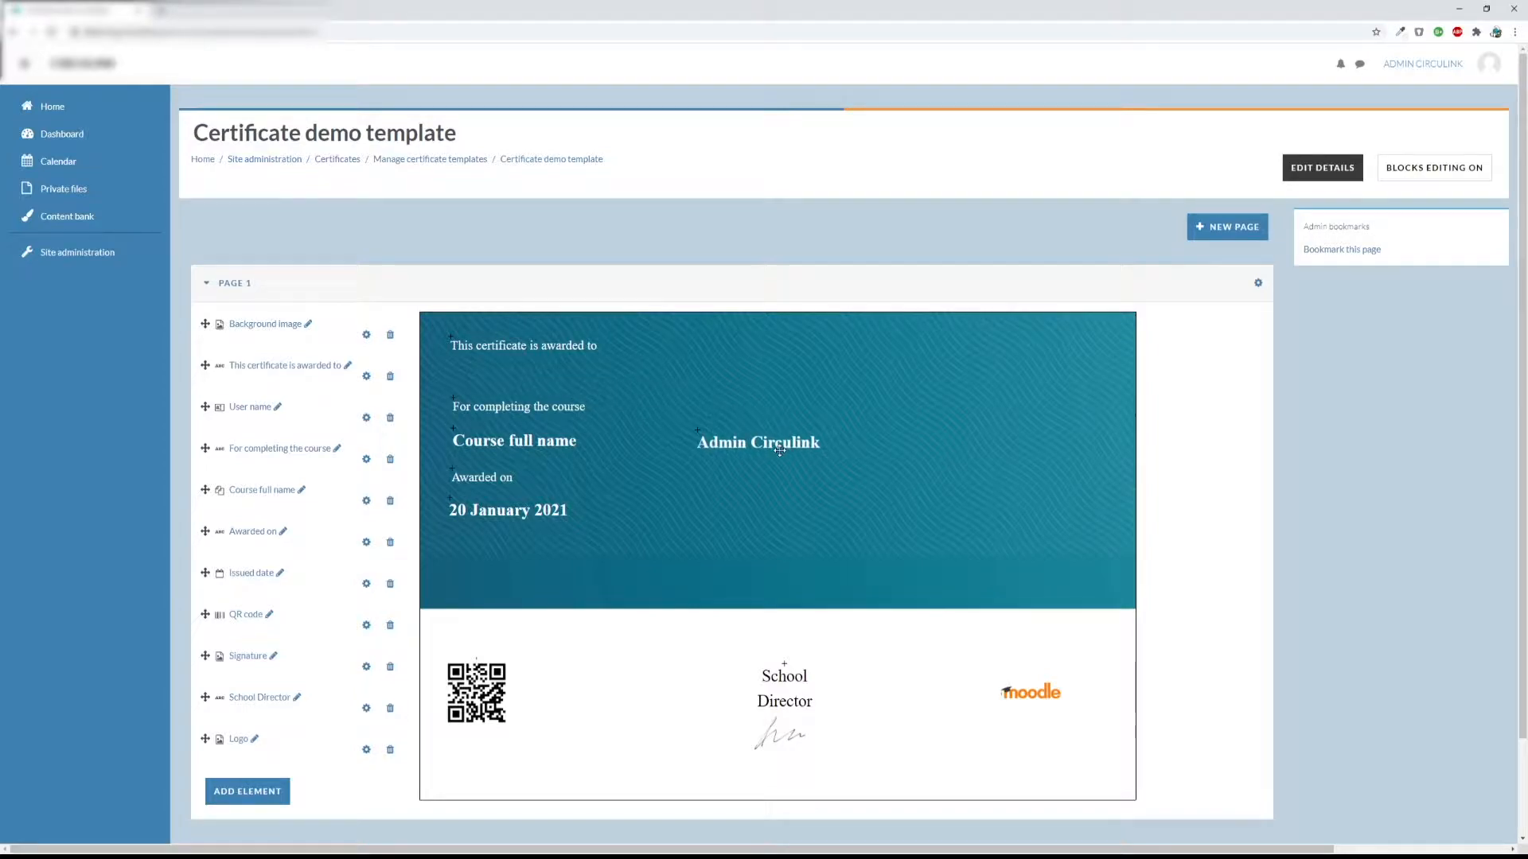
Centre the awarded-to heading, place the course name under the completion line, and open the user name element settings.
{"action": "left_click_drag", "start_coordinate": [758, 443], "coordinate": [804, 440]}
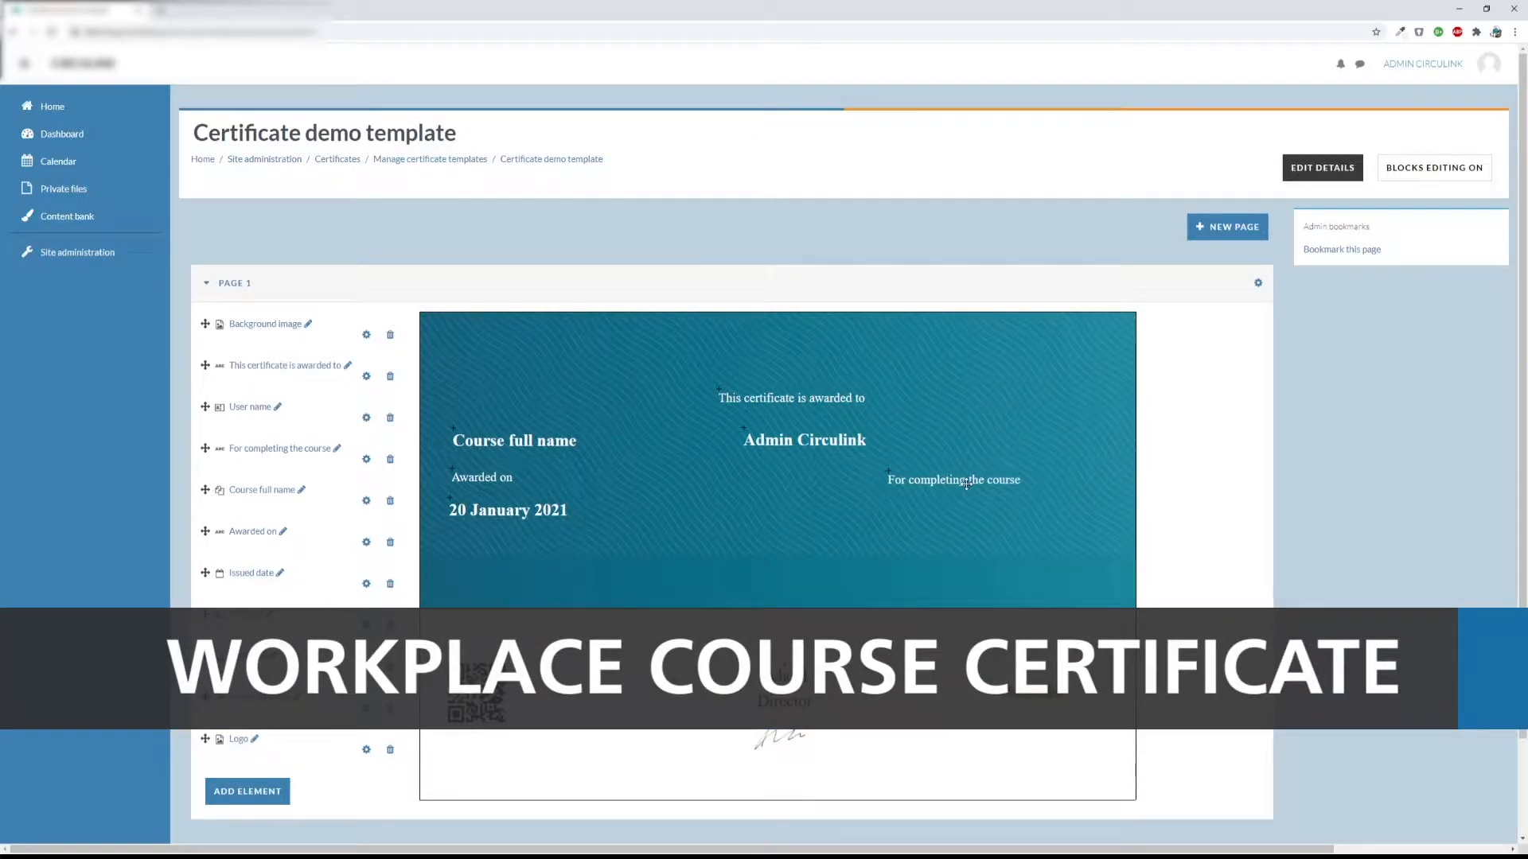
{"action": "left_click_drag", "start_coordinate": [514, 441], "coordinate": [748, 487]}
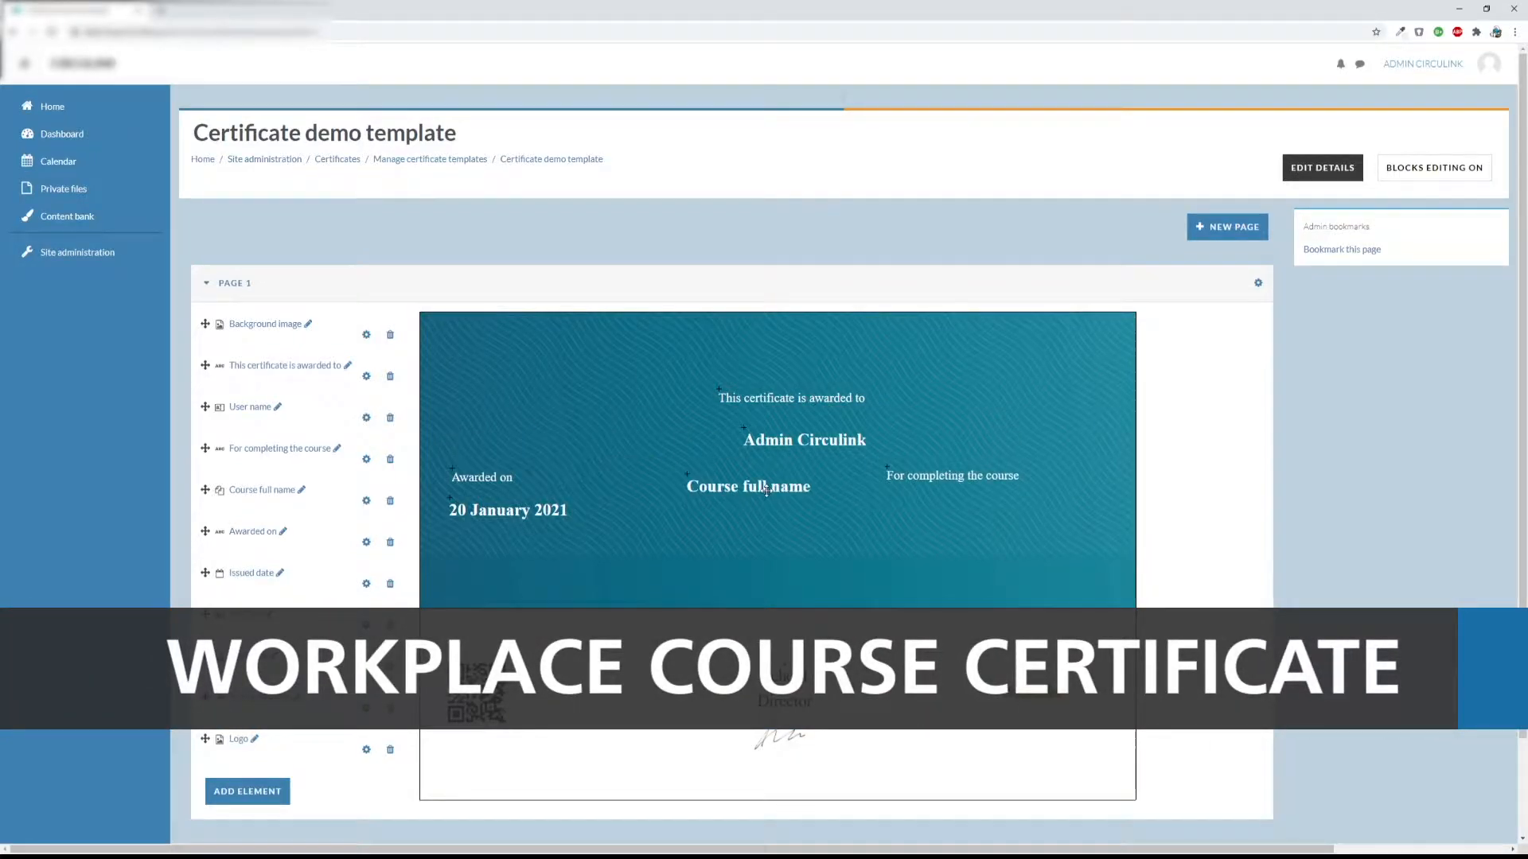
{"action": "left_click_drag", "start_coordinate": [749, 488], "coordinate": [953, 514]}
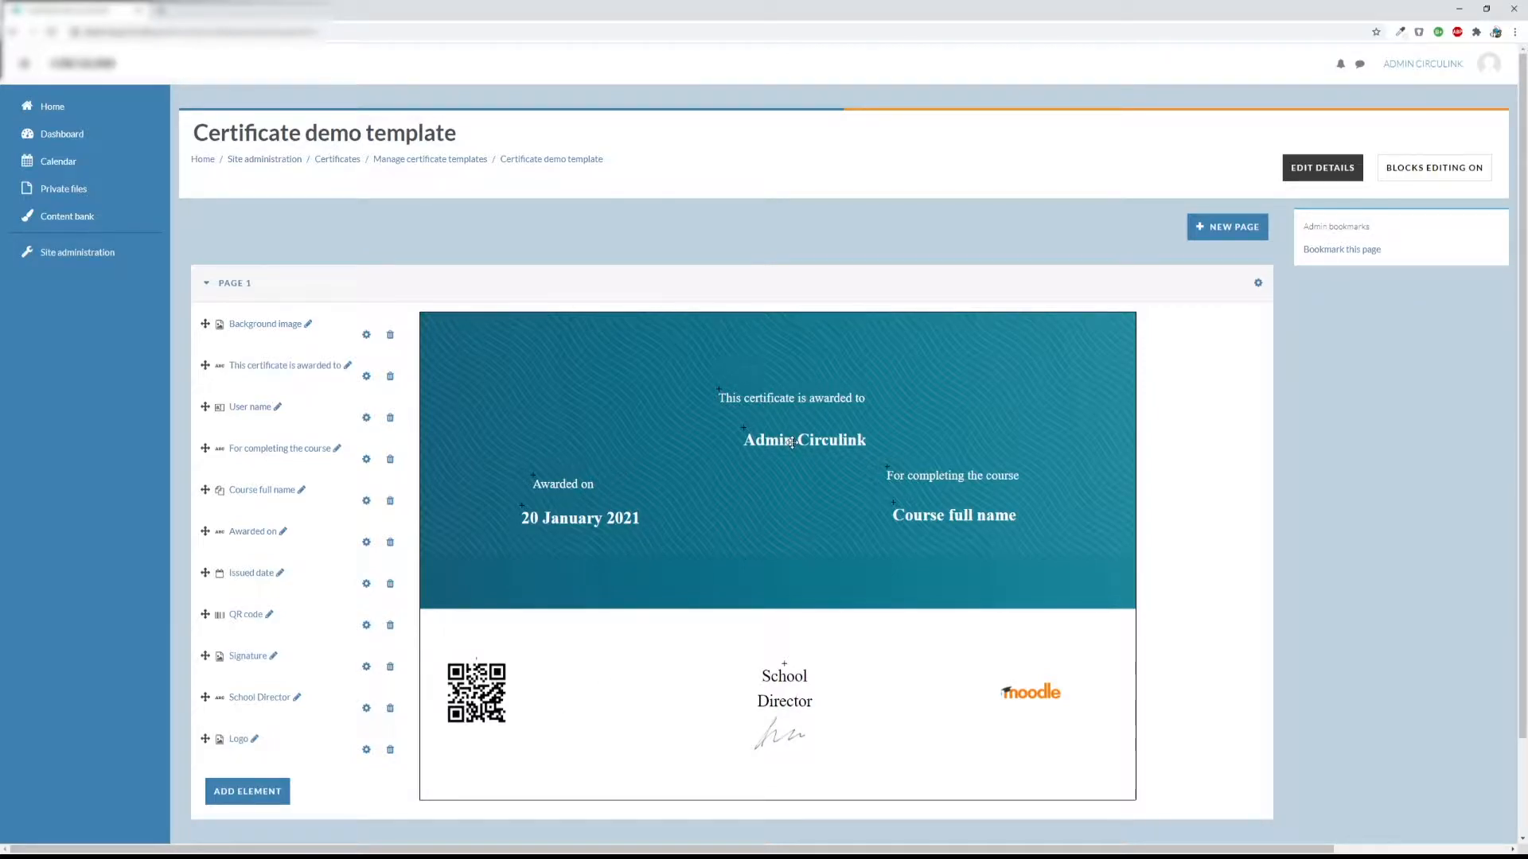
{"action": "left_click", "coordinate": [280, 406]}
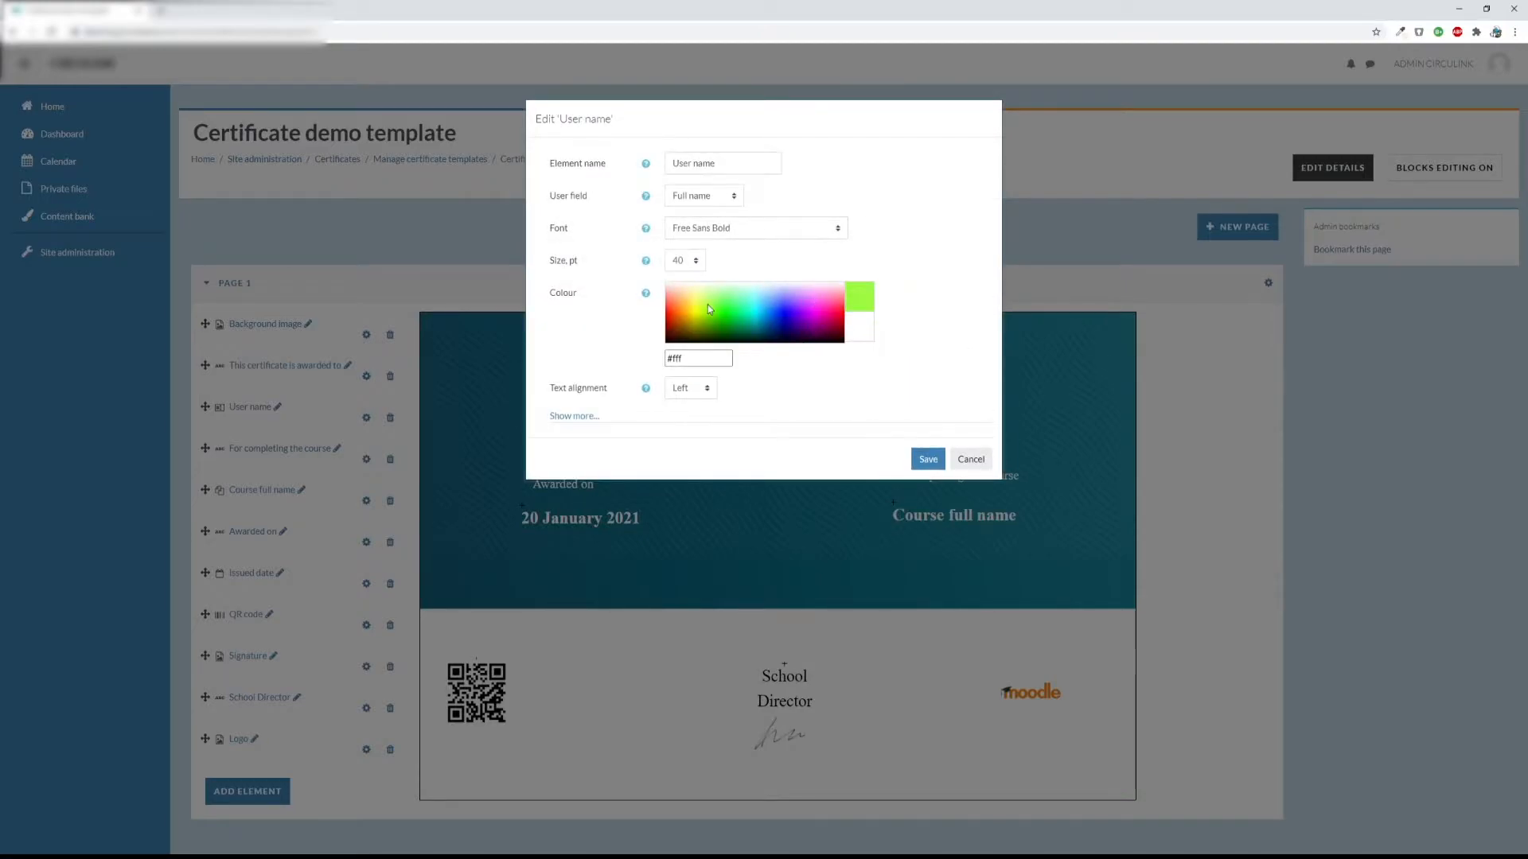
Cancel the Edit 'Background image' dialog and go to the Moodle Workplace Certificate activity.
{"action": "left_click", "coordinate": [709, 311]}
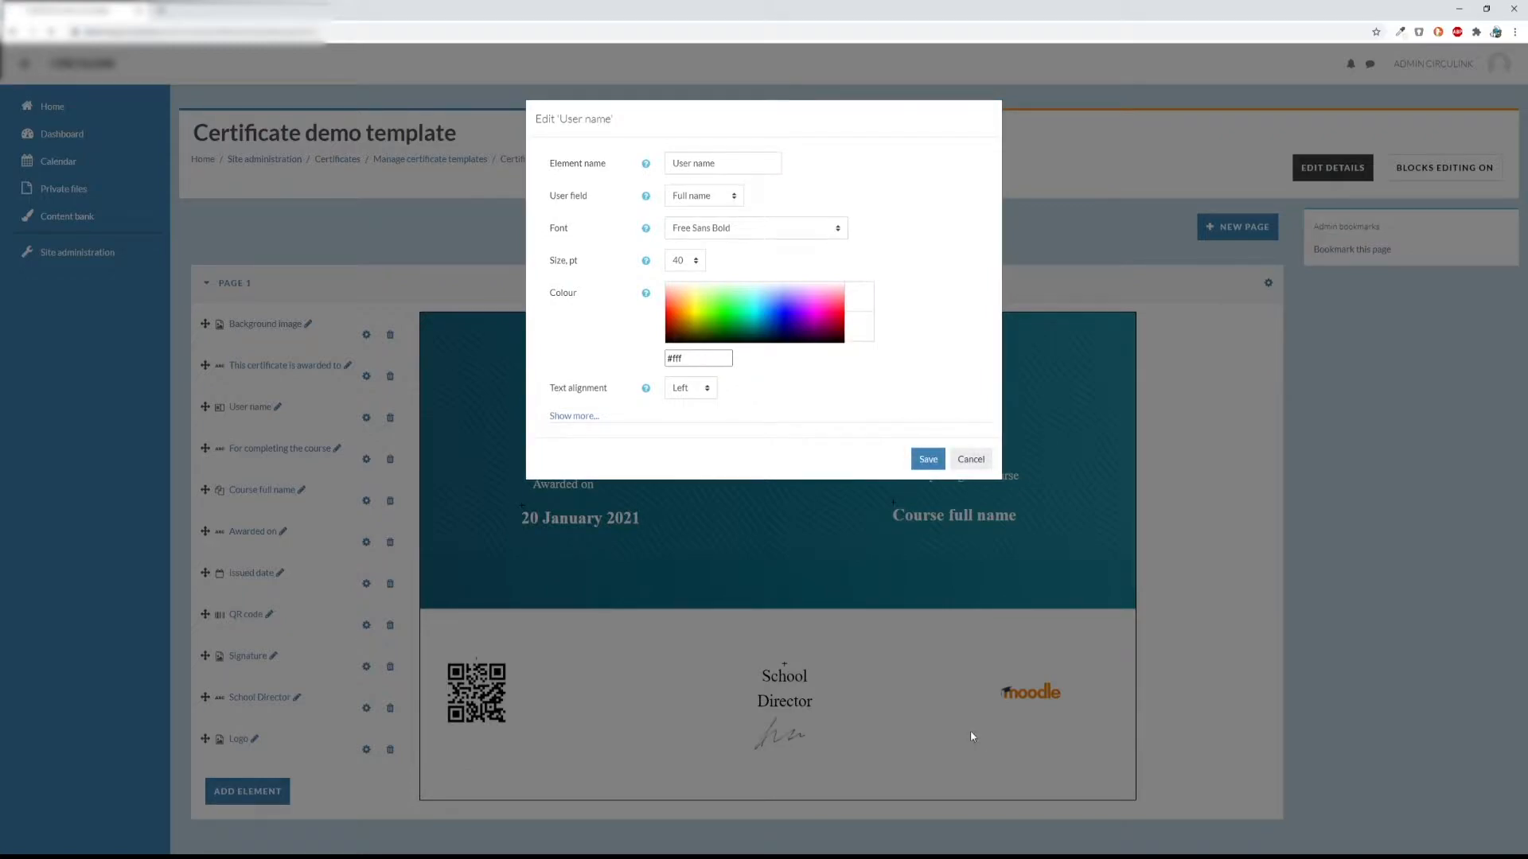
{"action": "left_click", "coordinate": [926, 459]}
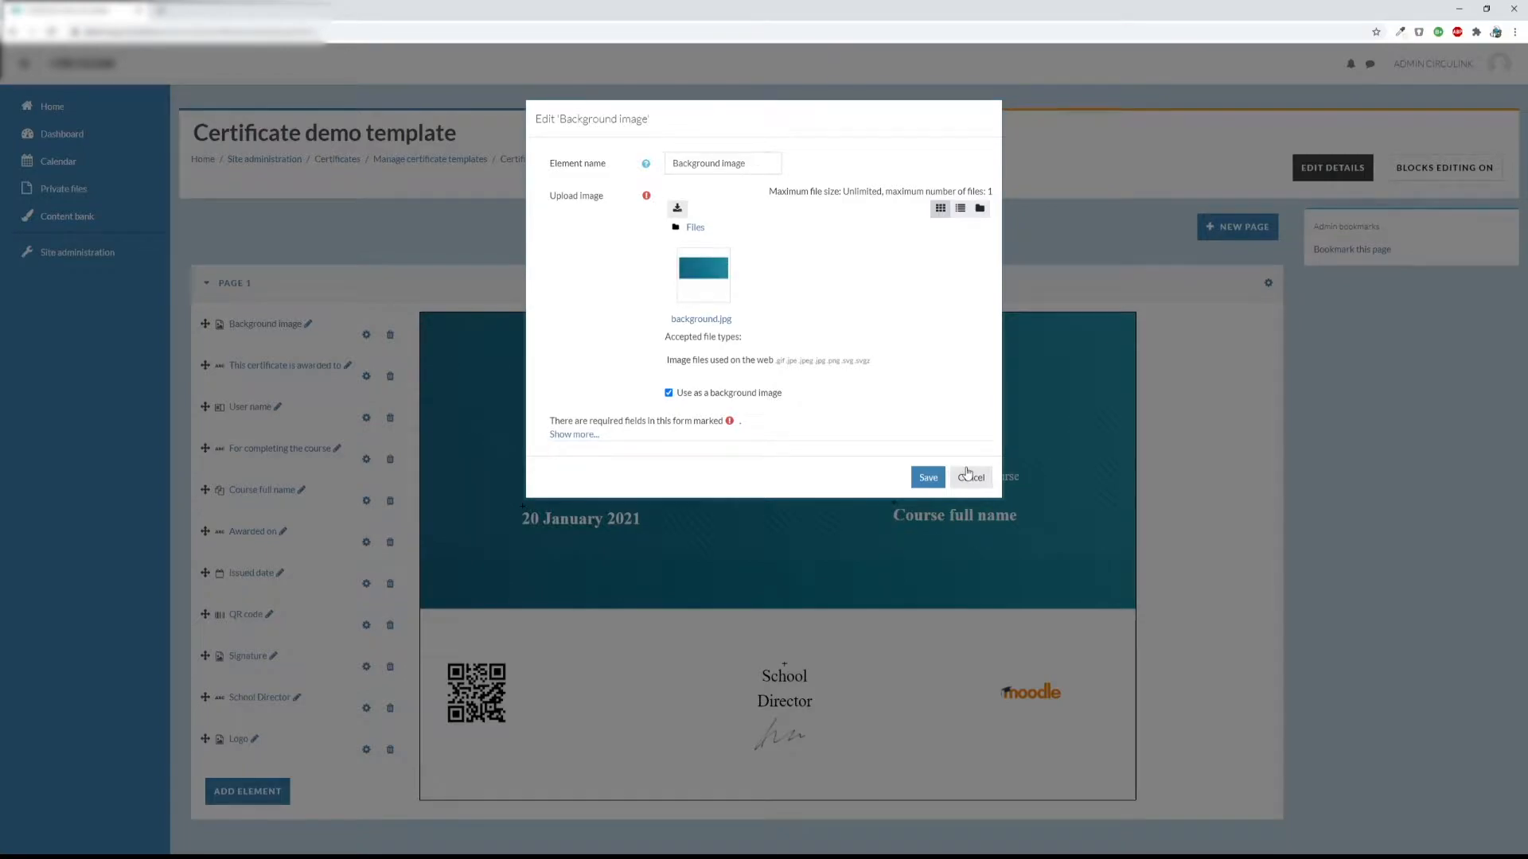
{"action": "left_click", "coordinate": [927, 478]}
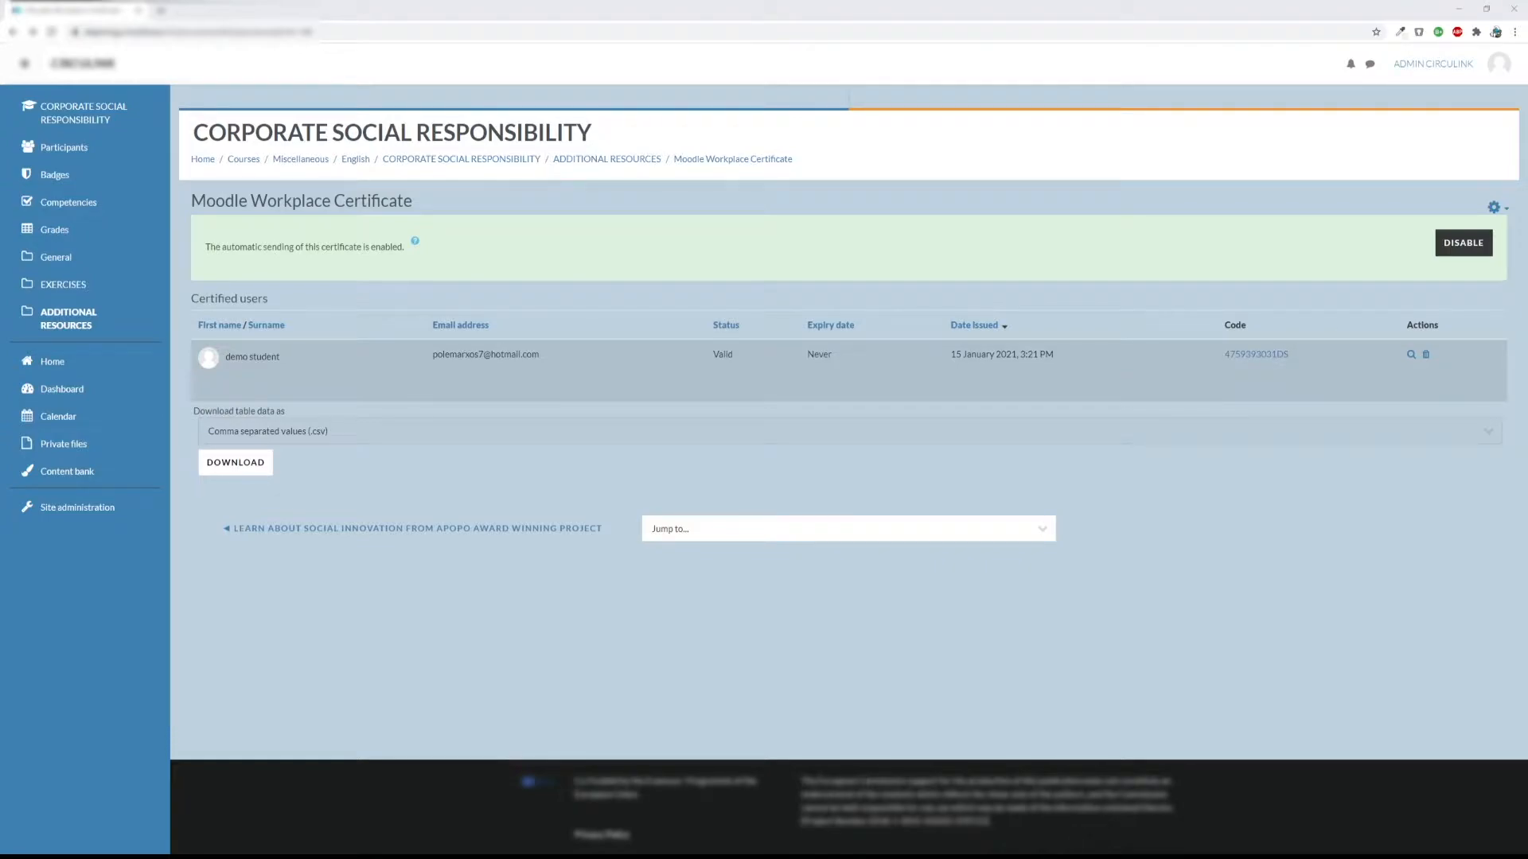
Verify the demo student's certificate code as valid and view the issued certificate PDF.
{"action": "double_click", "coordinate": [1256, 353]}
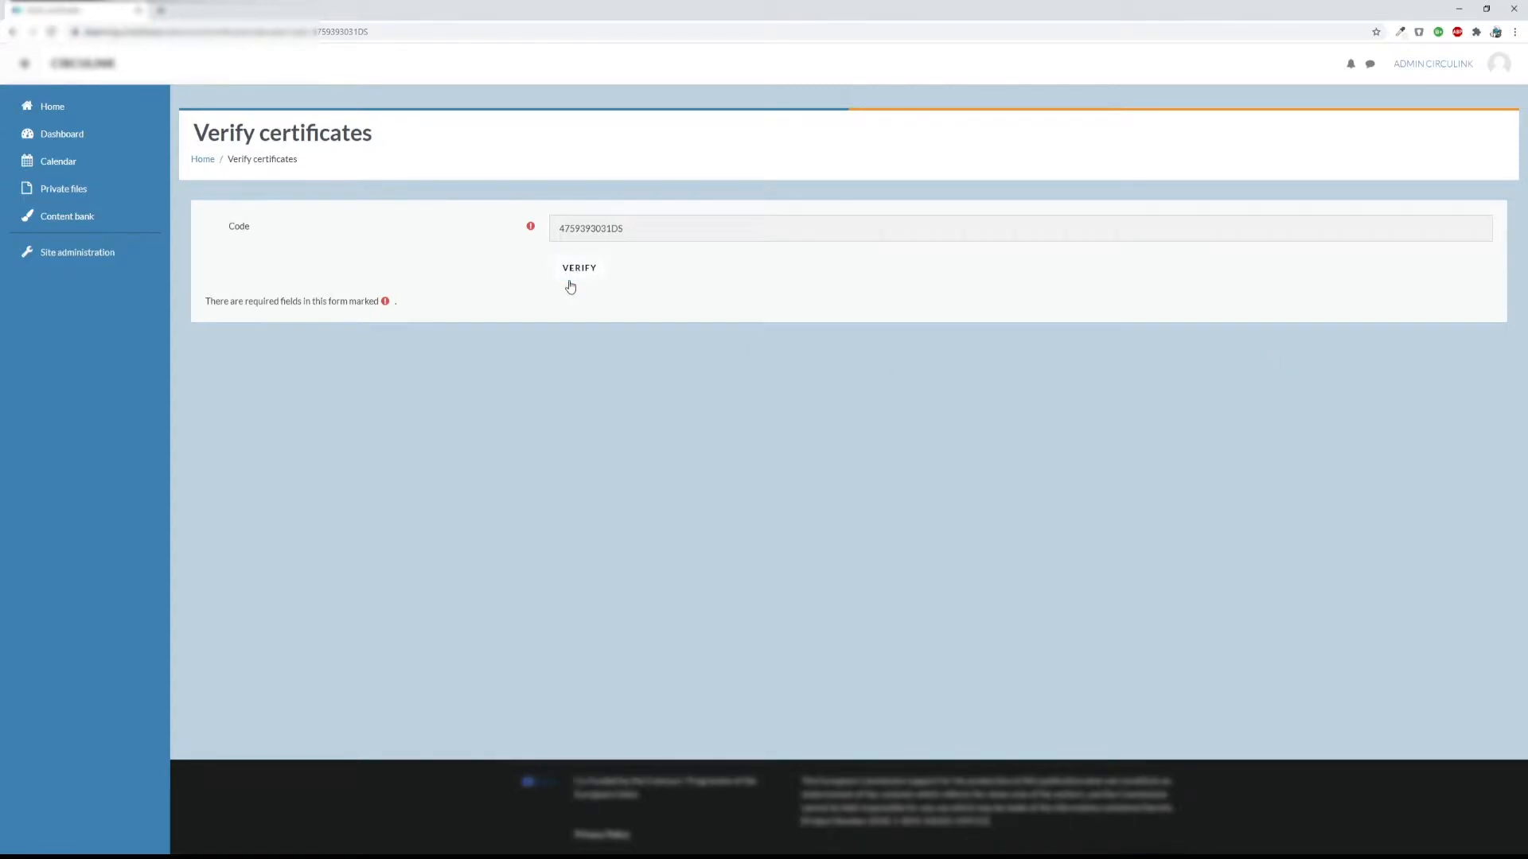
{"action": "left_click", "coordinate": [579, 267]}
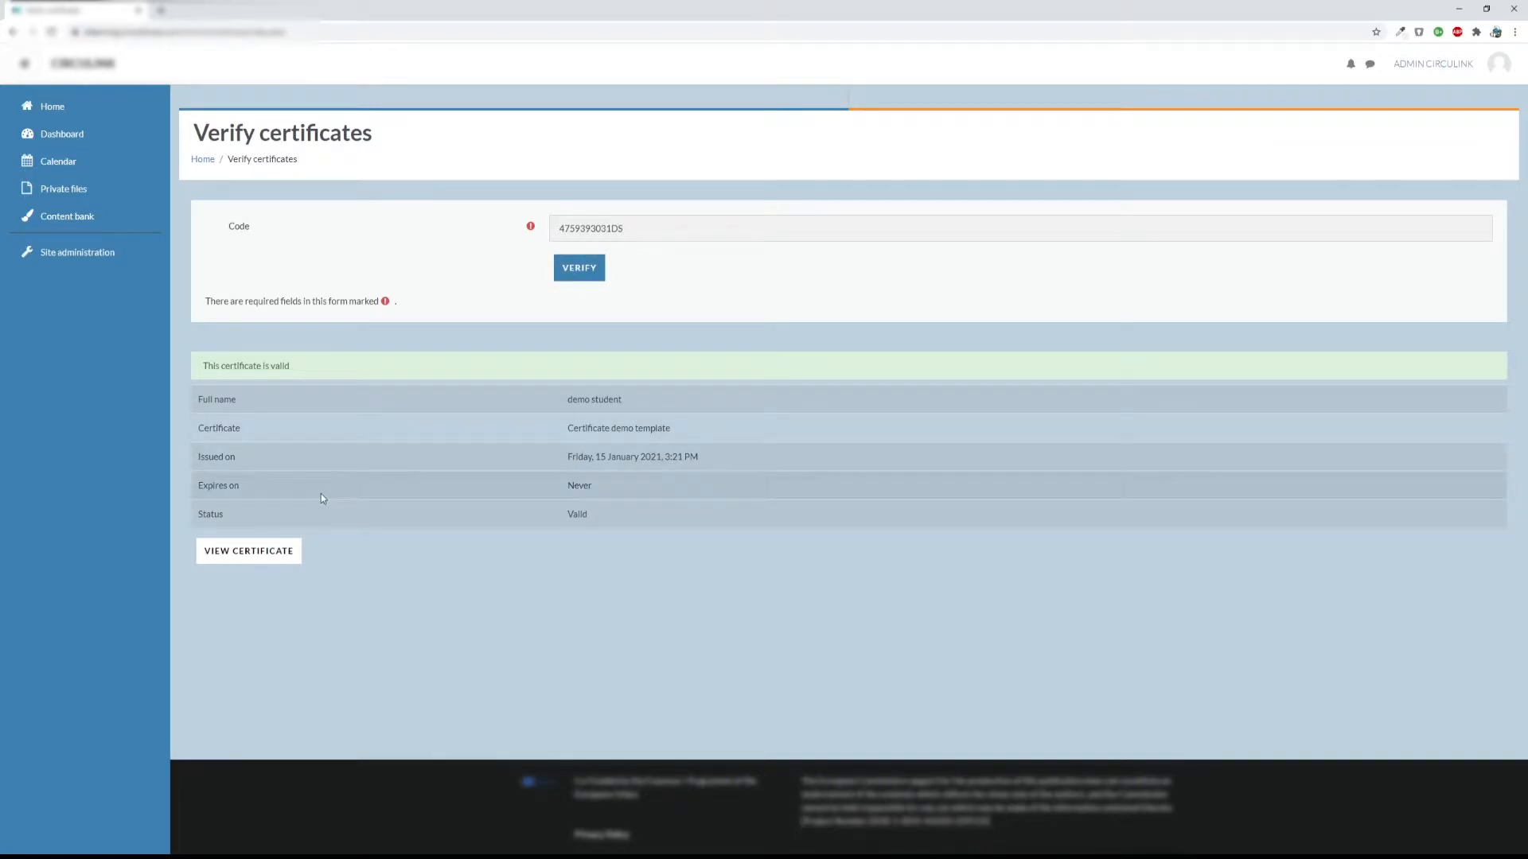
{"action": "mouse_move", "coordinate": [249, 551]}
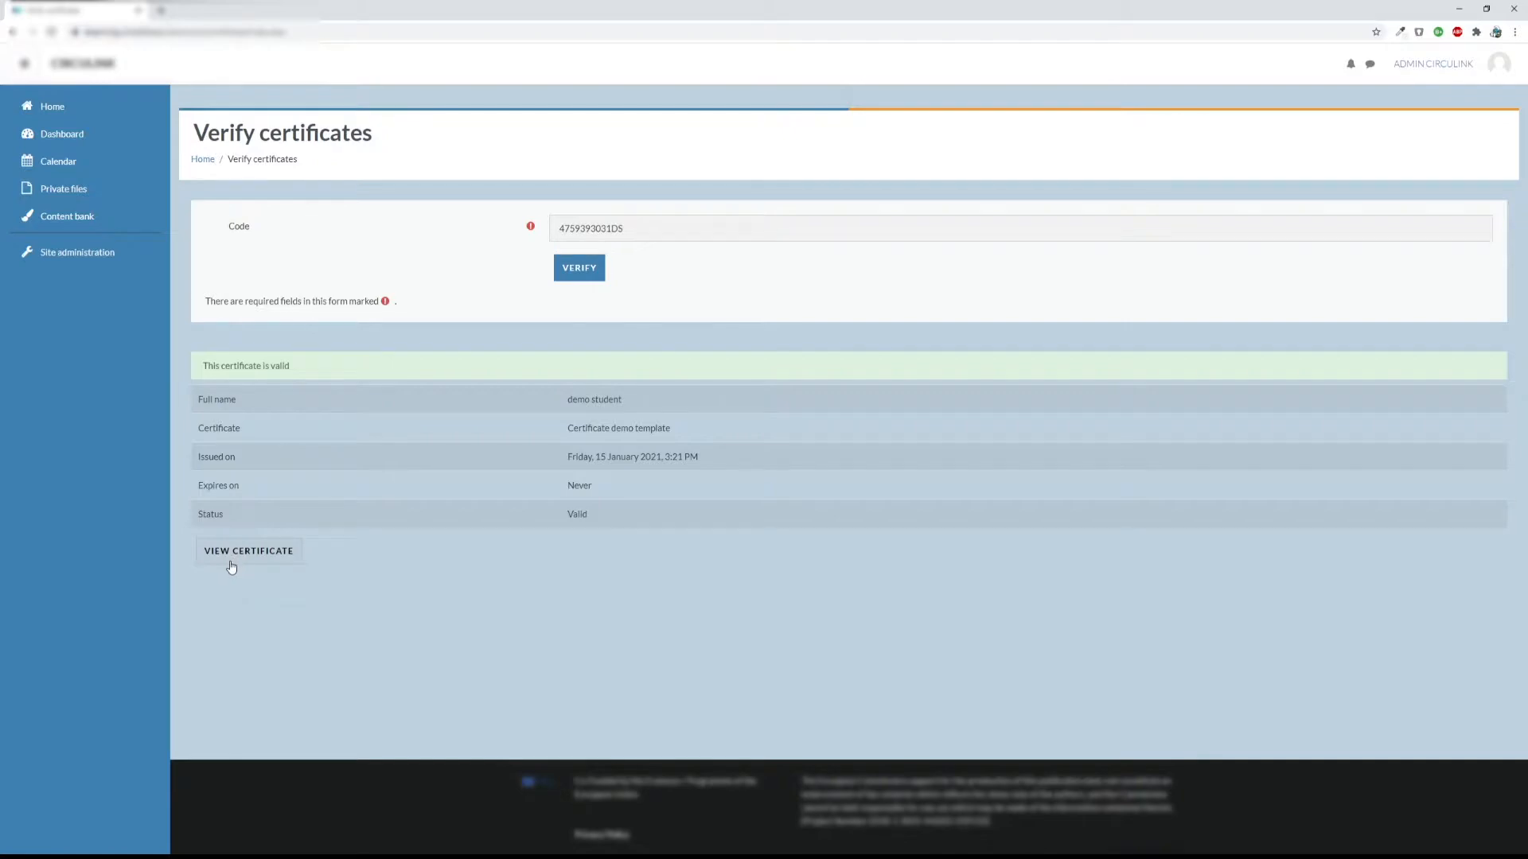
{"action": "left_click", "coordinate": [249, 550]}
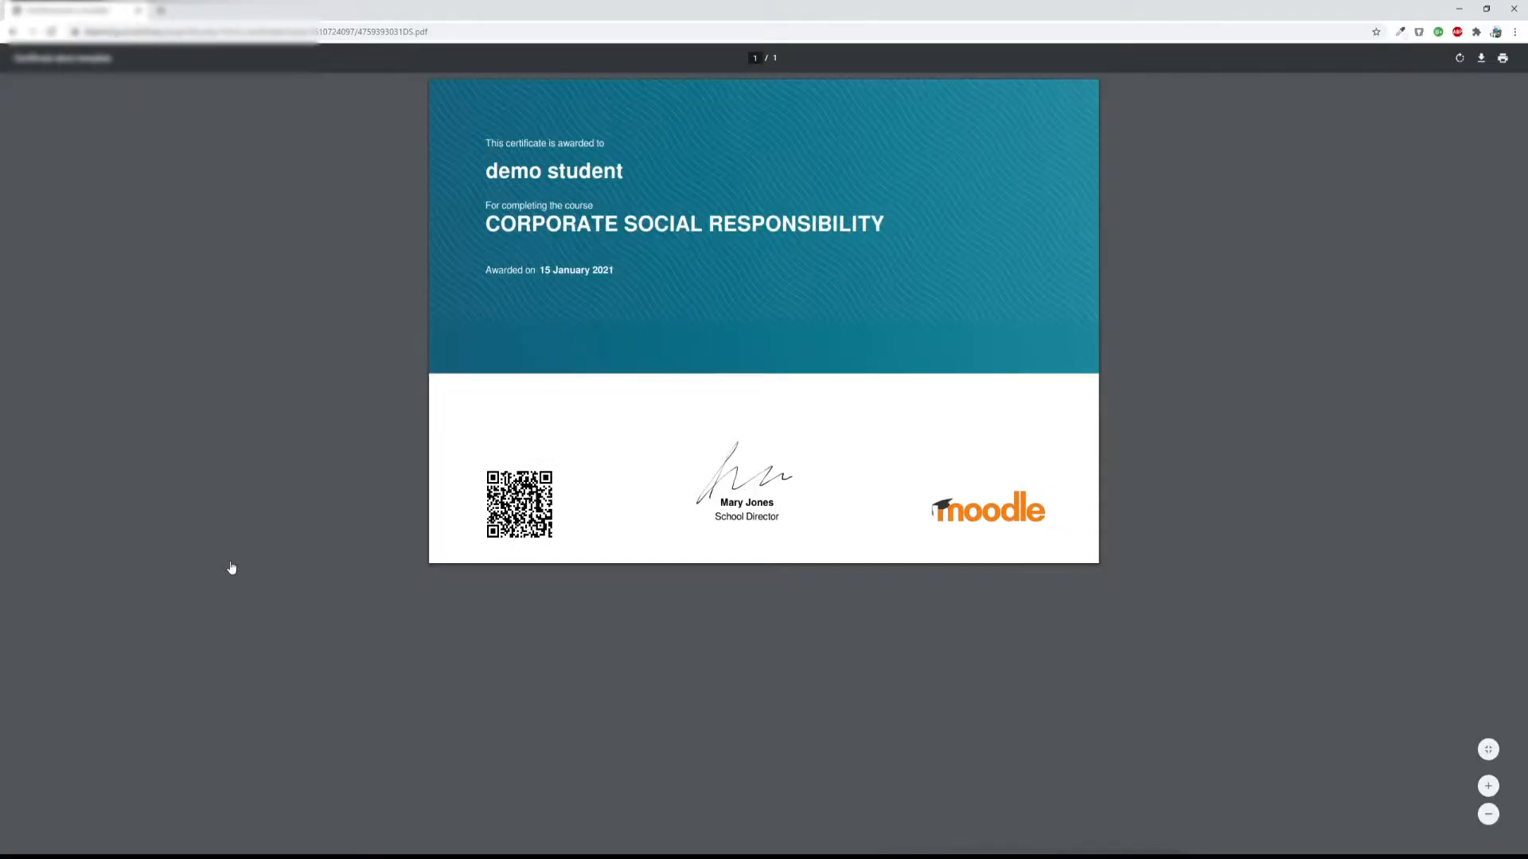
{"action": "mouse_move", "coordinate": [272, 567]}
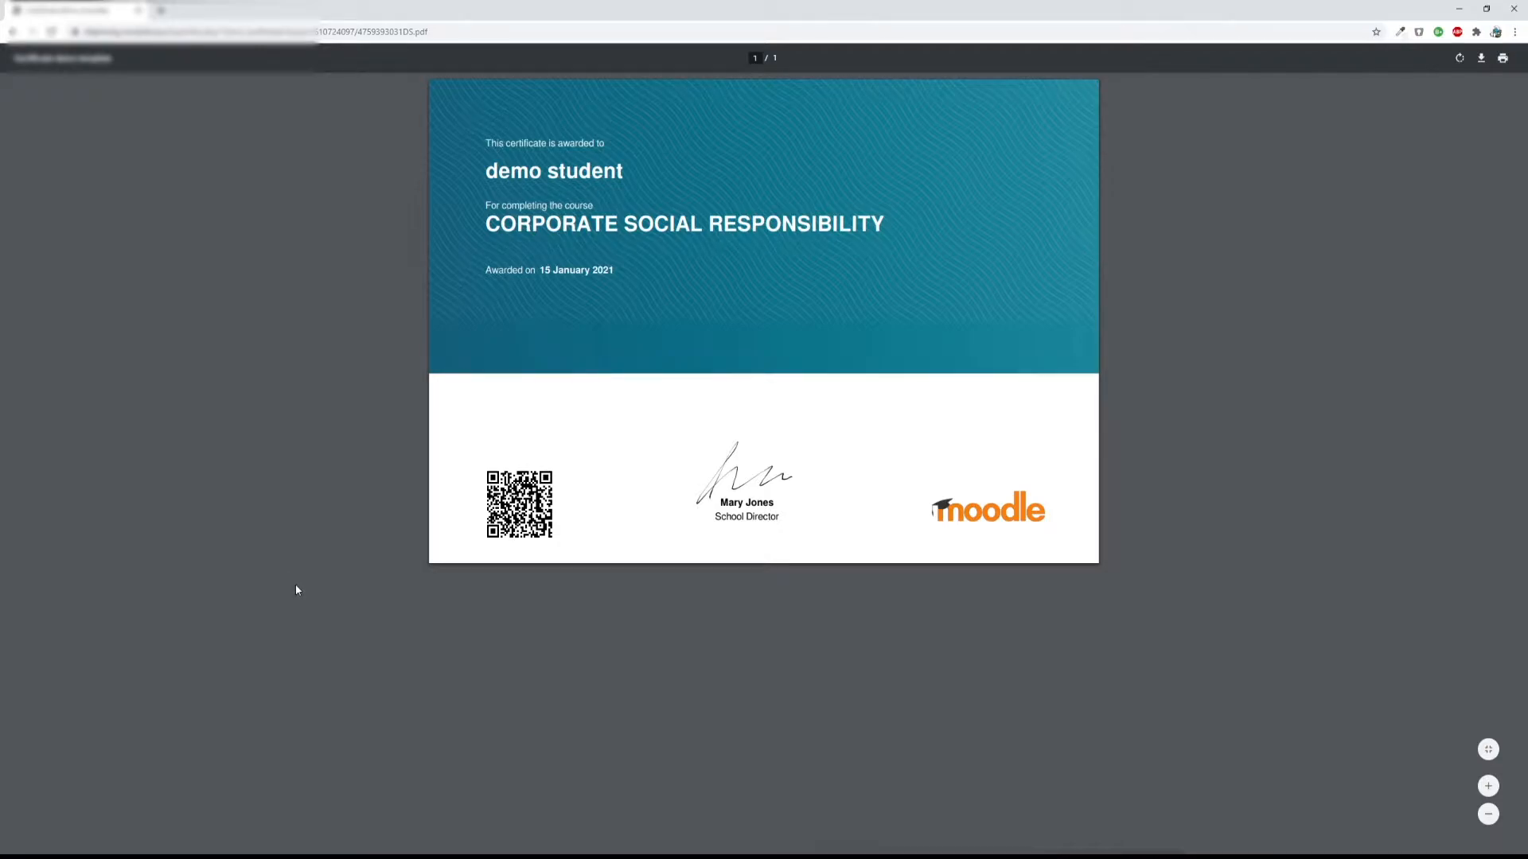
{"action": "mouse_move", "coordinate": [463, 627]}
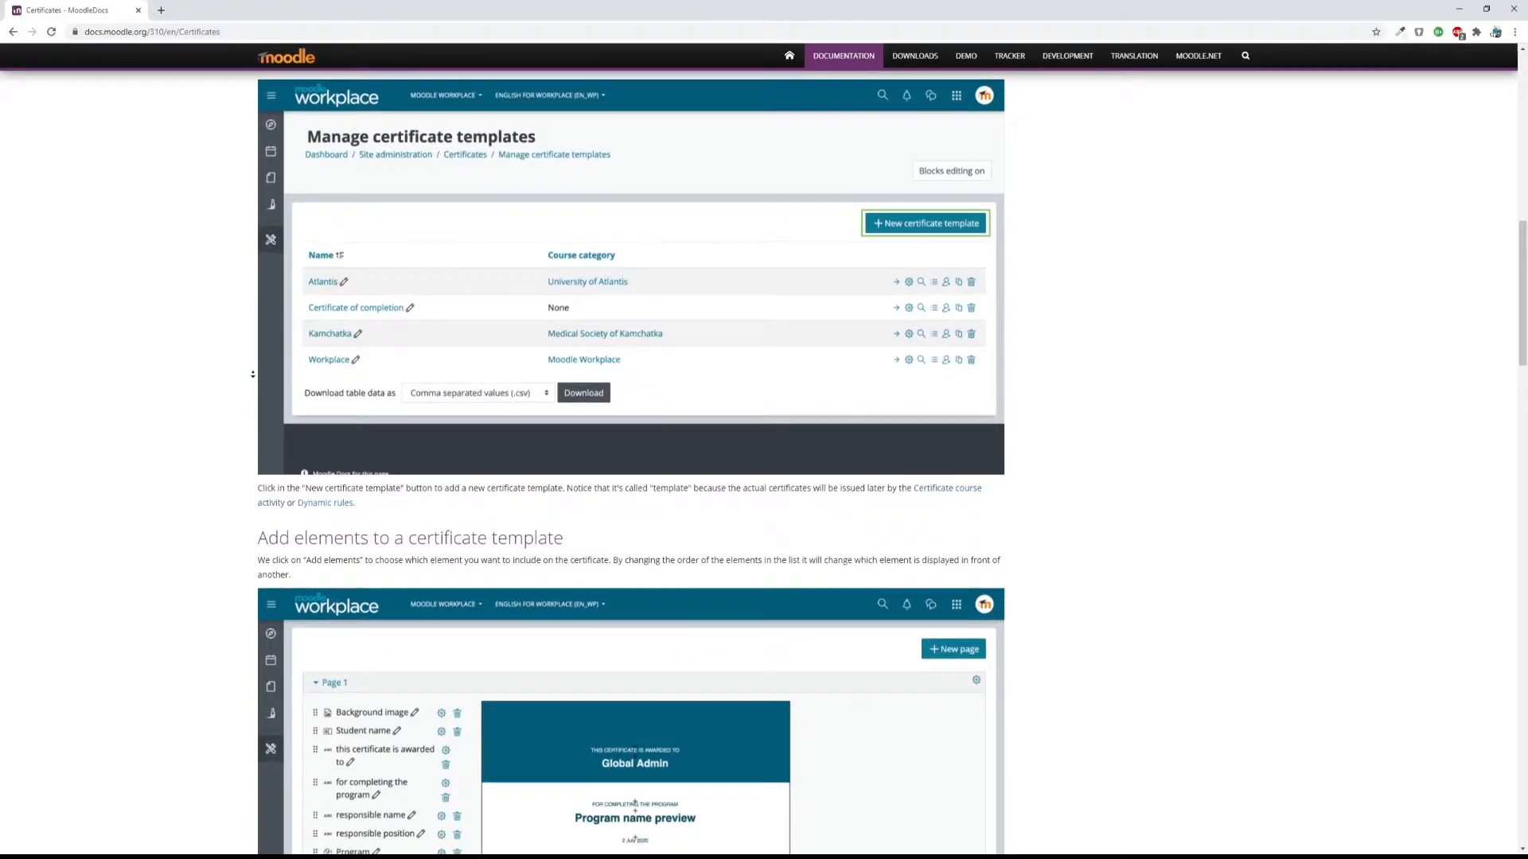
Scroll through the Certificates docs element list, ending on the Content pages plugin page.
{"action": "scroll", "scroll_direction": "down", "scroll_amount": 3}
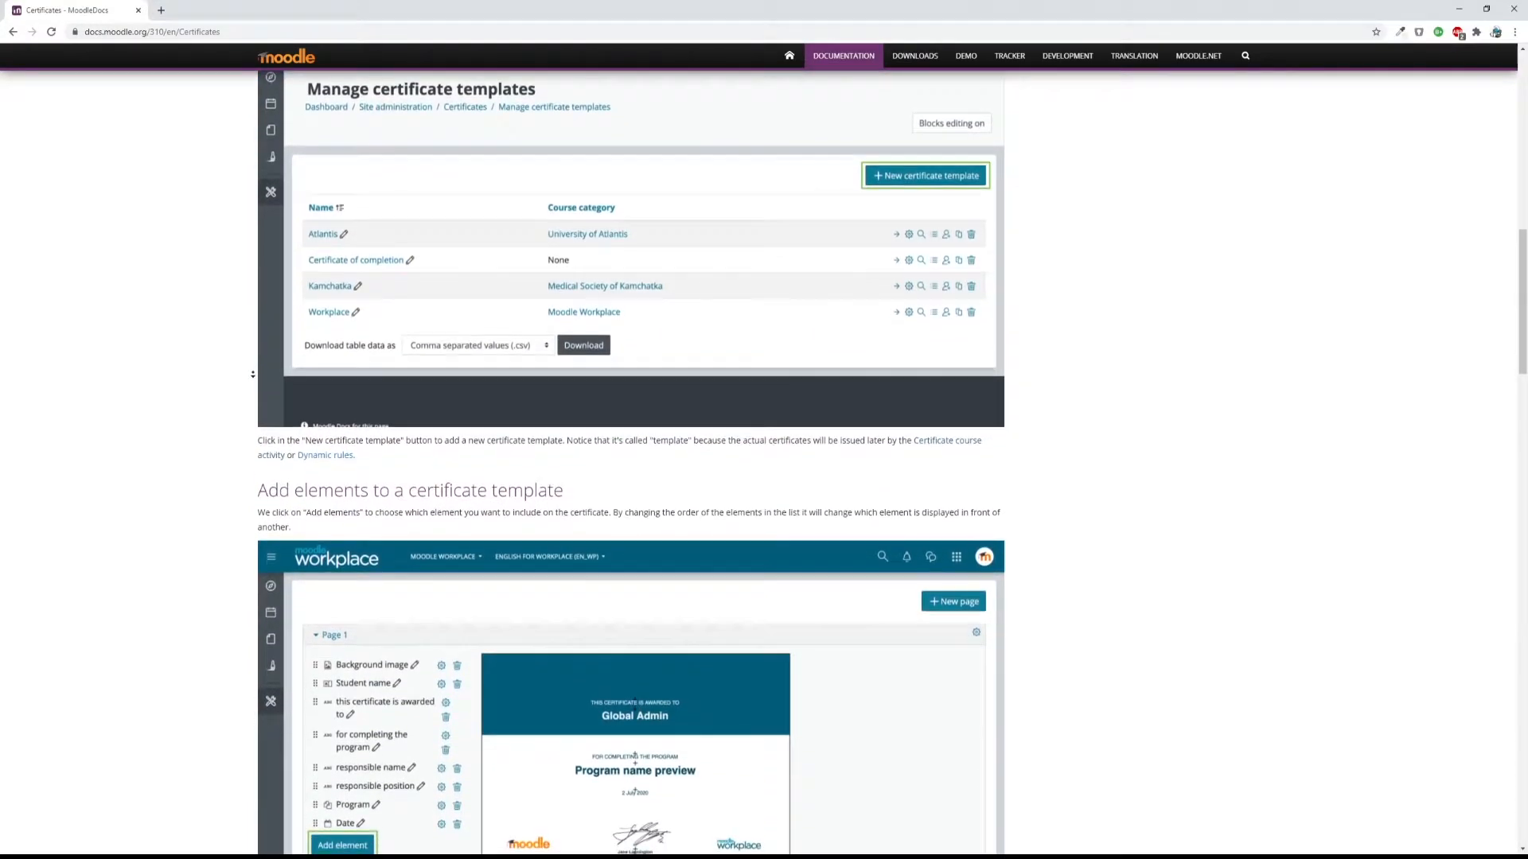
{"action": "scroll", "scroll_direction": "down", "scroll_amount": 3}
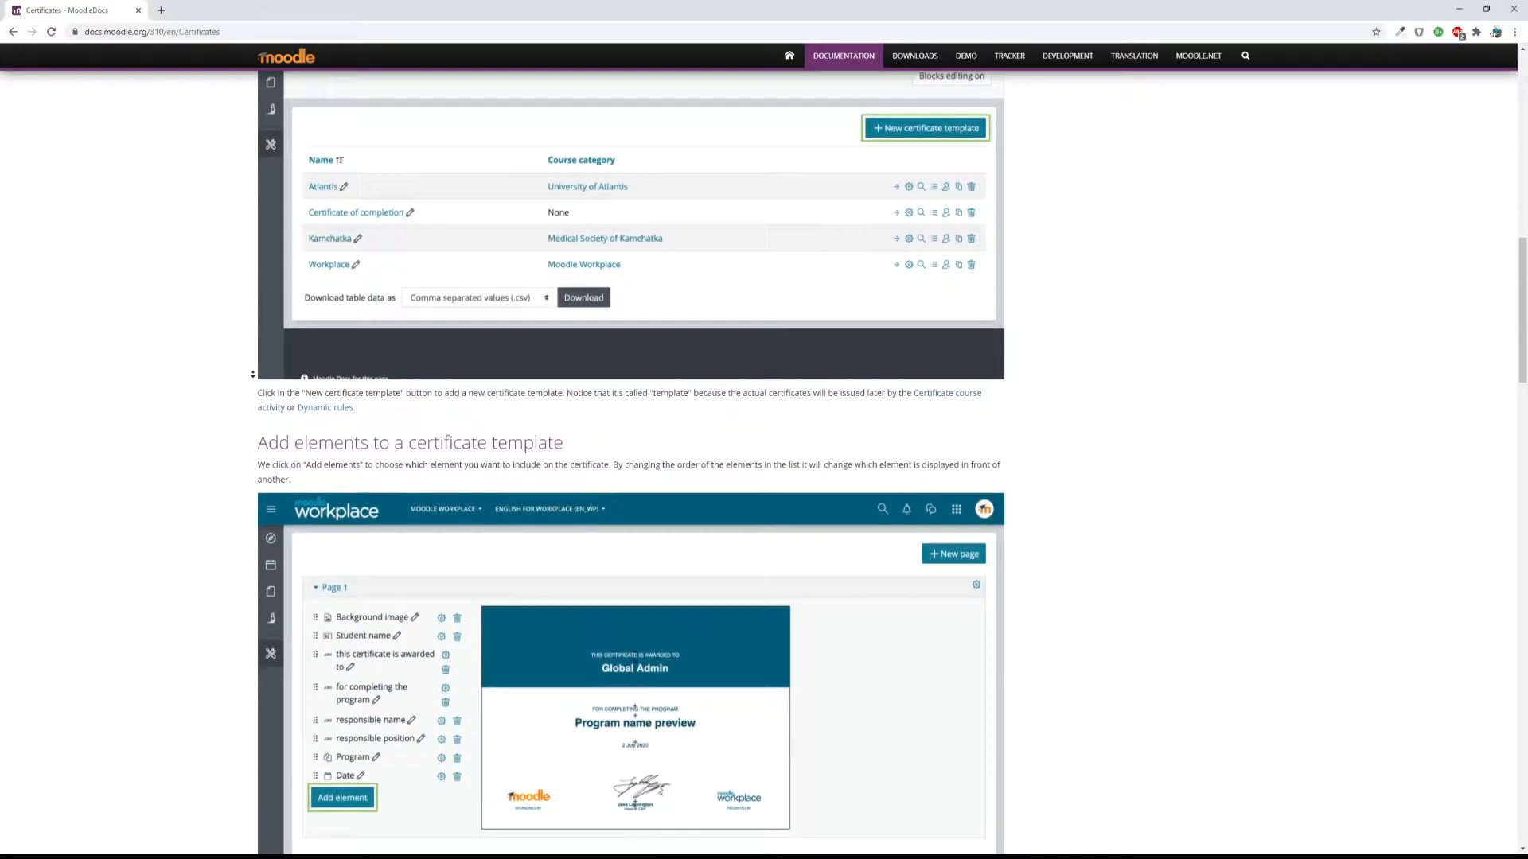
{"action": "scroll", "scroll_direction": "down", "scroll_amount": 3}
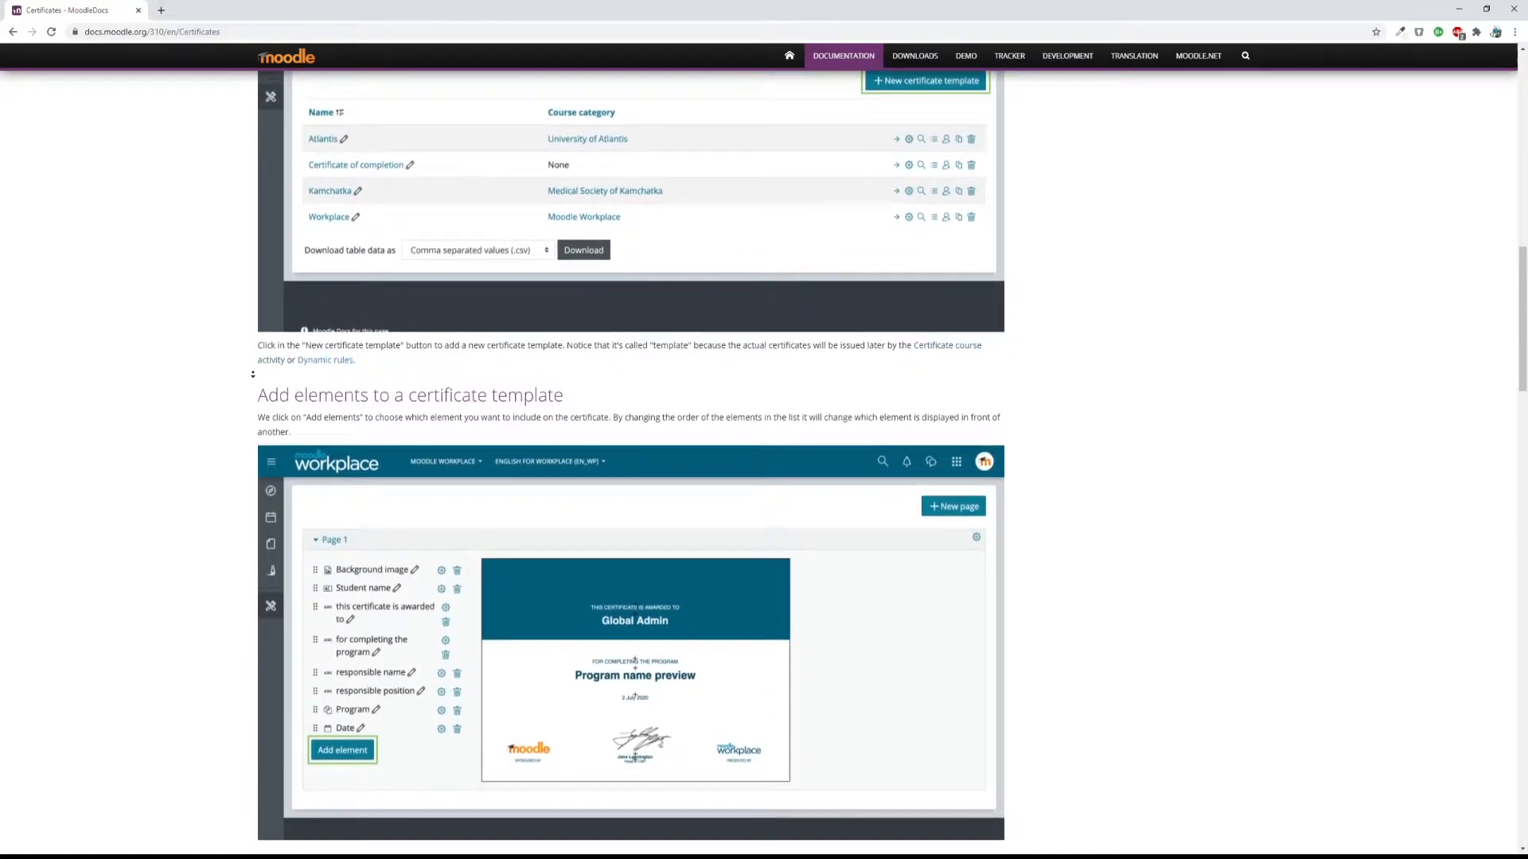
{"action": "scroll", "scroll_direction": "down", "scroll_amount": 3}
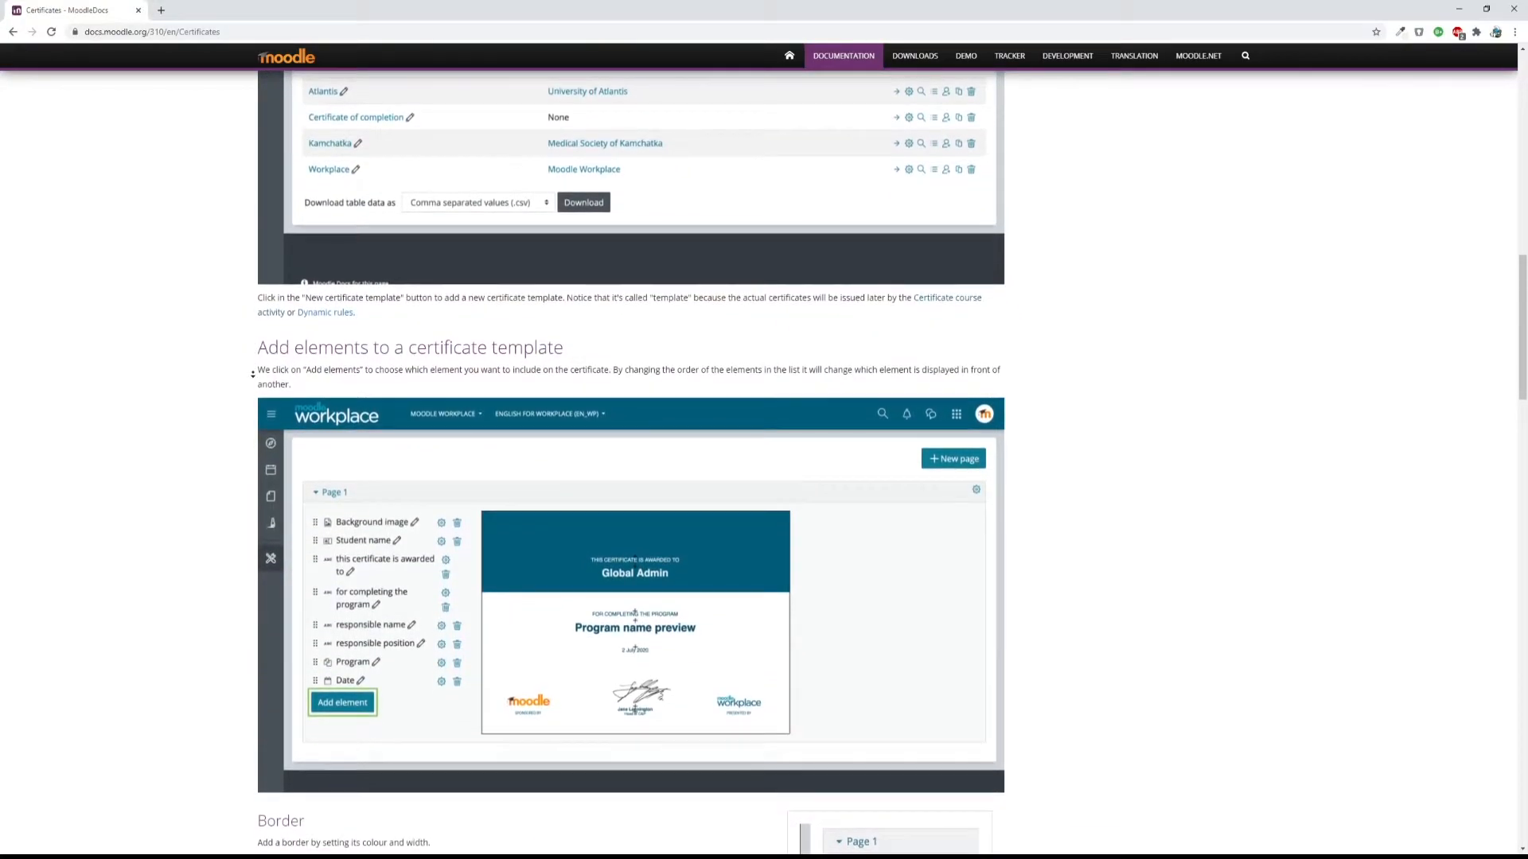
{"action": "scroll", "scroll_direction": "down", "scroll_amount": 3}
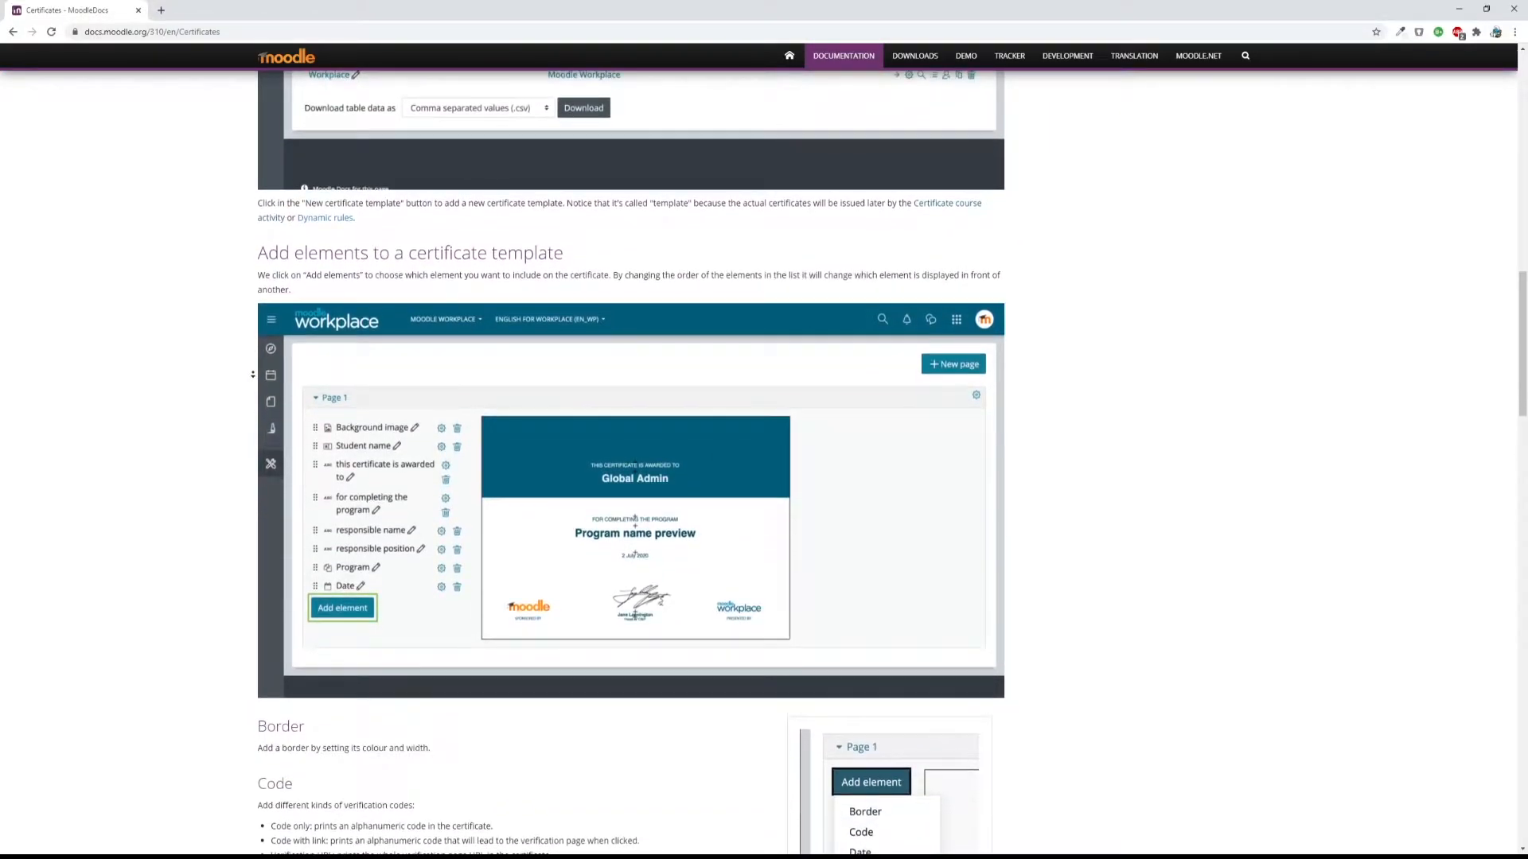
{"action": "scroll", "scroll_direction": "down", "scroll_amount": 3}
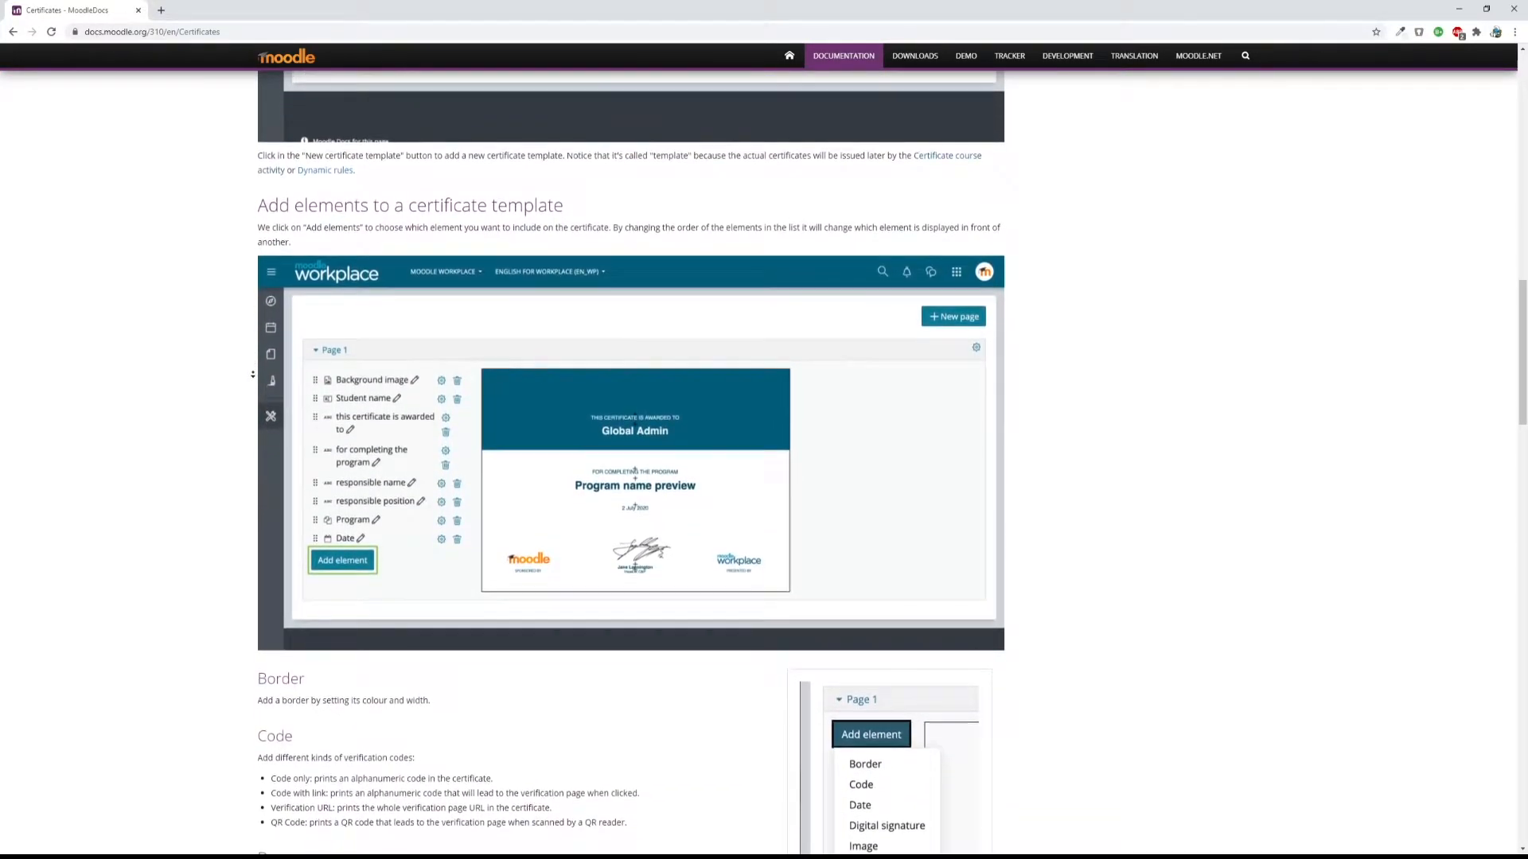
{"action": "scroll", "scroll_direction": "down", "scroll_amount": 3}
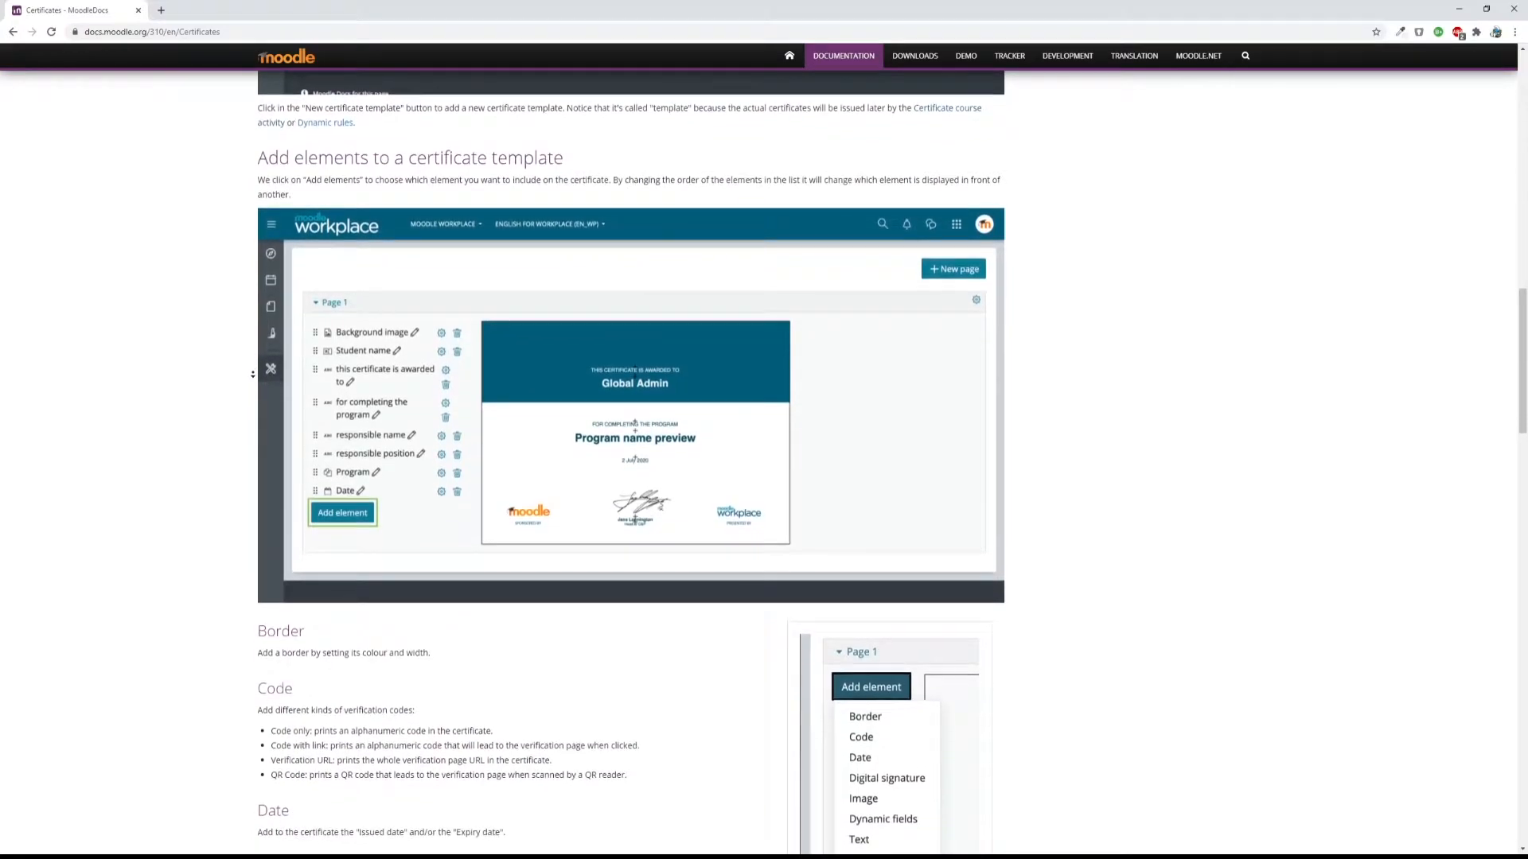
{"action": "scroll", "scroll_direction": "down", "scroll_amount": 3}
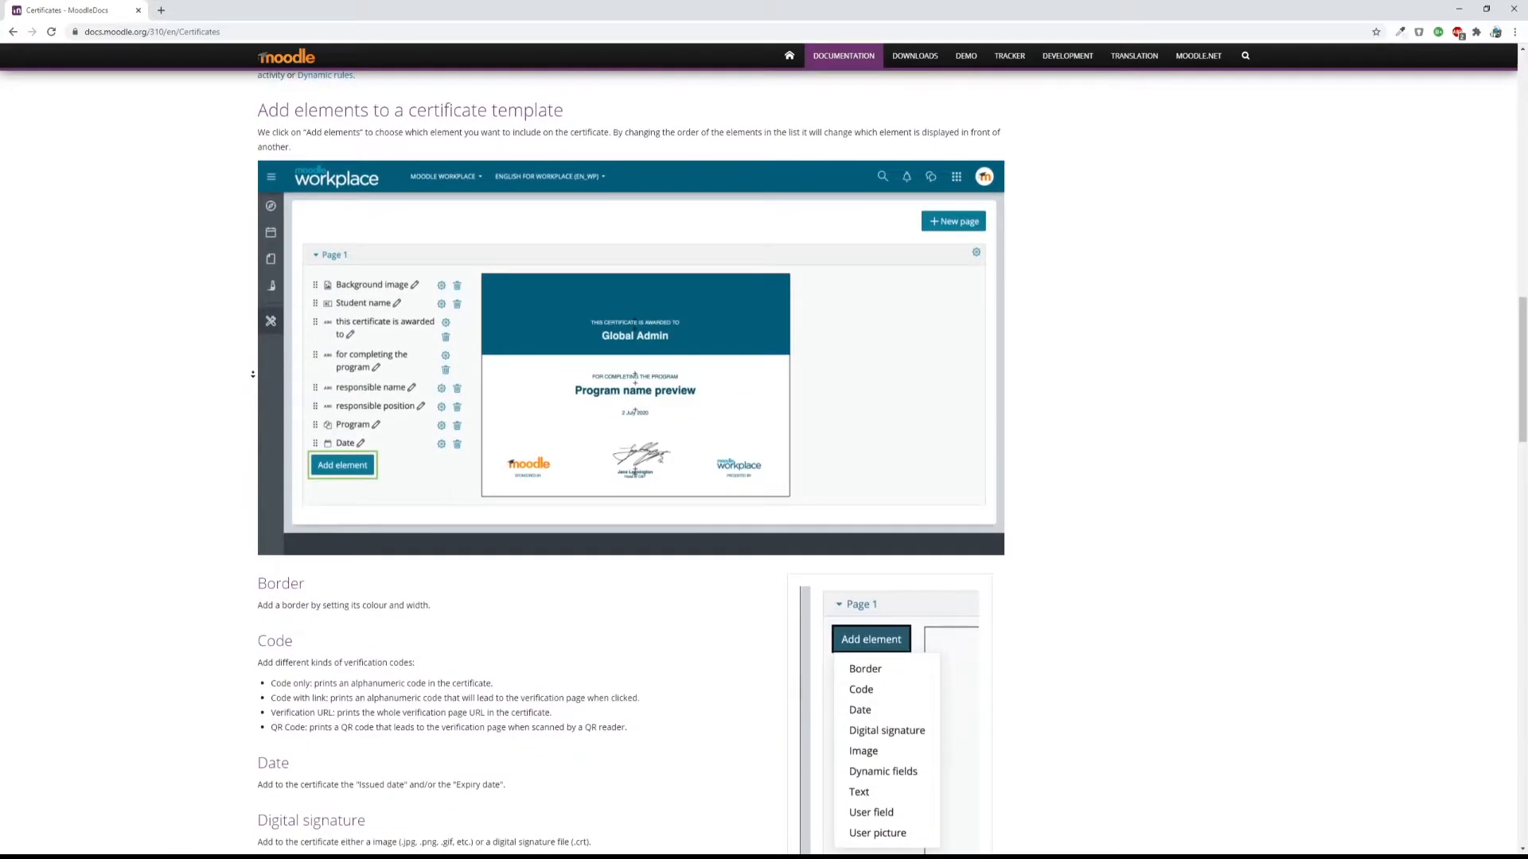
{"action": "scroll", "scroll_direction": "down", "scroll_amount": 3}
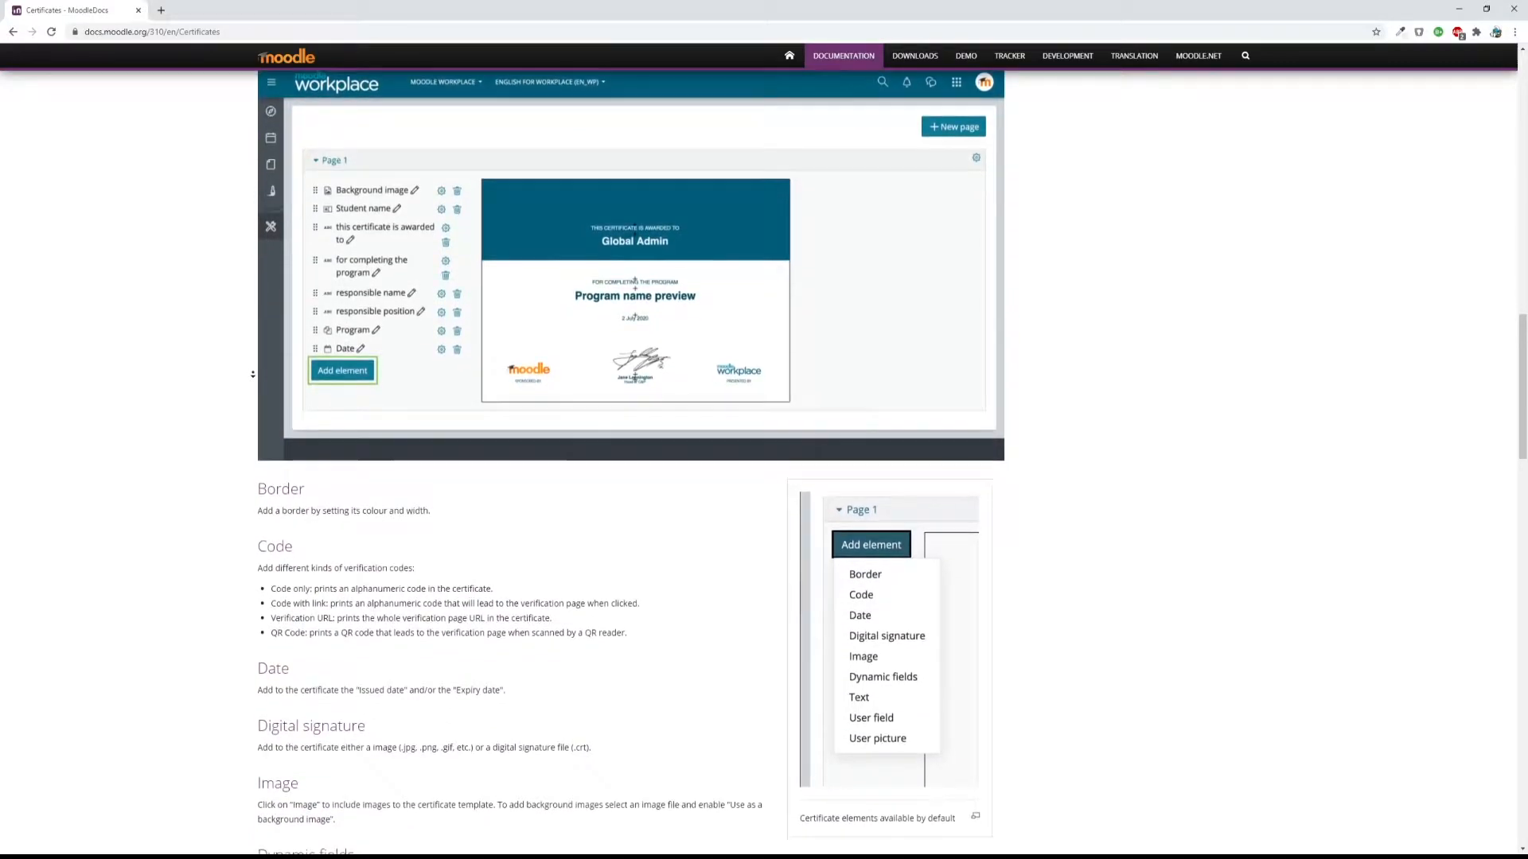
{"action": "scroll", "scroll_direction": "down", "scroll_amount": 3}
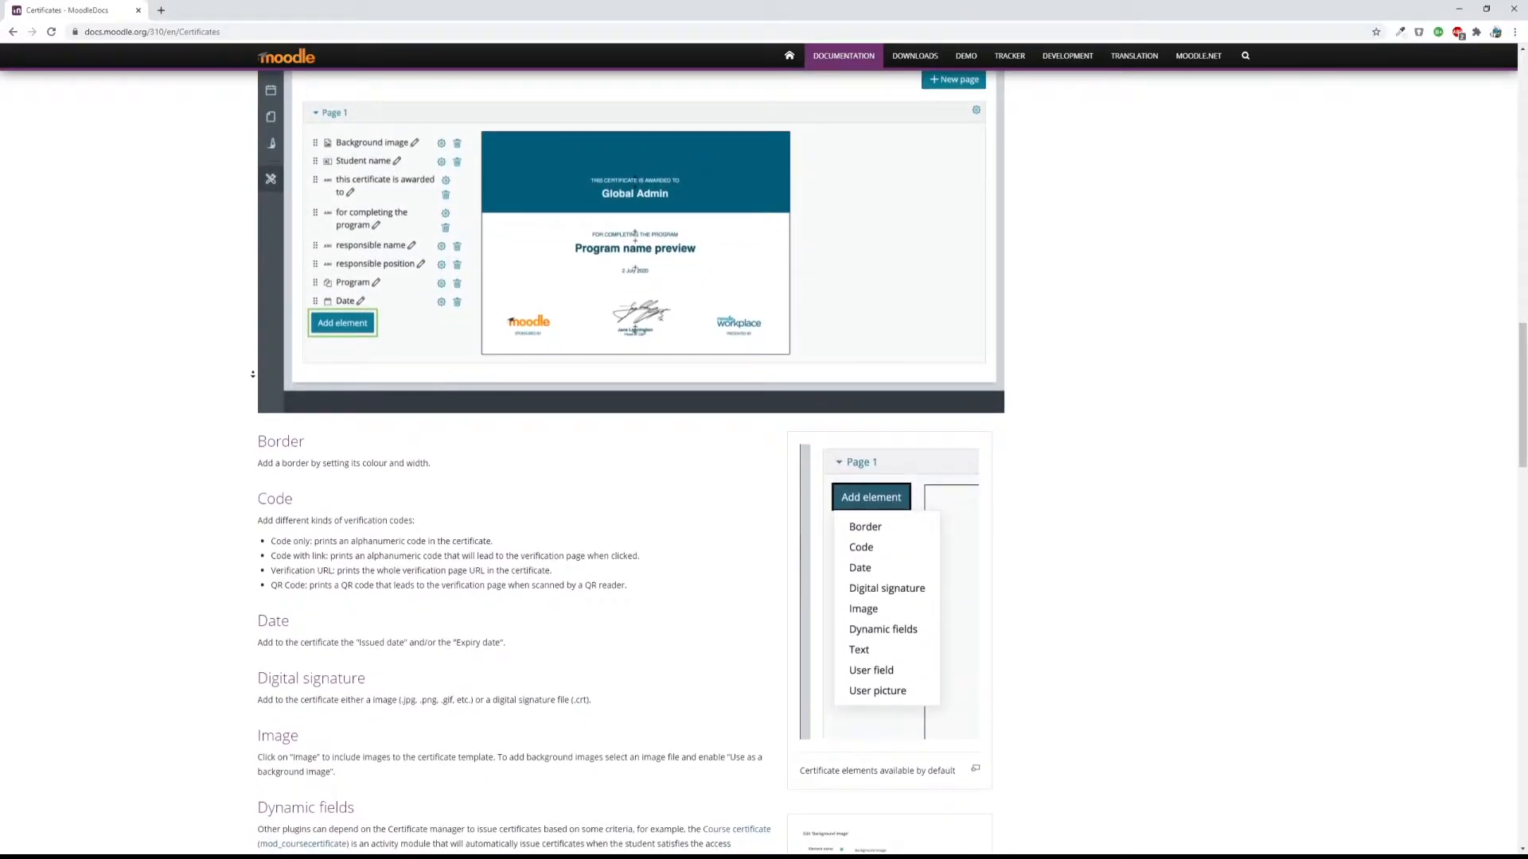
{"action": "scroll", "scroll_direction": "down", "scroll_amount": 3}
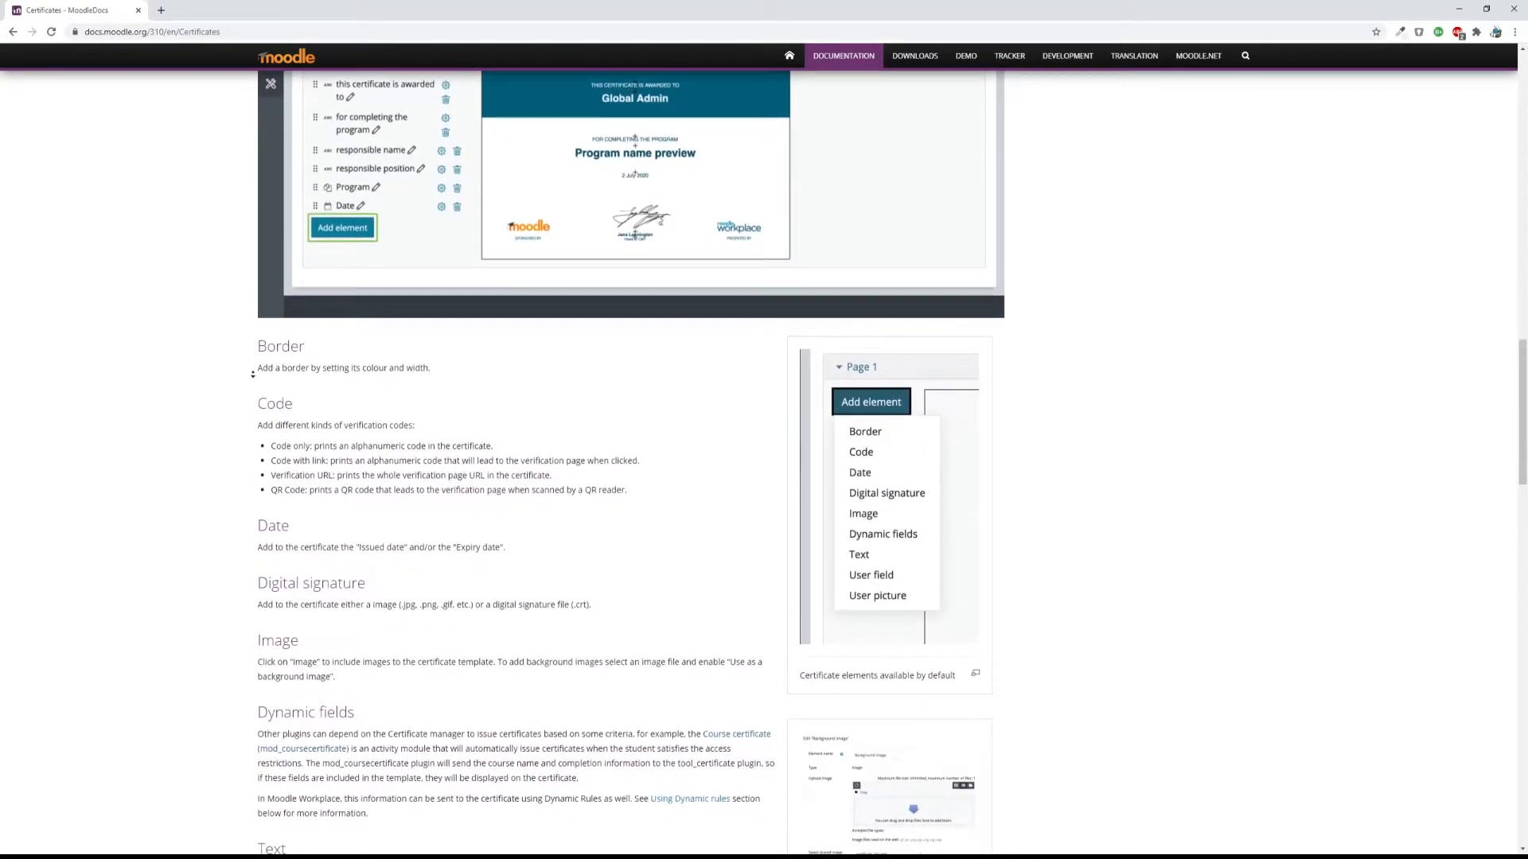
{"action": "scroll", "scroll_direction": "down", "scroll_amount": 3}
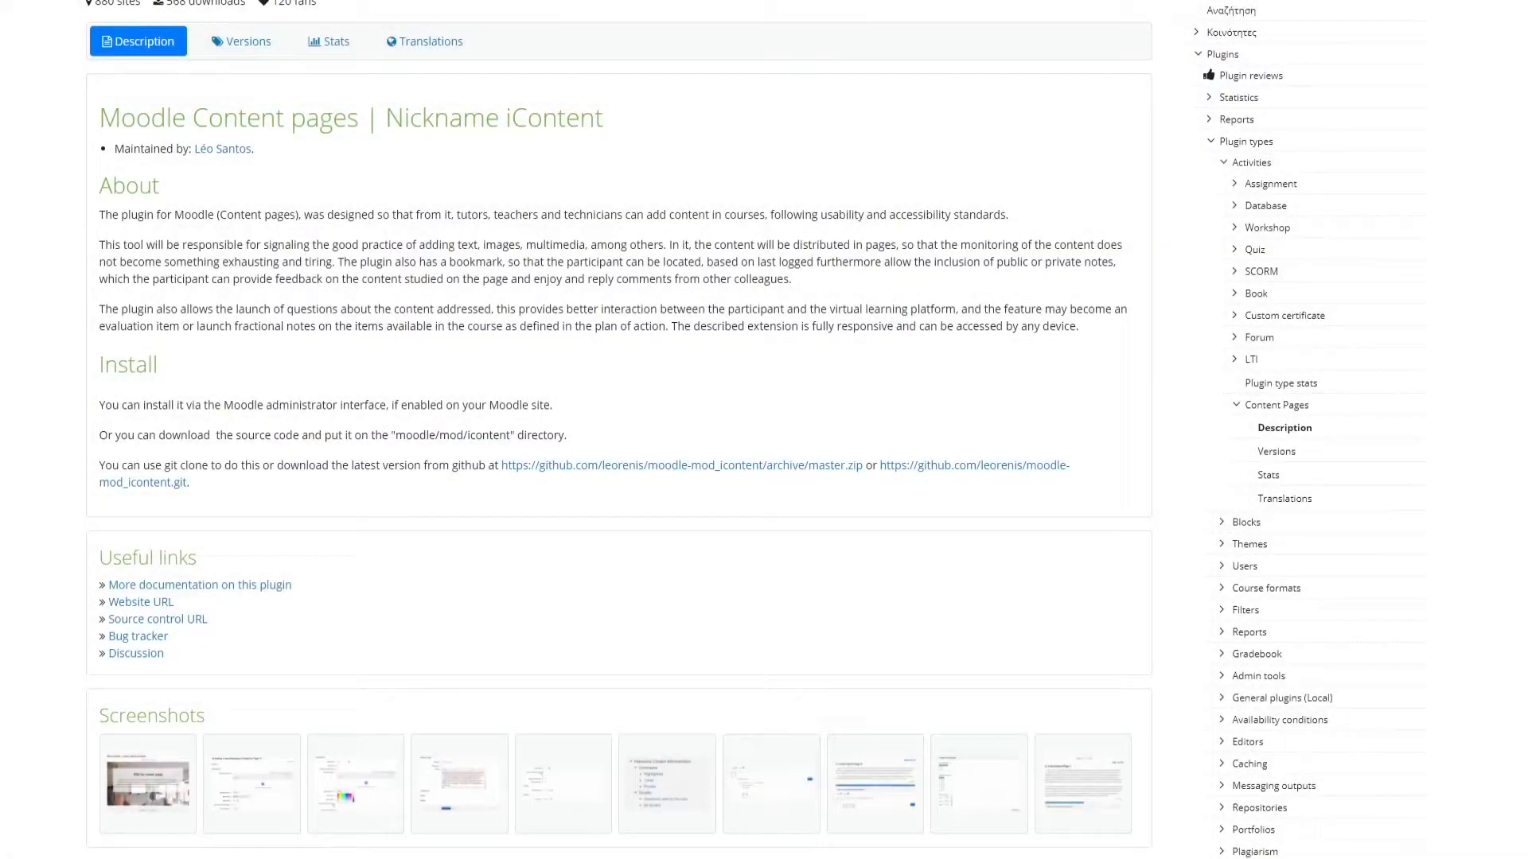
View the Content pages plugin screenshots in the lightbox, then switch to the Great Wall demo content page.
{"action": "left_click", "coordinate": [146, 784]}
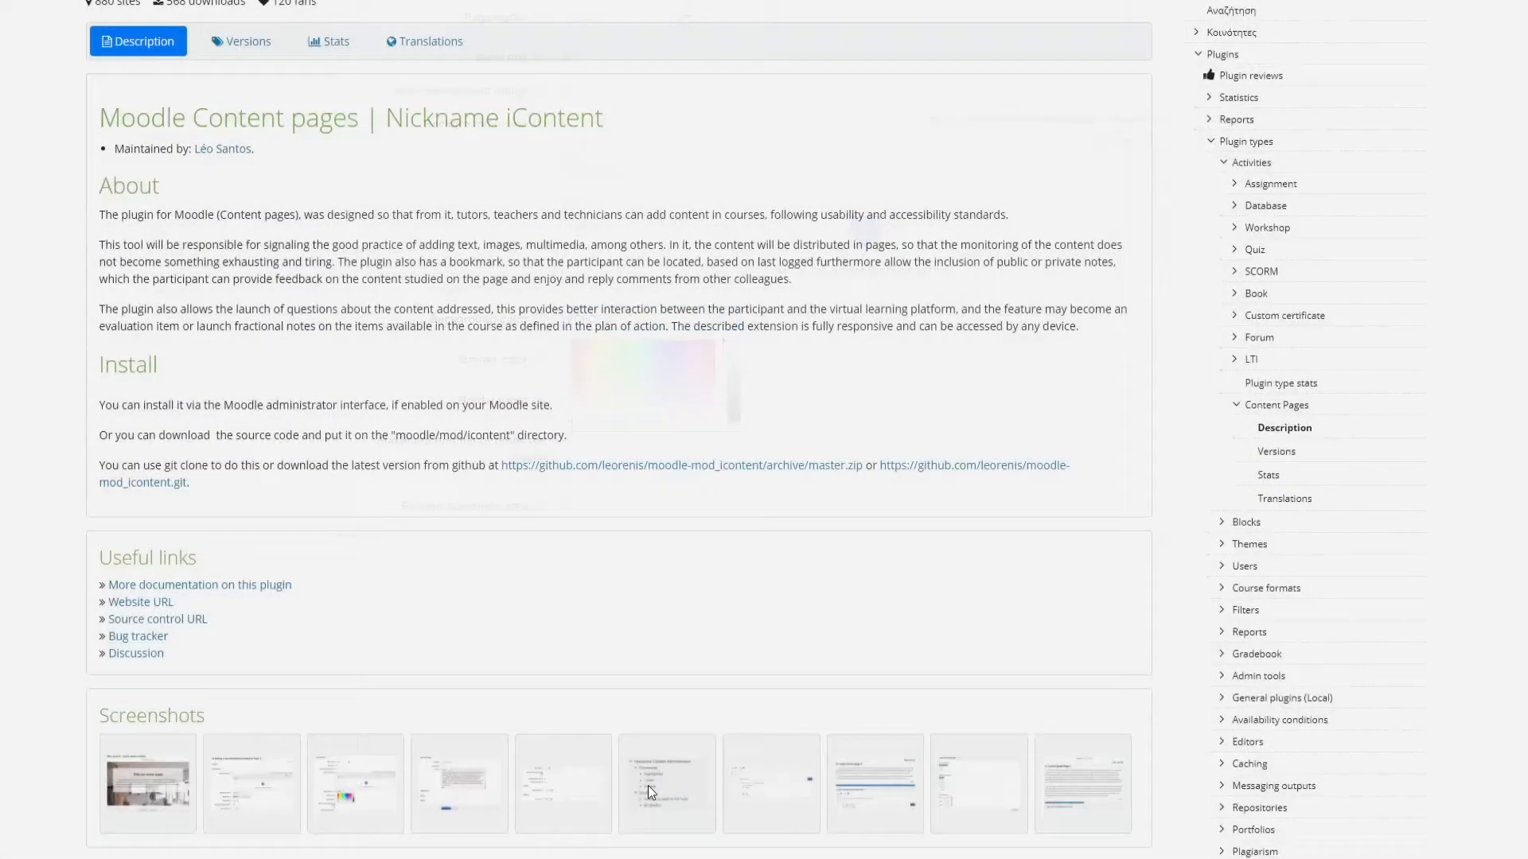
{"action": "left_click", "coordinate": [665, 785]}
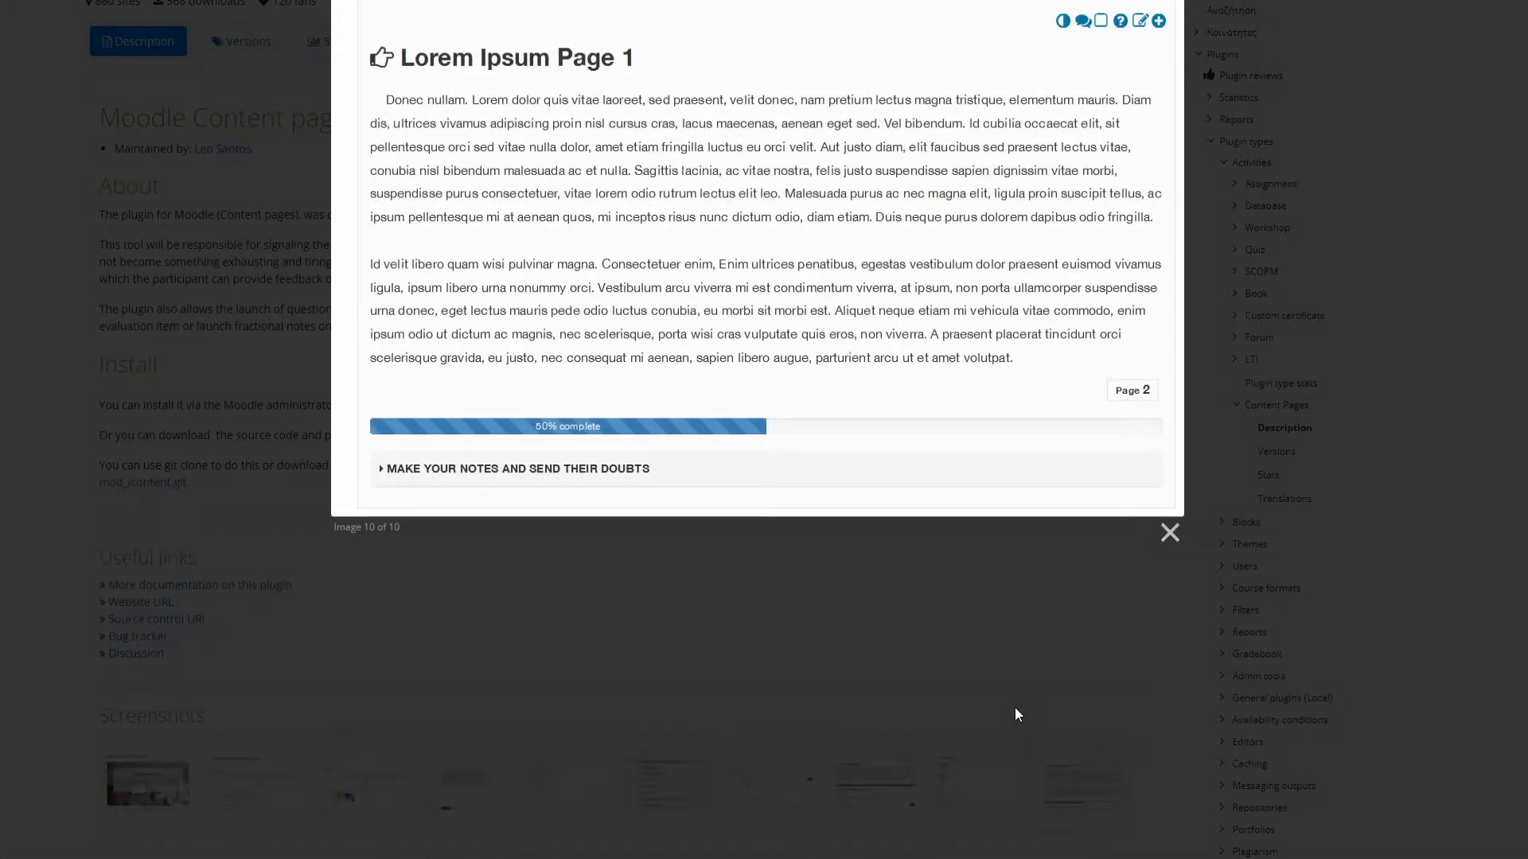
{"action": "left_click", "coordinate": [1170, 533]}
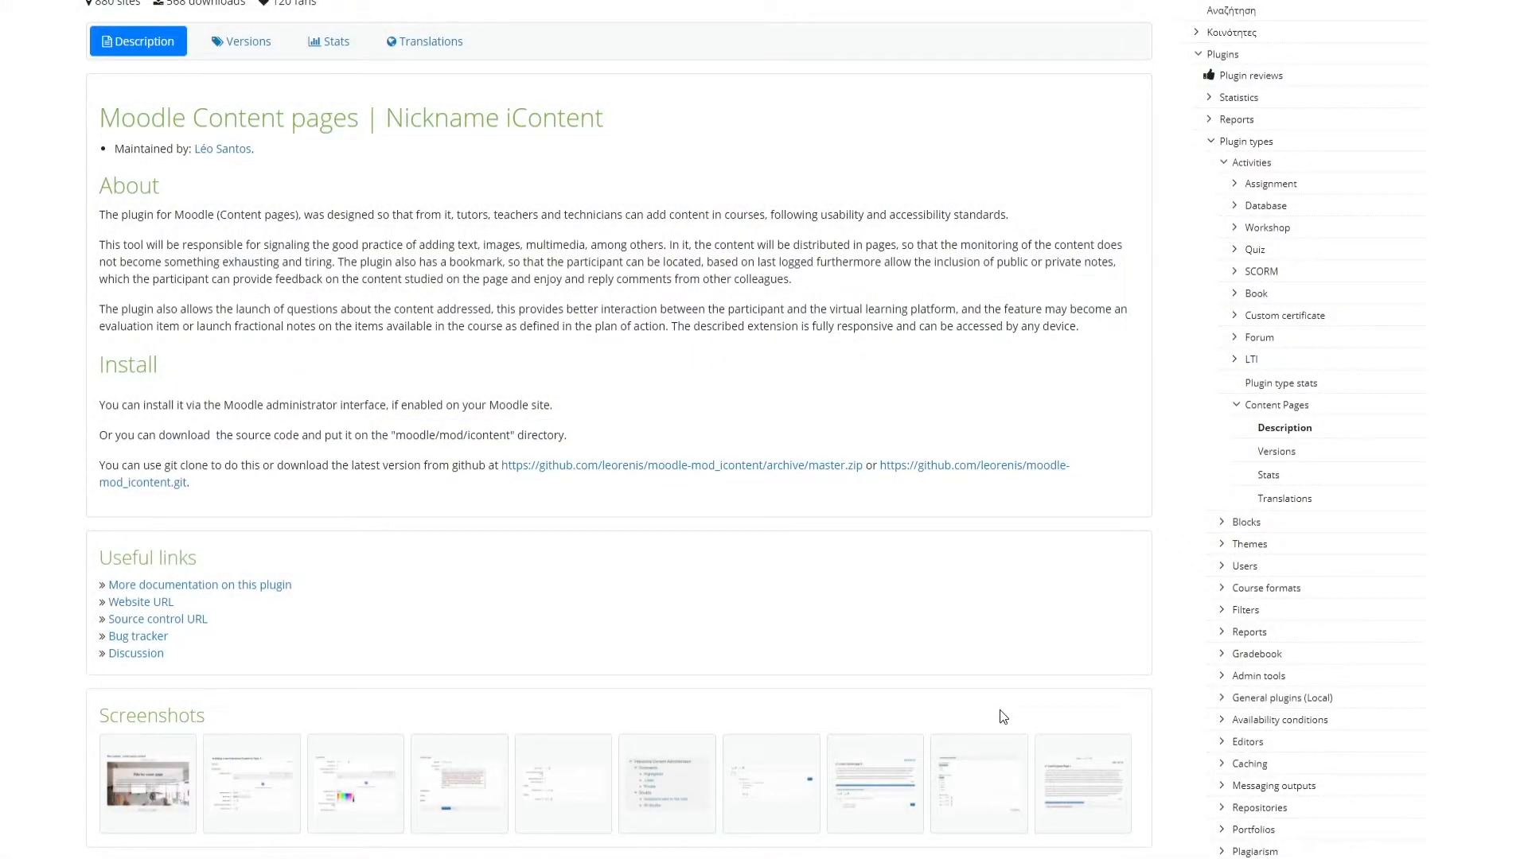
{"action": "left_click", "coordinate": [215, 21]}
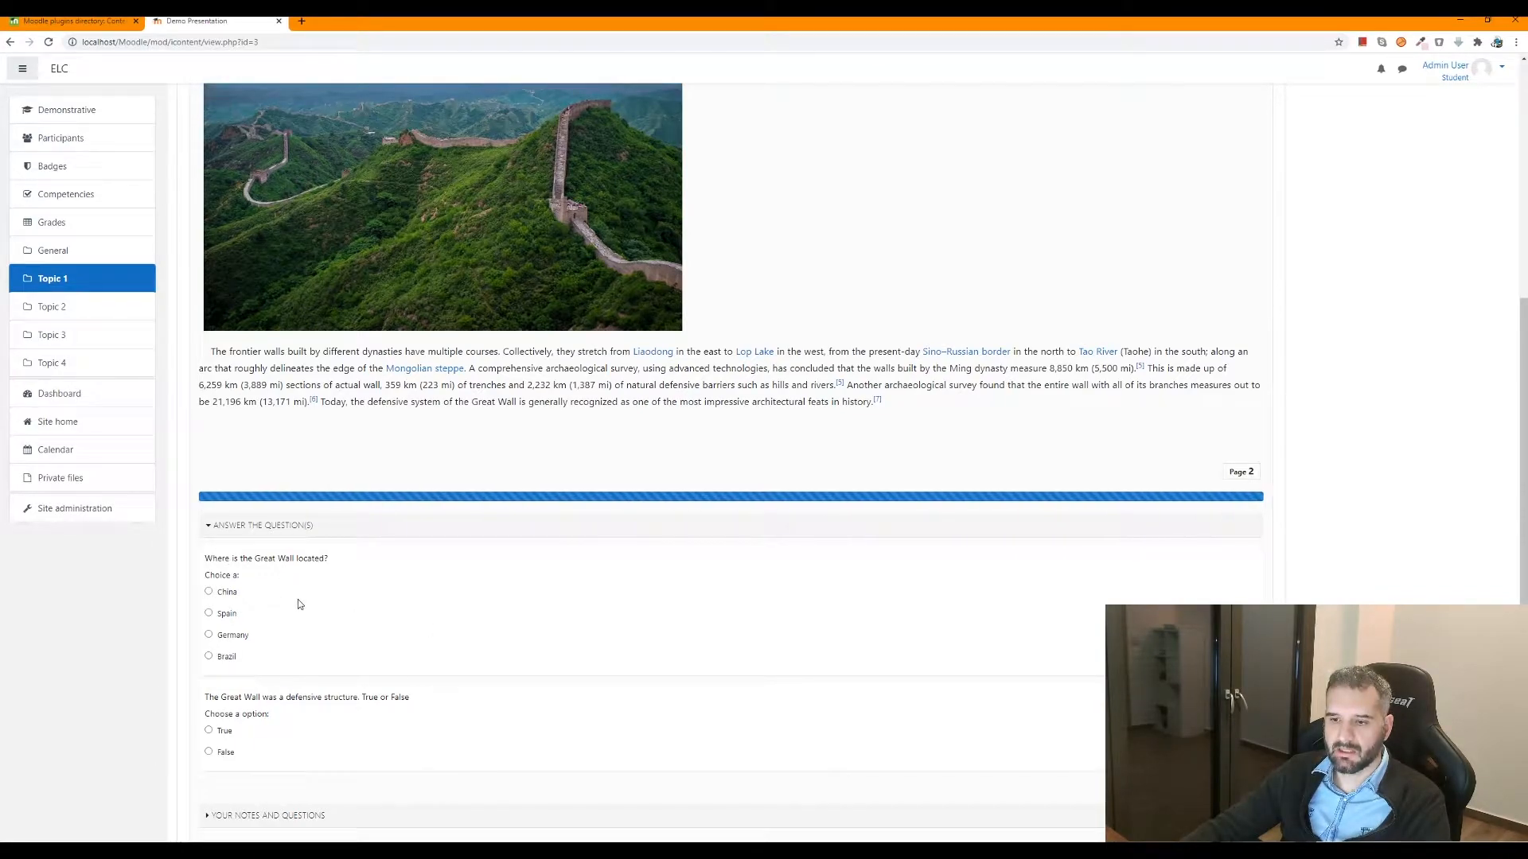
Answer China and True to the Great Wall questions, submit, and expand the 2.00/2.00 attempt result.
{"action": "left_click", "coordinate": [208, 592]}
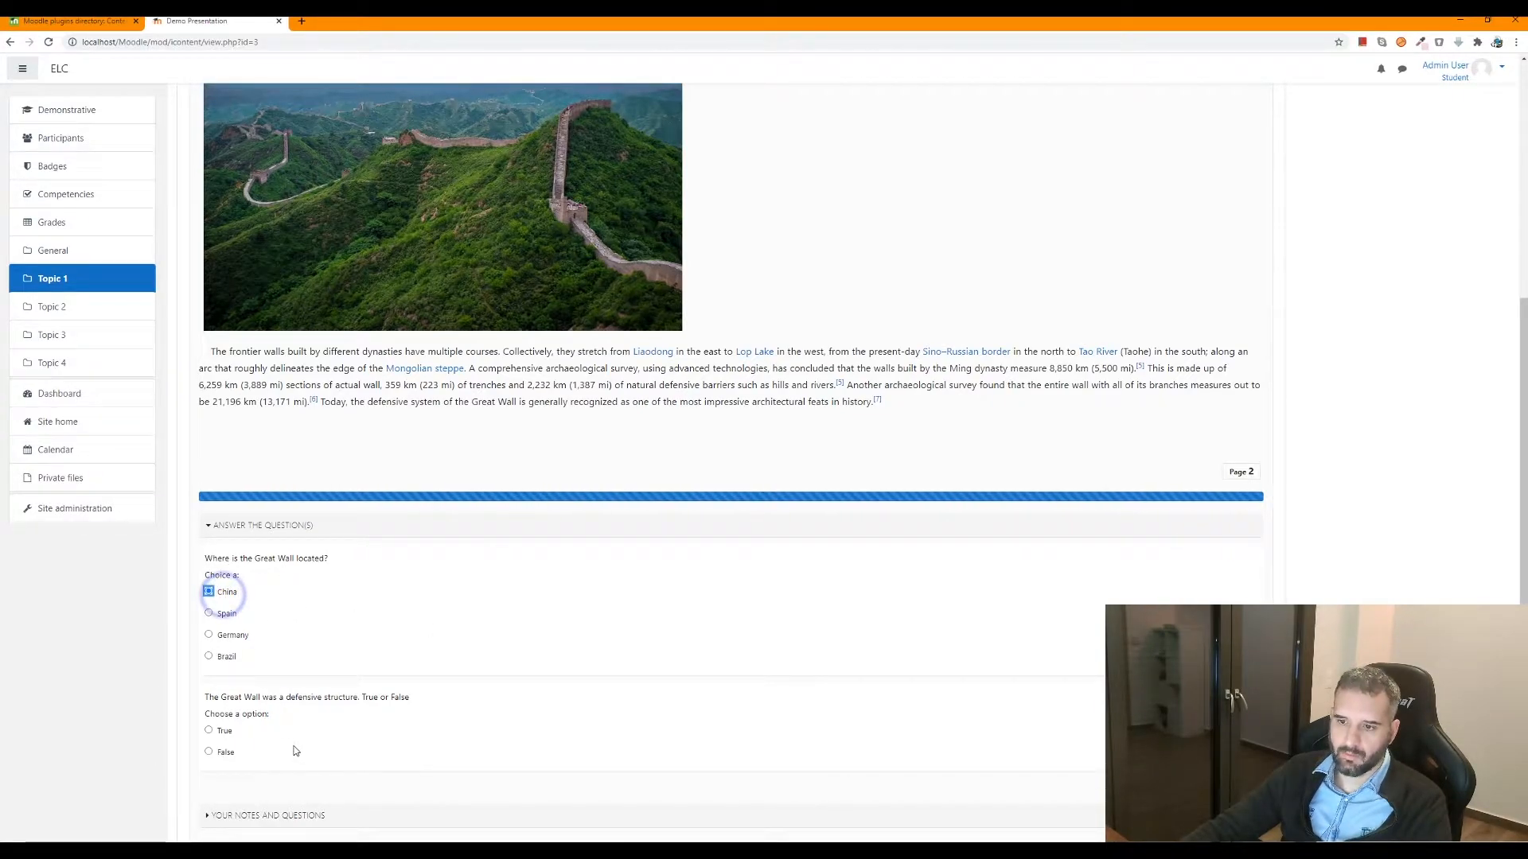
{"action": "left_click", "coordinate": [209, 731]}
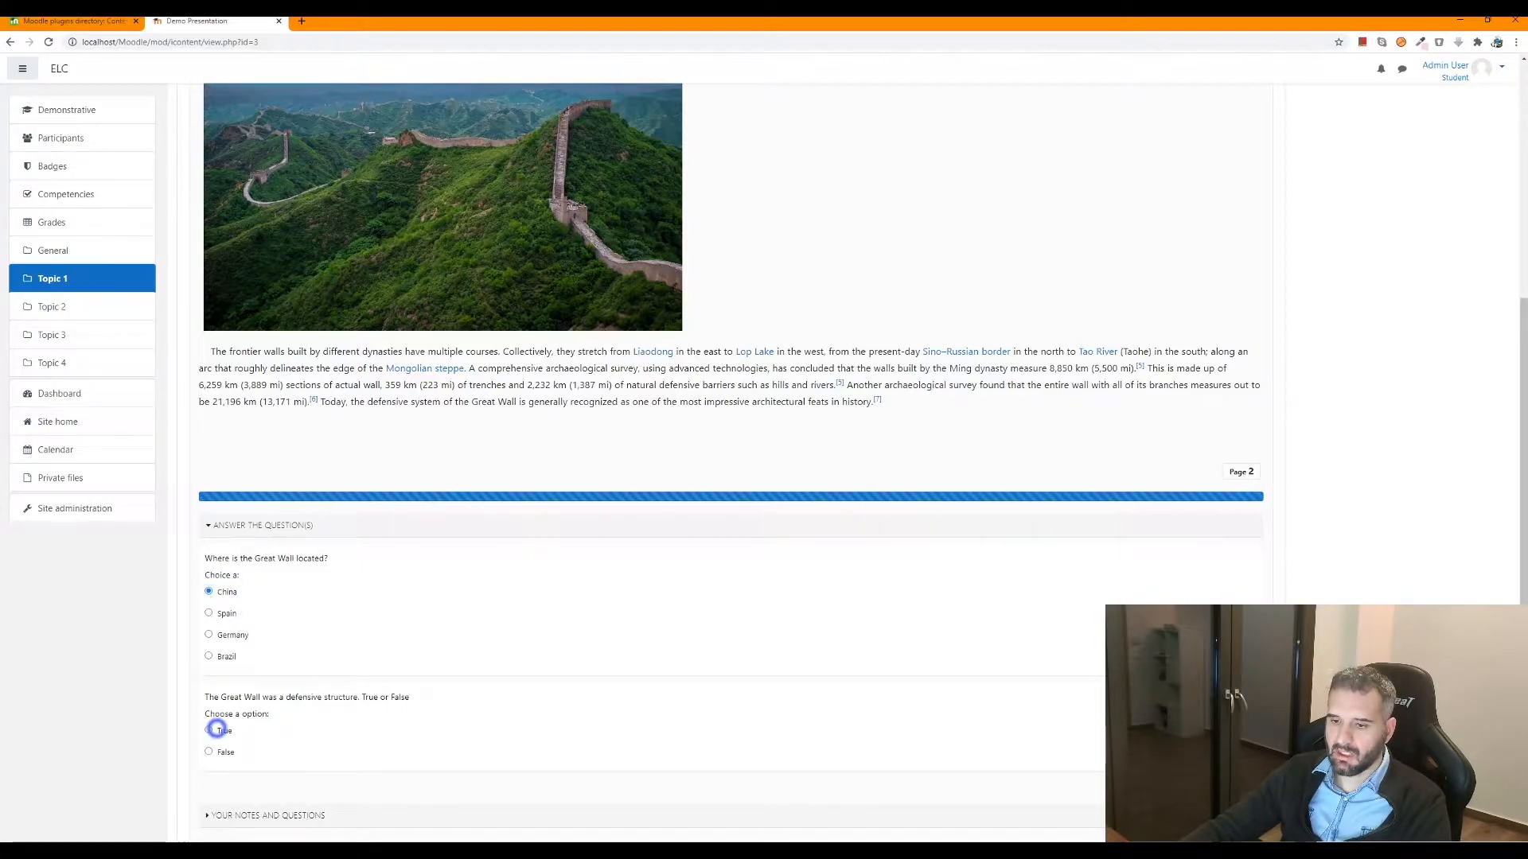
{"action": "left_click", "coordinate": [207, 731]}
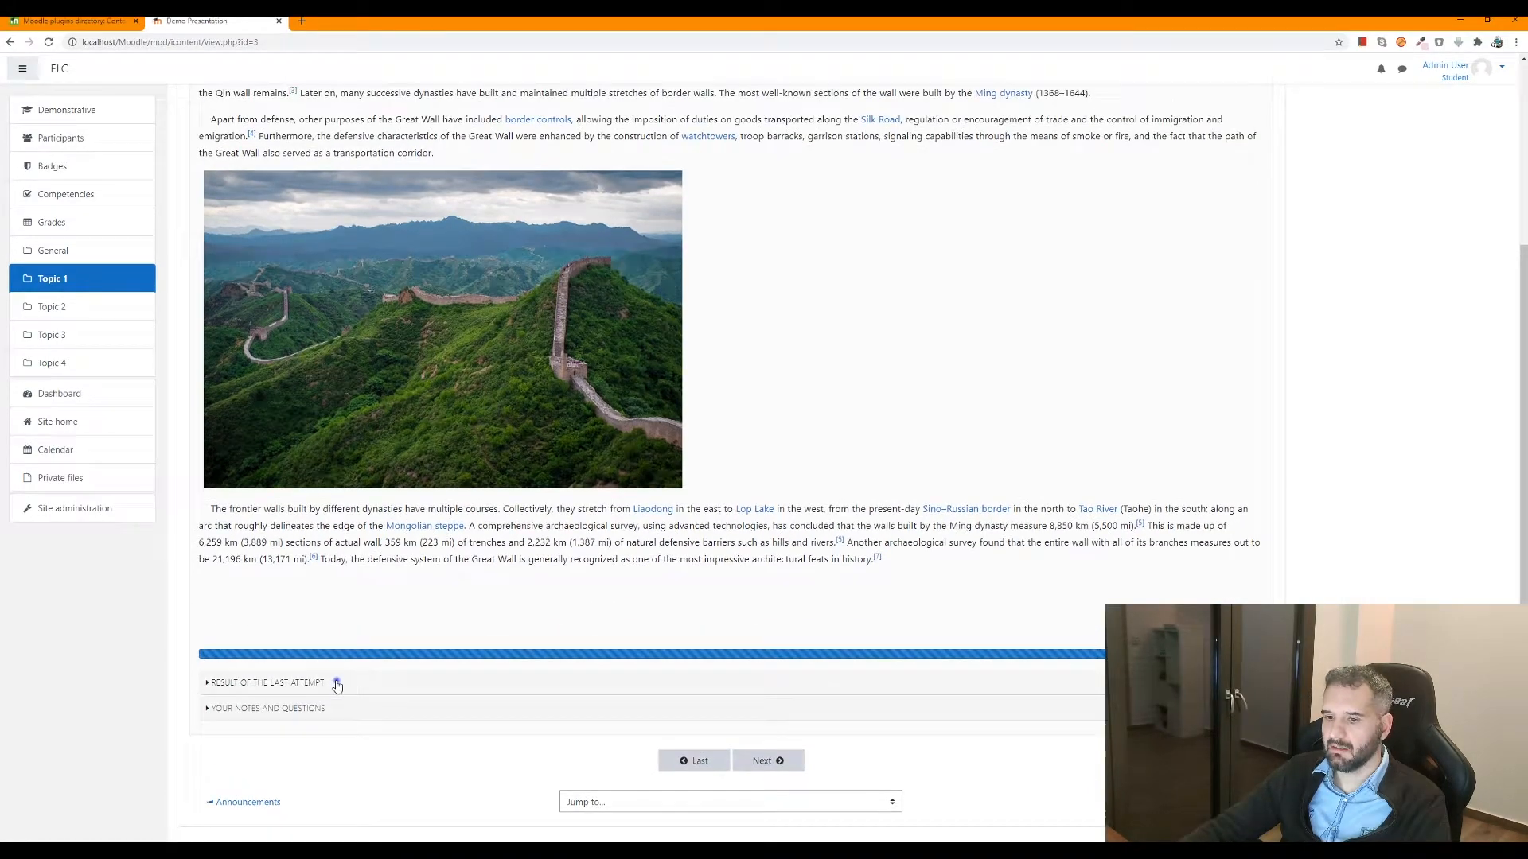
{"action": "left_click", "coordinate": [266, 683]}
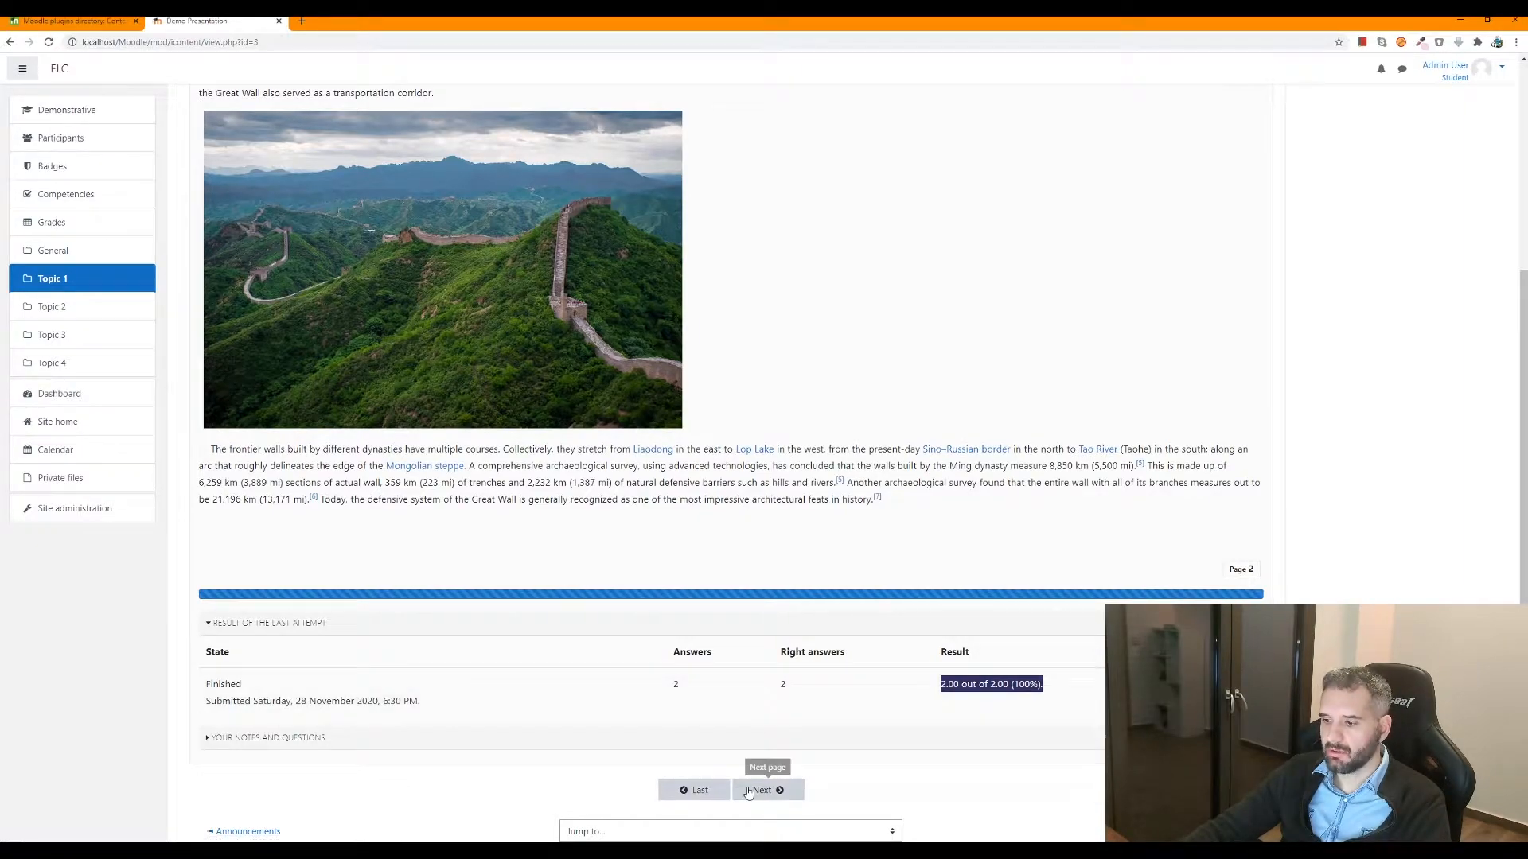
Advance to the Colosseum page of the Demo Presentation.
{"action": "left_click", "coordinate": [767, 790]}
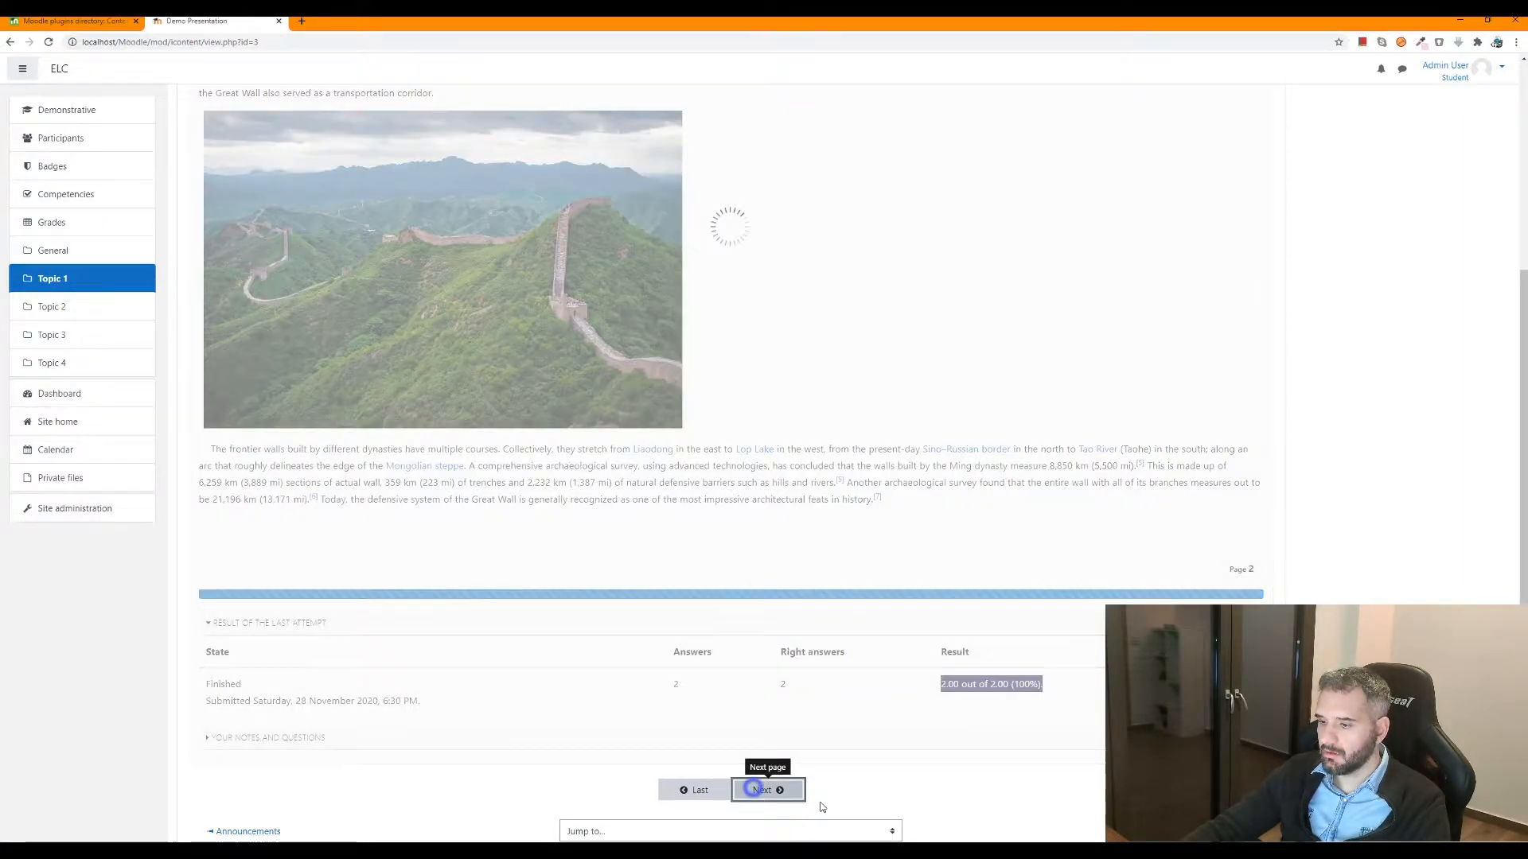
{"action": "left_click", "coordinate": [768, 789]}
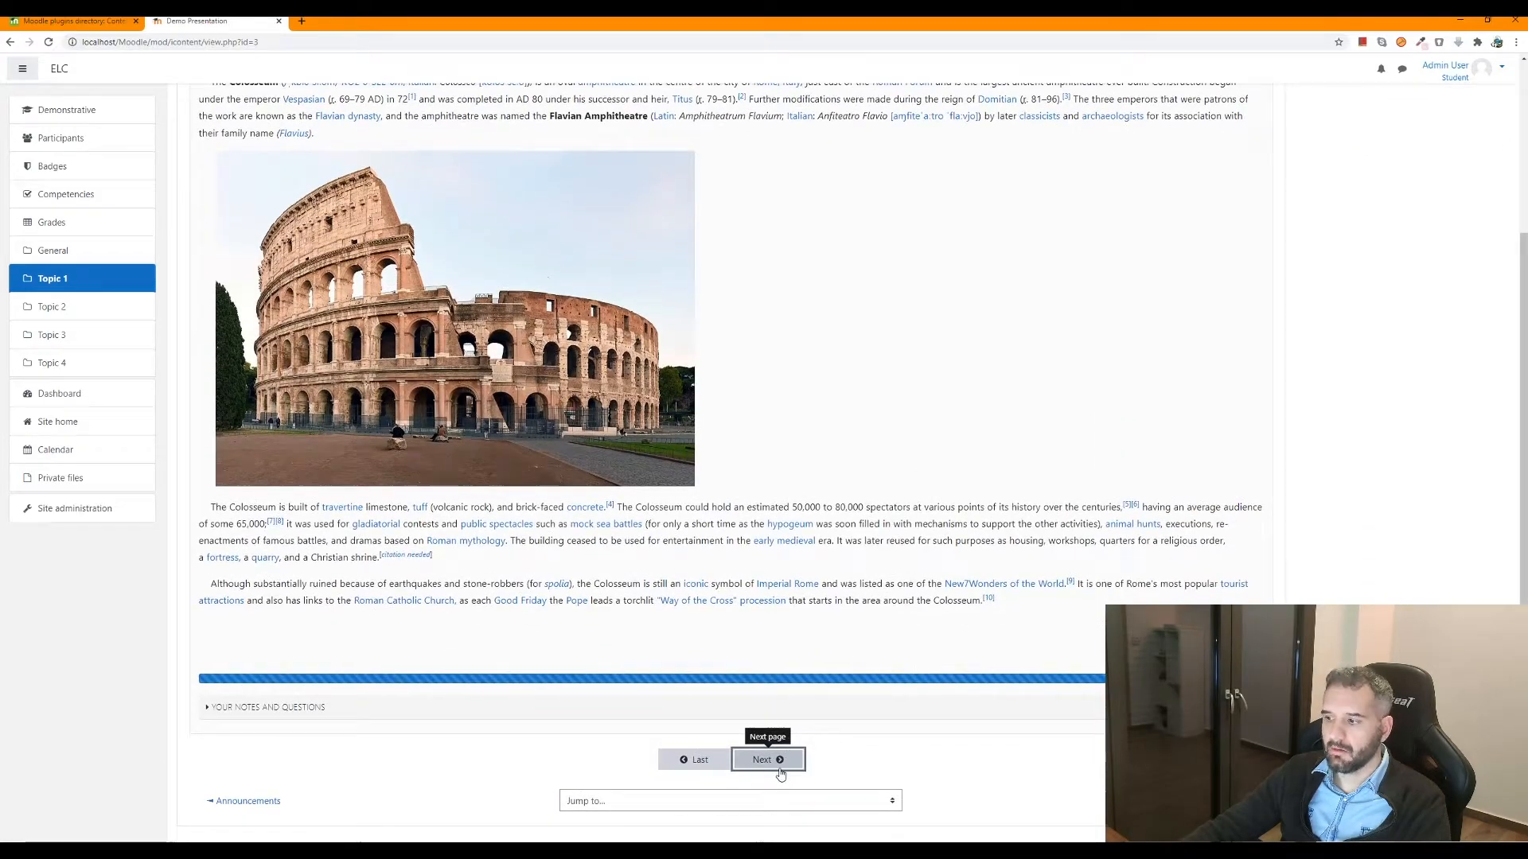
Go to the Parthenon page and choose The Ottoman Turks for its mosque question.
{"action": "left_click", "coordinate": [767, 760]}
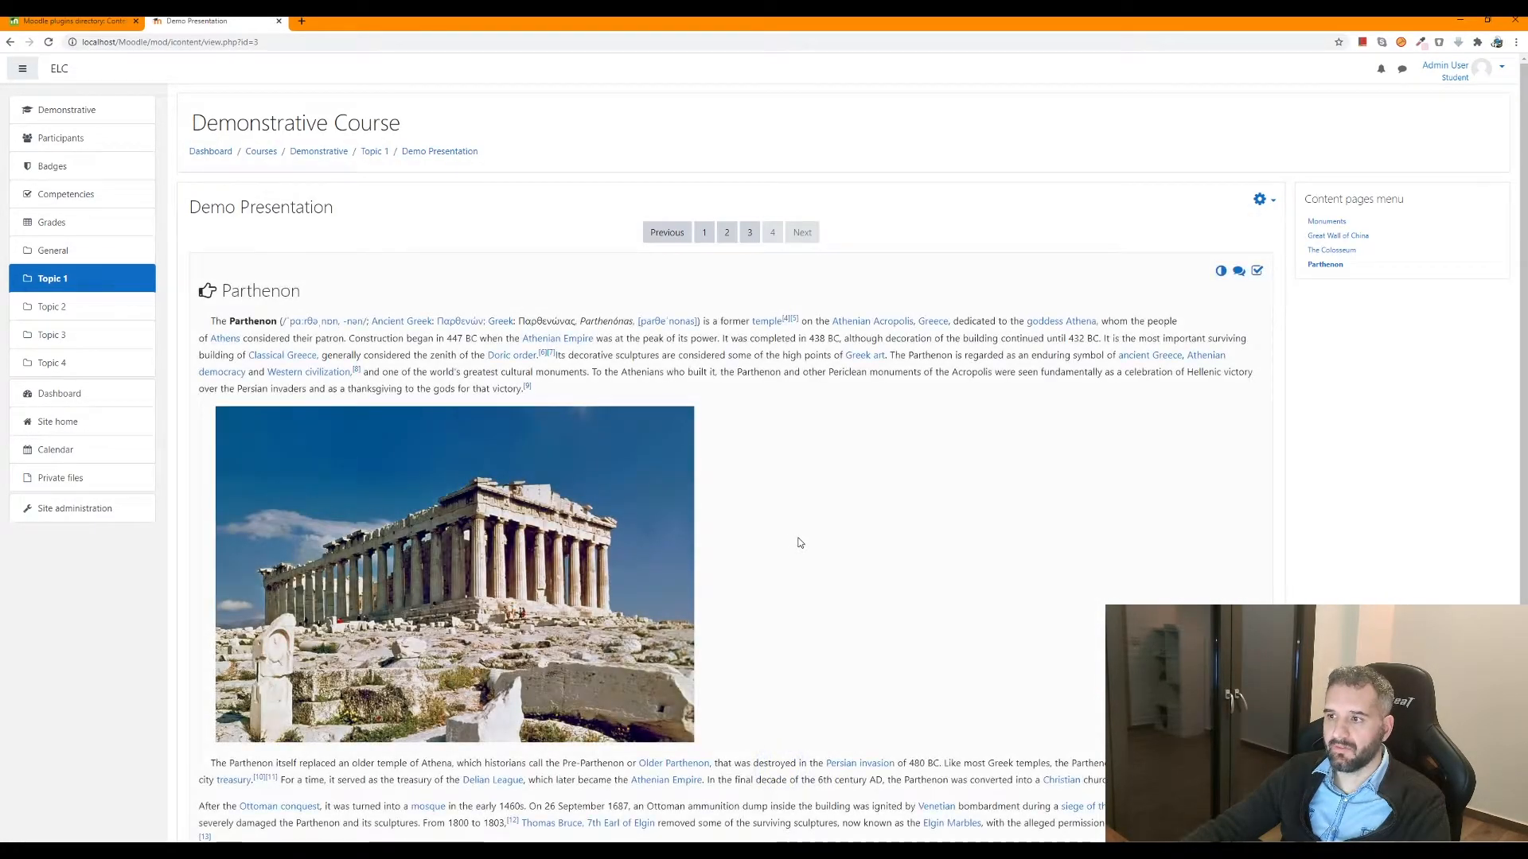
{"action": "scroll", "scroll_direction": "down", "scroll_amount": 3}
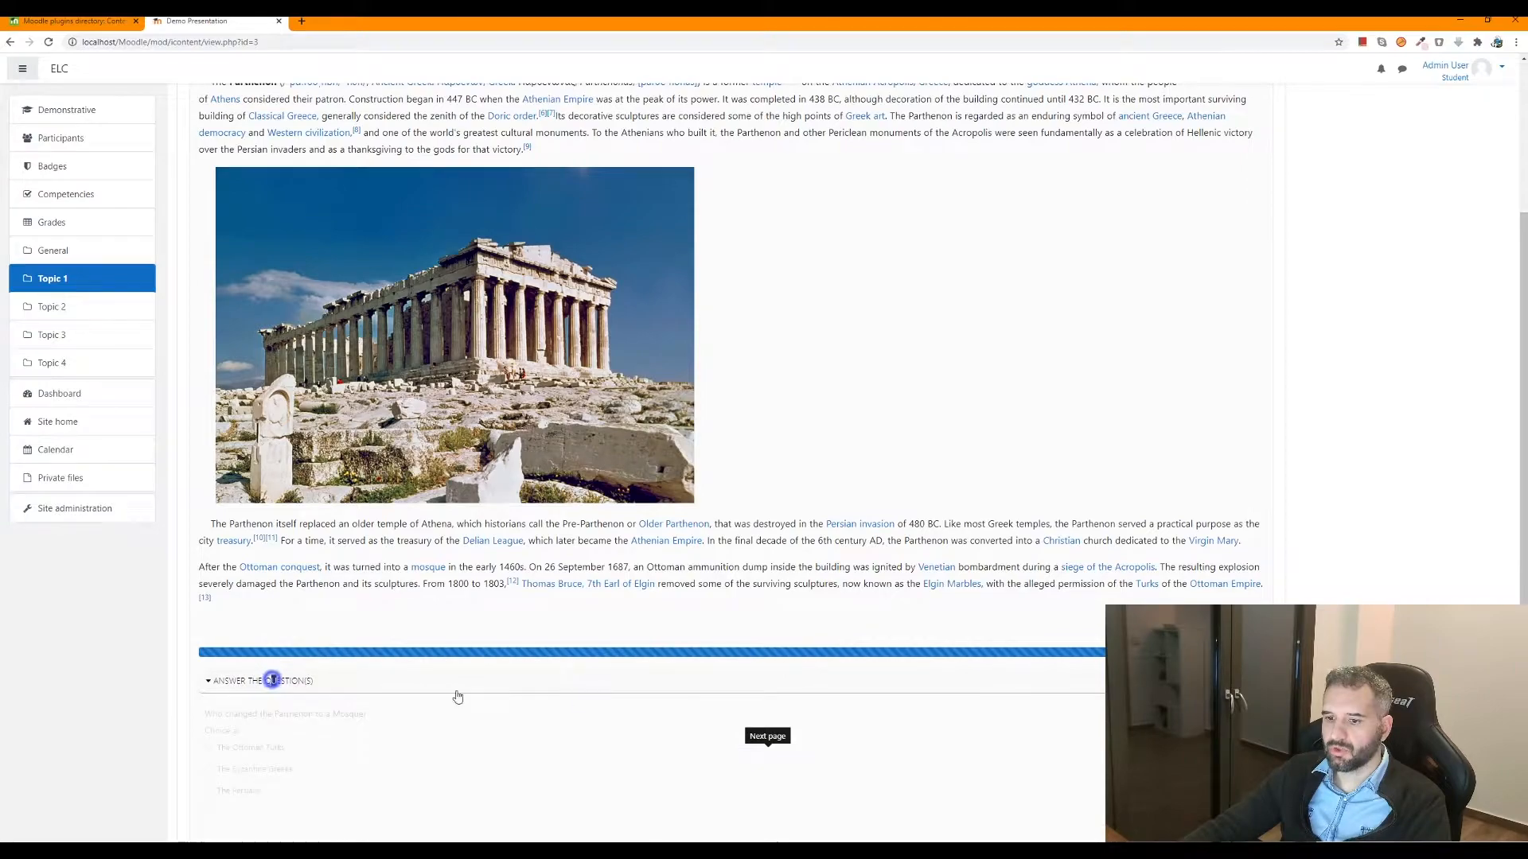
{"action": "scroll", "scroll_direction": "down", "scroll_amount": 3}
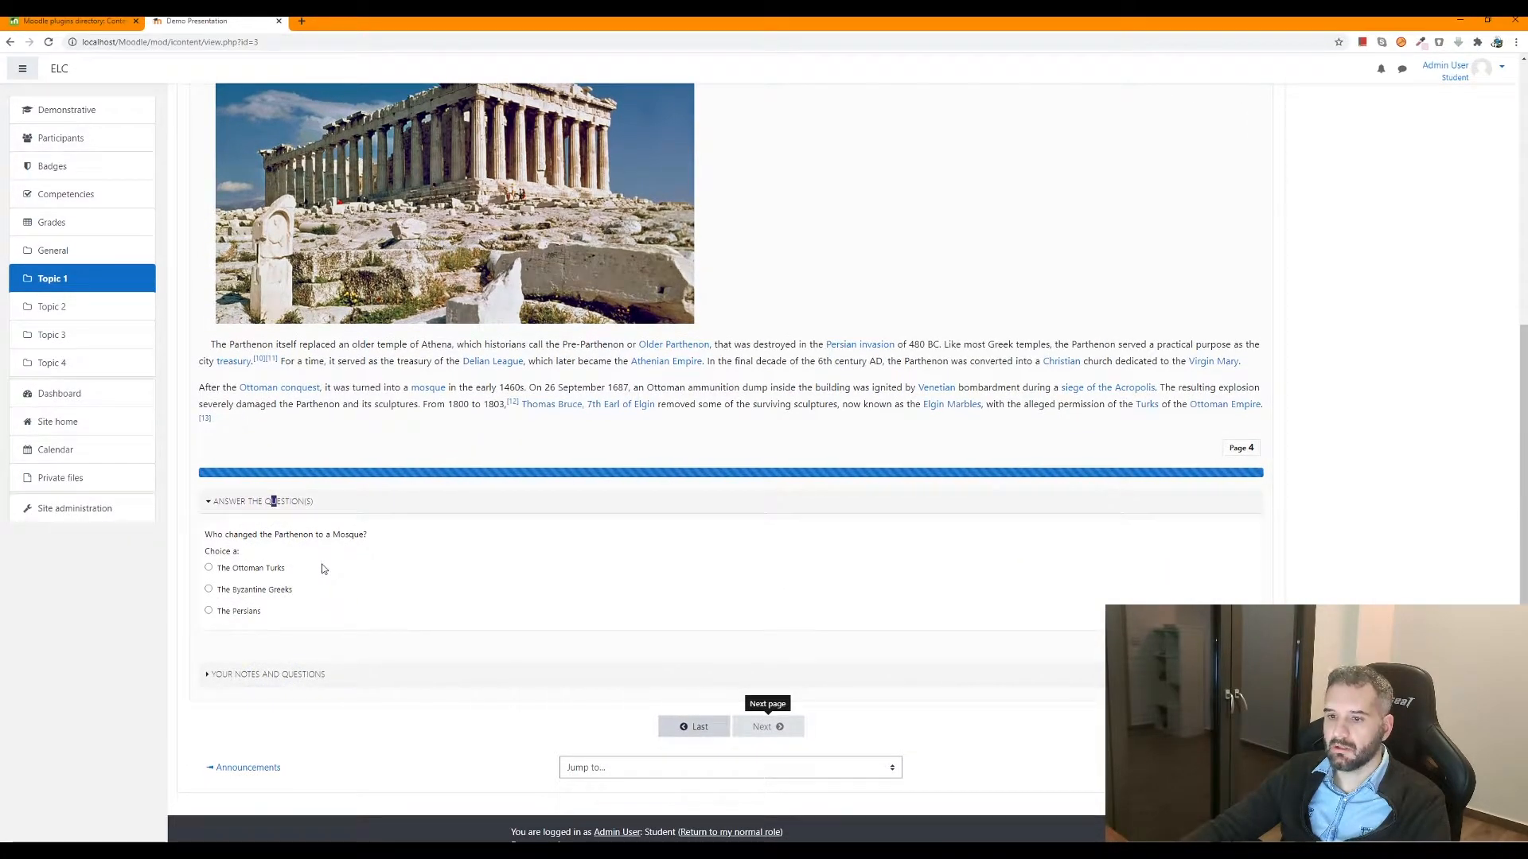
{"action": "mouse_move", "coordinate": [283, 568]}
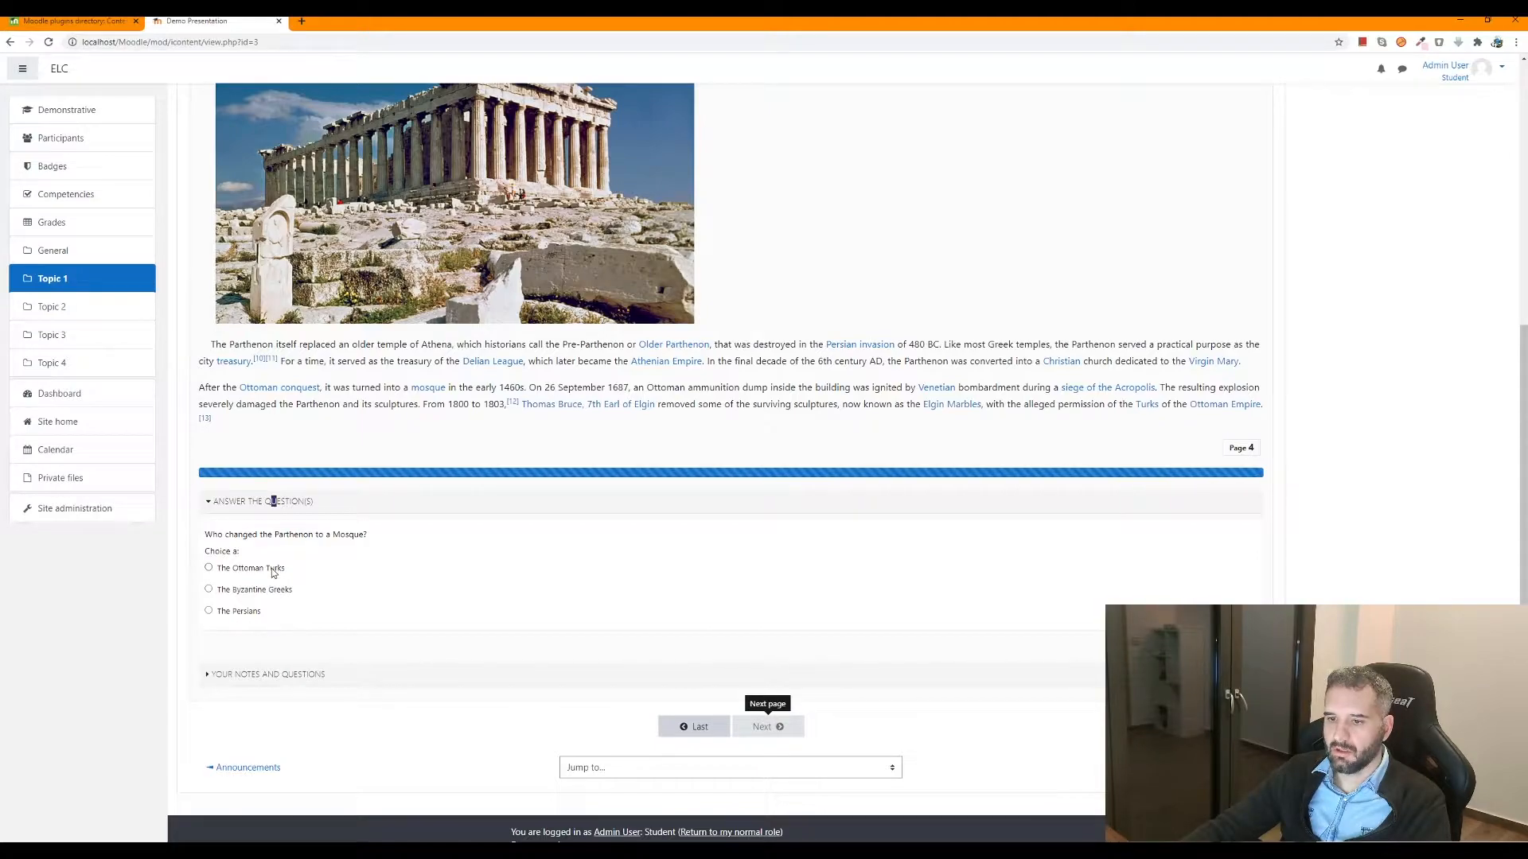
{"action": "left_click", "coordinate": [209, 568]}
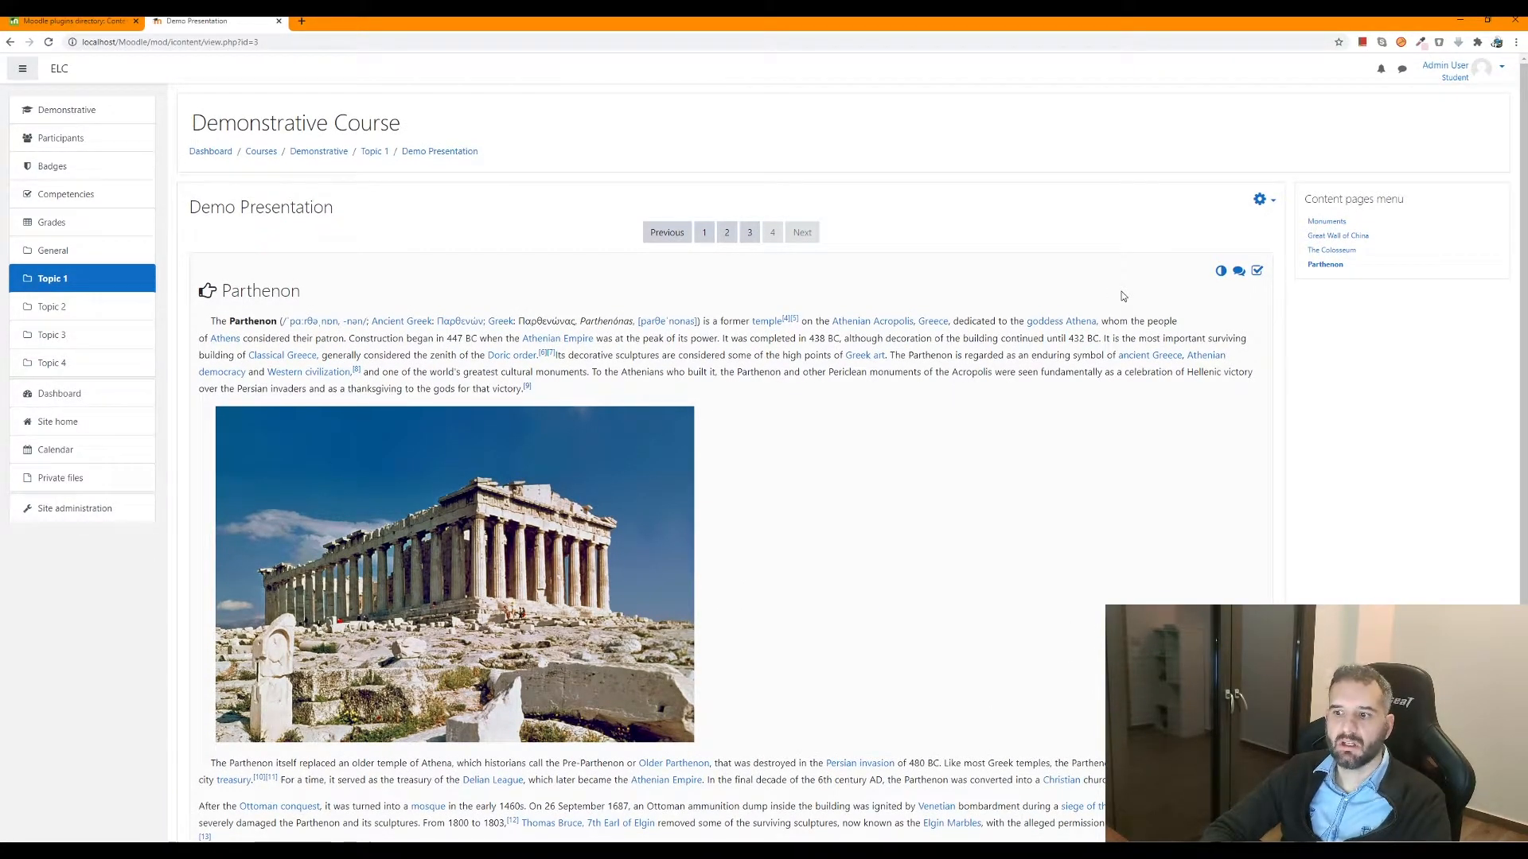
{"action": "left_click", "coordinate": [373, 151]}
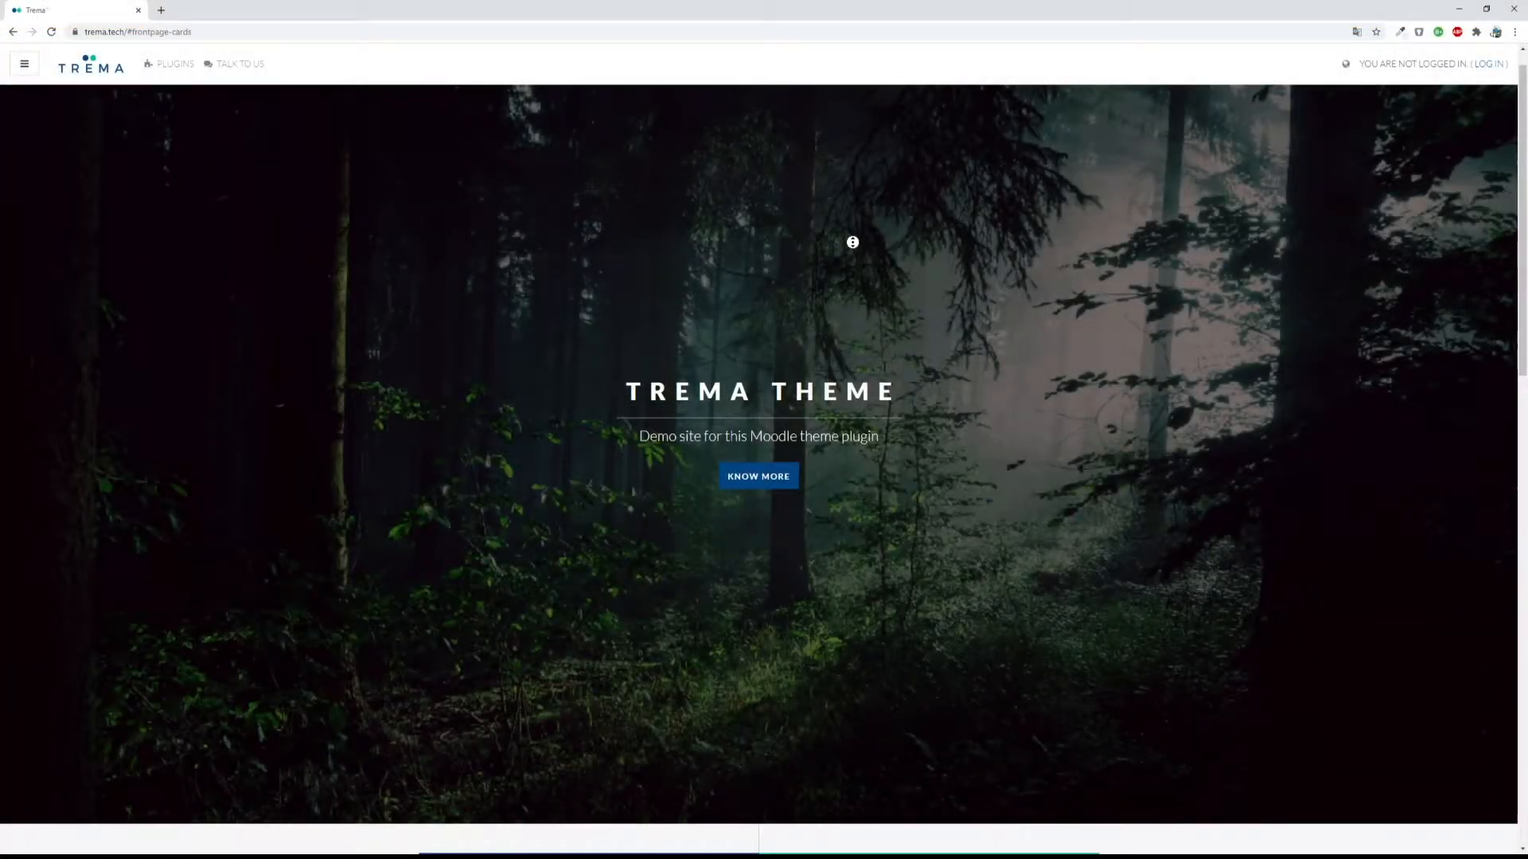
{"action": "scroll", "scroll_direction": "down", "scroll_amount": 3}
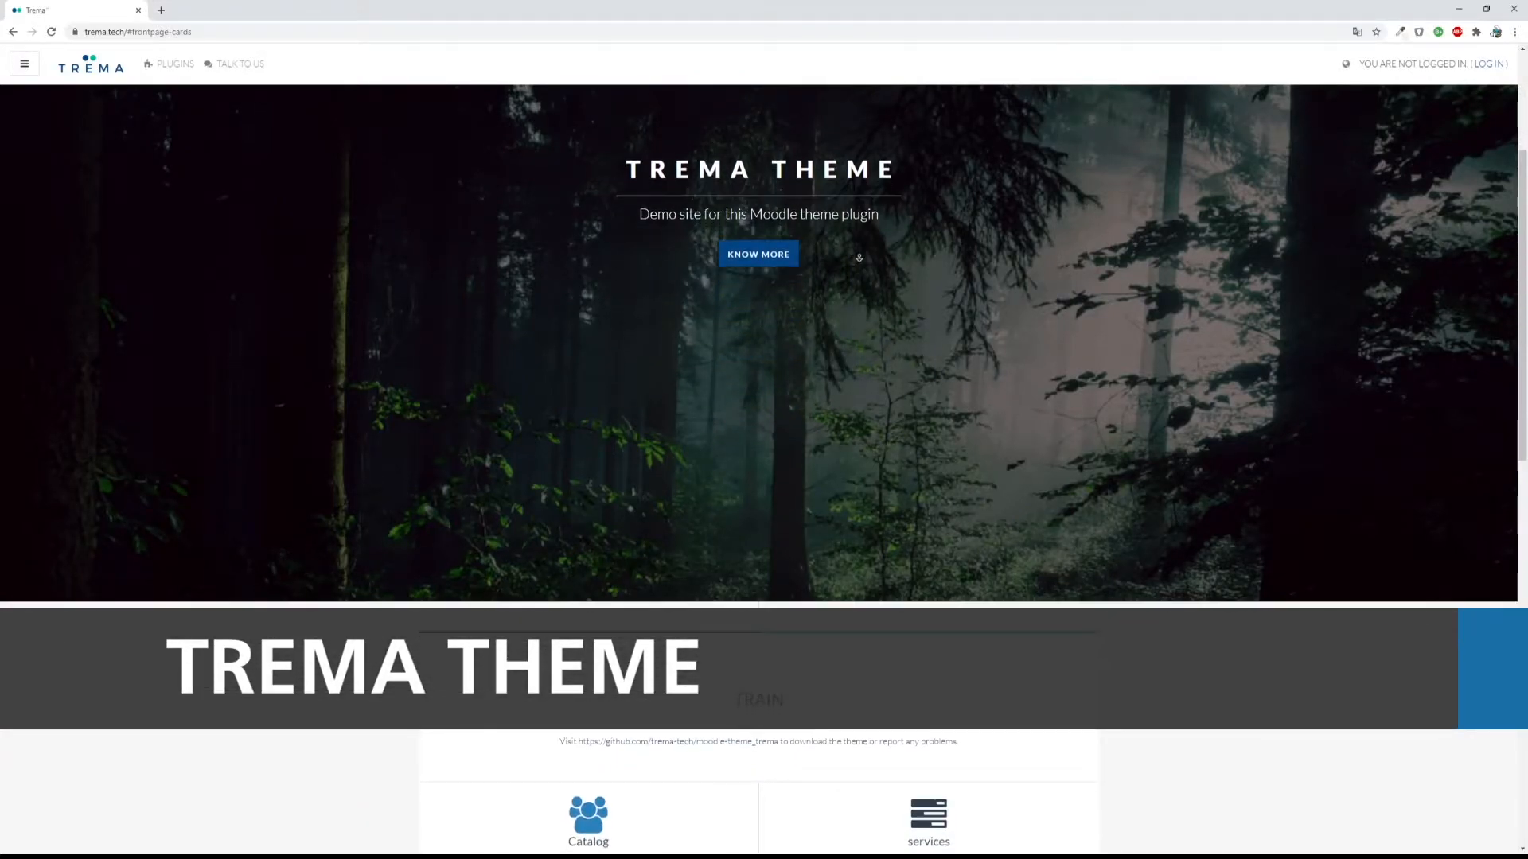
{"action": "scroll", "scroll_direction": "down", "scroll_amount": 3}
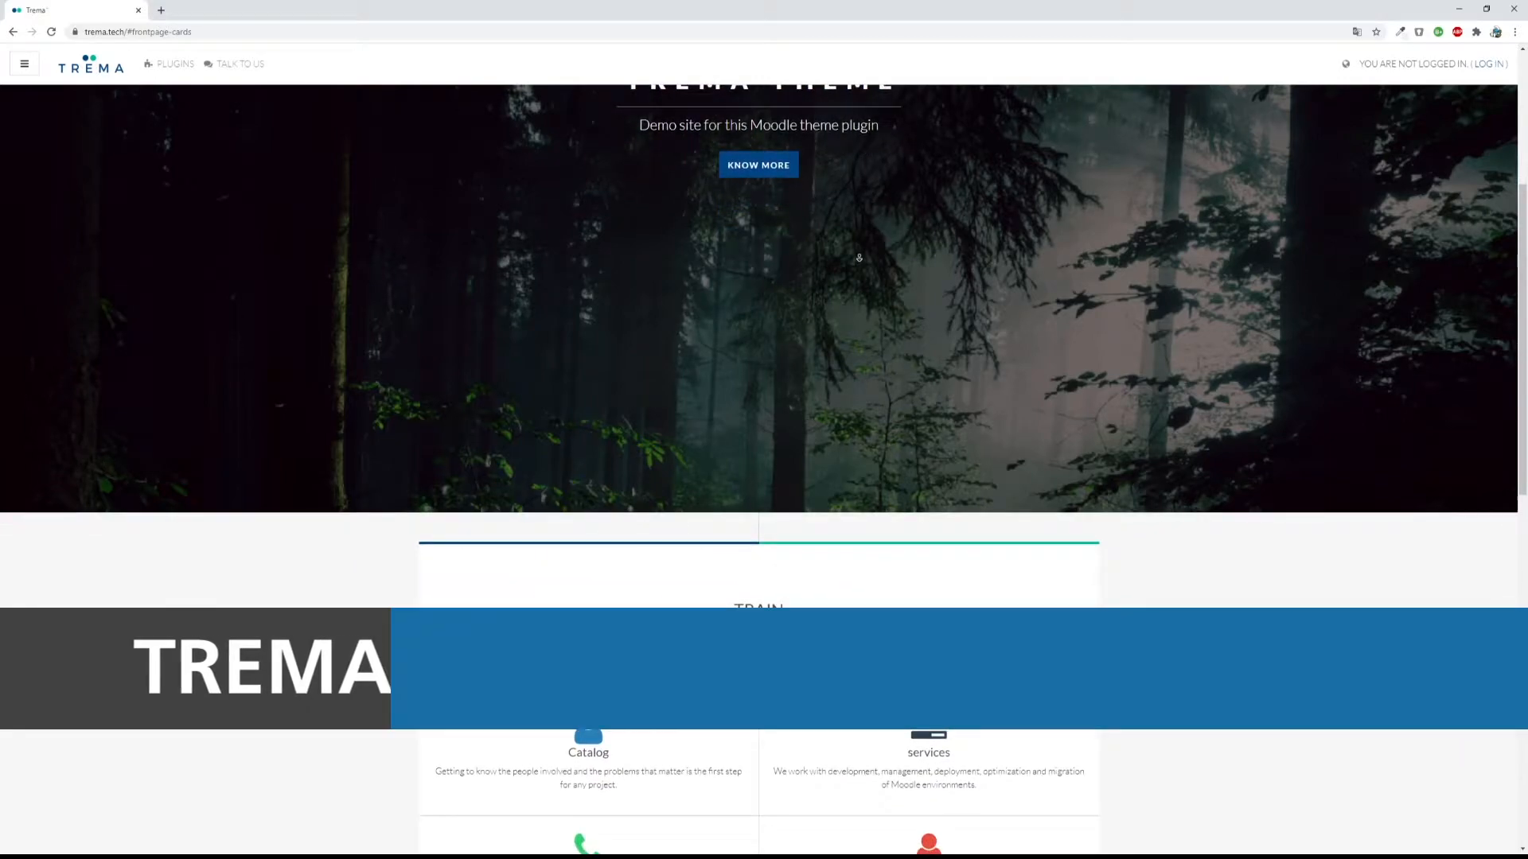
{"action": "scroll", "scroll_direction": "down", "scroll_amount": 3}
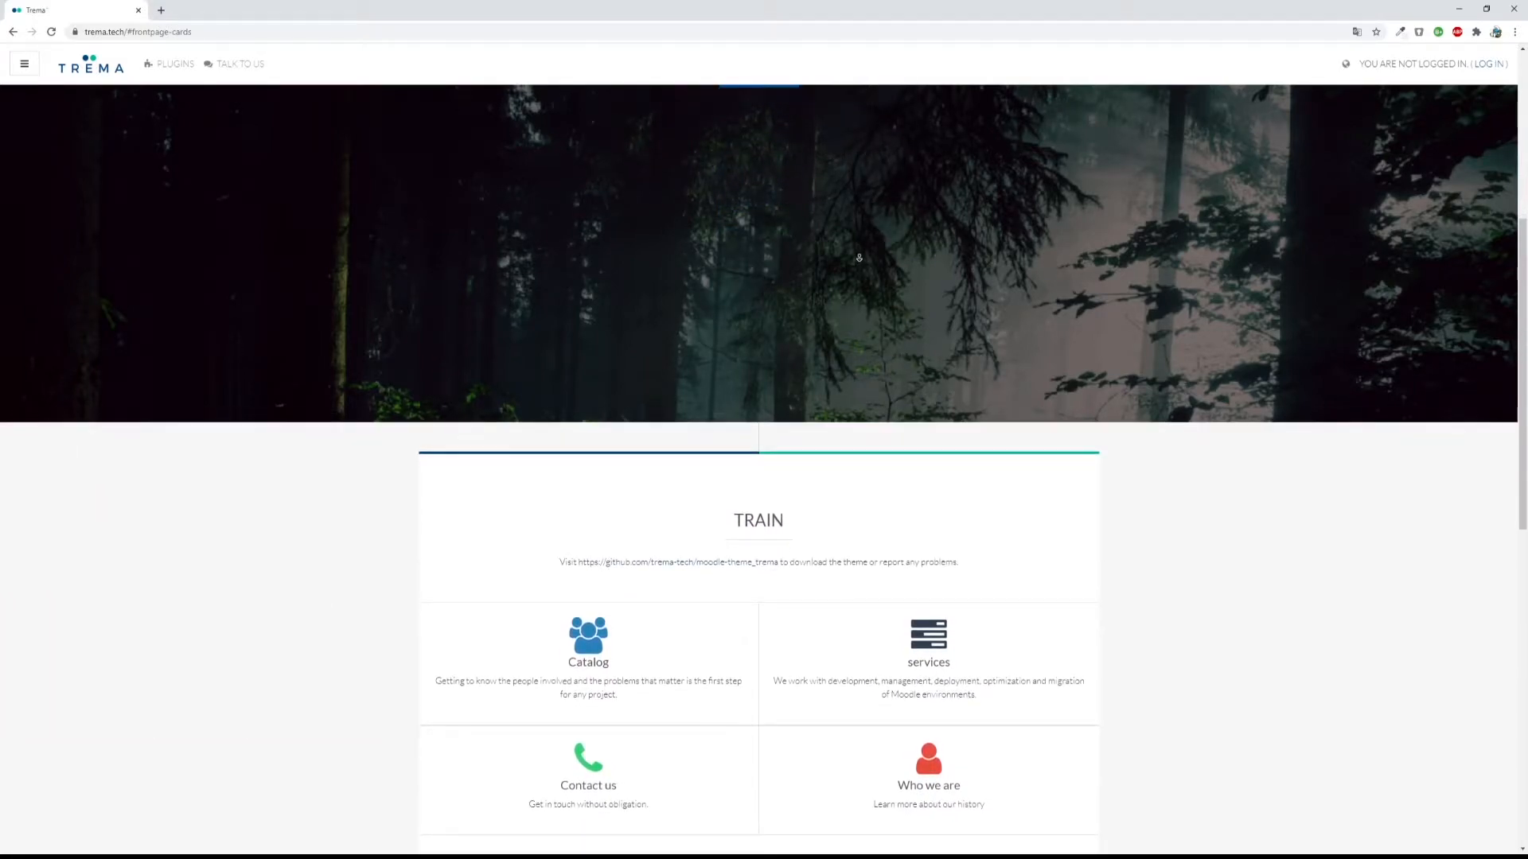
{"action": "scroll", "scroll_direction": "down", "scroll_amount": 3}
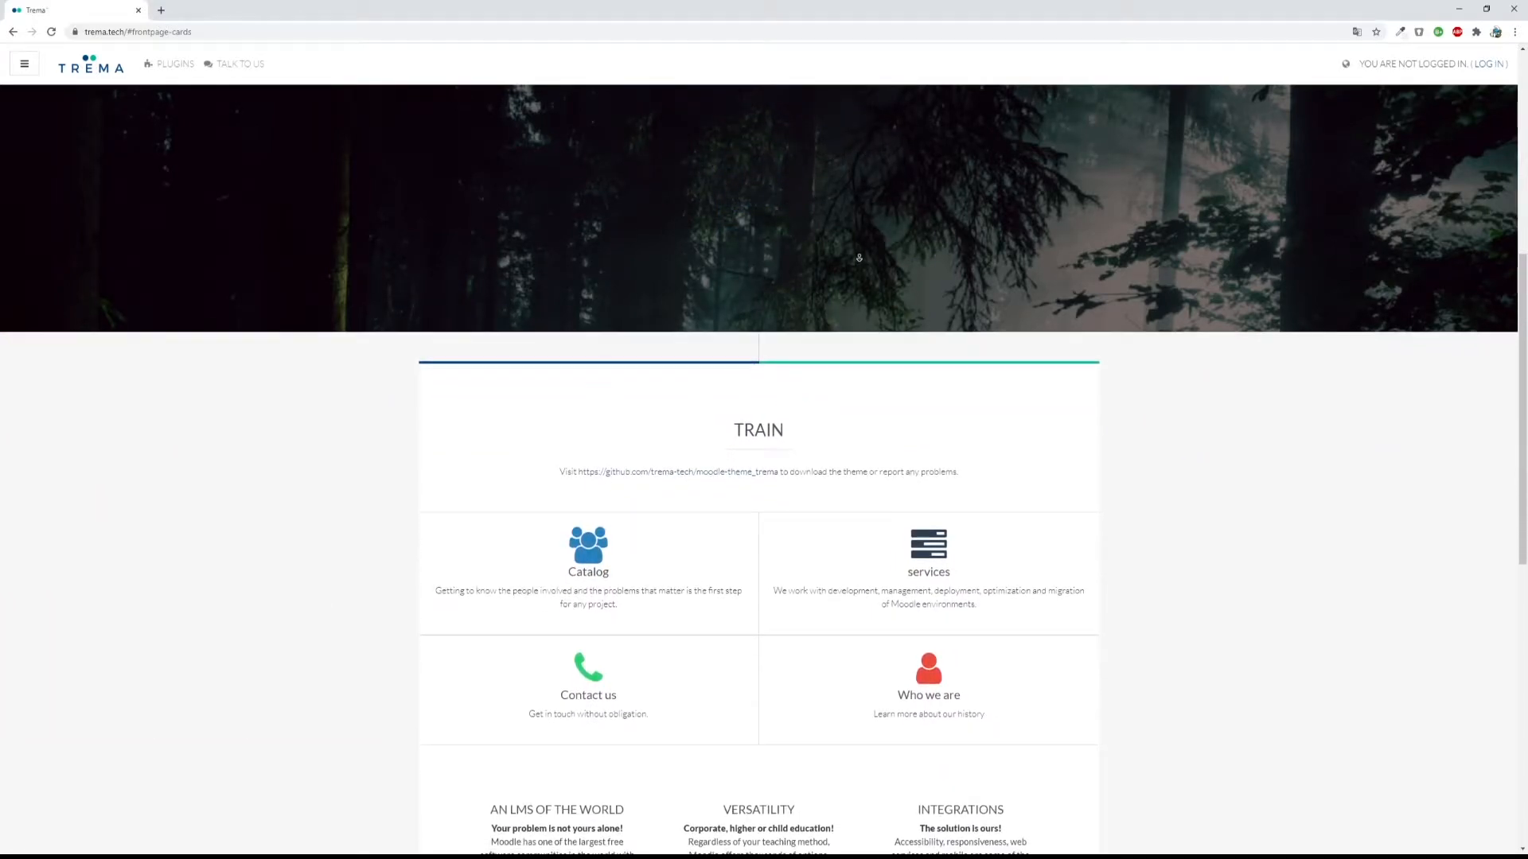
{"action": "scroll", "scroll_direction": "down", "scroll_amount": 3}
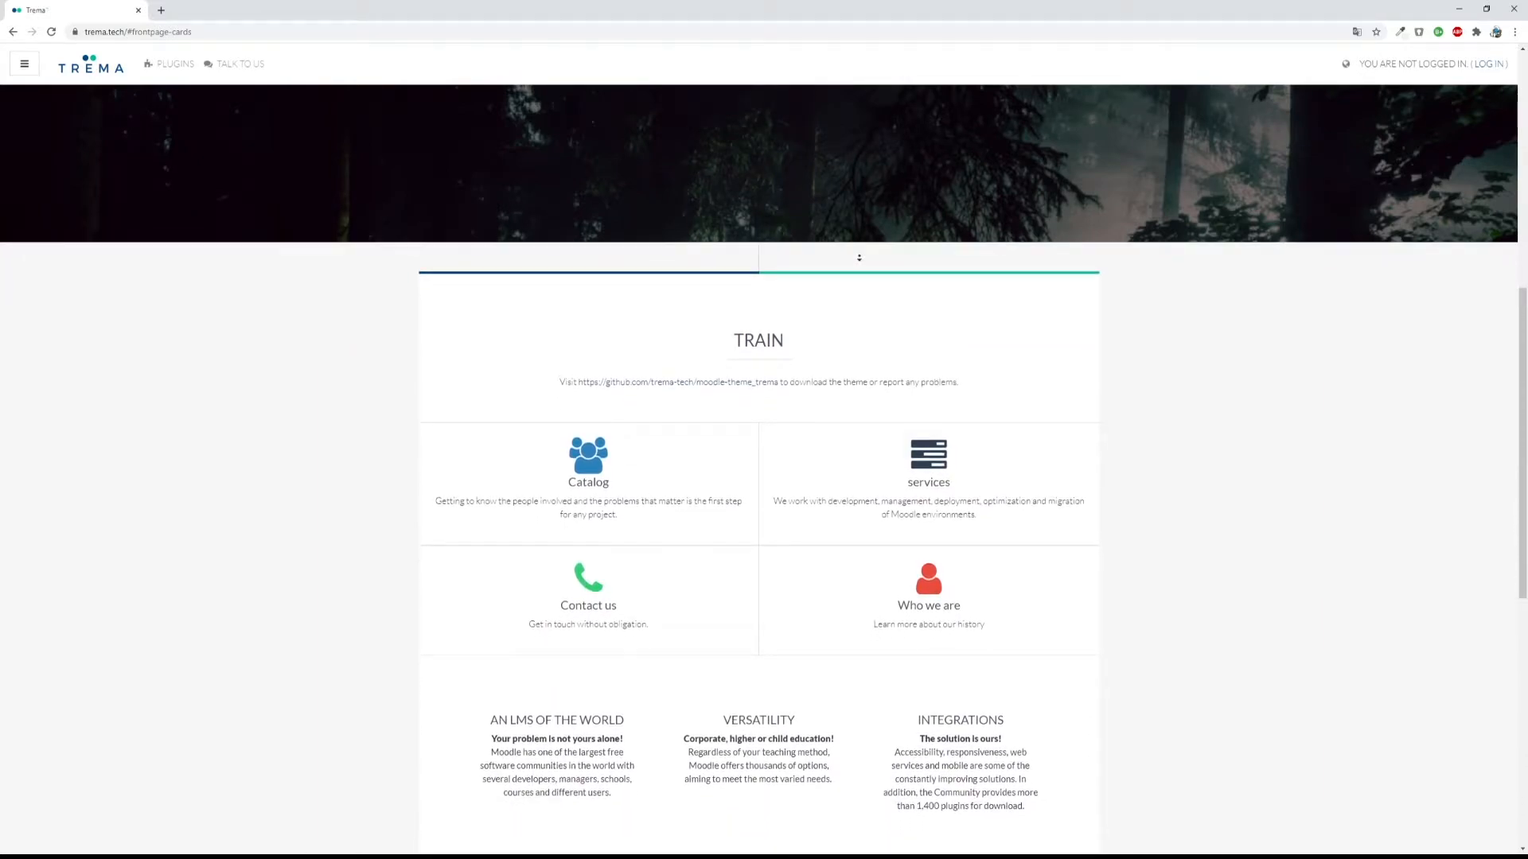
{"action": "scroll", "scroll_direction": "down", "scroll_amount": 3}
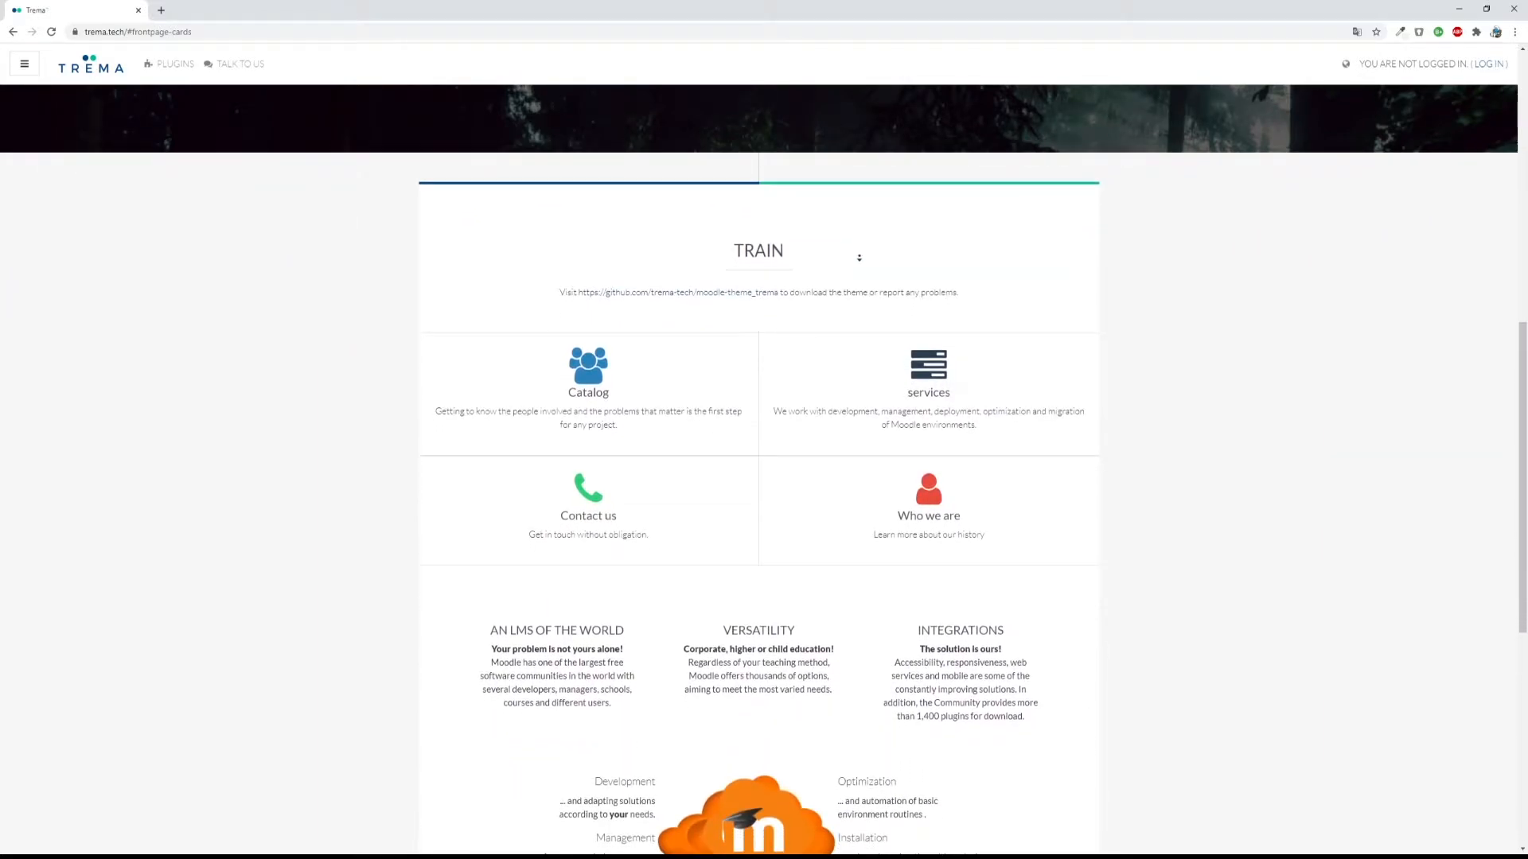
{"action": "scroll", "scroll_direction": "down", "scroll_amount": 3}
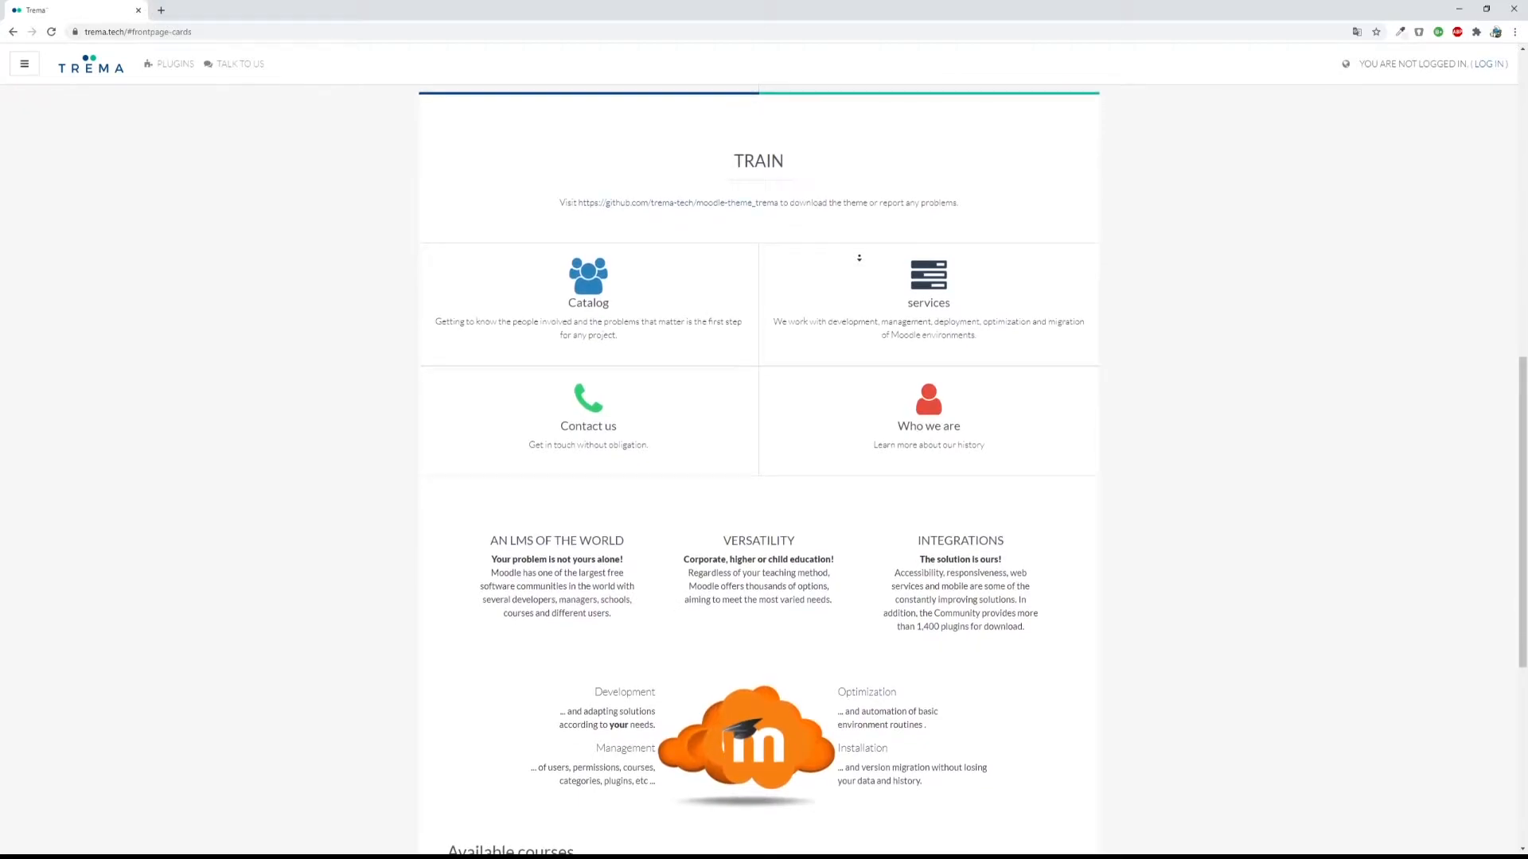
{"action": "scroll", "scroll_direction": "down", "scroll_amount": 3}
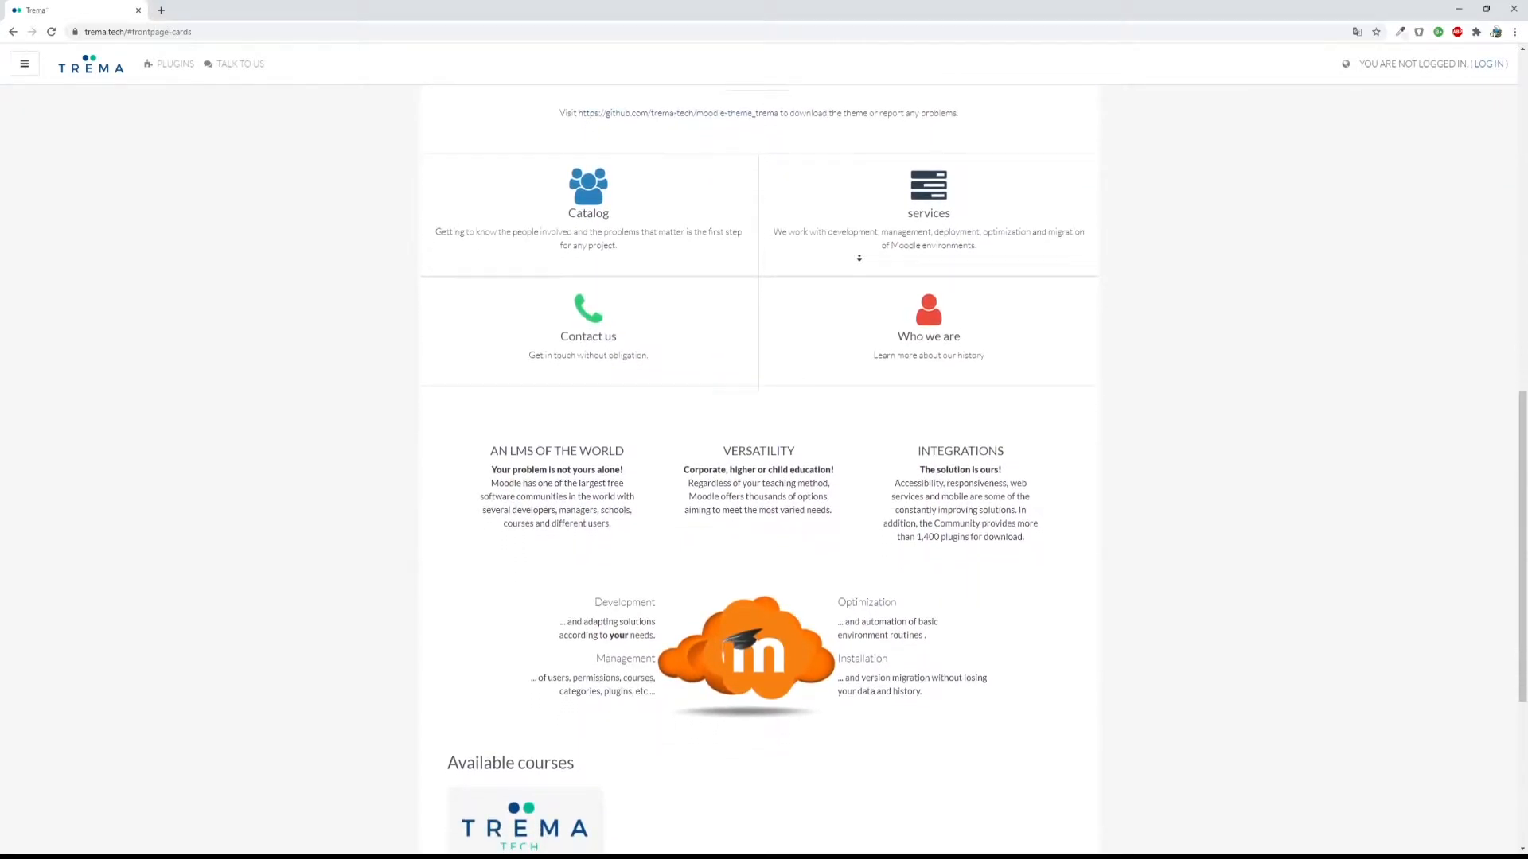
{"action": "scroll", "scroll_direction": "down", "scroll_amount": 3}
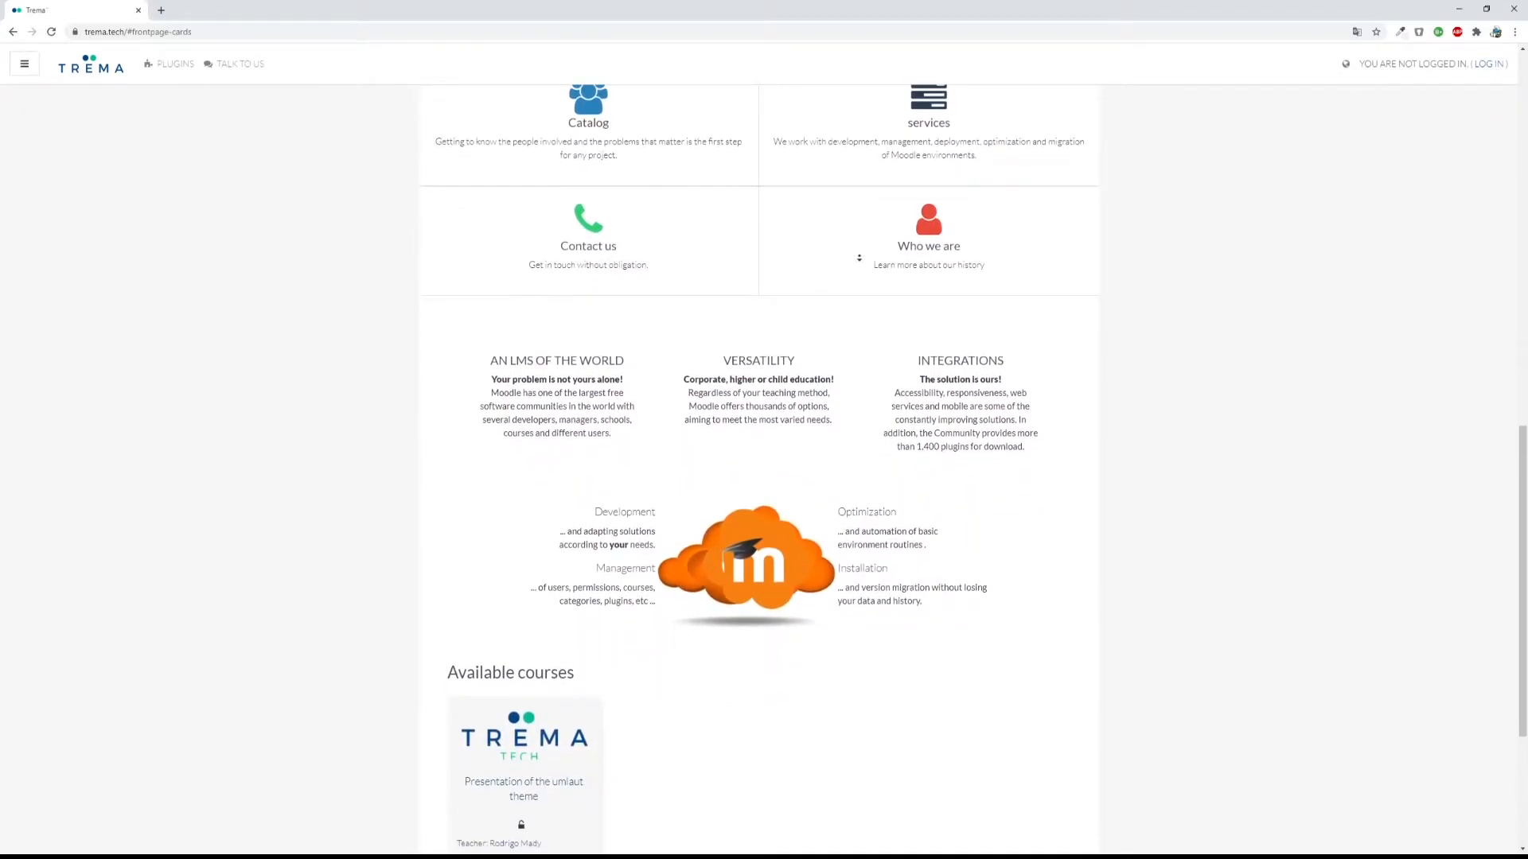
{"action": "scroll", "scroll_direction": "down", "scroll_amount": 3}
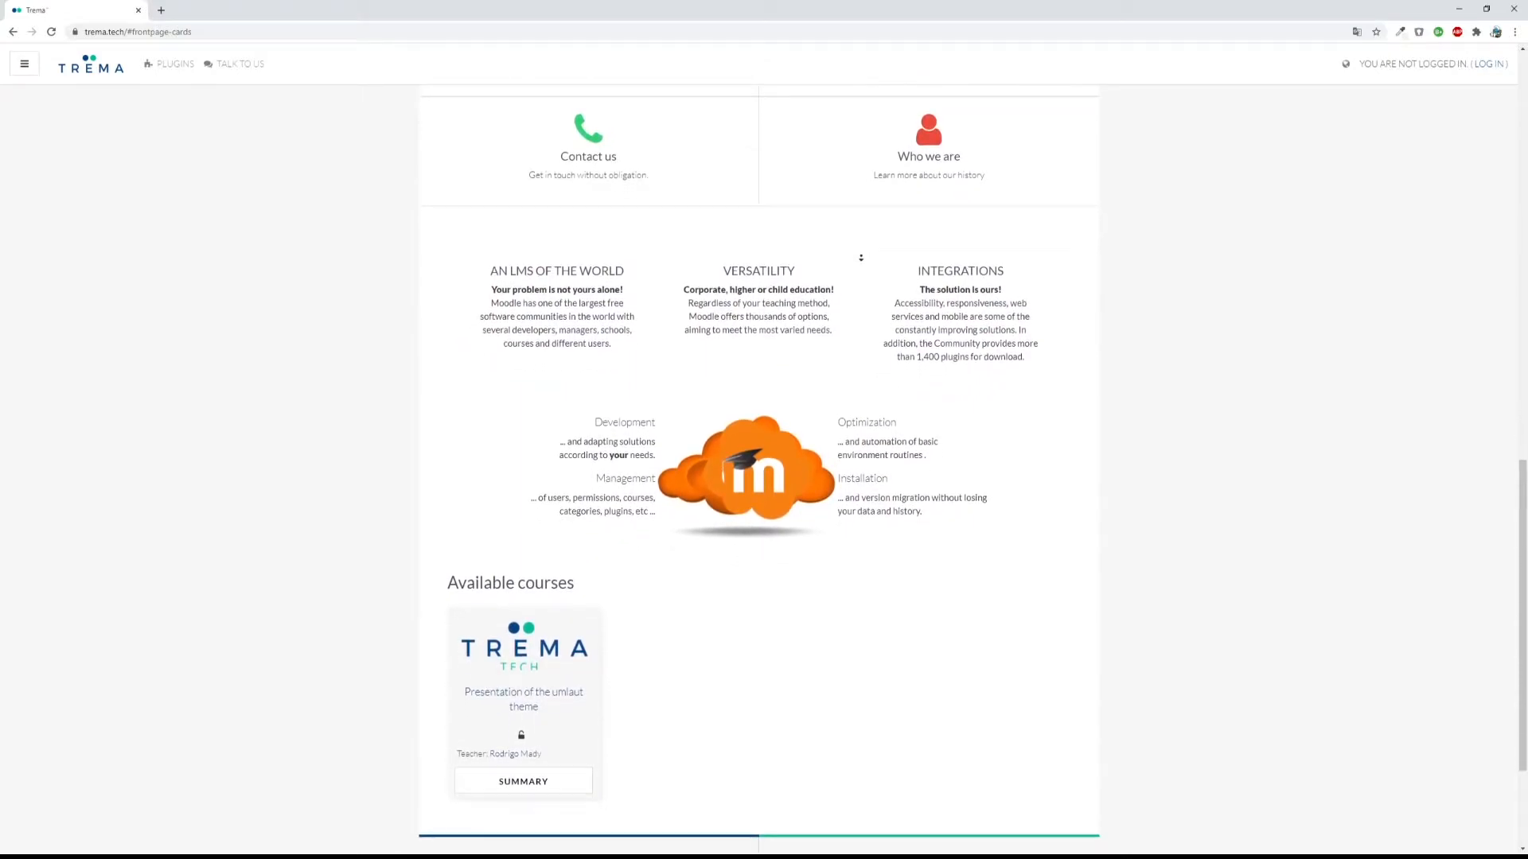
{"action": "scroll", "scroll_direction": "down", "scroll_amount": 3}
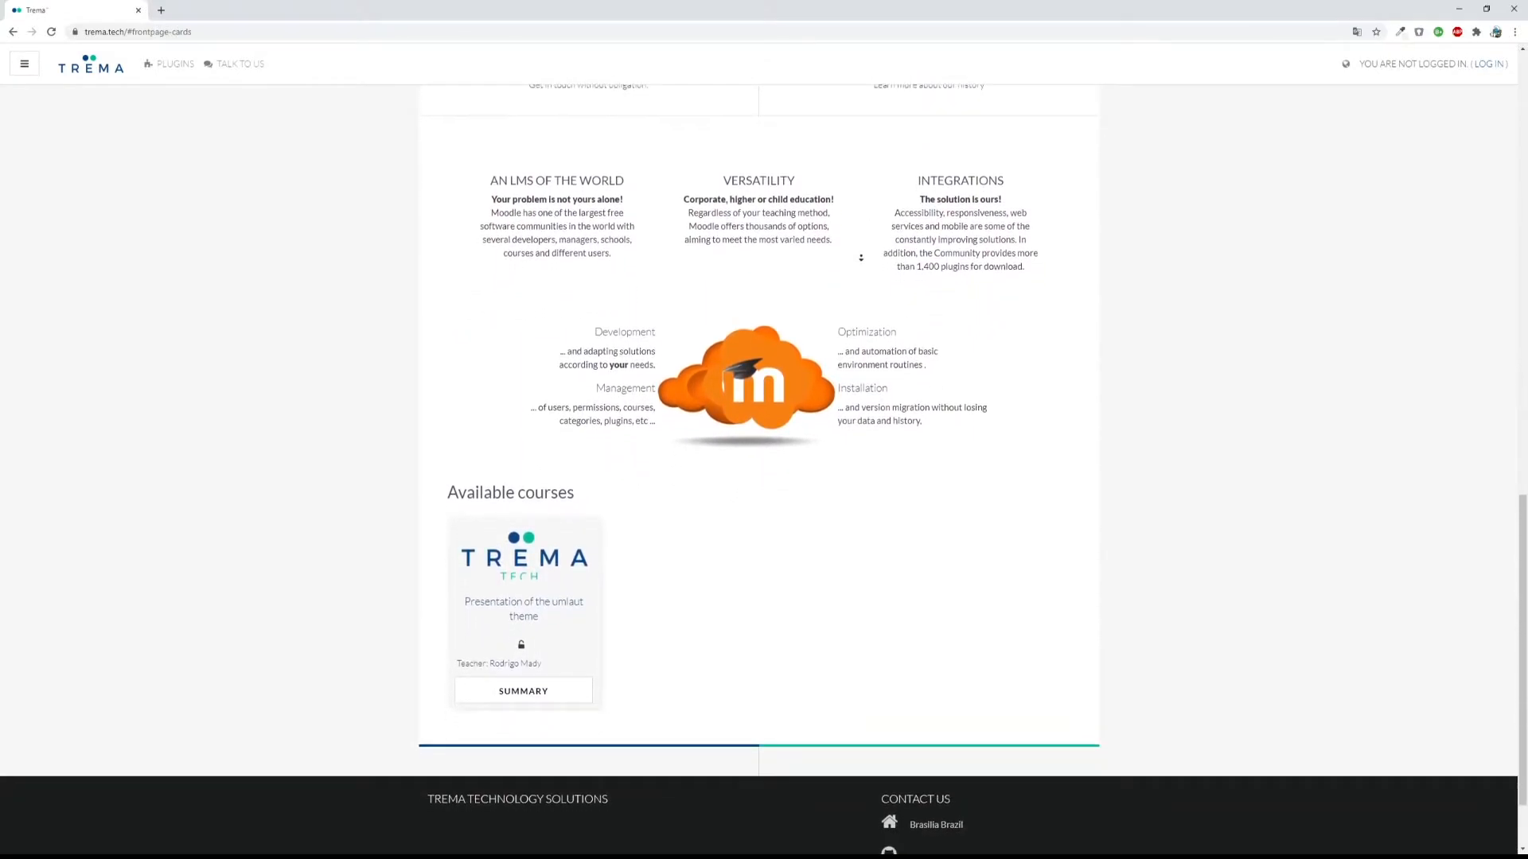
{"action": "scroll", "scroll_direction": "down", "scroll_amount": 3}
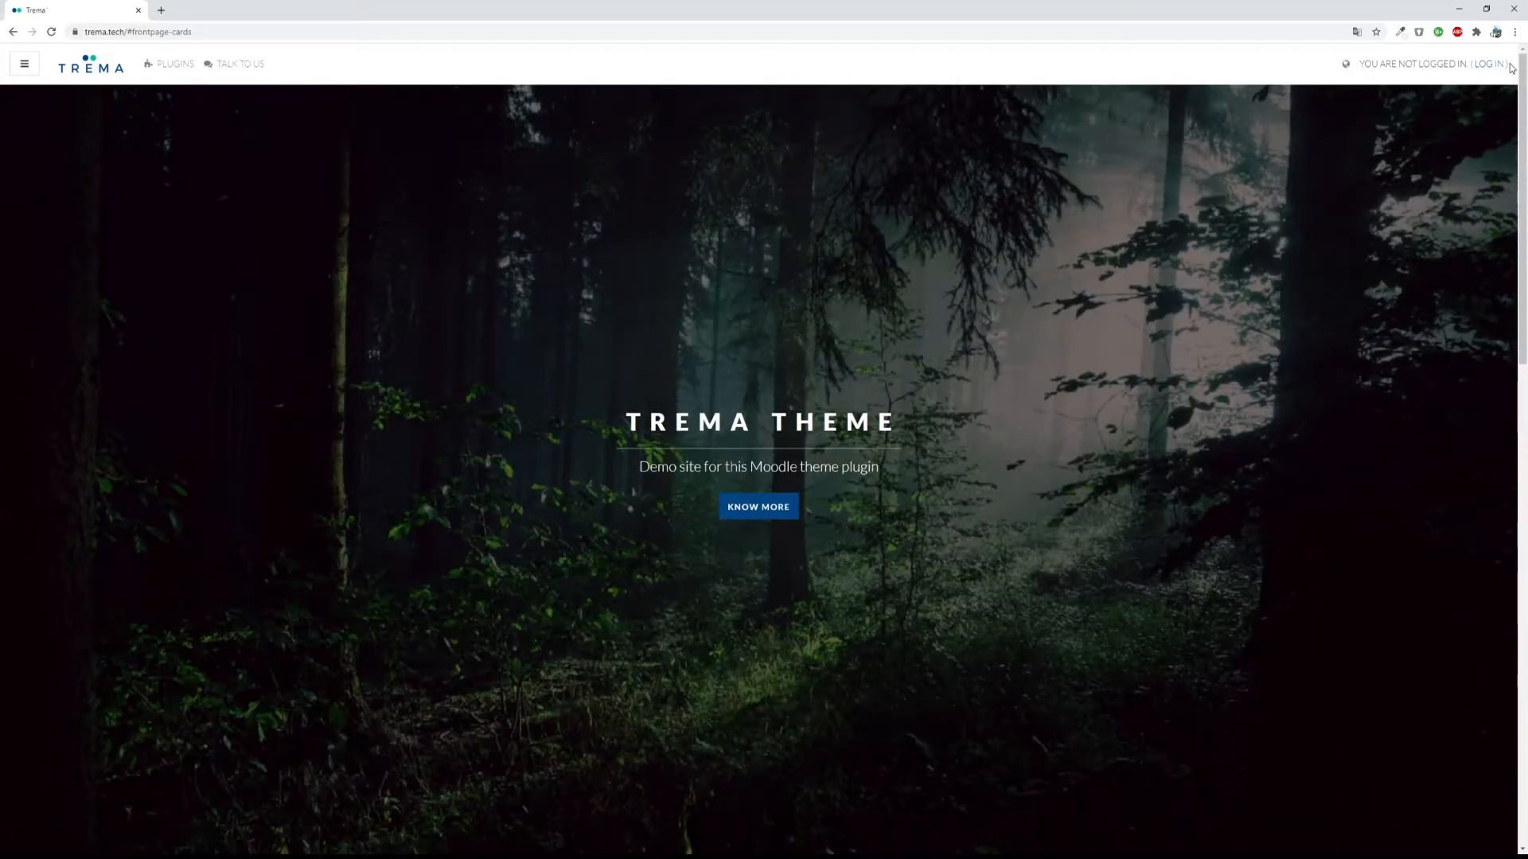
Log in to the iGuide eLearning demo site with the filled-in credentials.
{"action": "left_click", "coordinate": [1489, 64]}
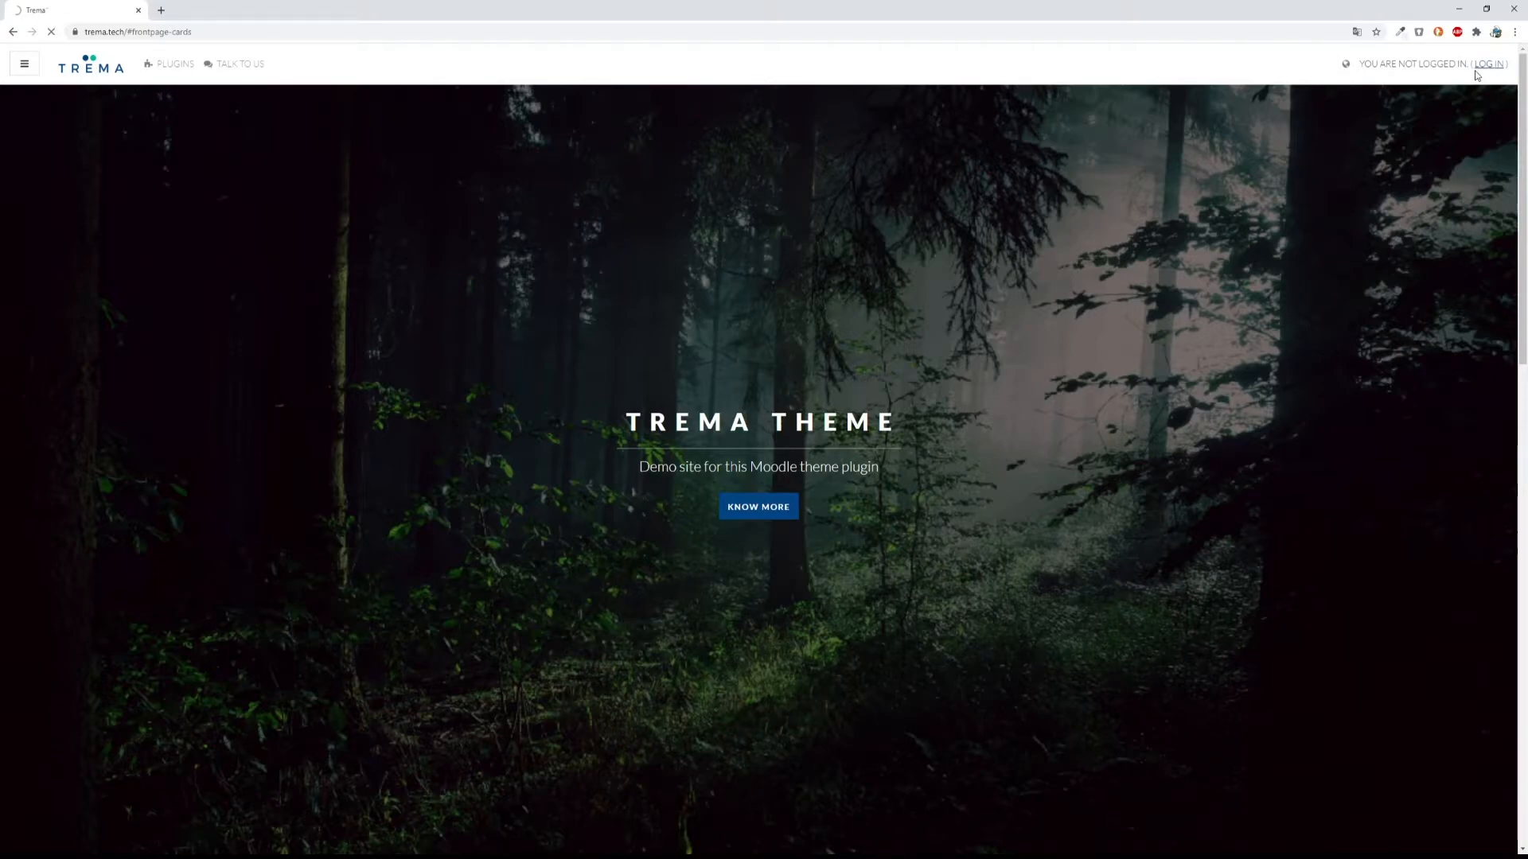
{"action": "left_click", "coordinate": [1488, 63]}
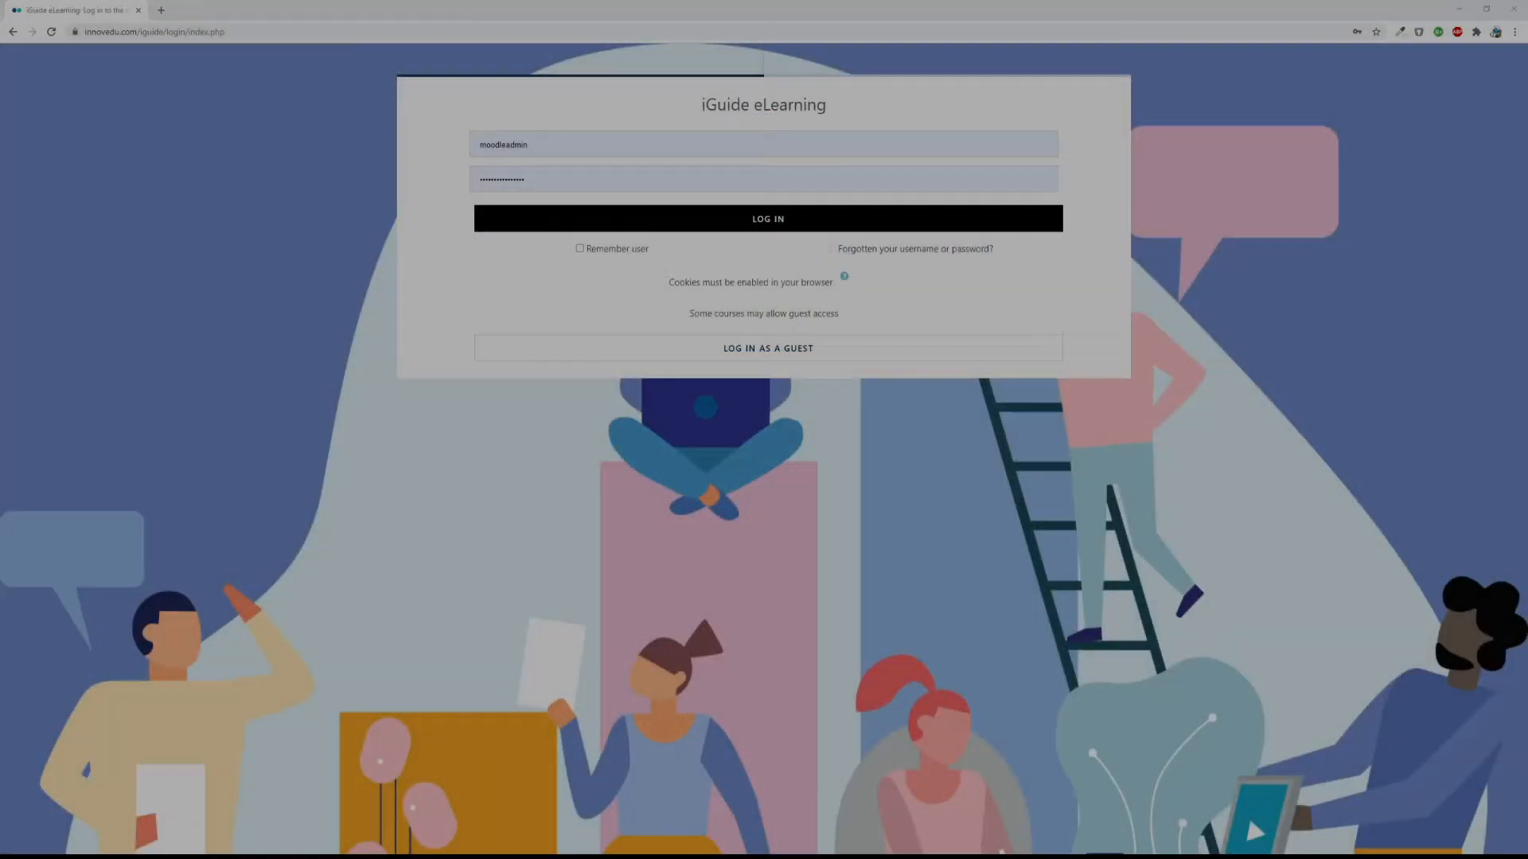
{"action": "left_click", "coordinate": [767, 218]}
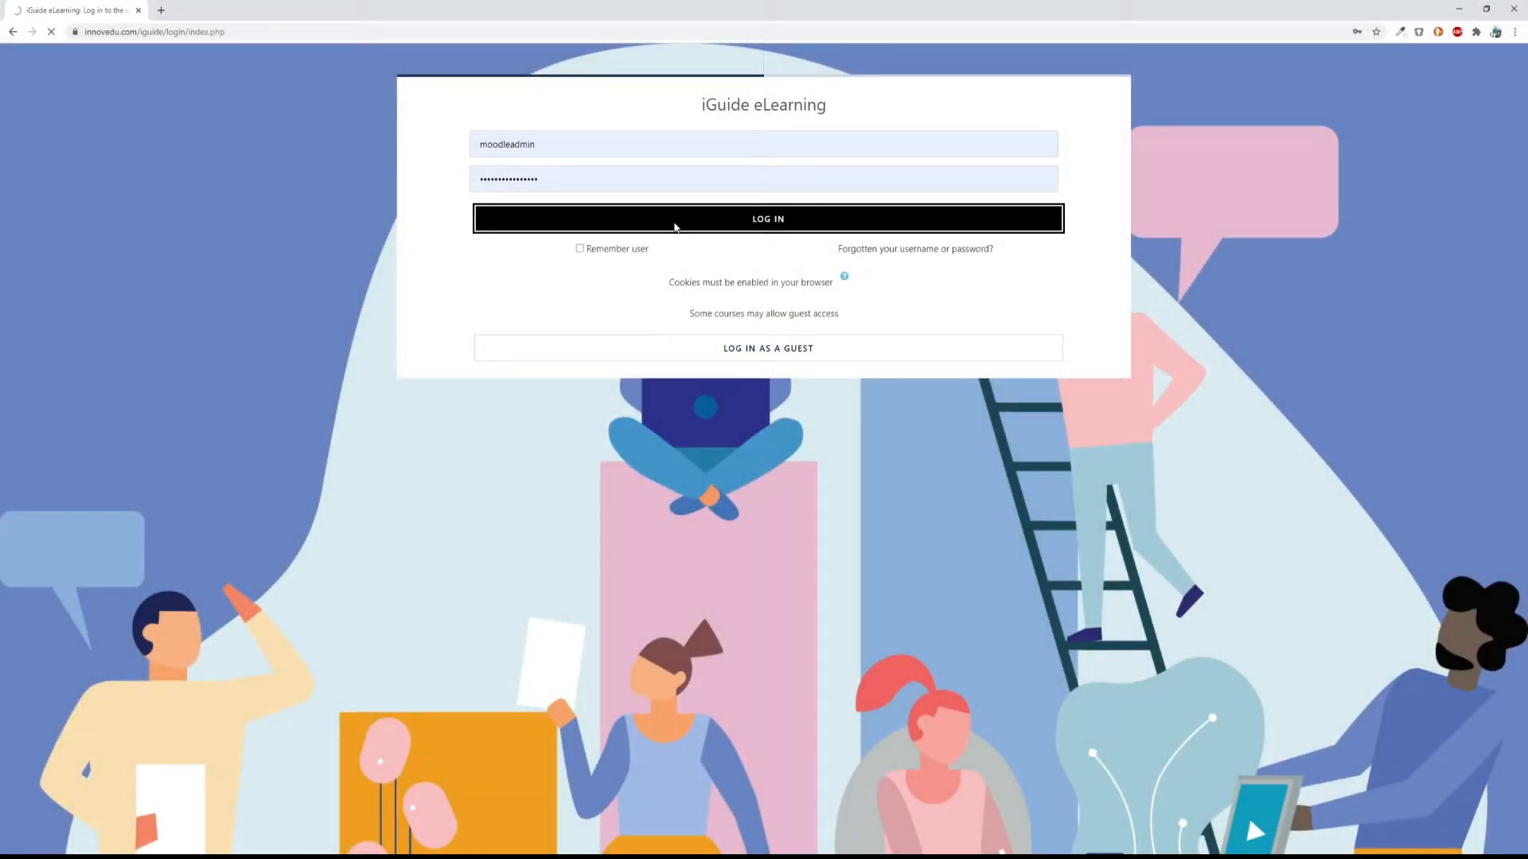
{"action": "left_click", "coordinate": [767, 218]}
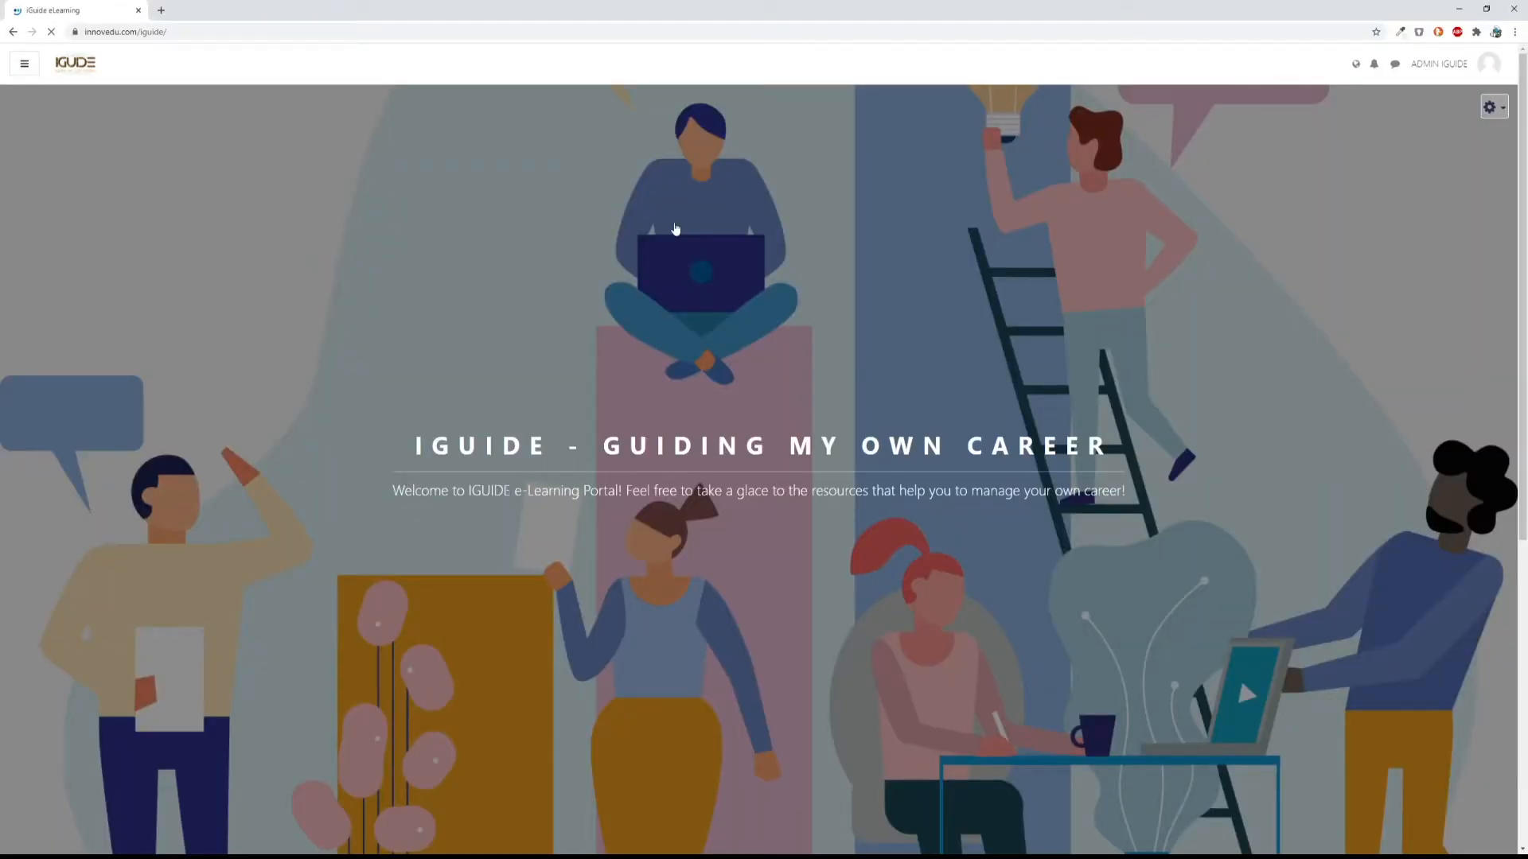
Scroll down the iGuide front page of career-planning resource cards.
{"action": "scroll", "scroll_direction": "down", "scroll_amount": 3}
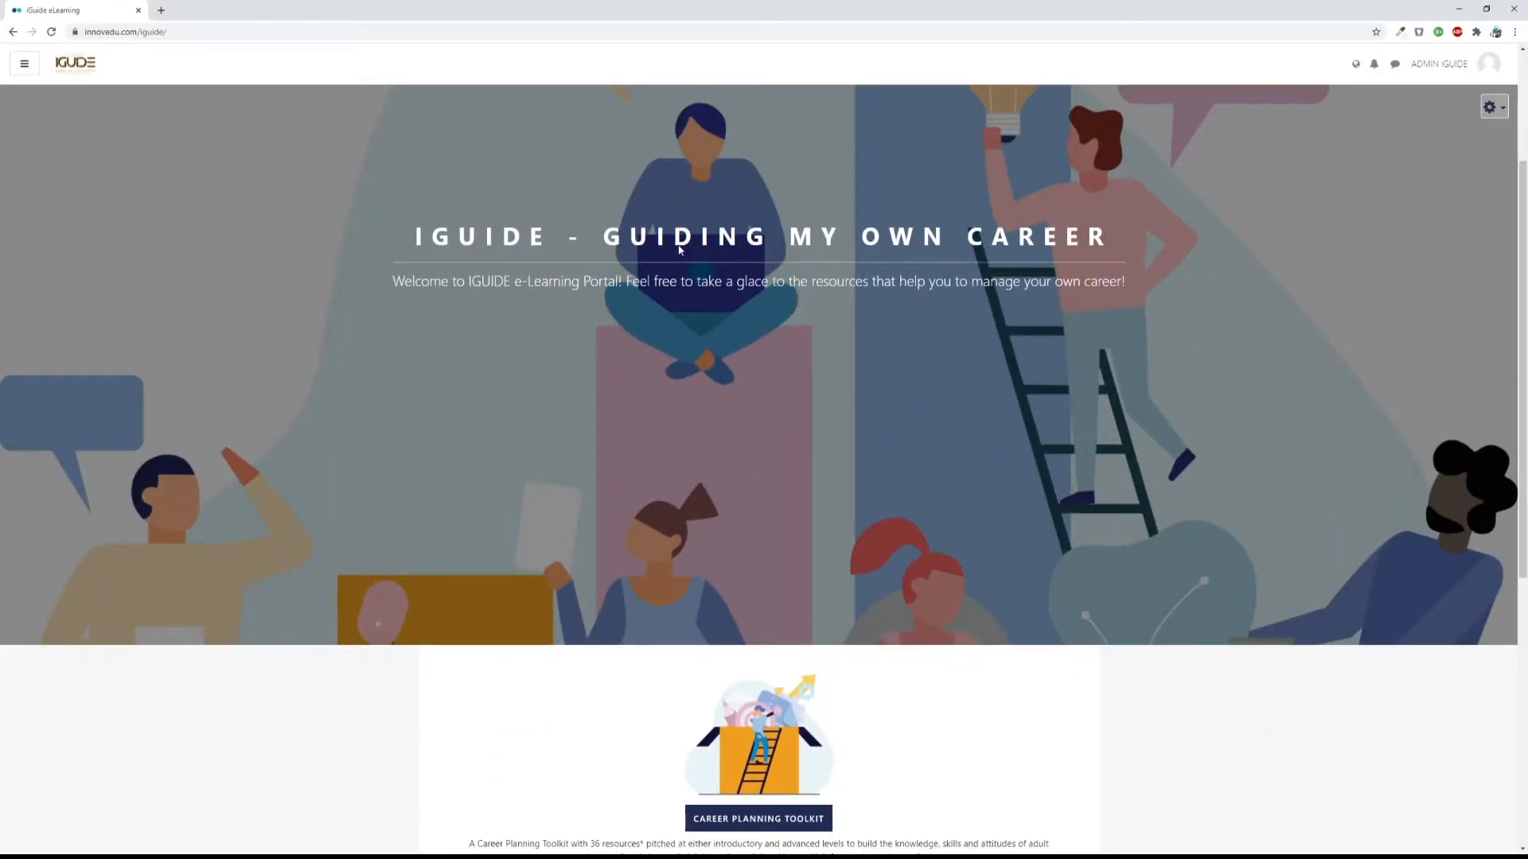
{"action": "scroll", "scroll_direction": "down", "scroll_amount": 3}
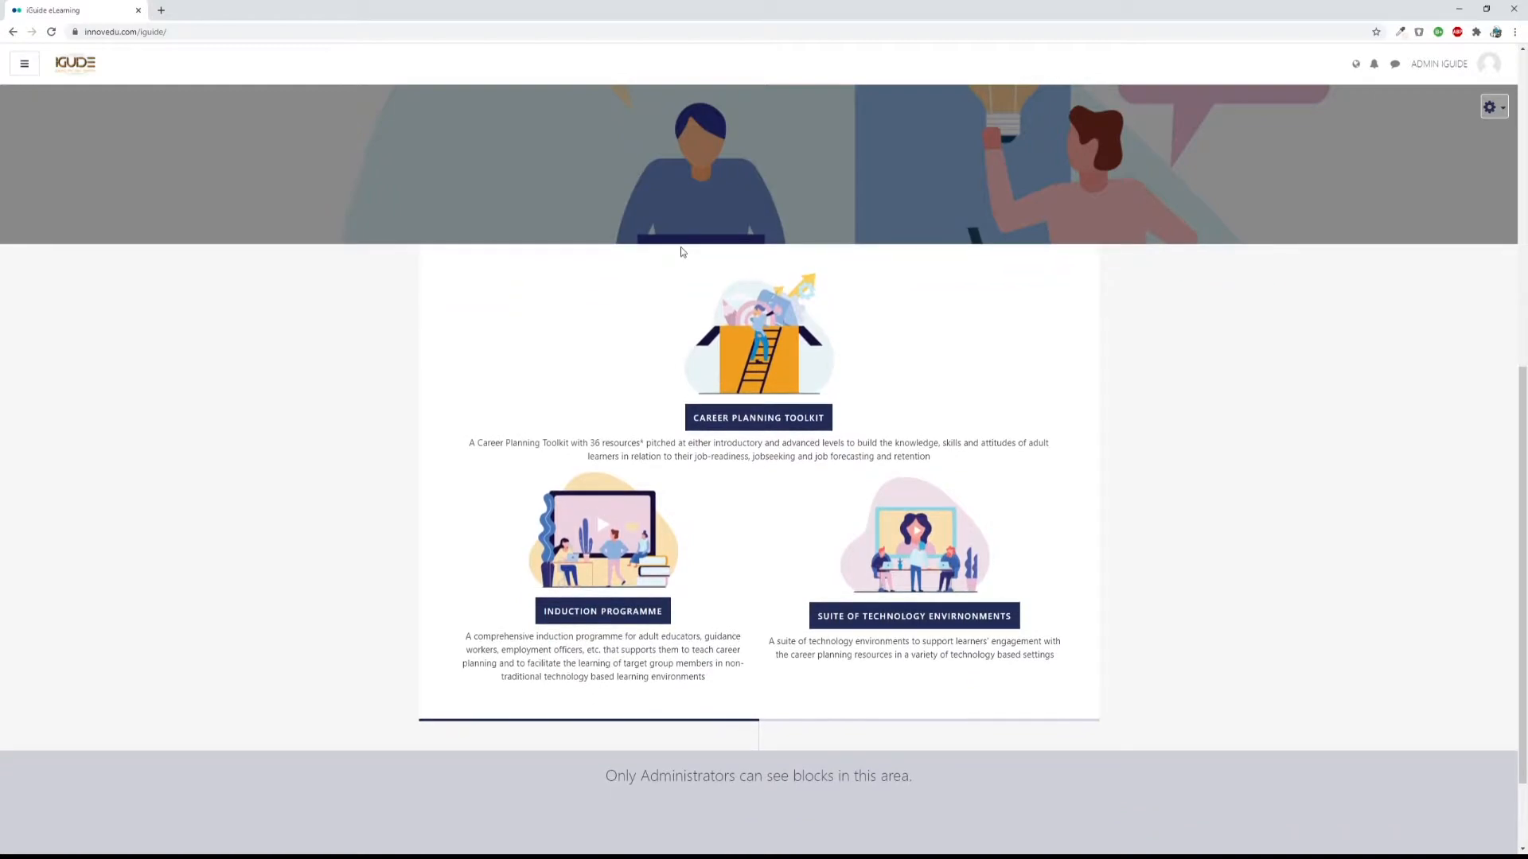
{"action": "scroll", "scroll_direction": "down", "scroll_amount": 3}
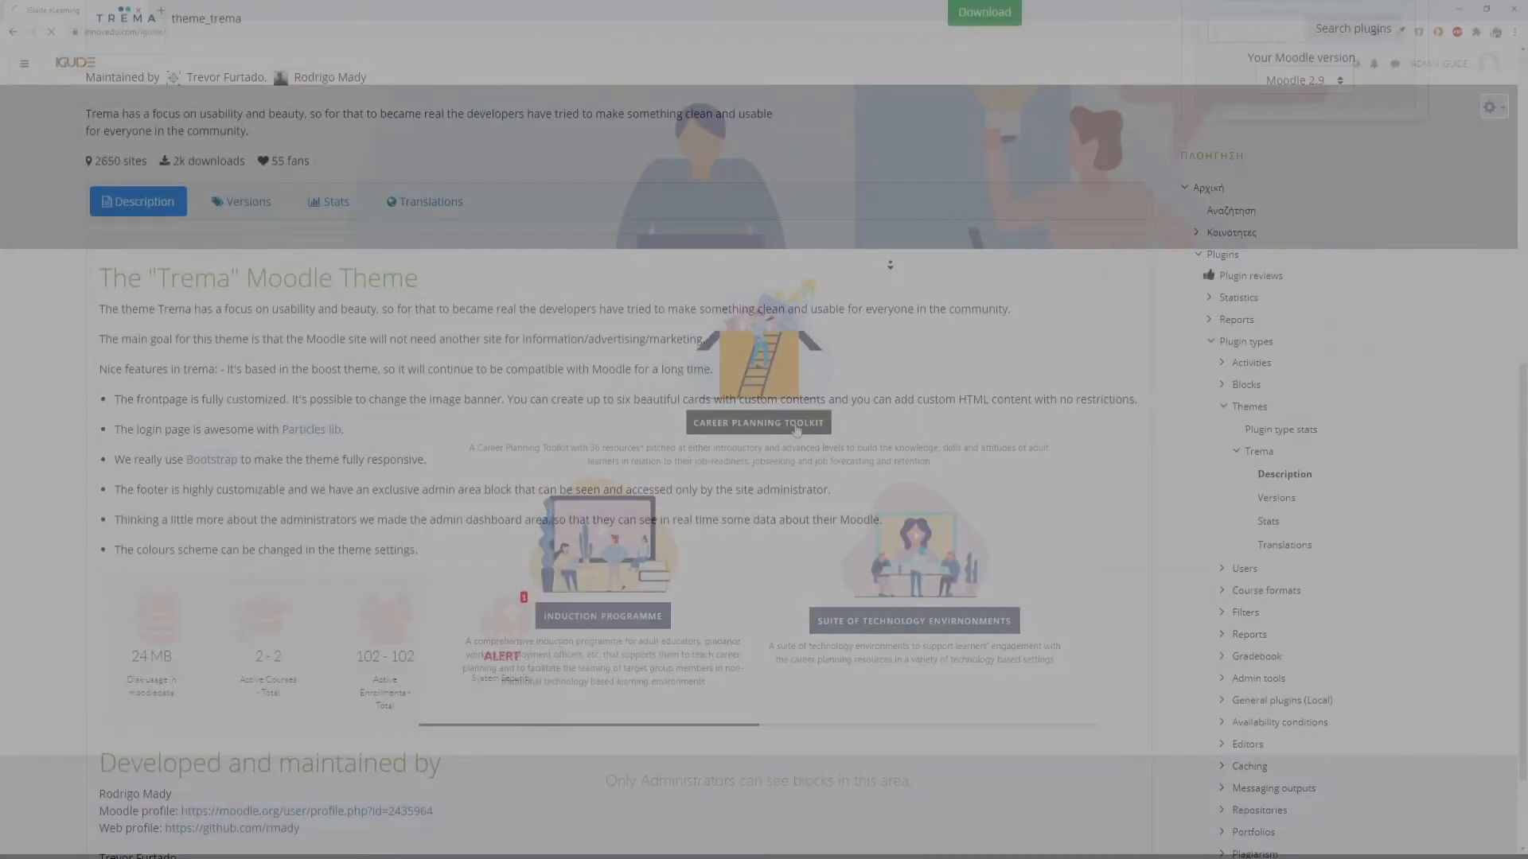
Scroll the Trema plugin page past Installation, Useful links, Screenshots and contributors.
{"action": "scroll", "scroll_direction": "down", "scroll_amount": 3}
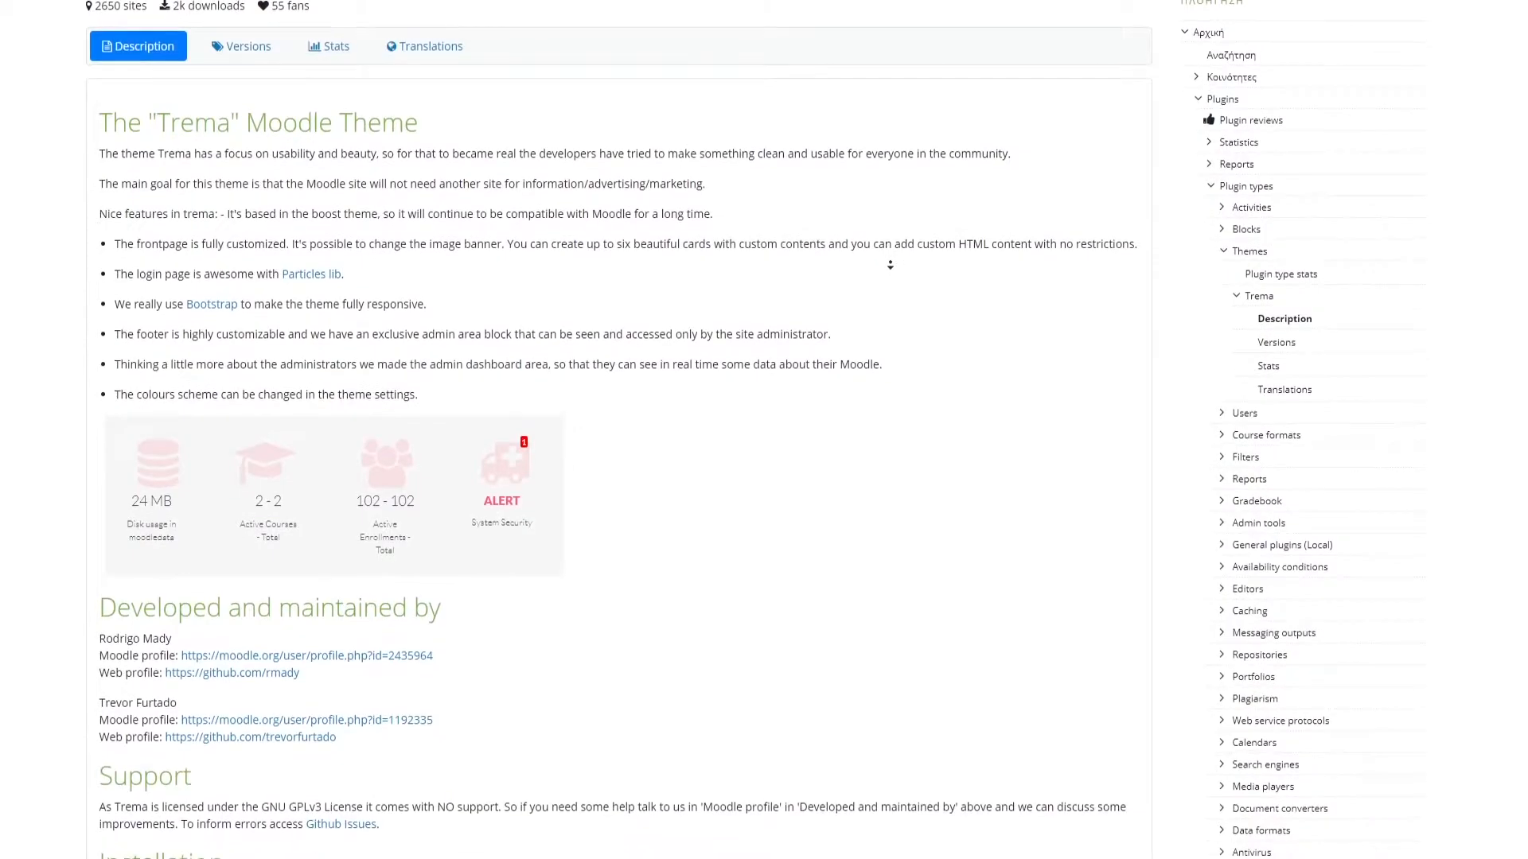
{"action": "scroll", "scroll_direction": "down", "scroll_amount": 3}
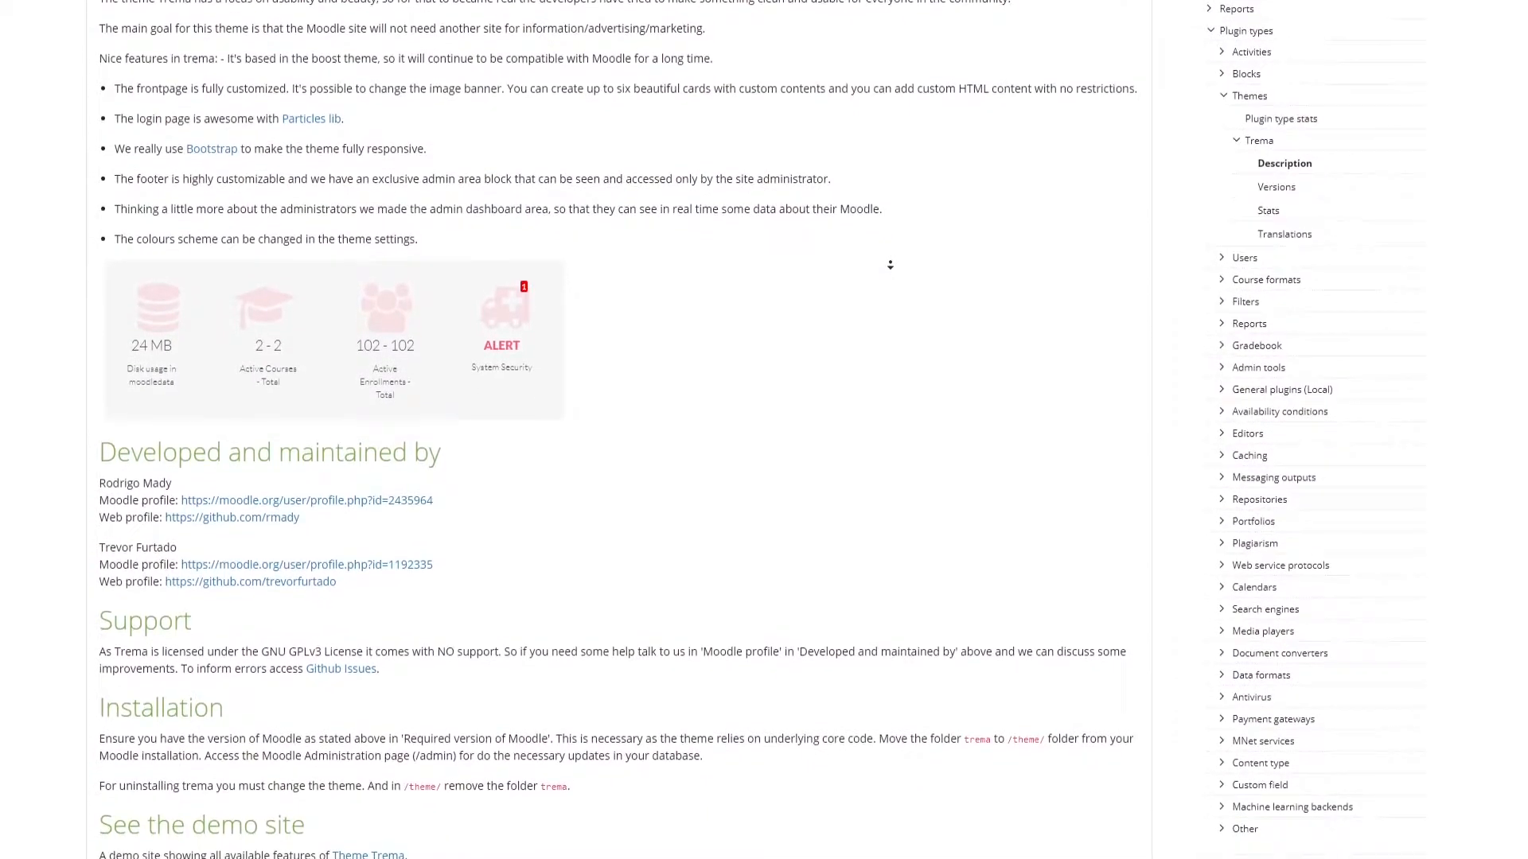
{"action": "scroll", "scroll_direction": "down", "scroll_amount": 3}
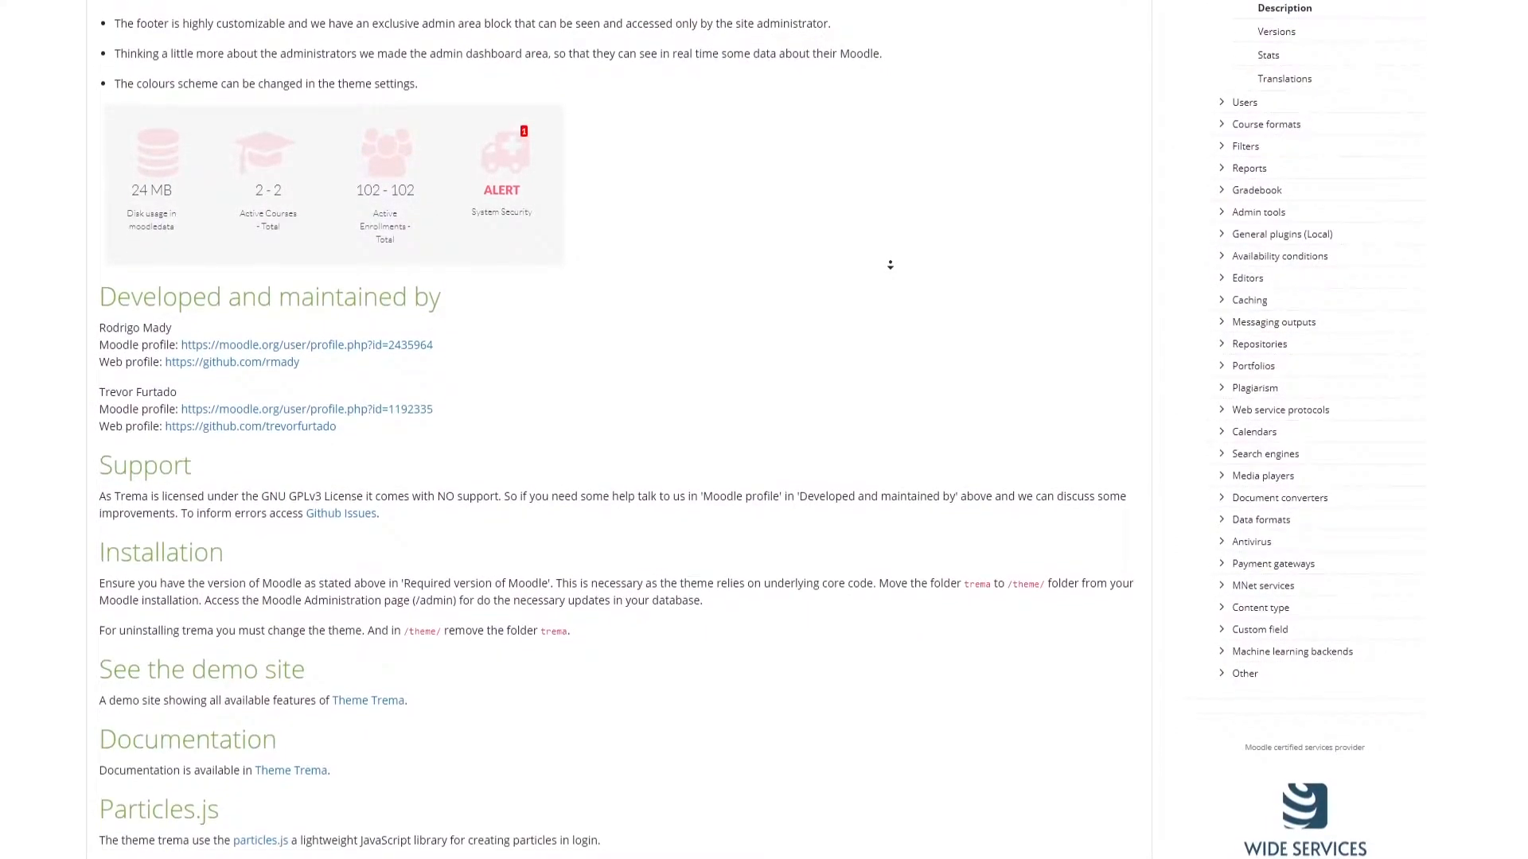
{"action": "scroll", "scroll_direction": "down", "scroll_amount": 3}
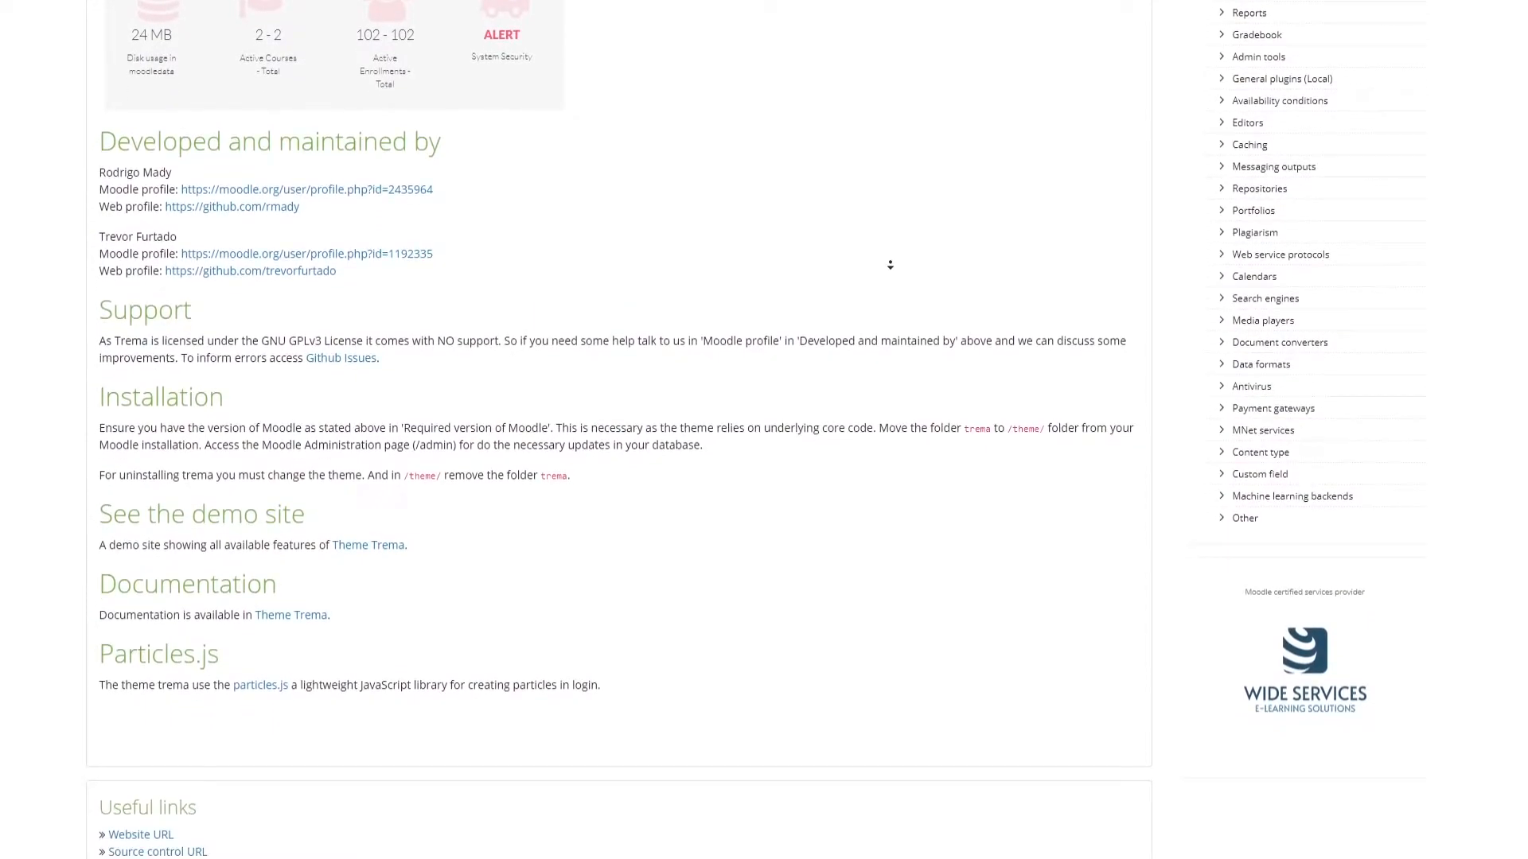
{"action": "scroll", "scroll_direction": "down", "scroll_amount": 3}
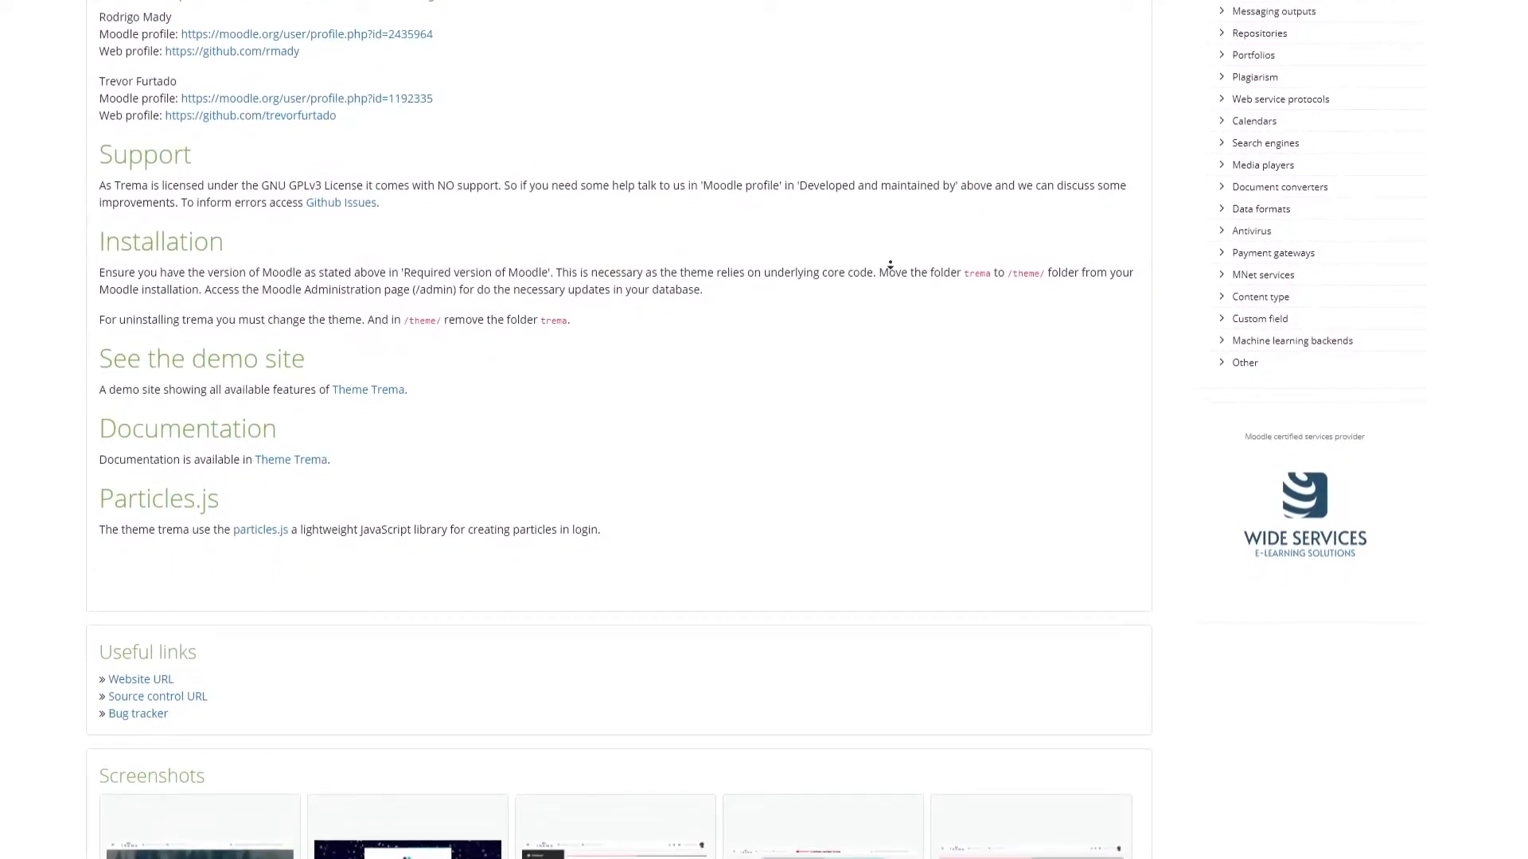
{"action": "scroll", "scroll_direction": "down", "scroll_amount": 3}
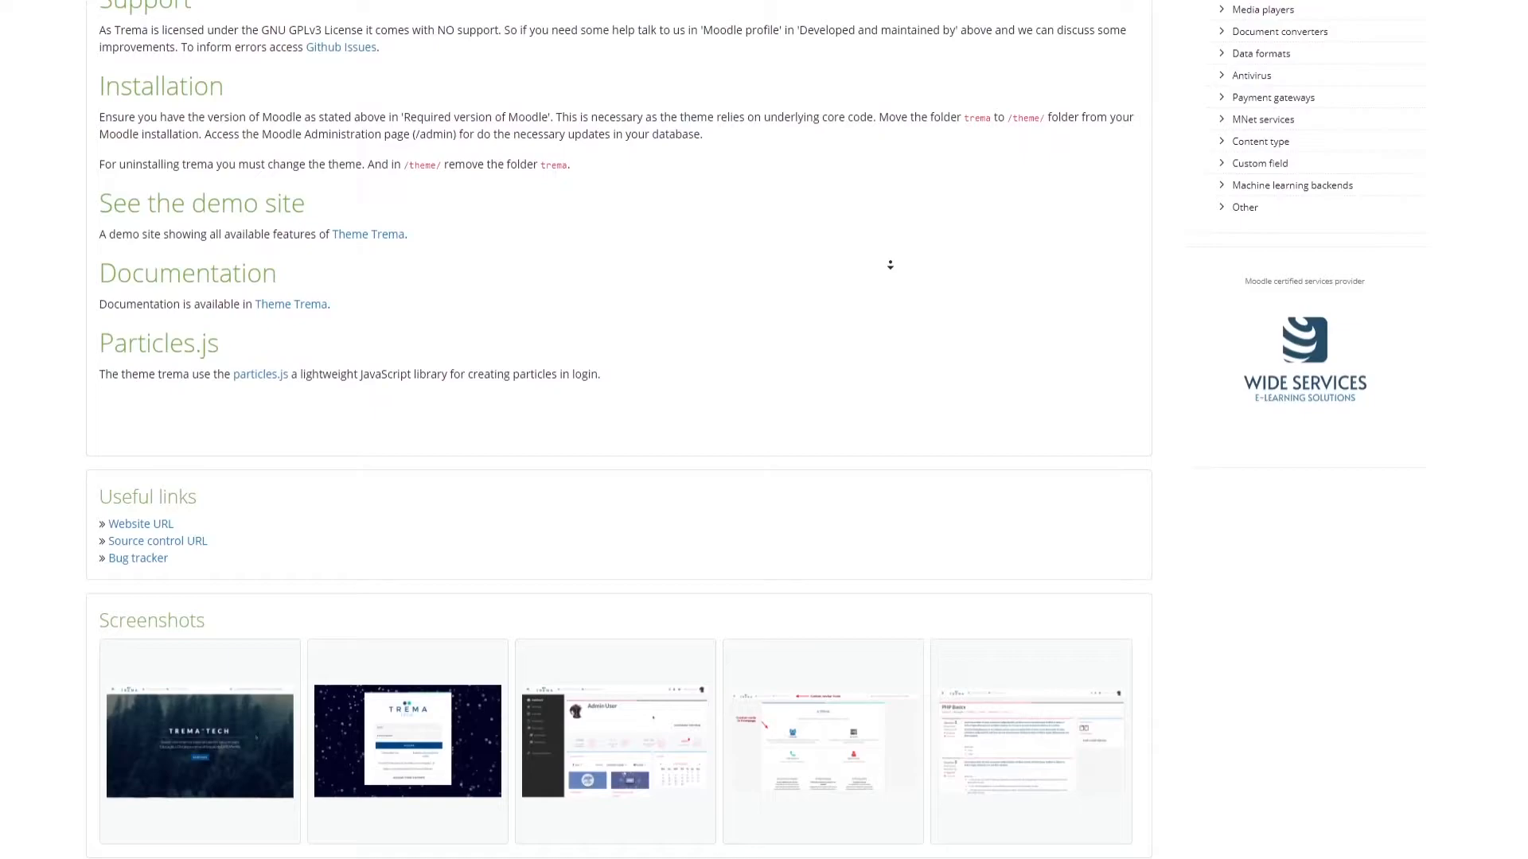
{"action": "scroll", "scroll_direction": "down", "scroll_amount": 3}
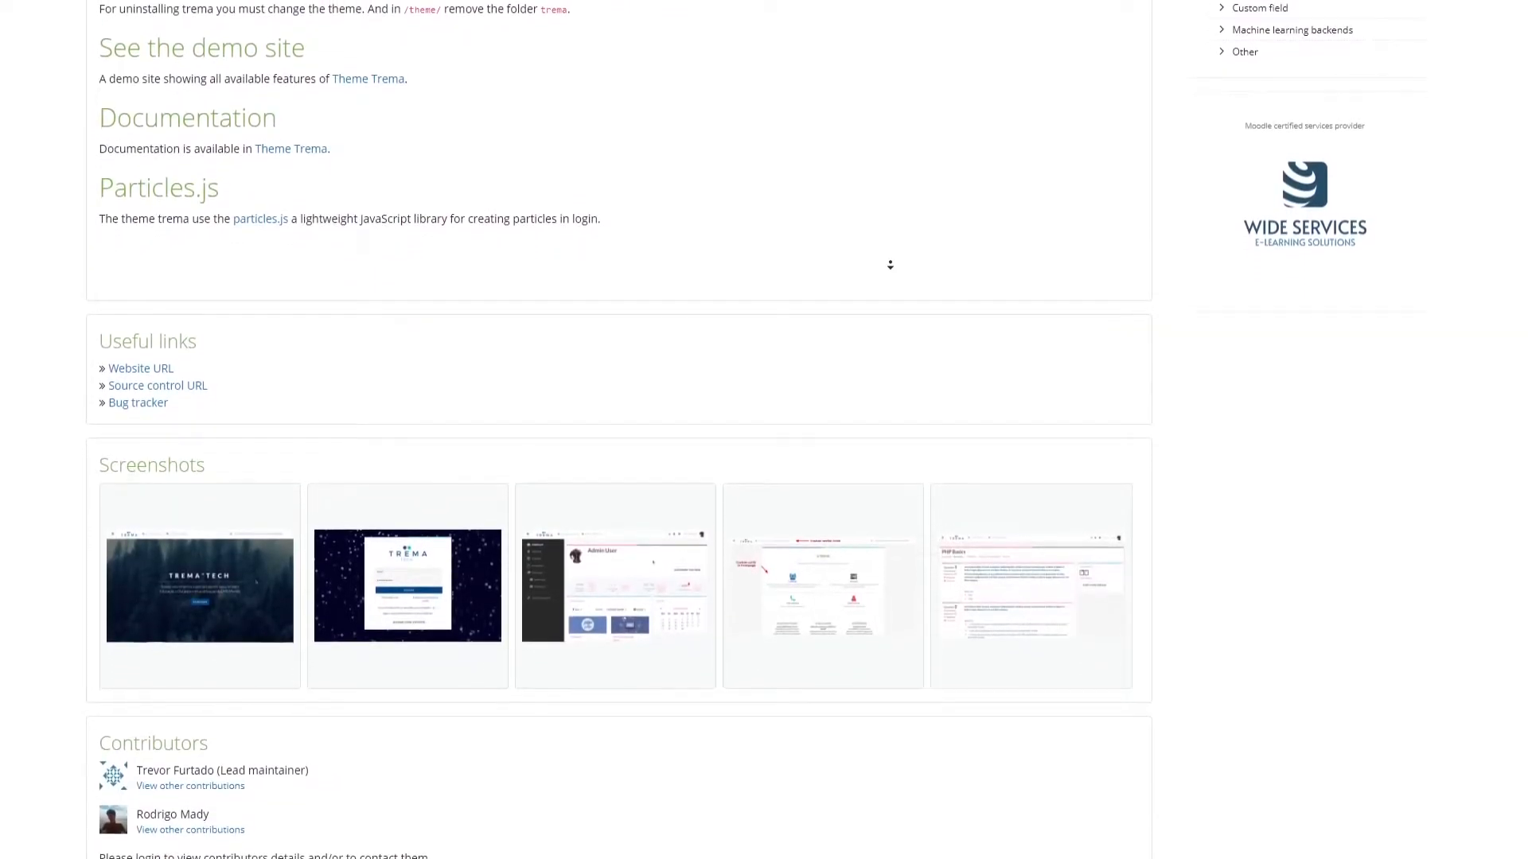
{"action": "scroll", "scroll_direction": "down", "scroll_amount": 3}
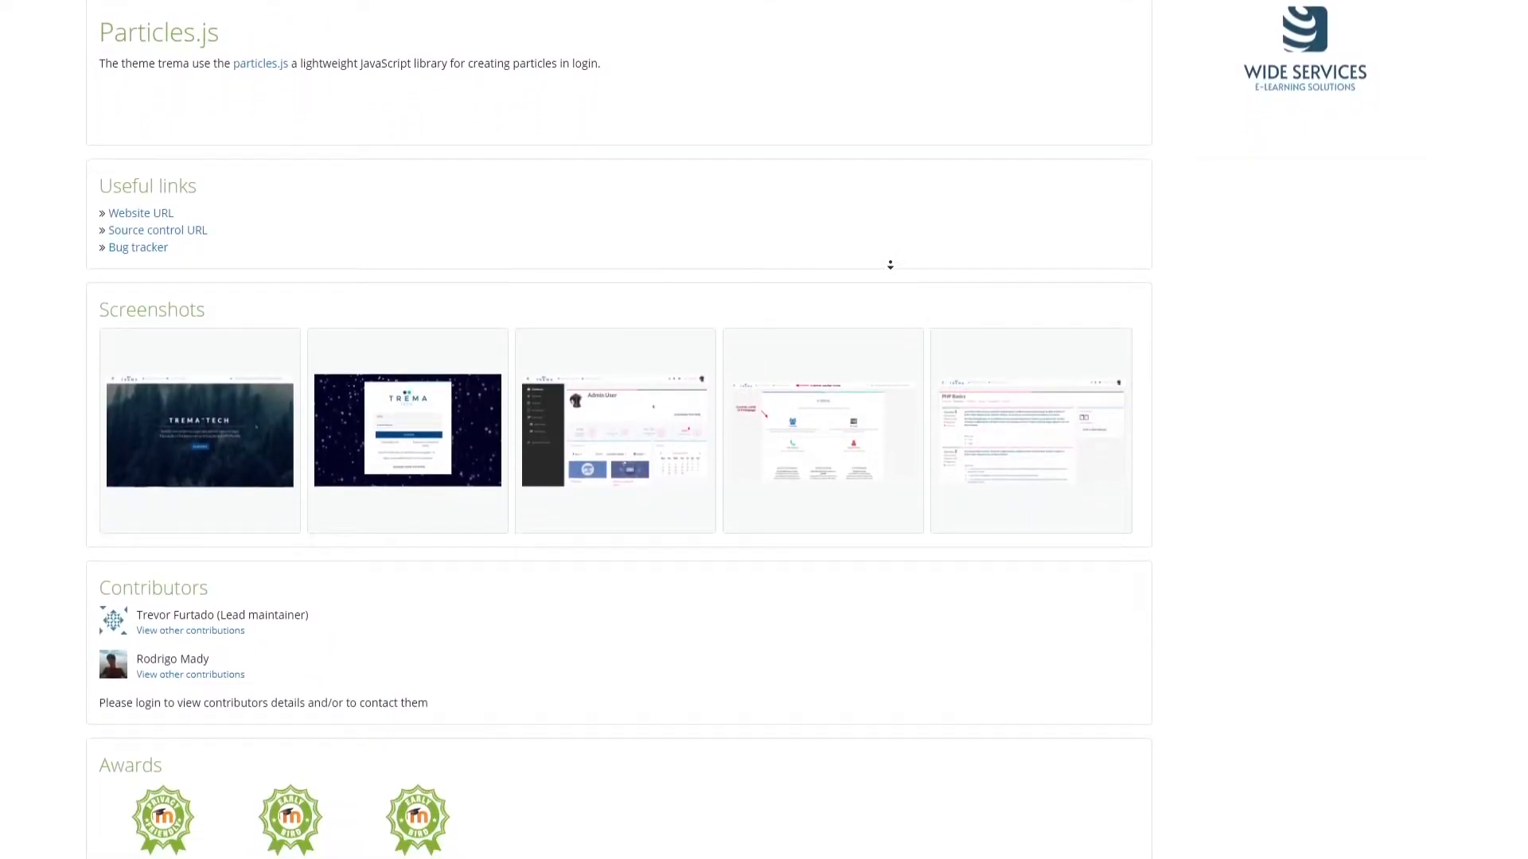
{"action": "scroll", "scroll_direction": "down", "scroll_amount": 3}
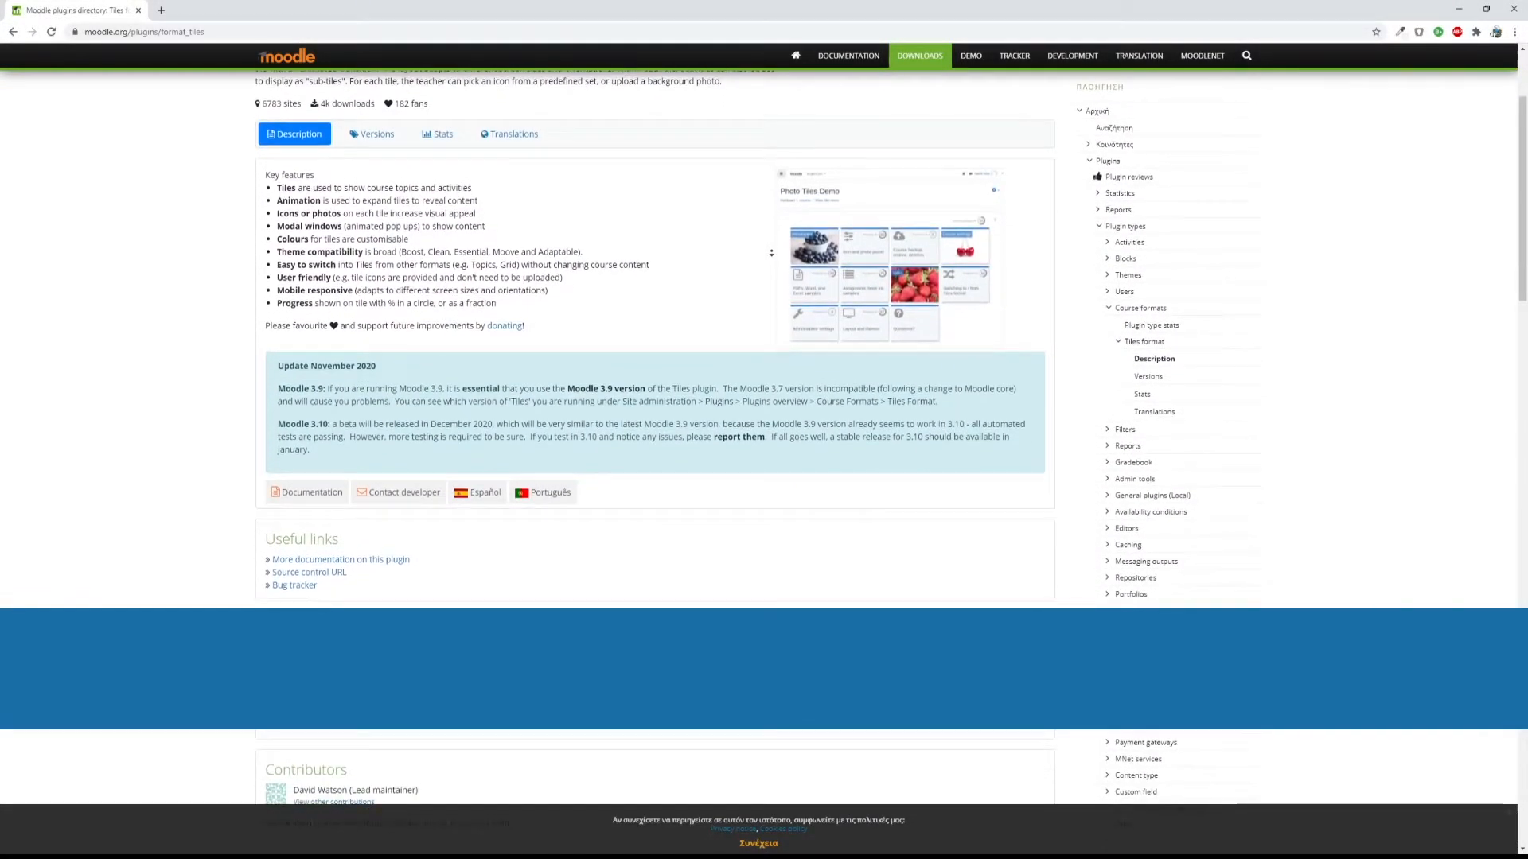
Scroll the Tiles format plugin page to its Screenshots and Awards sections.
{"action": "scroll", "scroll_direction": "down", "scroll_amount": 3}
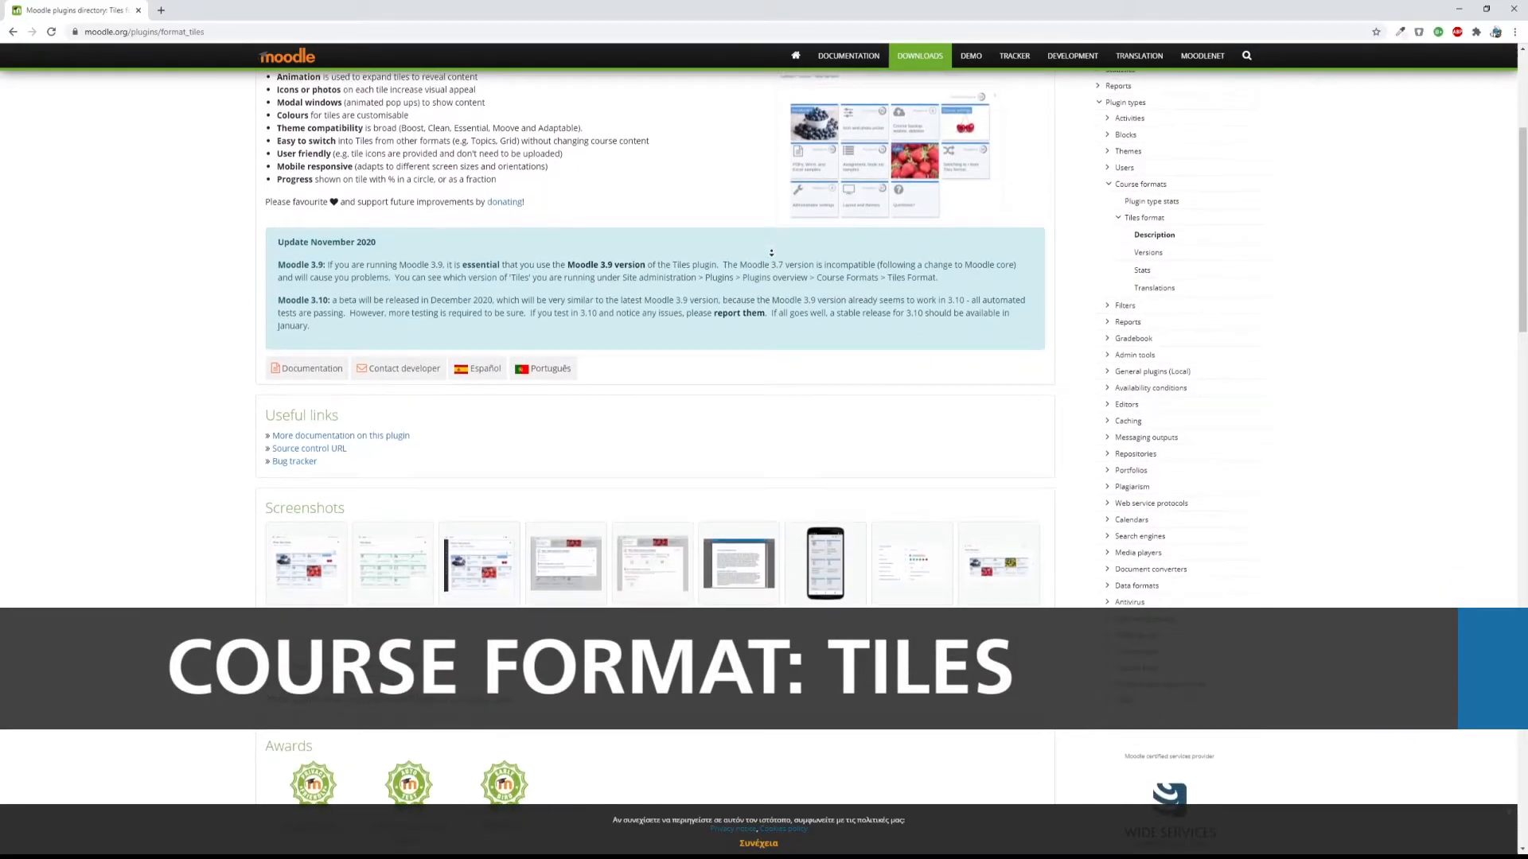
{"action": "scroll", "scroll_direction": "down", "scroll_amount": 3}
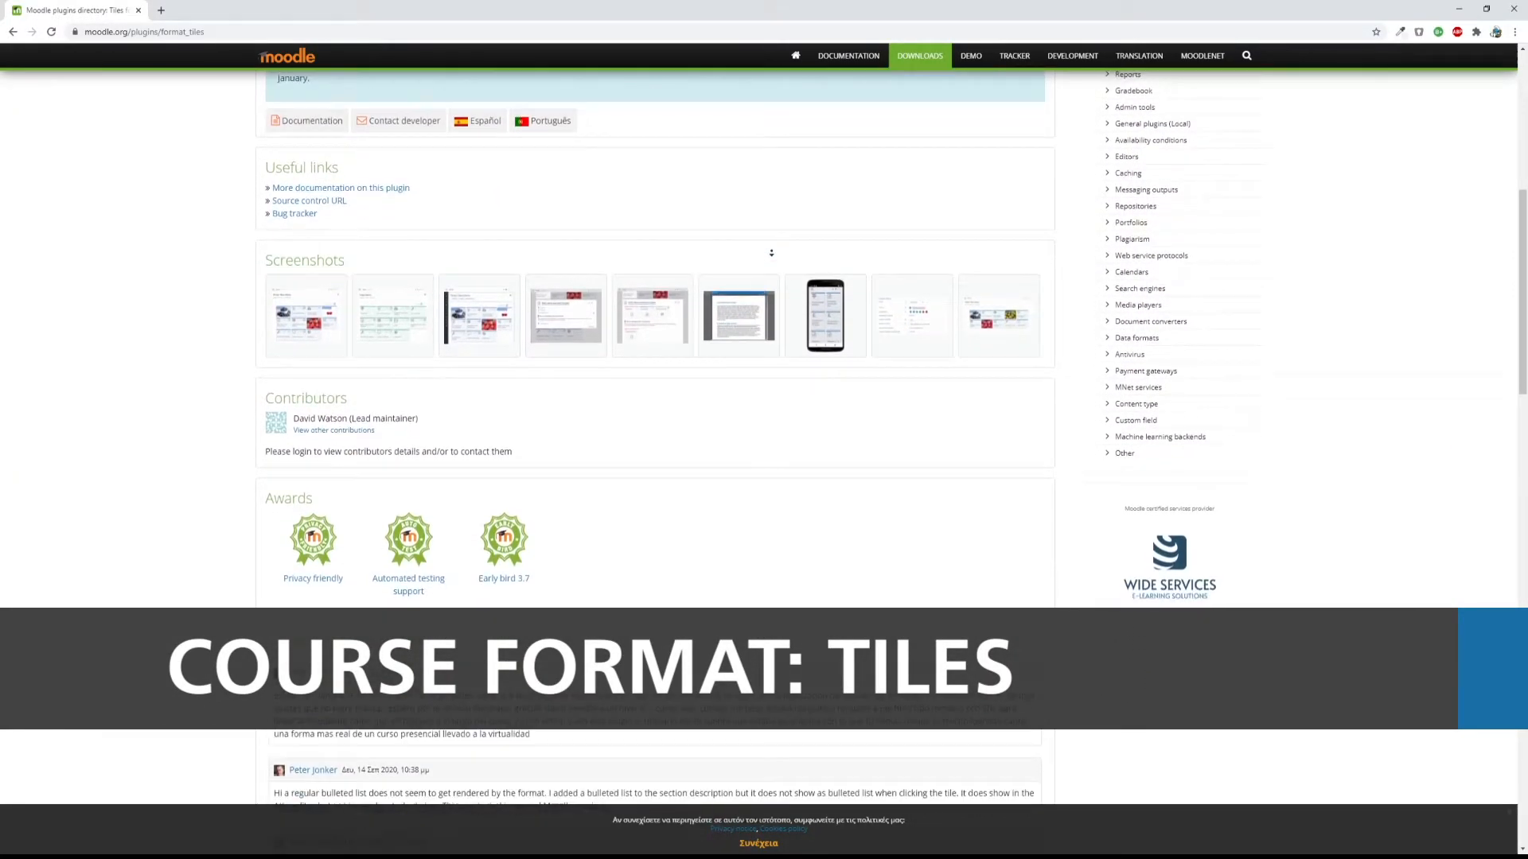
{"action": "scroll", "scroll_direction": "down", "scroll_amount": 3}
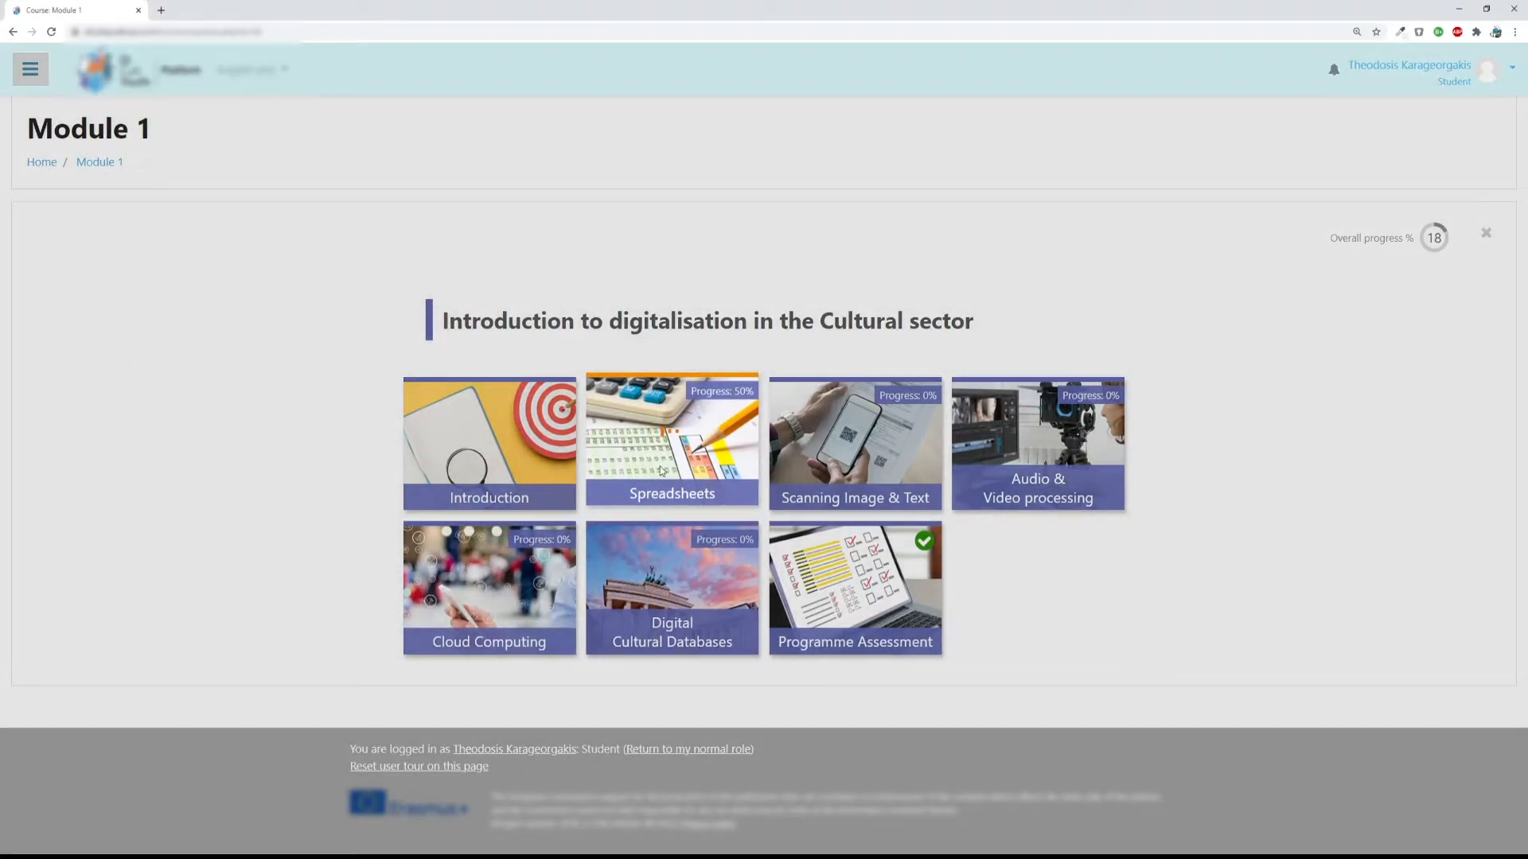
Preview the Spreadsheets and Introduction tiles of Module 1, closing each panel.
{"action": "left_click", "coordinate": [671, 444]}
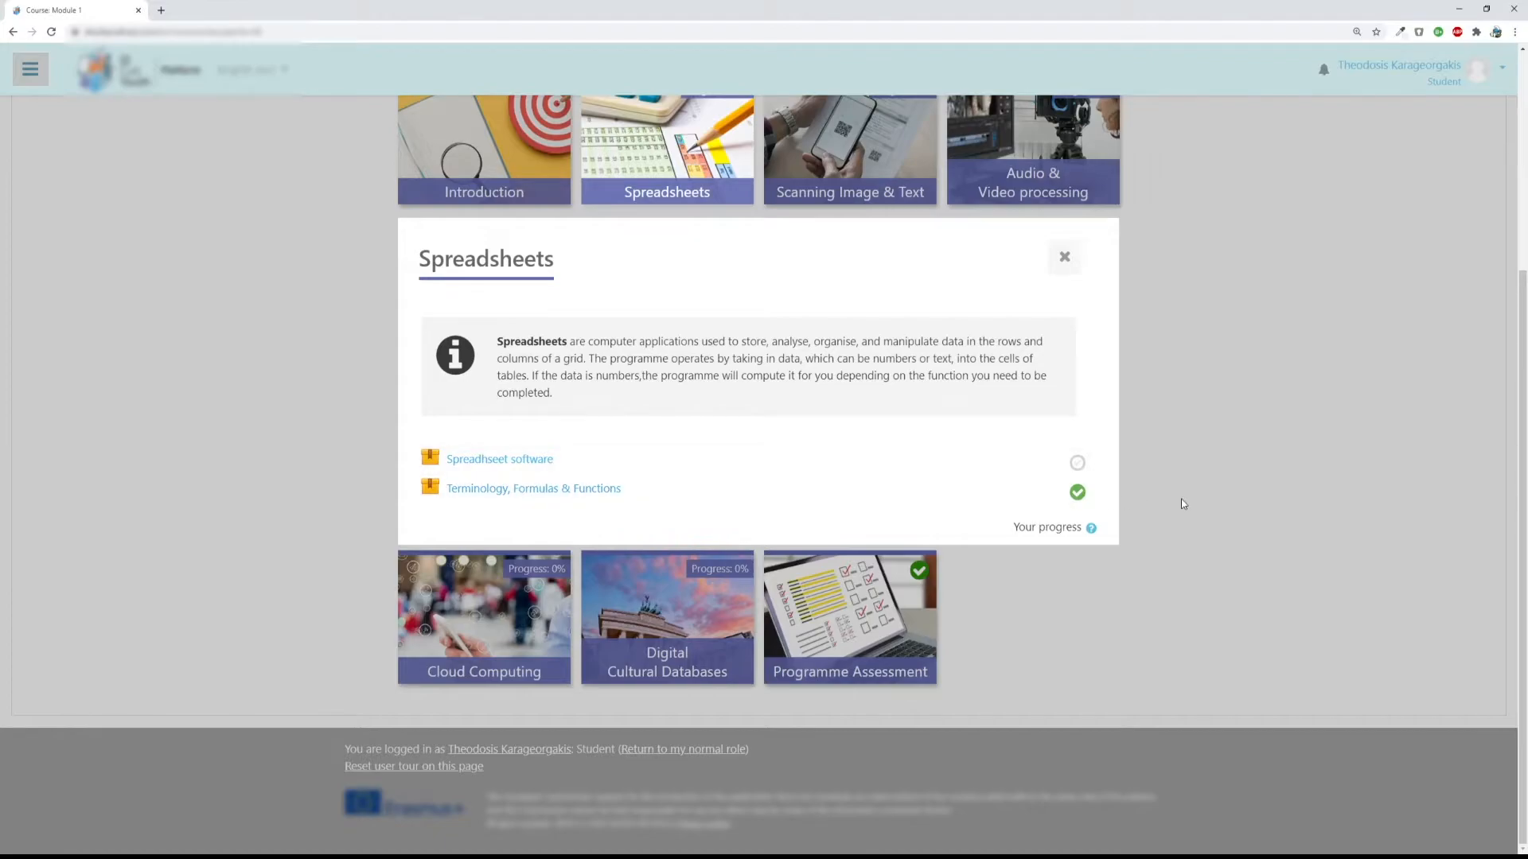
{"action": "left_click", "coordinate": [1065, 256]}
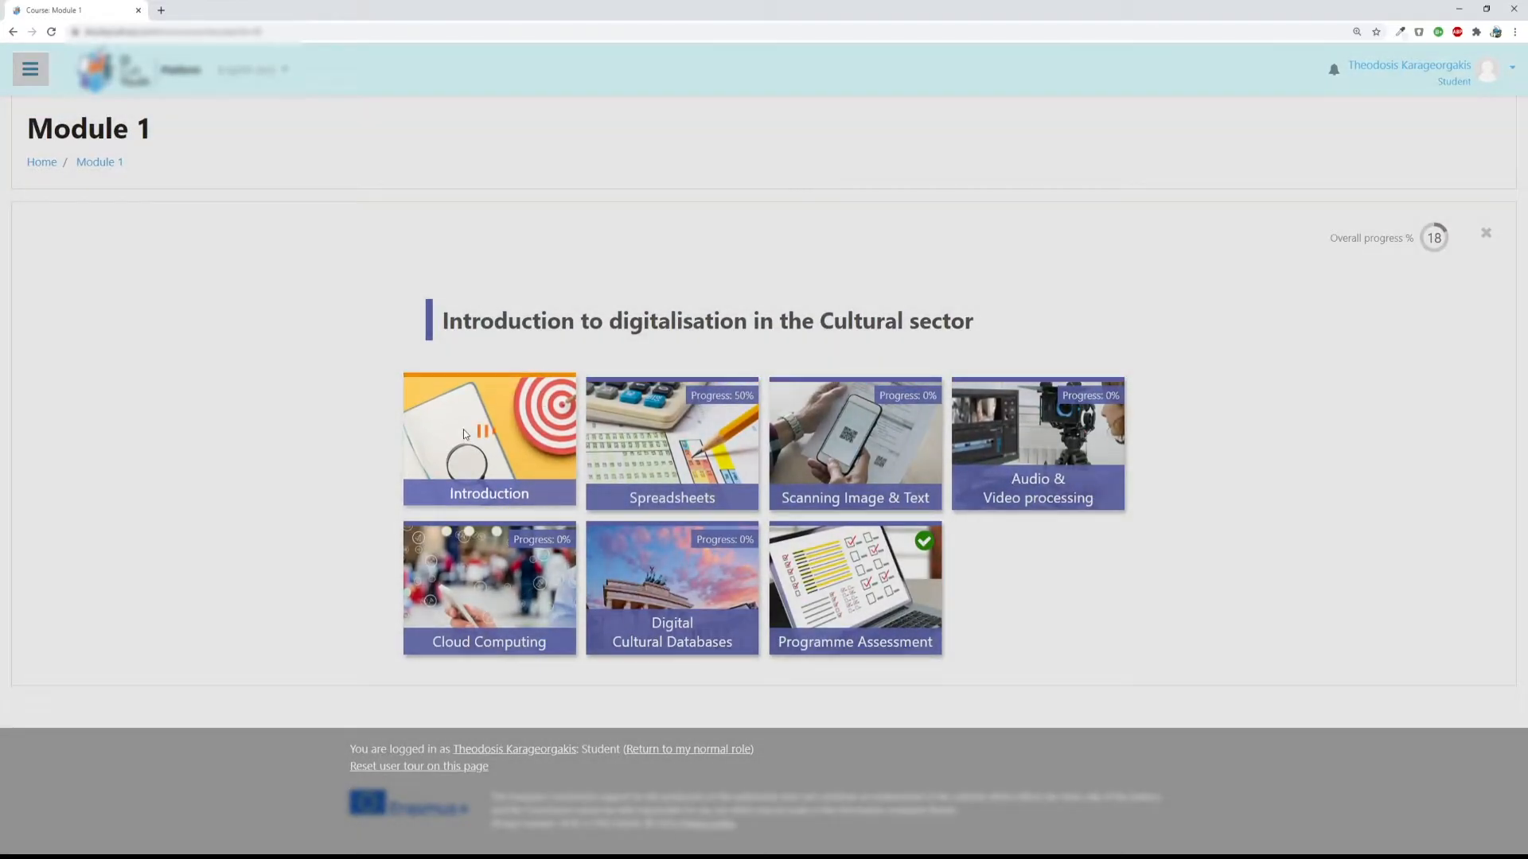
{"action": "left_click", "coordinate": [488, 441]}
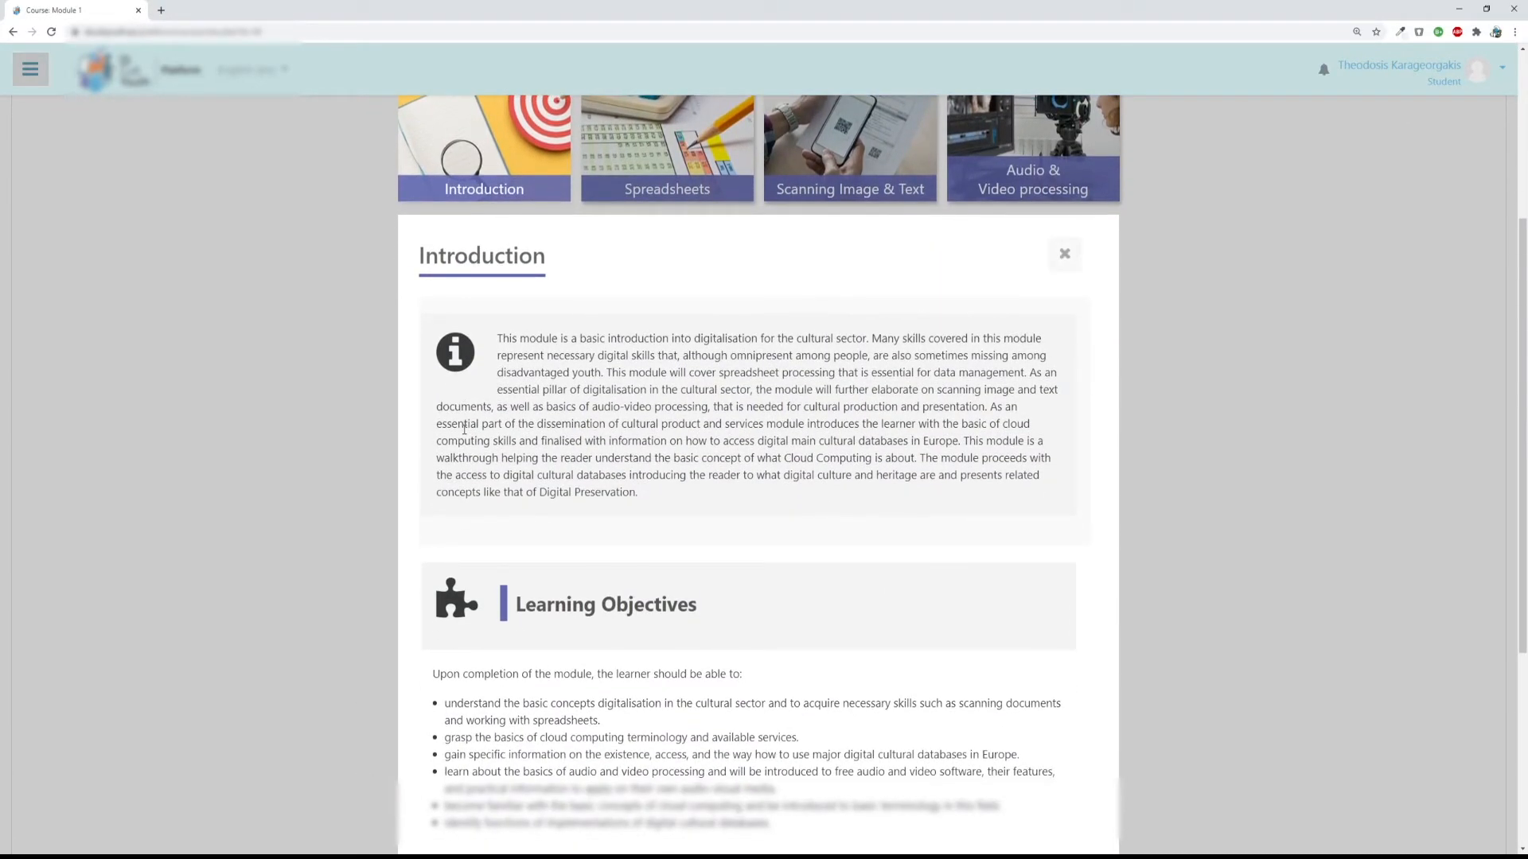
{"action": "left_click", "coordinate": [1065, 253]}
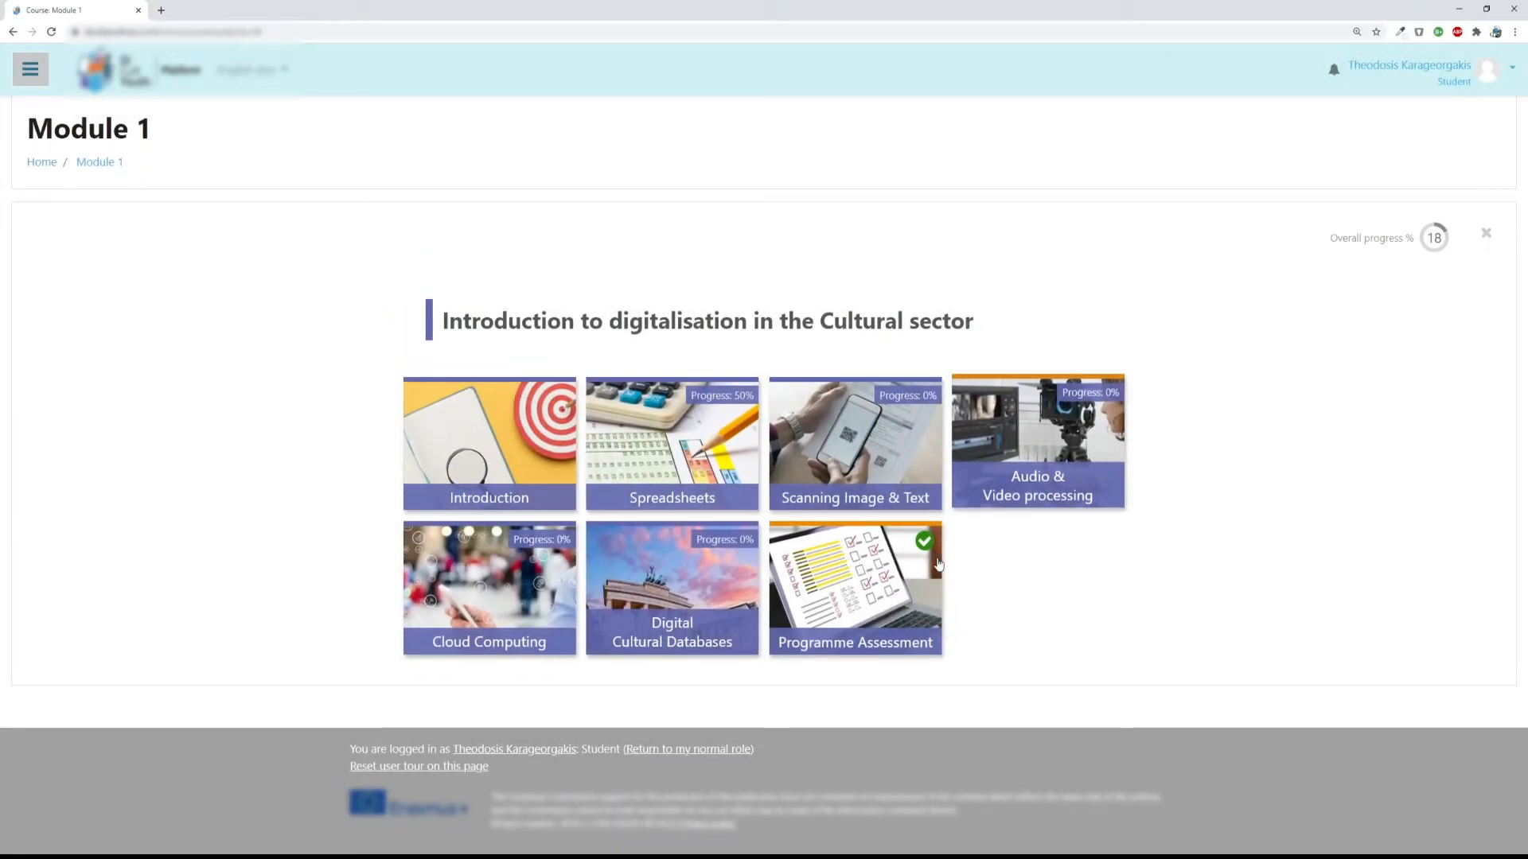
Preview the Programme Assessment and Digital Cultural Databases tiles, closing each panel.
{"action": "left_click", "coordinate": [854, 589]}
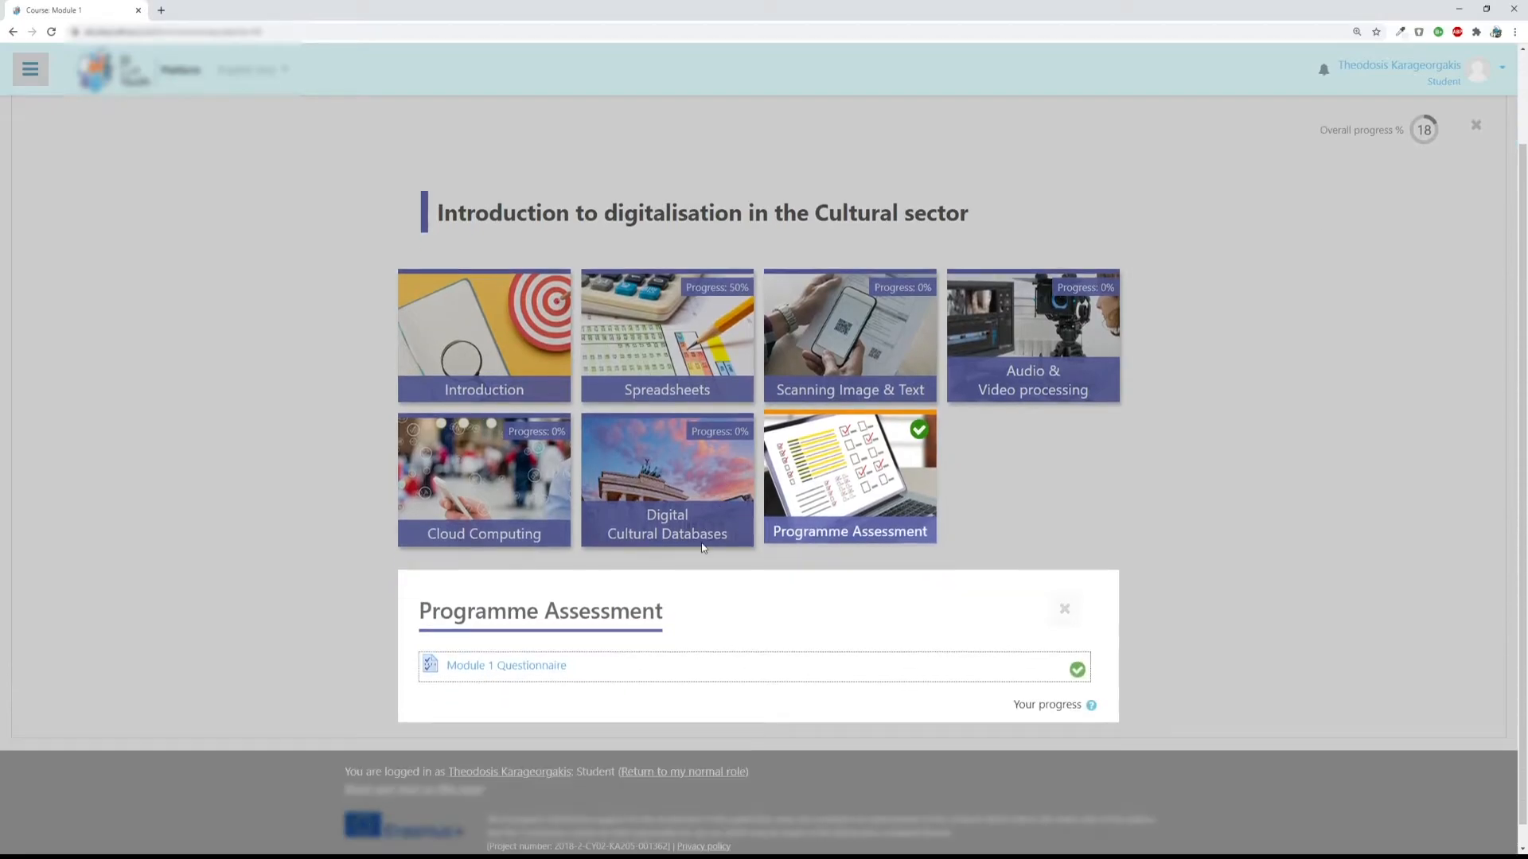
{"action": "left_click", "coordinate": [1063, 608]}
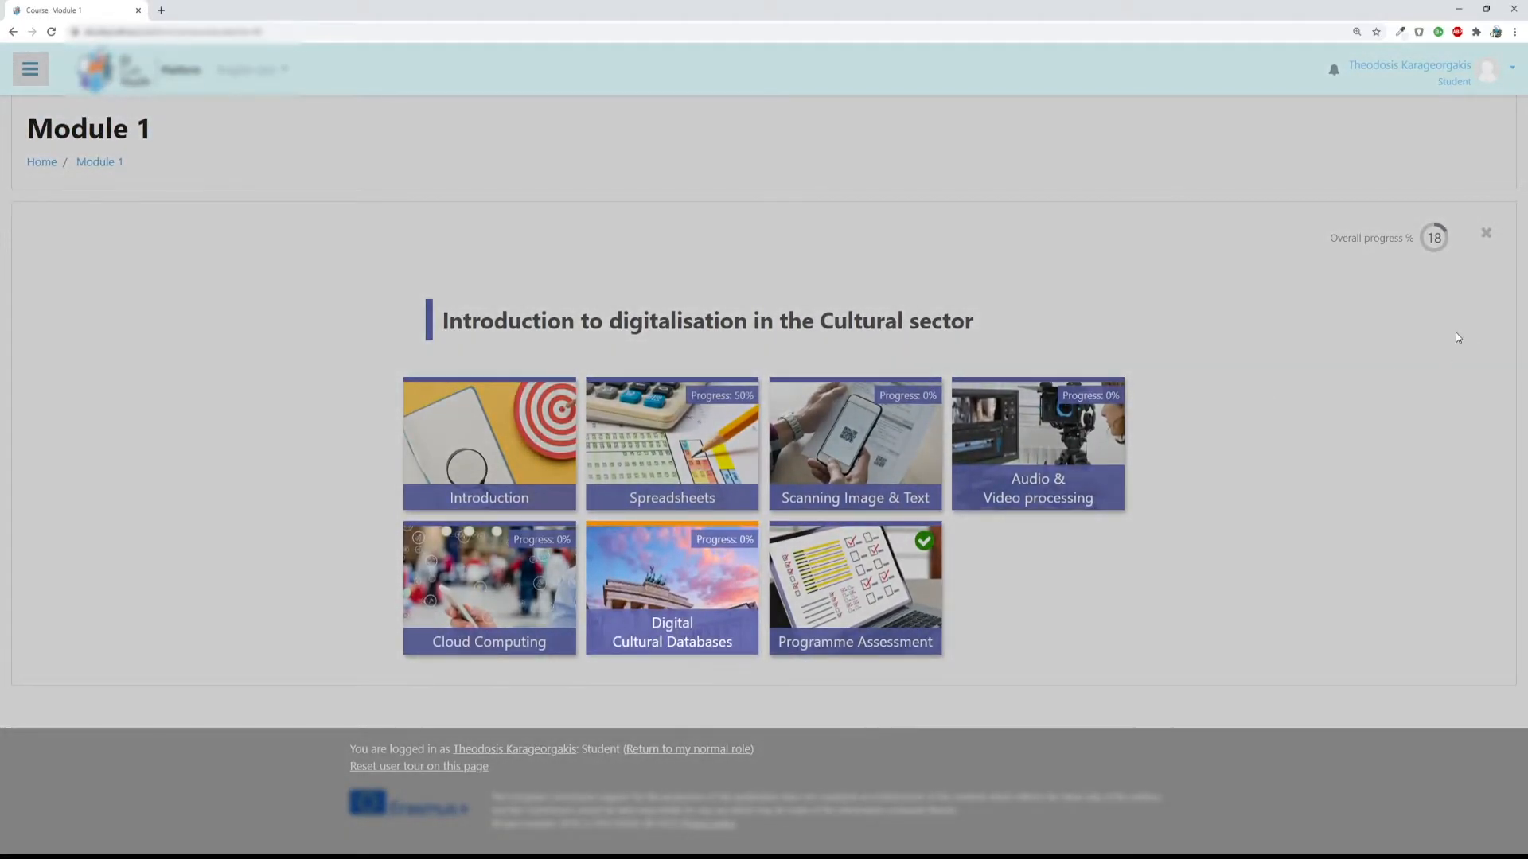
{"action": "left_click", "coordinate": [672, 589]}
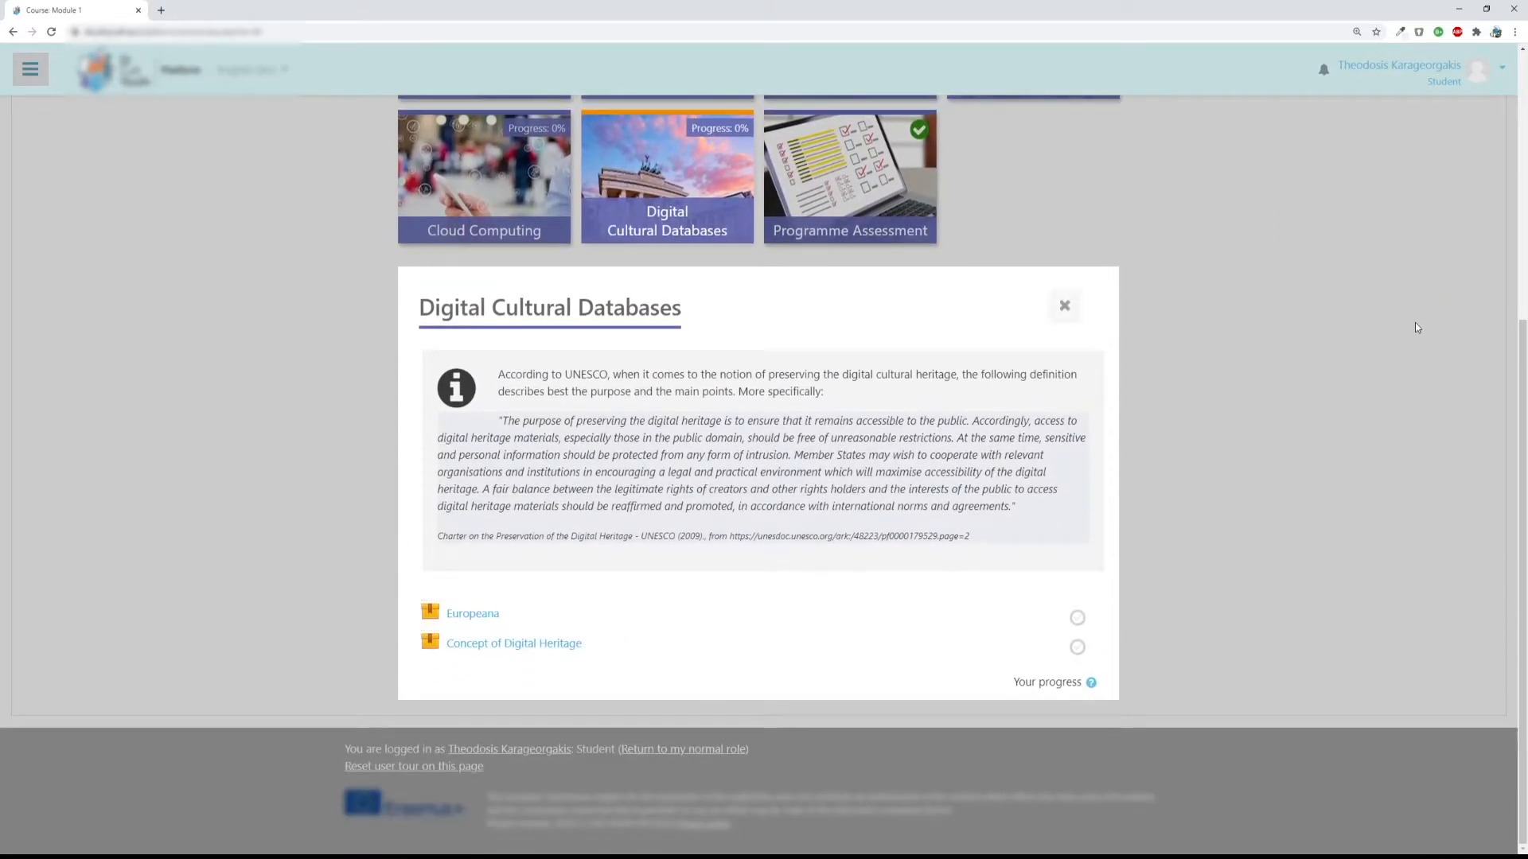
{"action": "left_click", "coordinate": [1064, 306]}
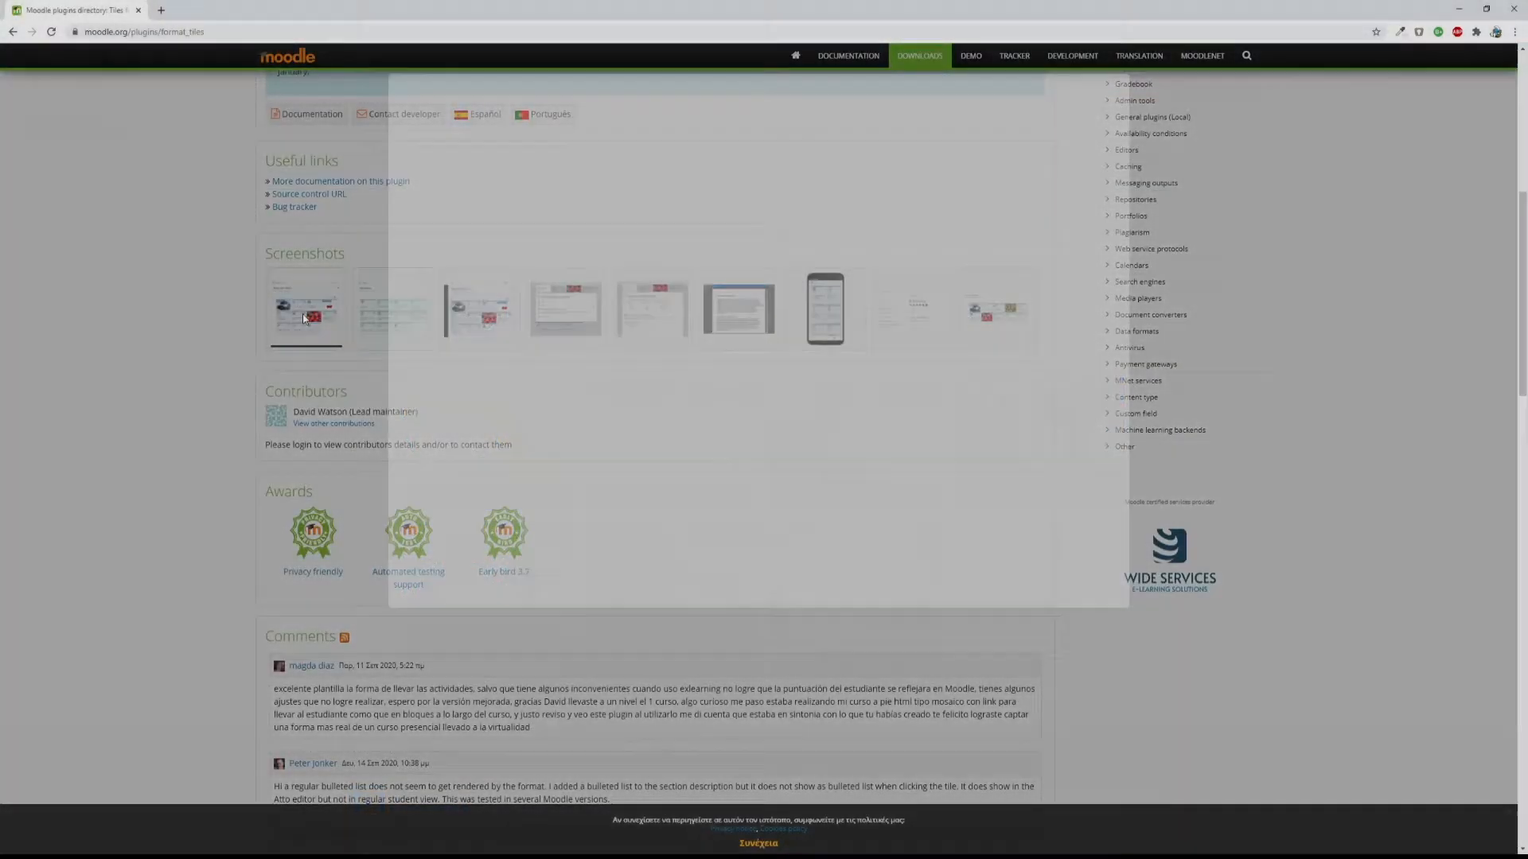
Enlarge the first Tiles plugin screenshot and page through the next three images.
{"action": "left_click", "coordinate": [305, 309]}
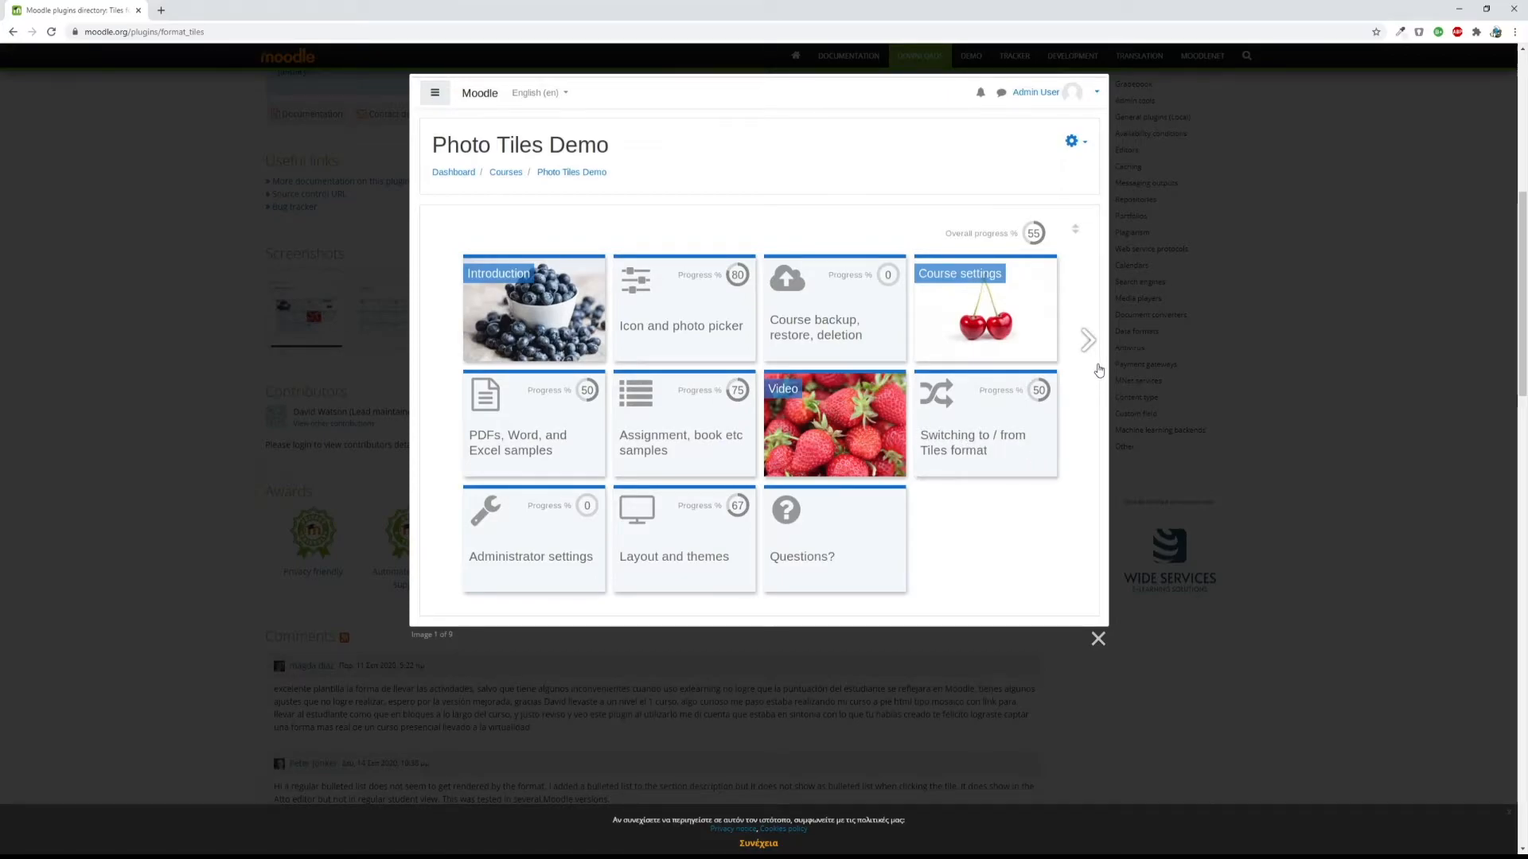
{"action": "left_click", "coordinate": [1087, 341]}
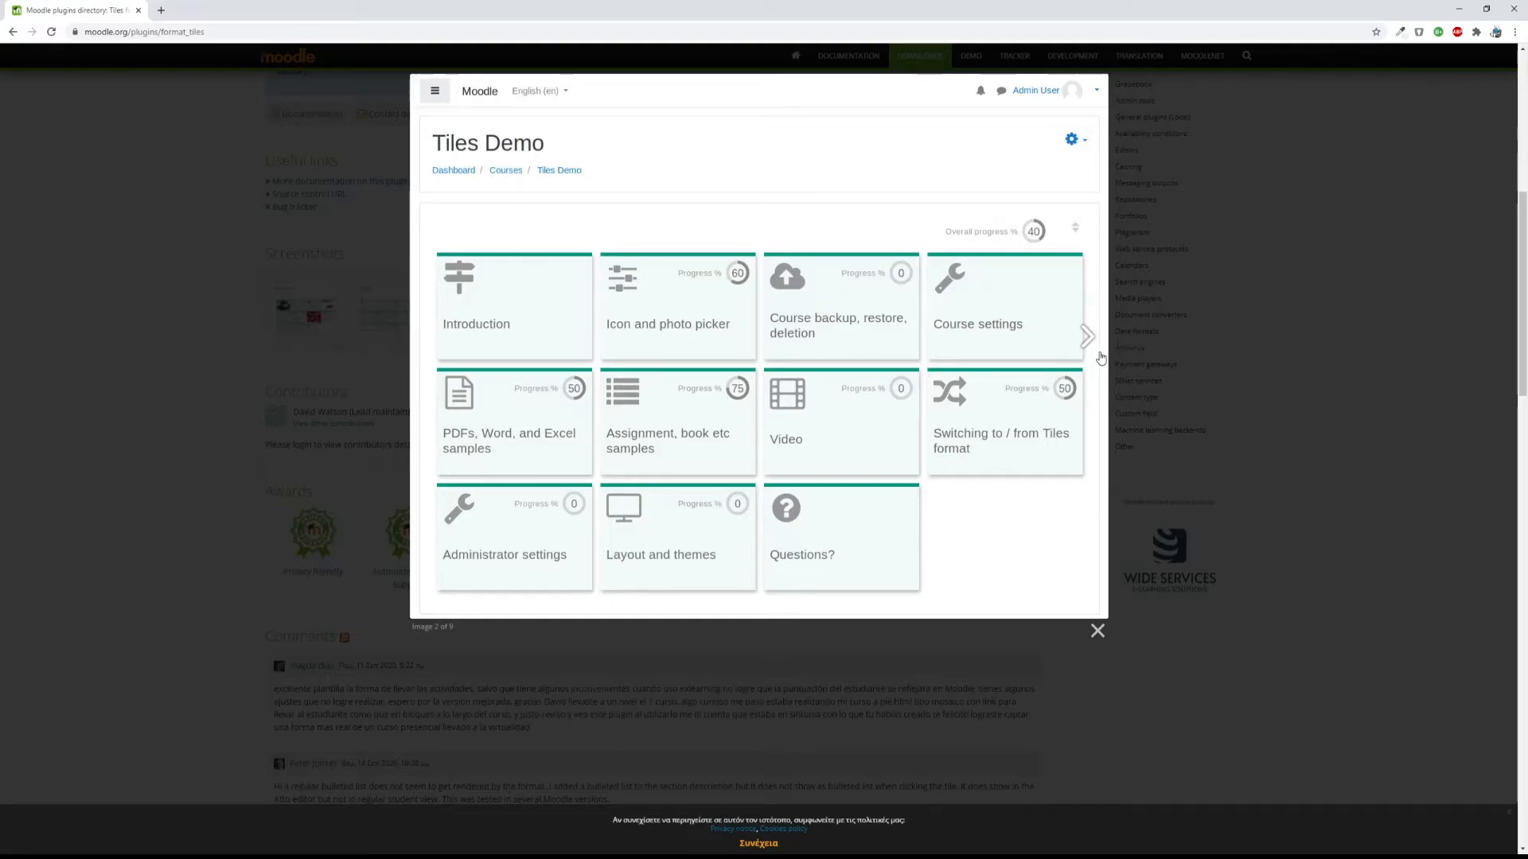
{"action": "left_click", "coordinate": [1087, 336]}
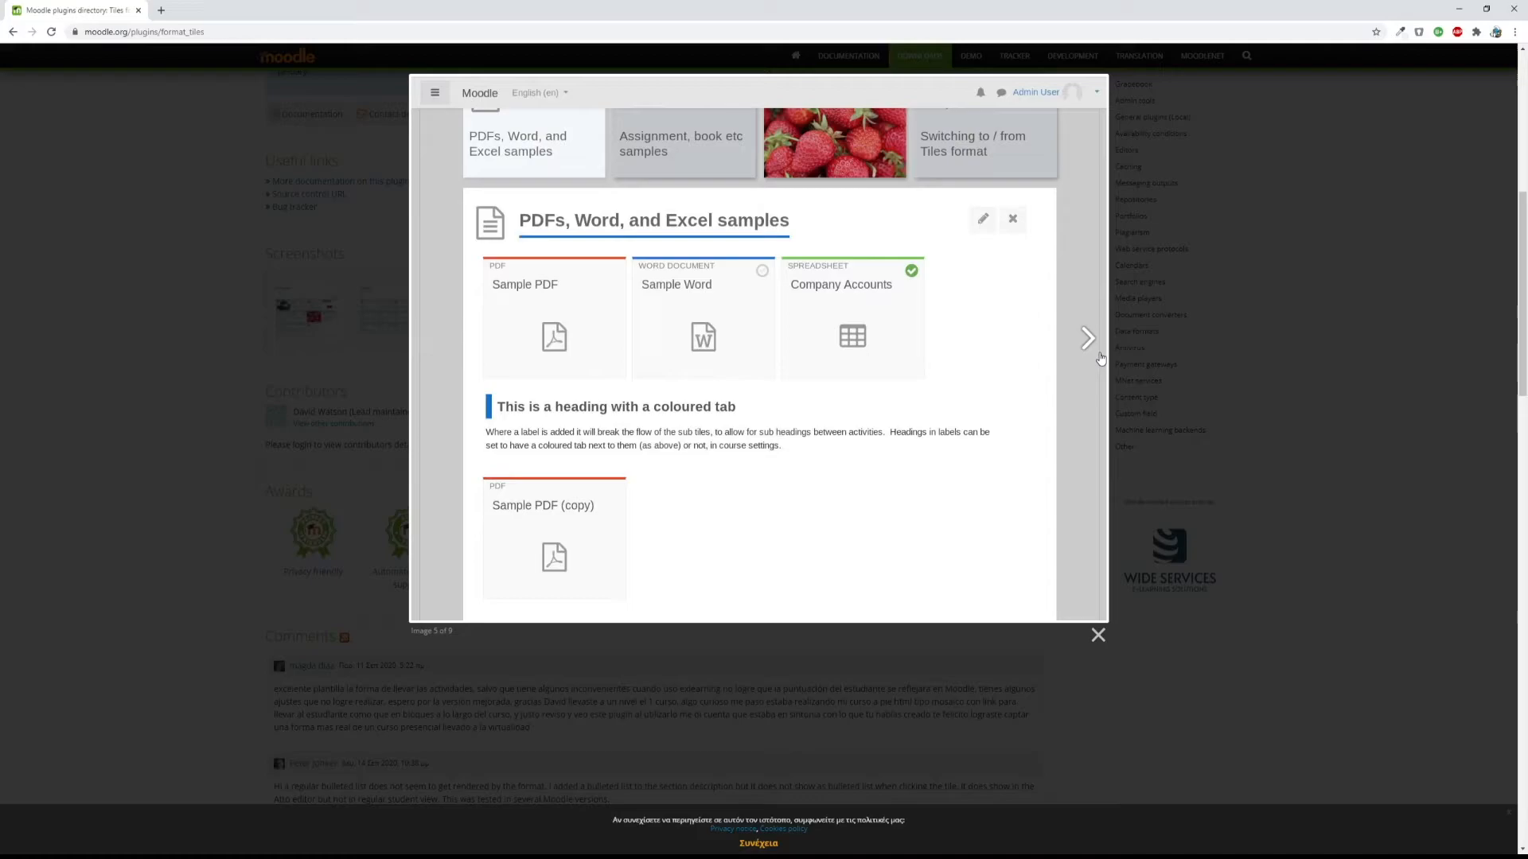
{"action": "left_click", "coordinate": [1085, 339]}
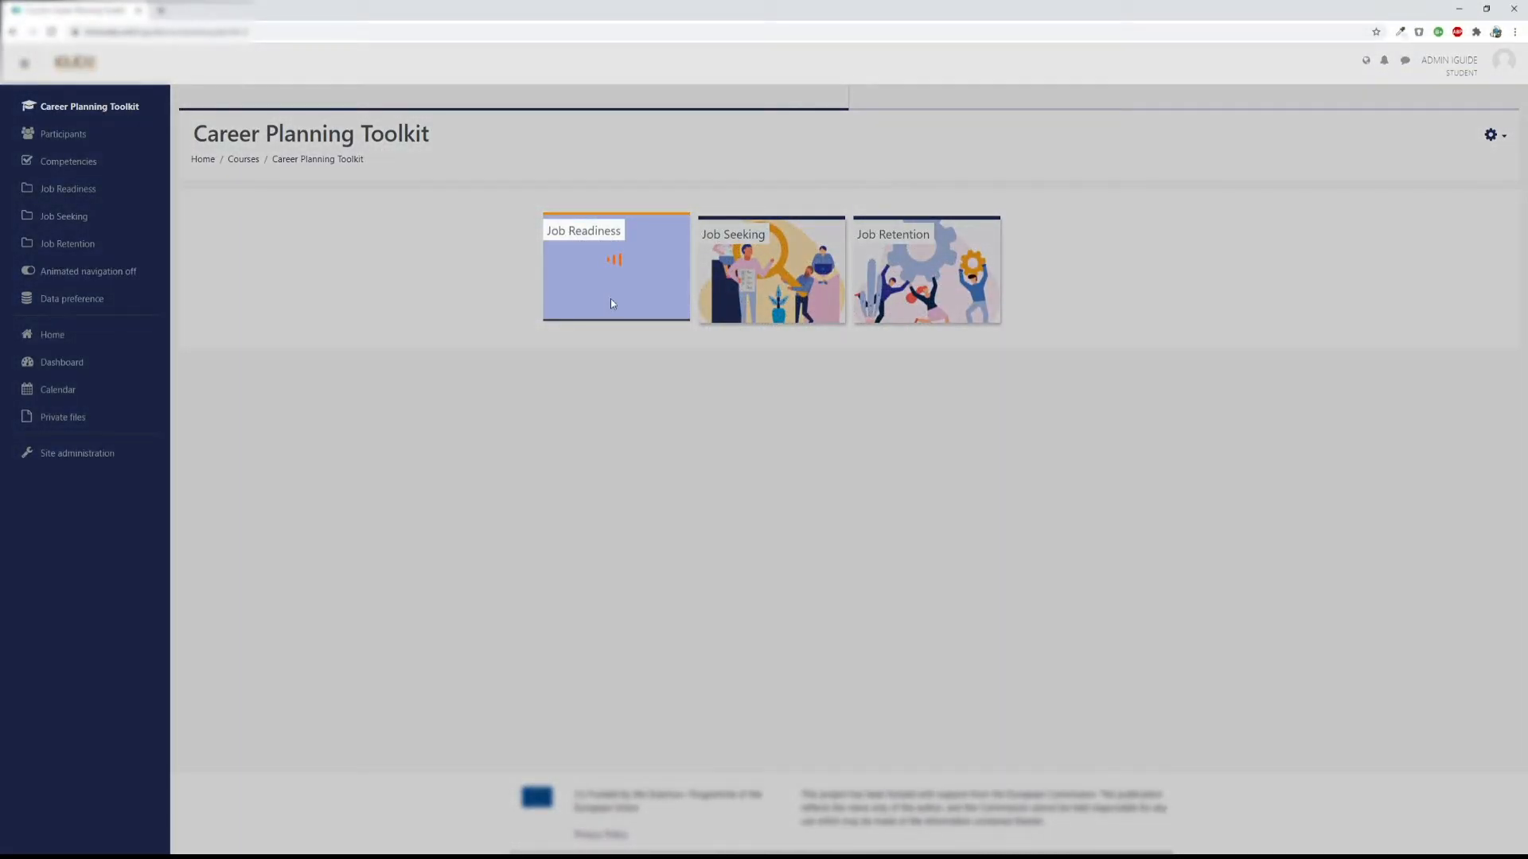
Preview the Job Readiness and Create your own path and career tiles, closing each page.
{"action": "left_click", "coordinate": [614, 267]}
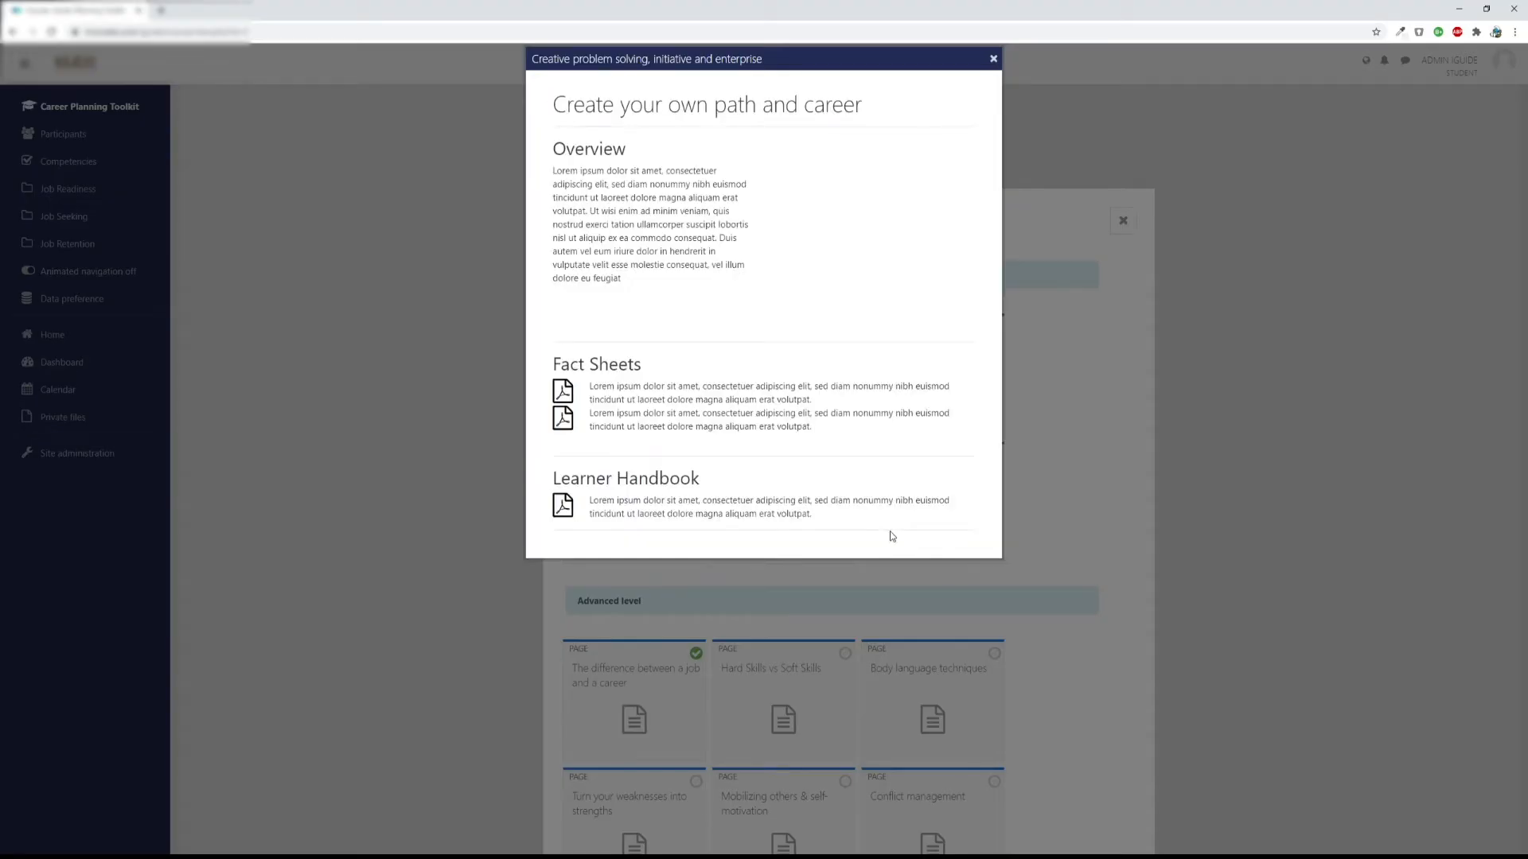
{"action": "left_click", "coordinate": [993, 58]}
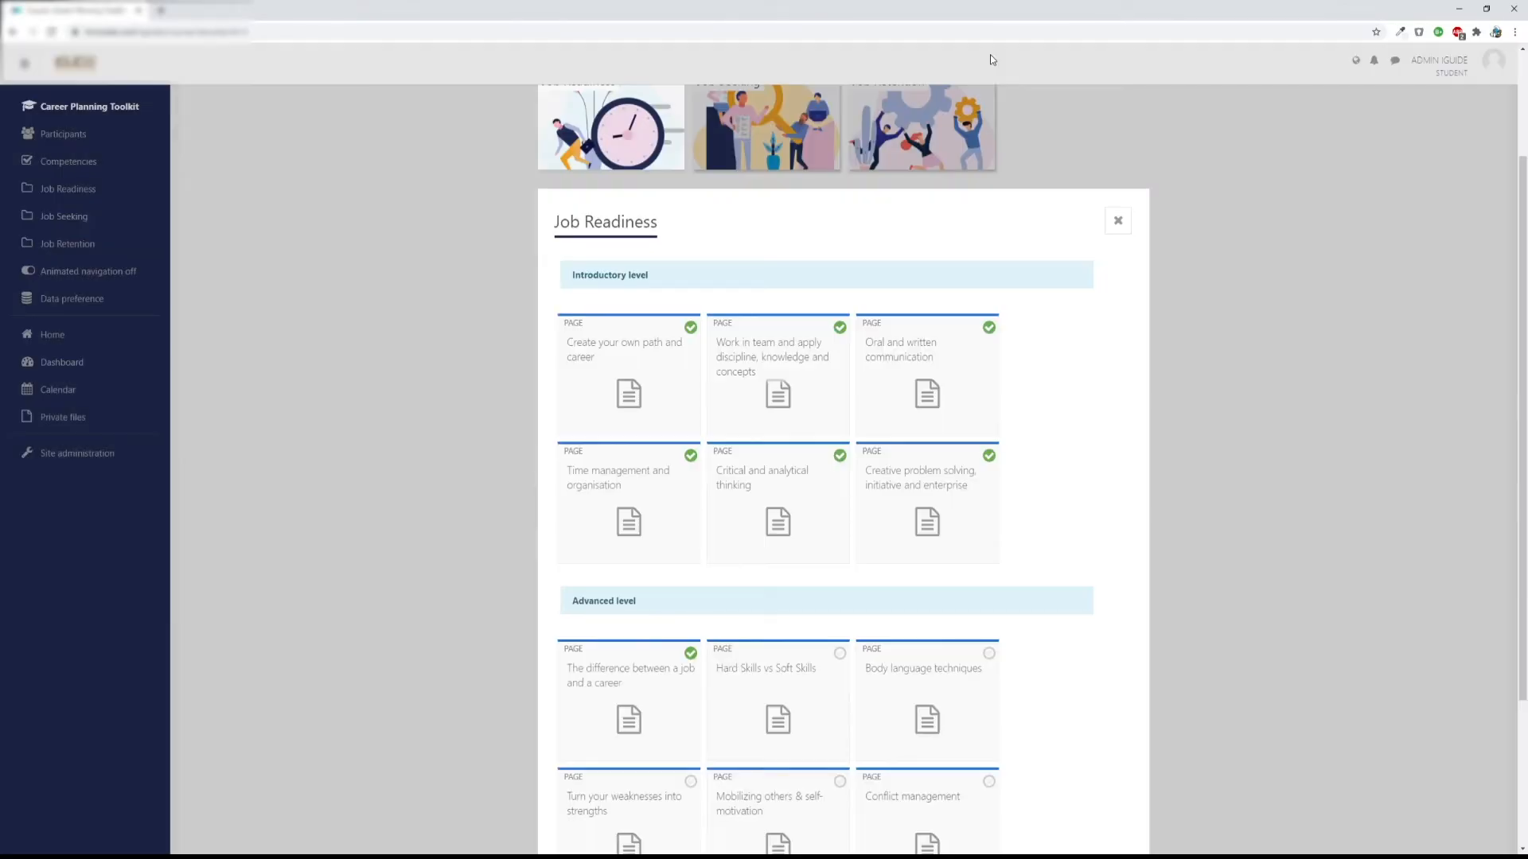
{"action": "left_click", "coordinate": [624, 376]}
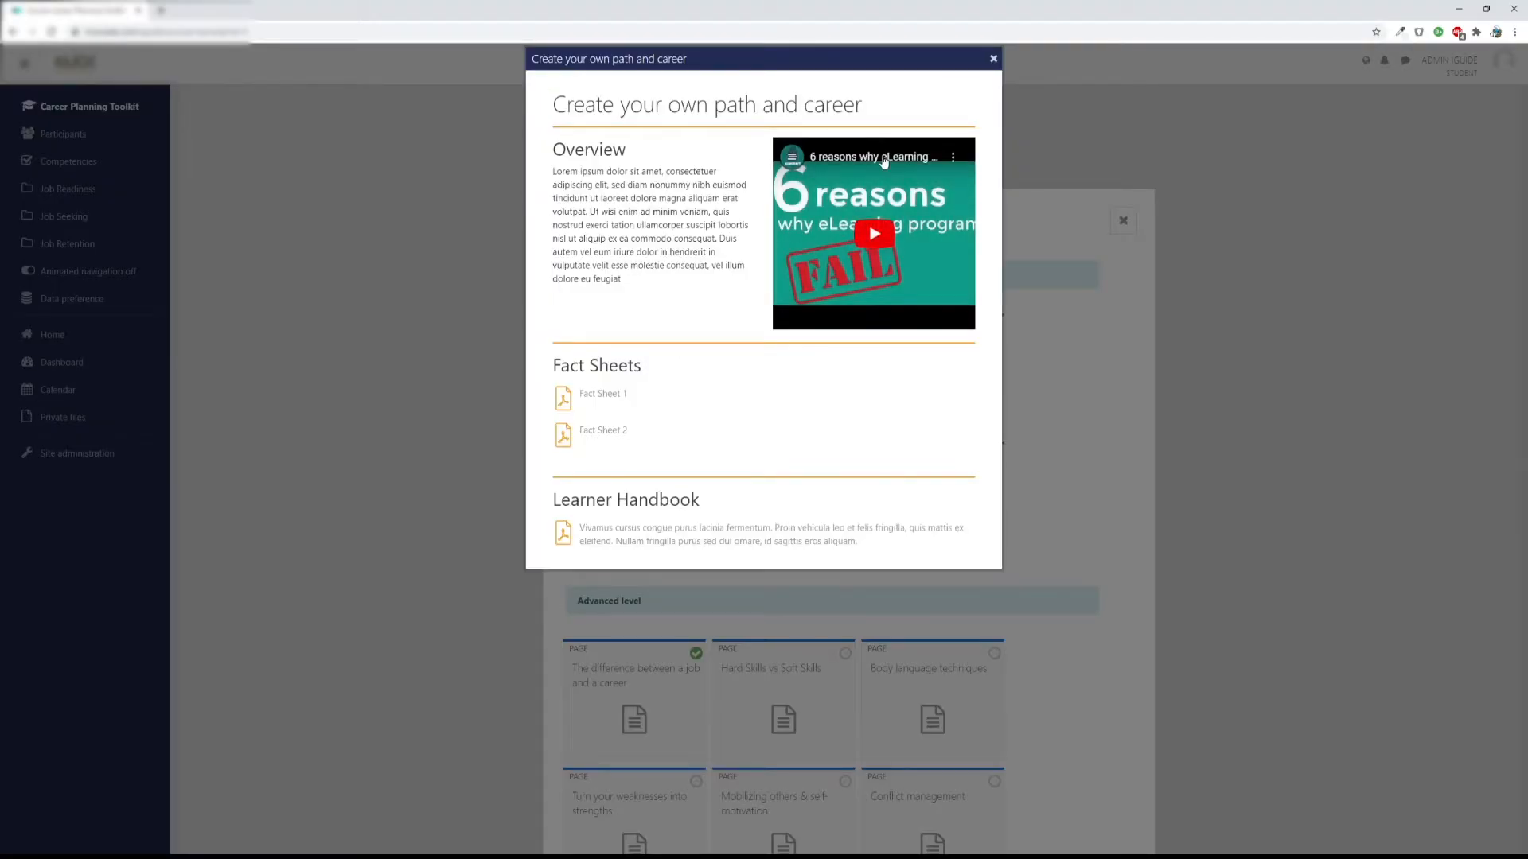
{"action": "left_click", "coordinate": [993, 59]}
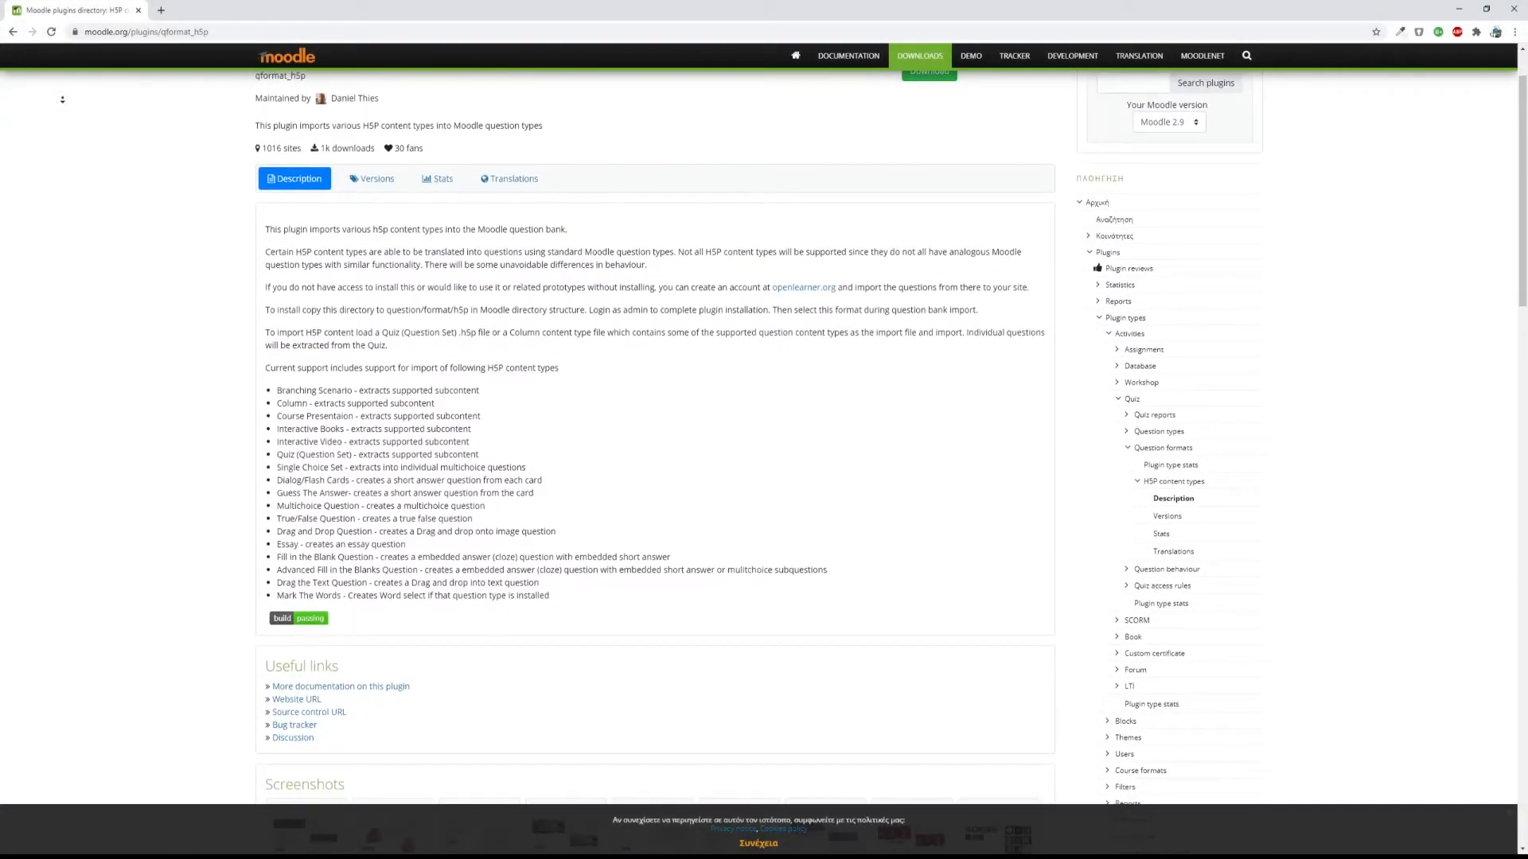
Scroll the H5P plugin page down to Screenshots and enlarge the first multiple choice screenshot.
{"action": "scroll", "scroll_direction": "down", "scroll_amount": 3}
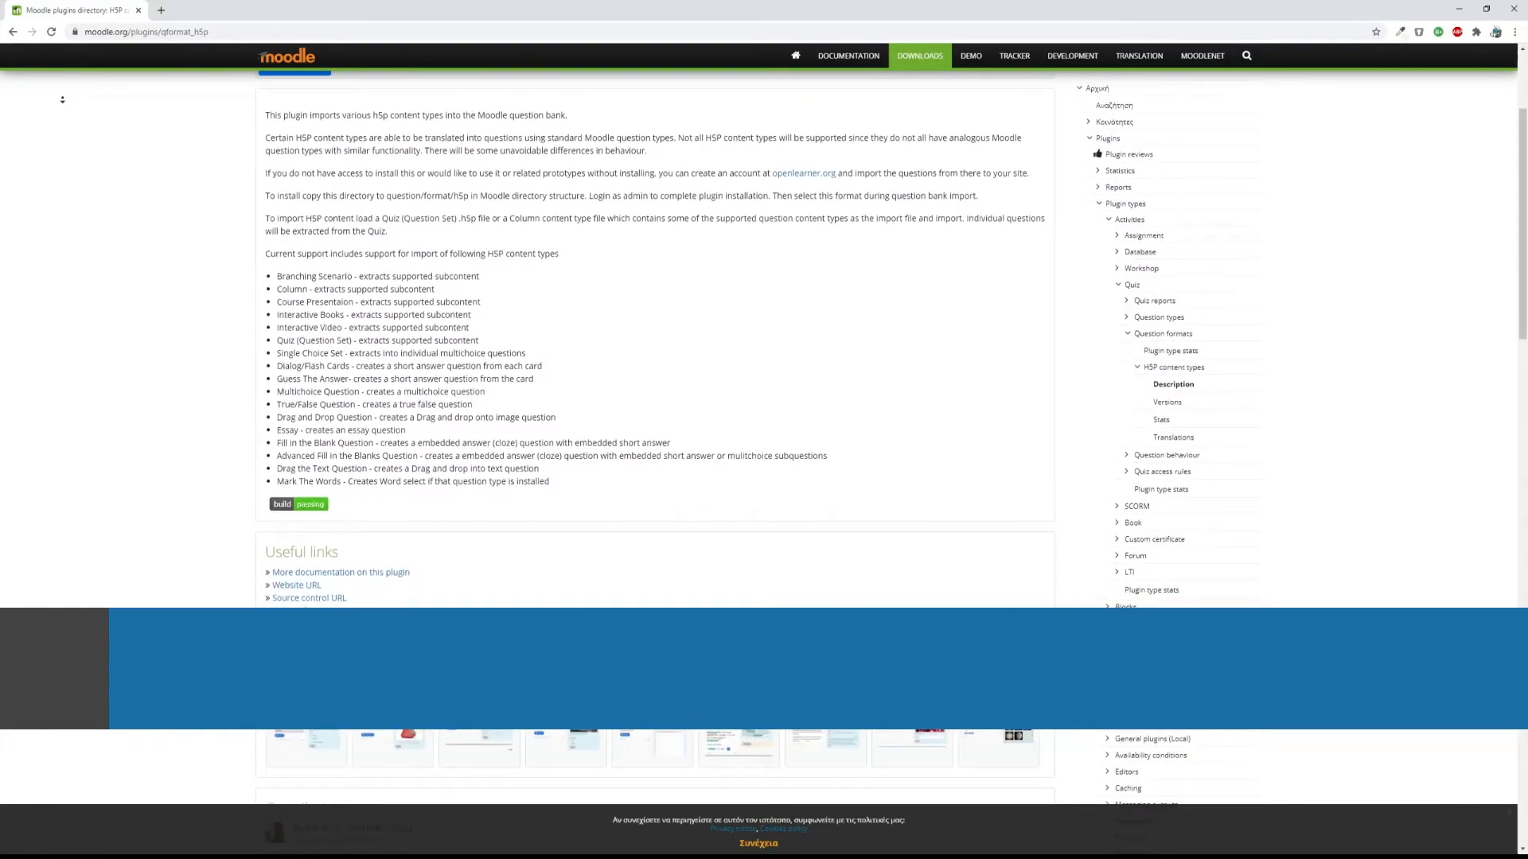
{"action": "scroll", "scroll_direction": "down", "scroll_amount": 3}
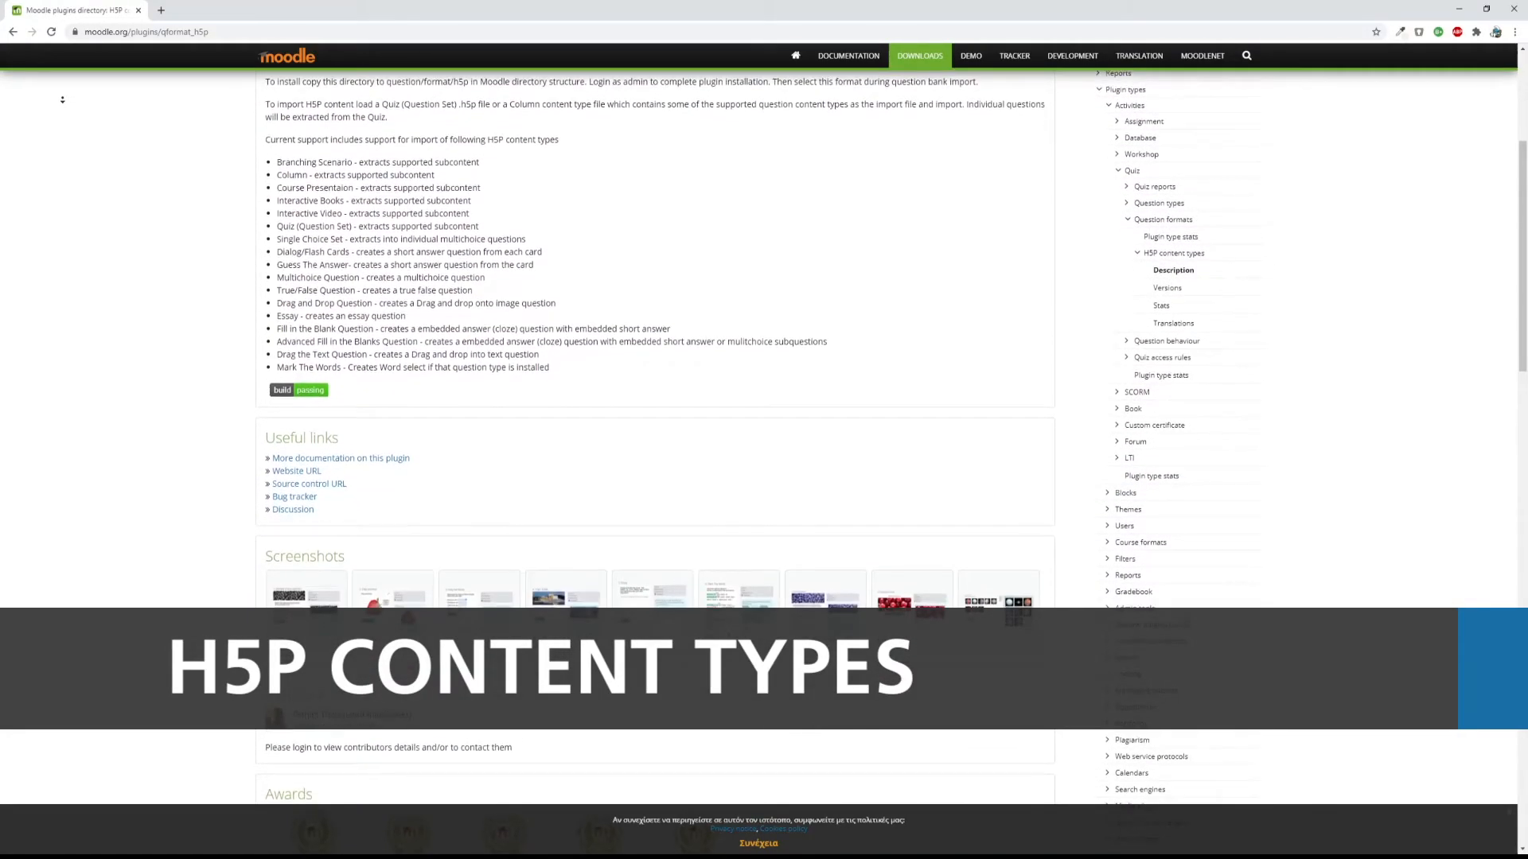
{"action": "scroll", "scroll_direction": "down", "scroll_amount": 3}
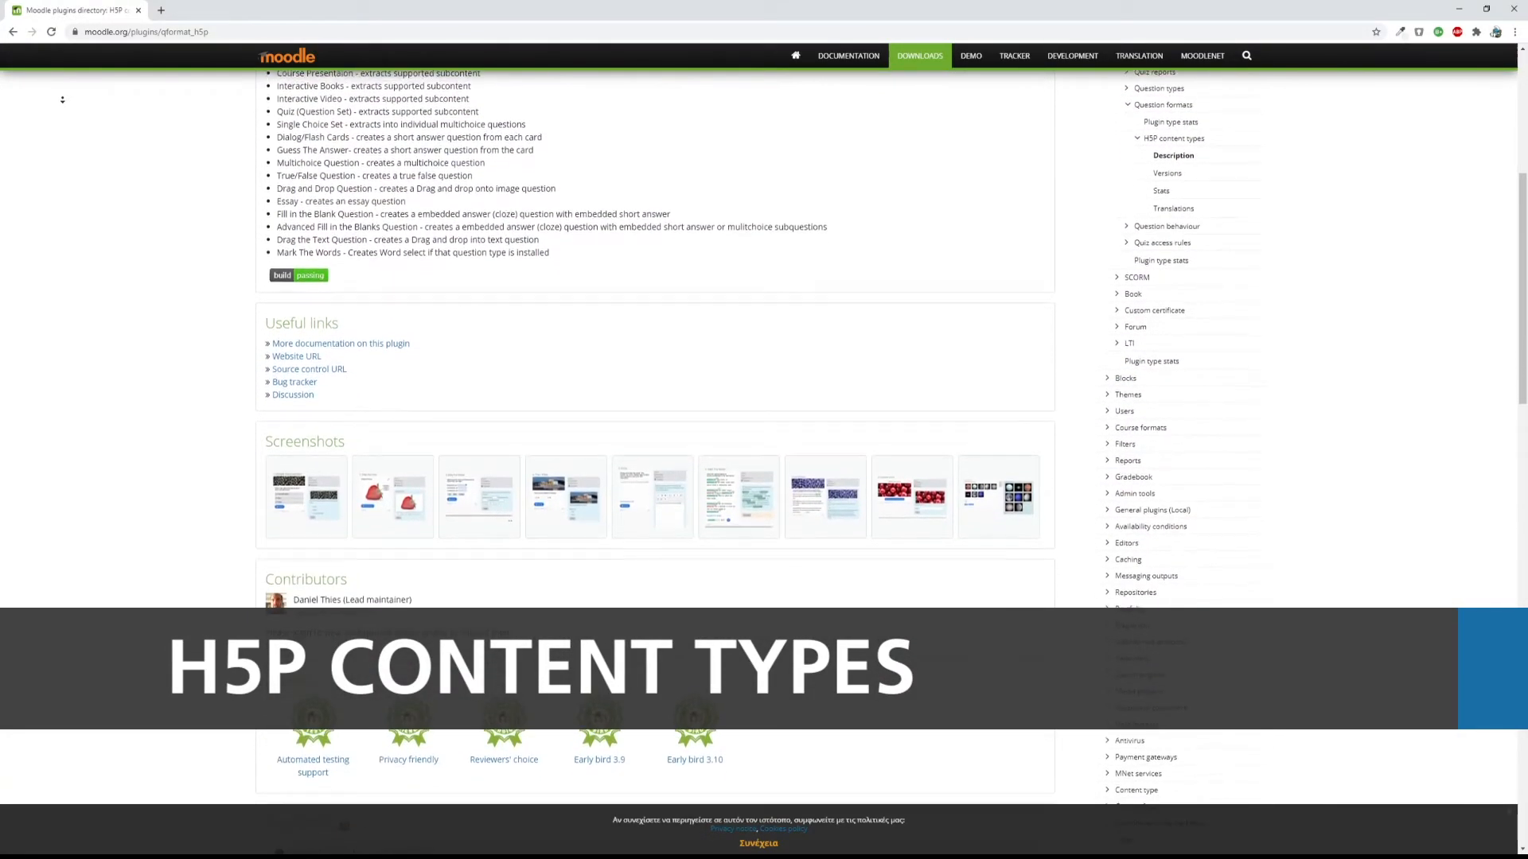
{"action": "scroll", "scroll_direction": "down", "scroll_amount": 3}
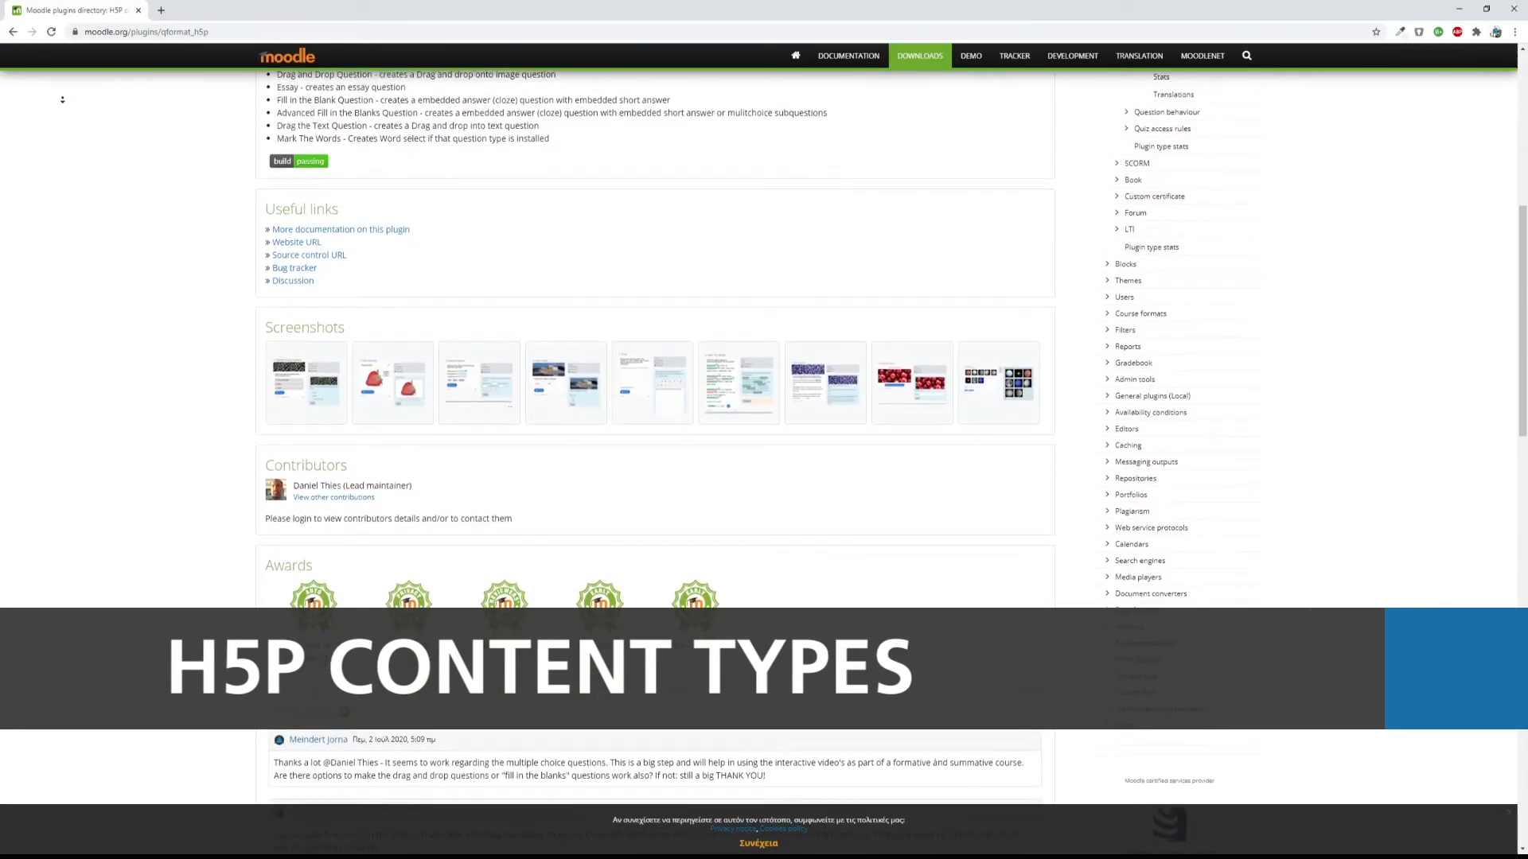
{"action": "scroll", "scroll_direction": "down", "scroll_amount": 3}
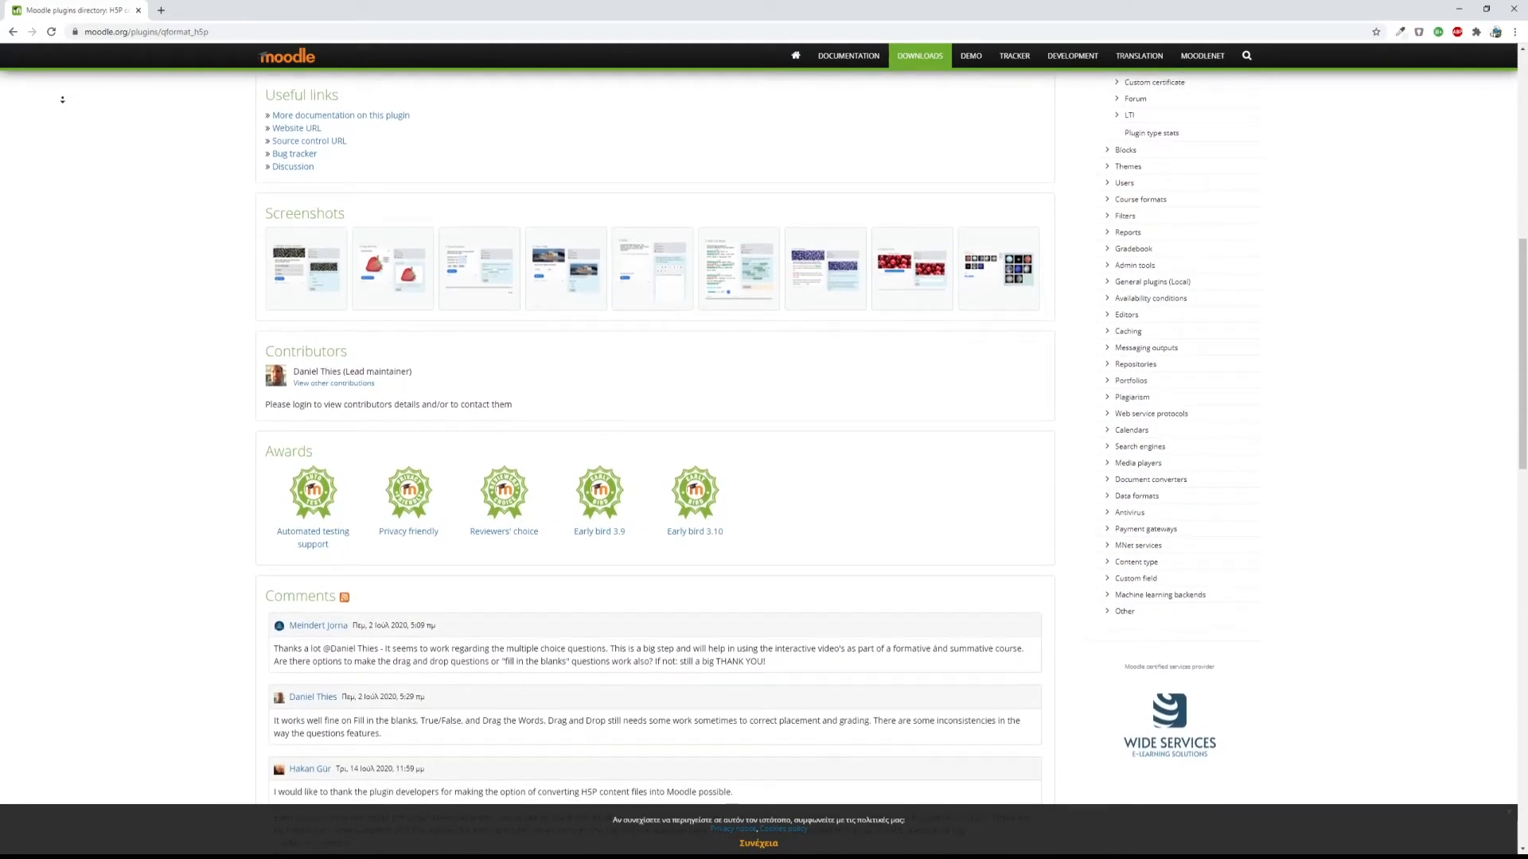
{"action": "scroll", "scroll_direction": "down", "scroll_amount": 3}
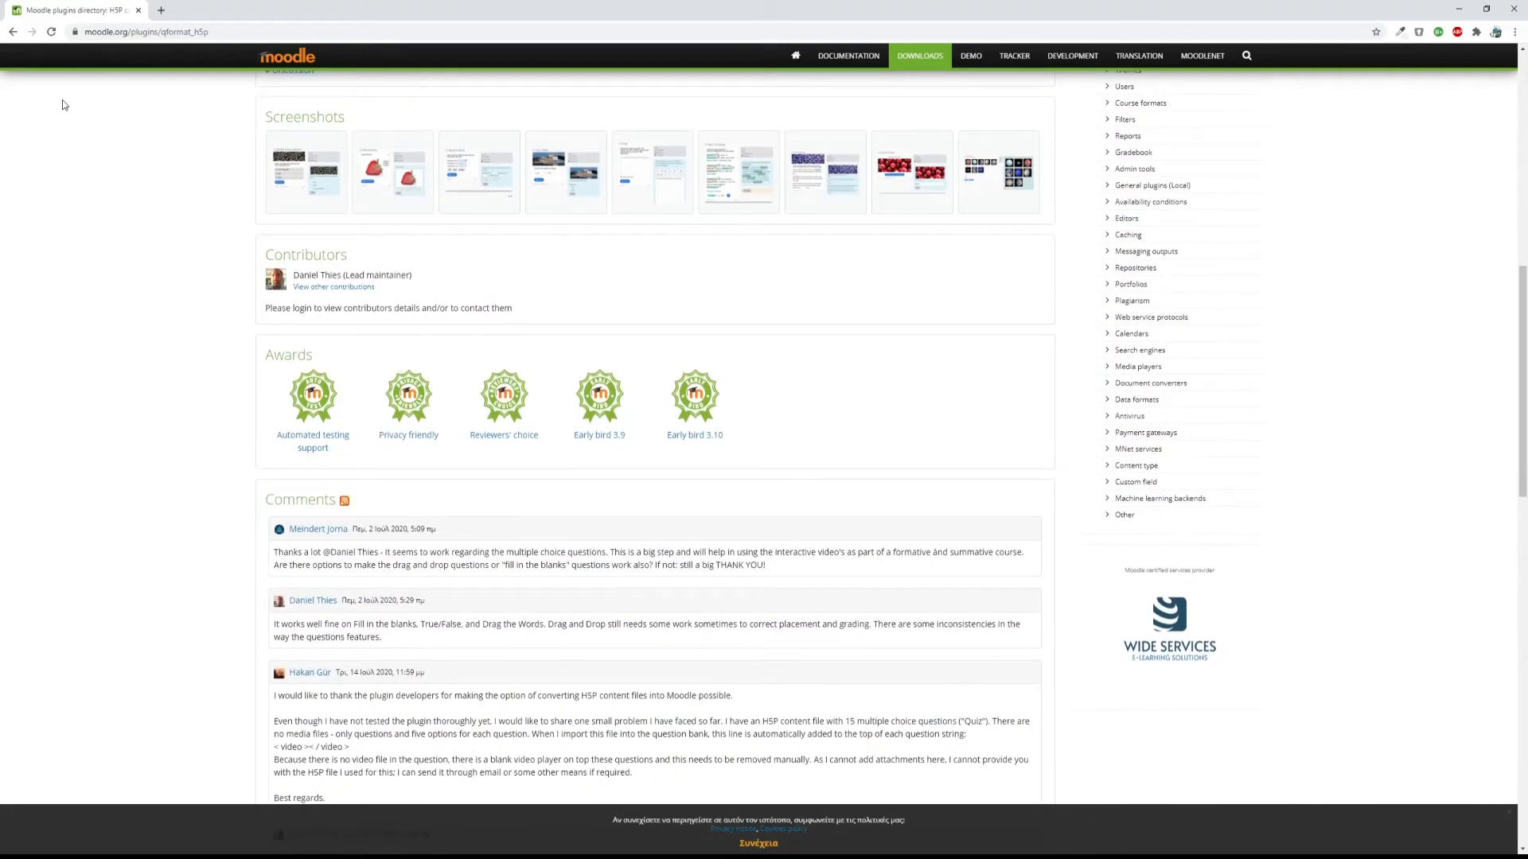
{"action": "left_click", "coordinate": [305, 172]}
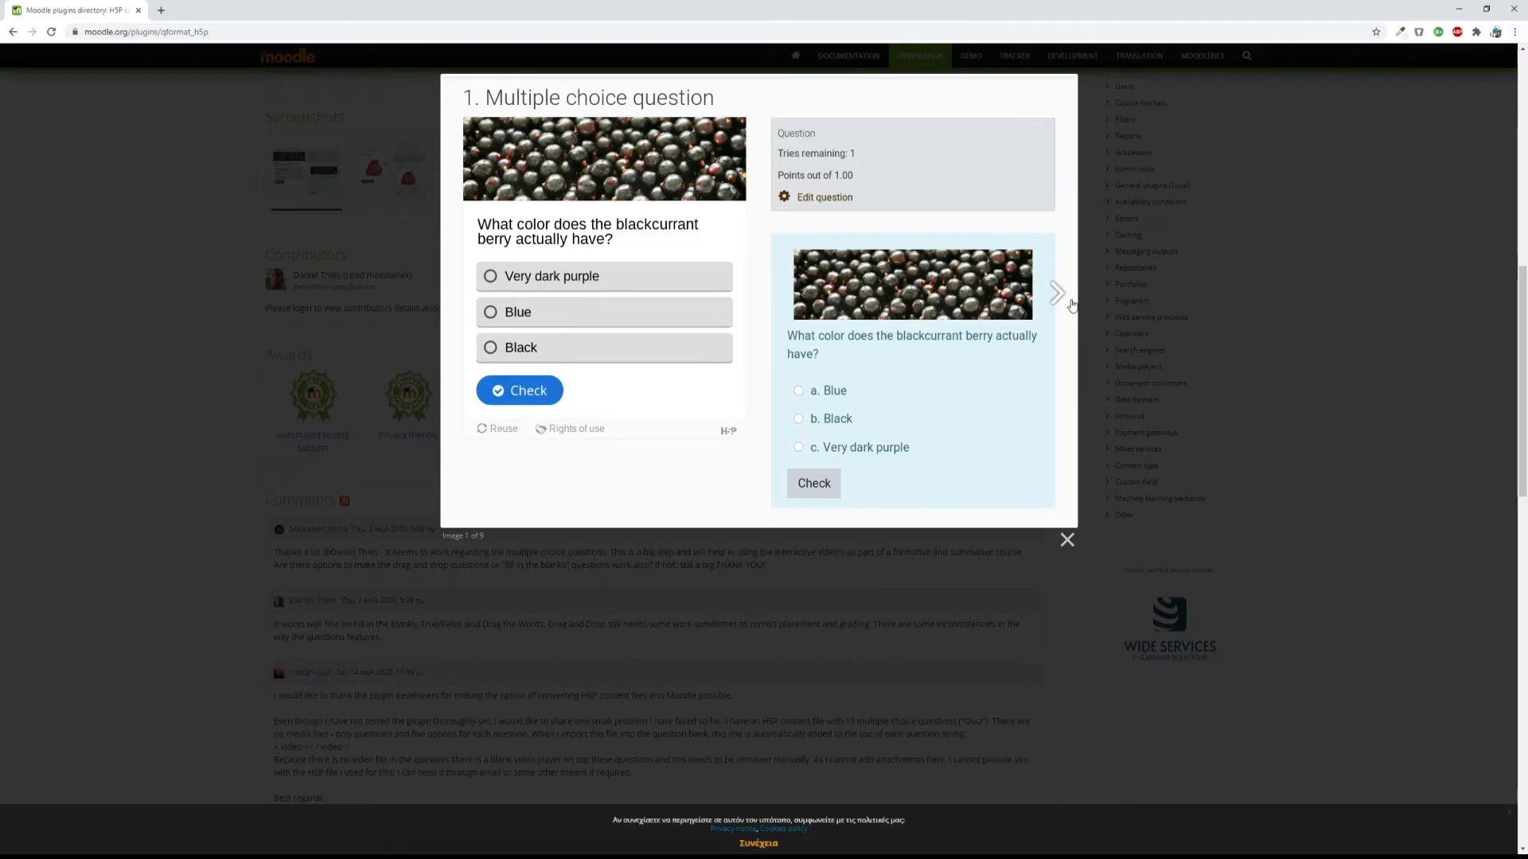
Page through the H5P screenshots from Drag and drop to Image Sequencing, then close the gallery.
{"action": "left_click", "coordinate": [1057, 292]}
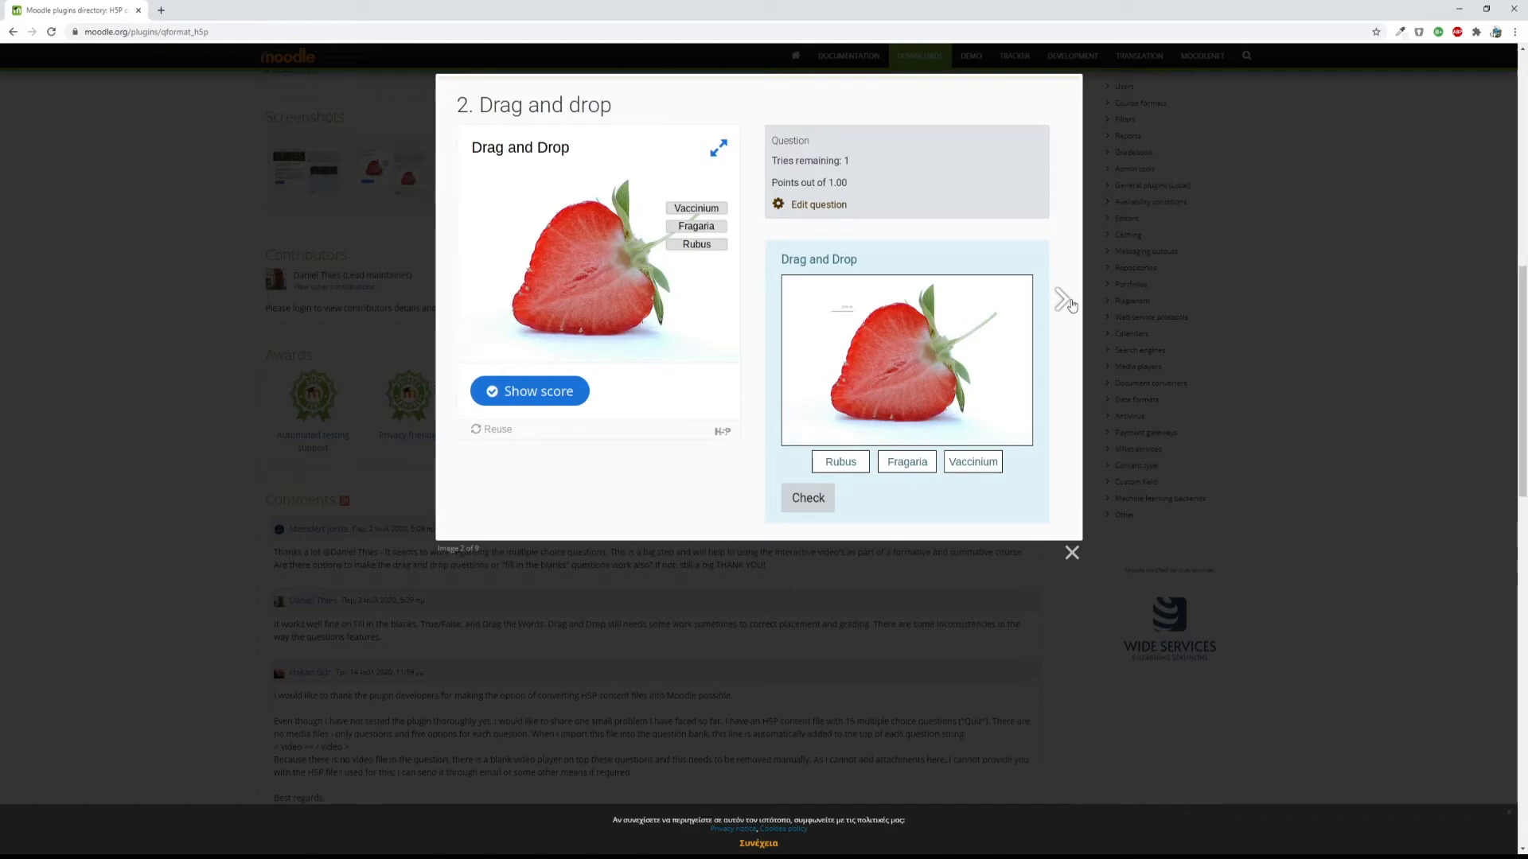
{"action": "left_click", "coordinate": [1063, 300]}
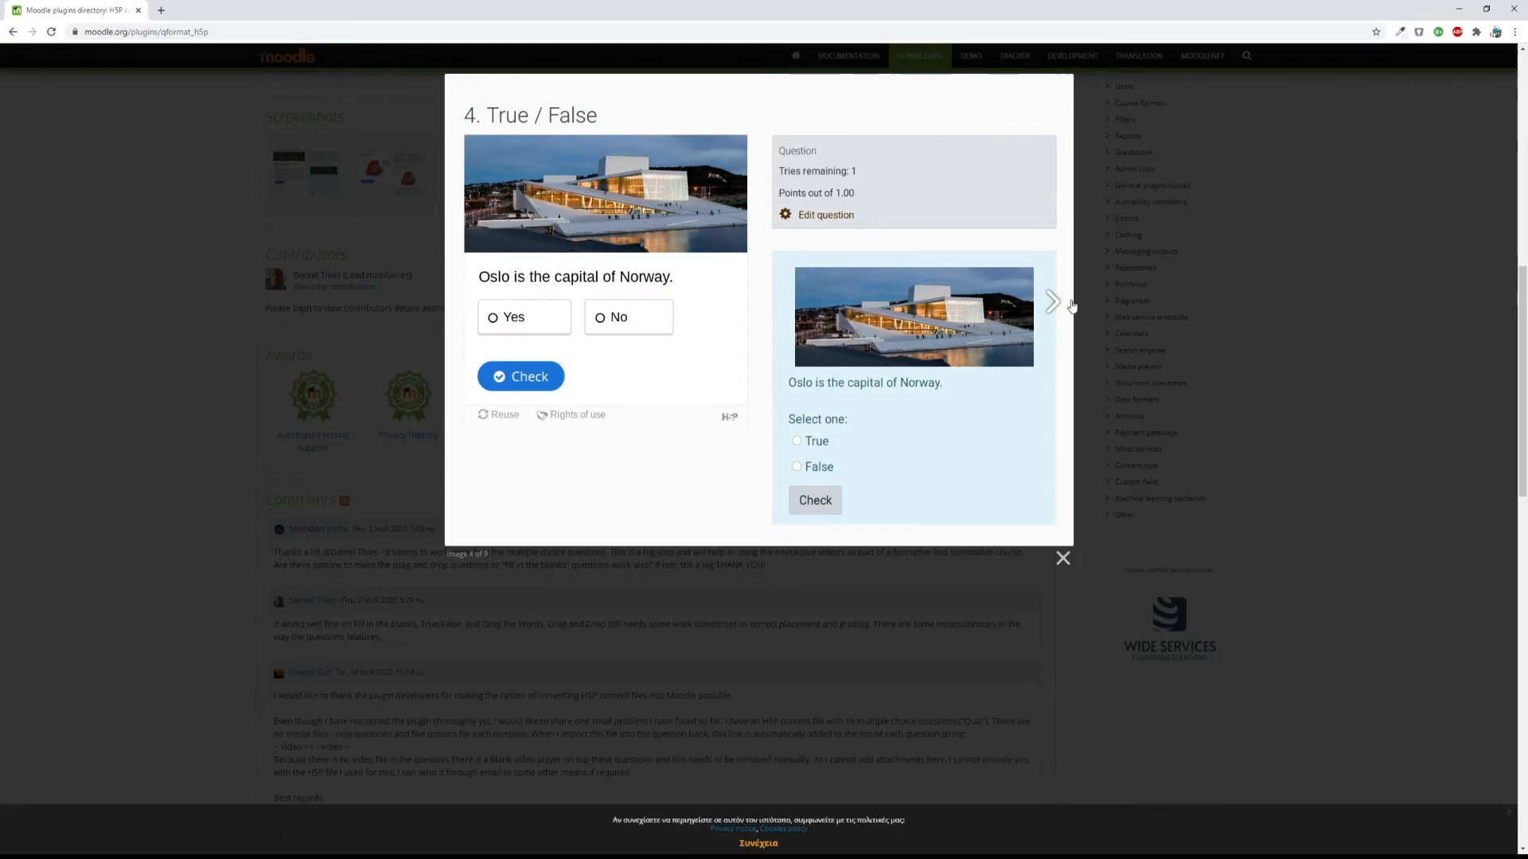
{"action": "left_click", "coordinate": [1052, 302]}
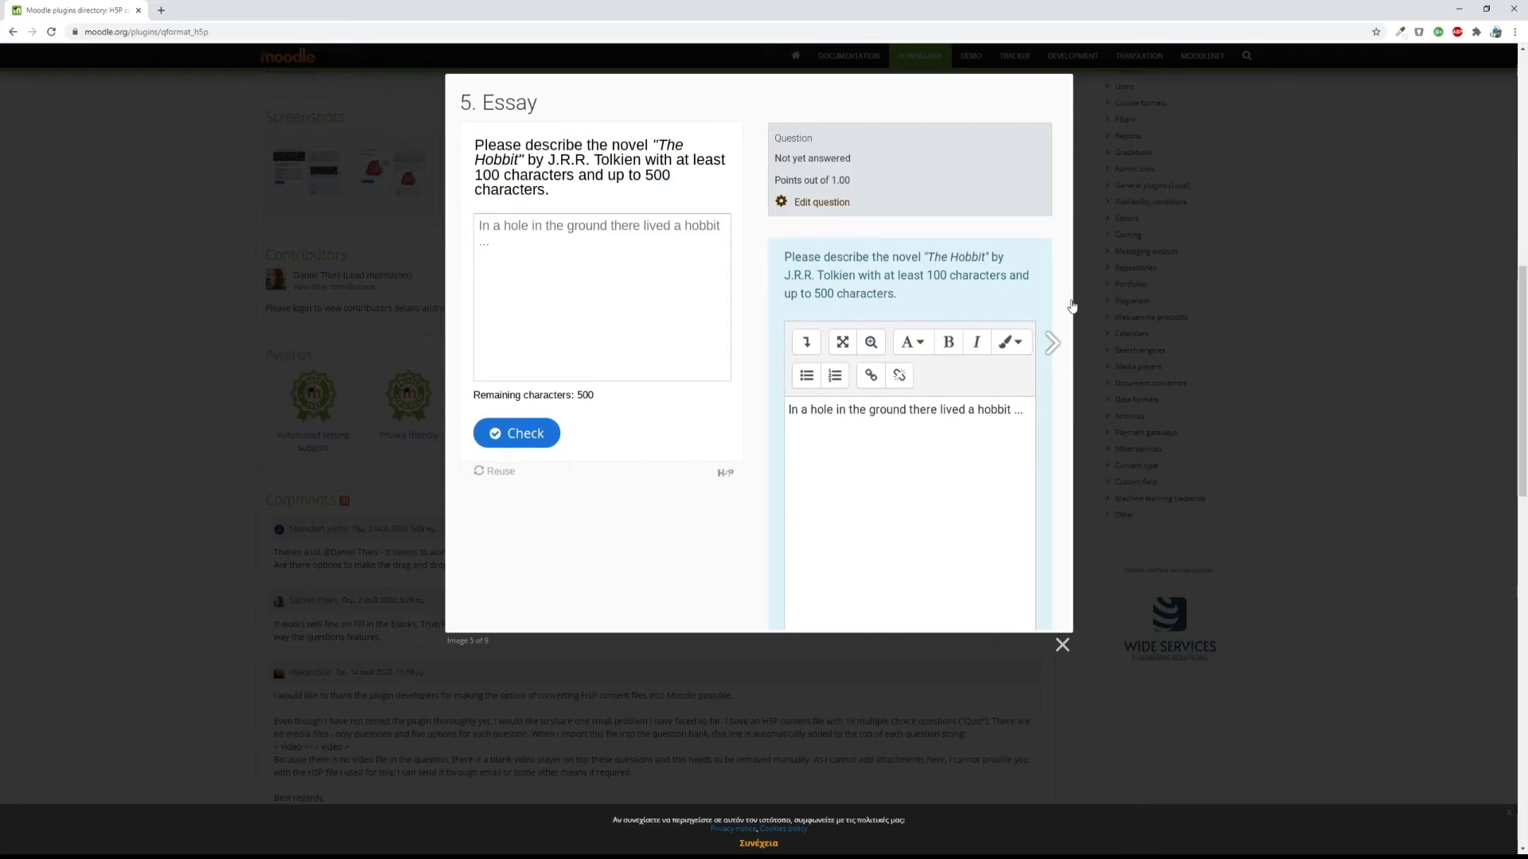
{"action": "left_click", "coordinate": [1052, 344]}
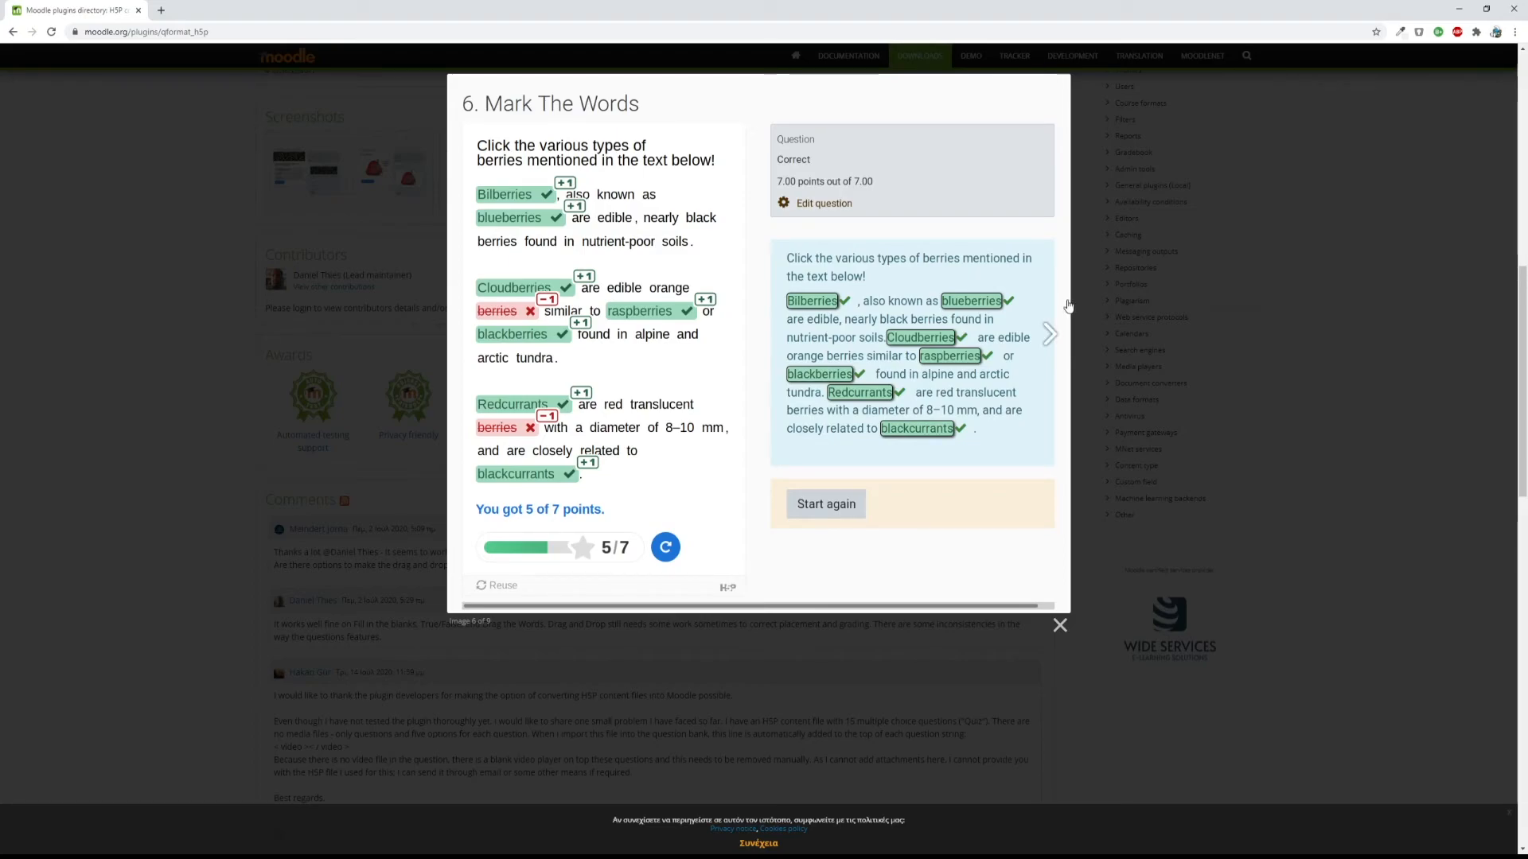
{"action": "left_click", "coordinate": [1048, 334]}
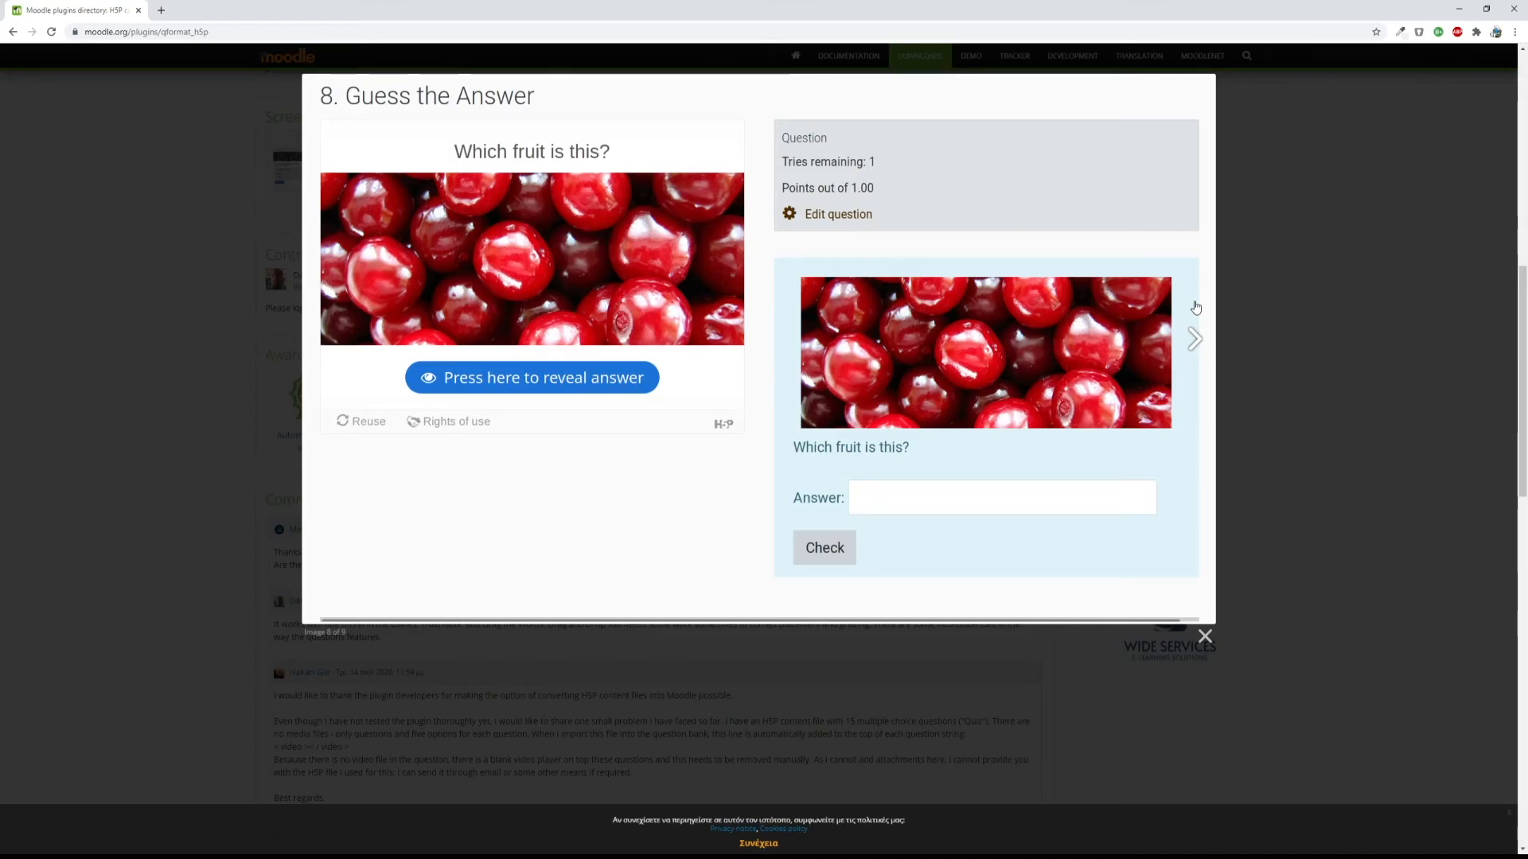
{"action": "left_click", "coordinate": [1195, 339]}
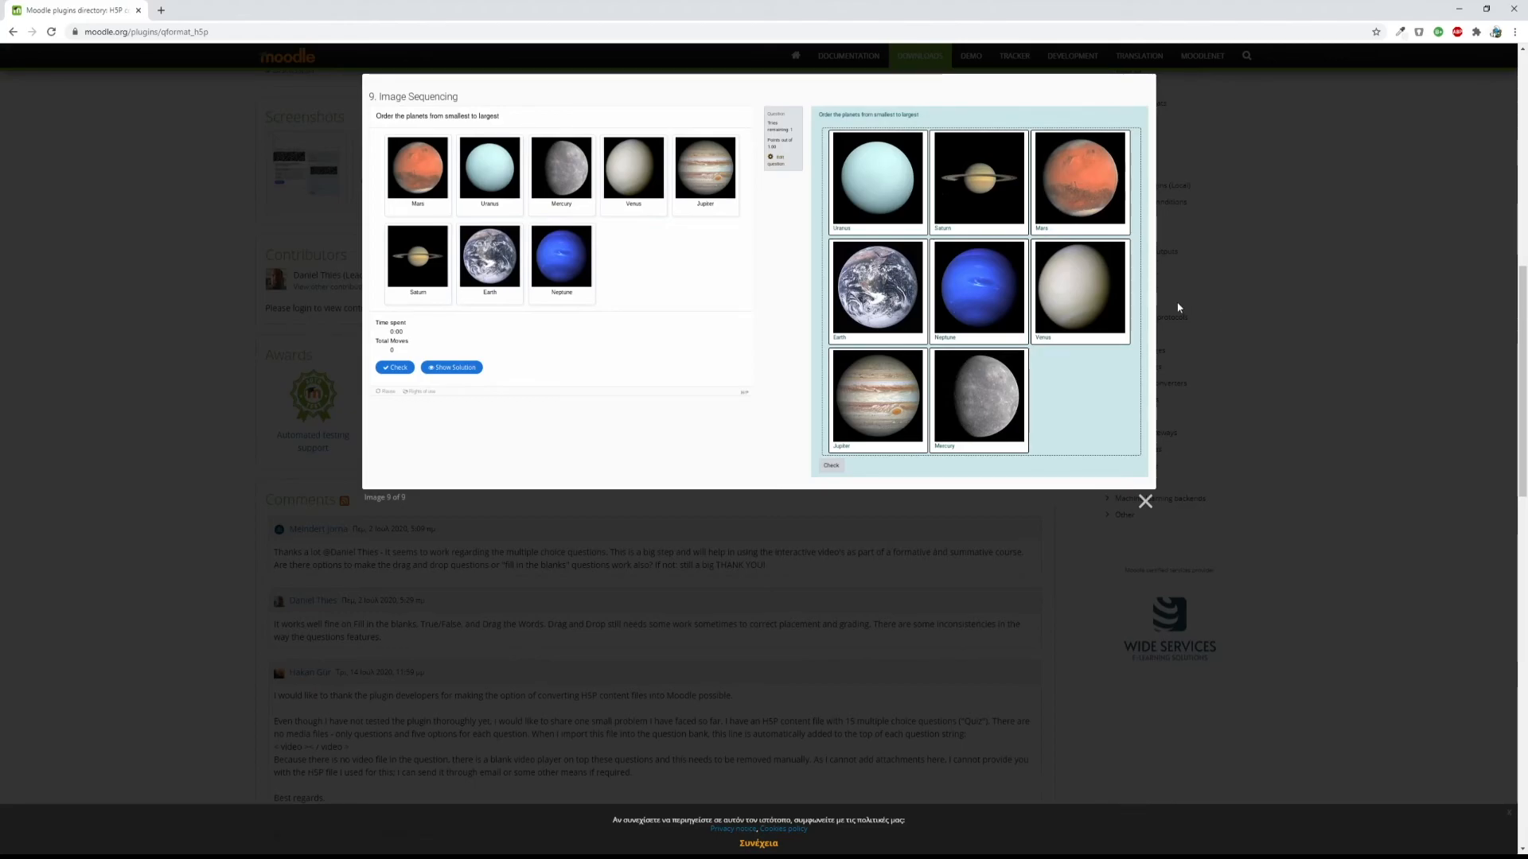
{"action": "mouse_move", "coordinate": [196, 595]}
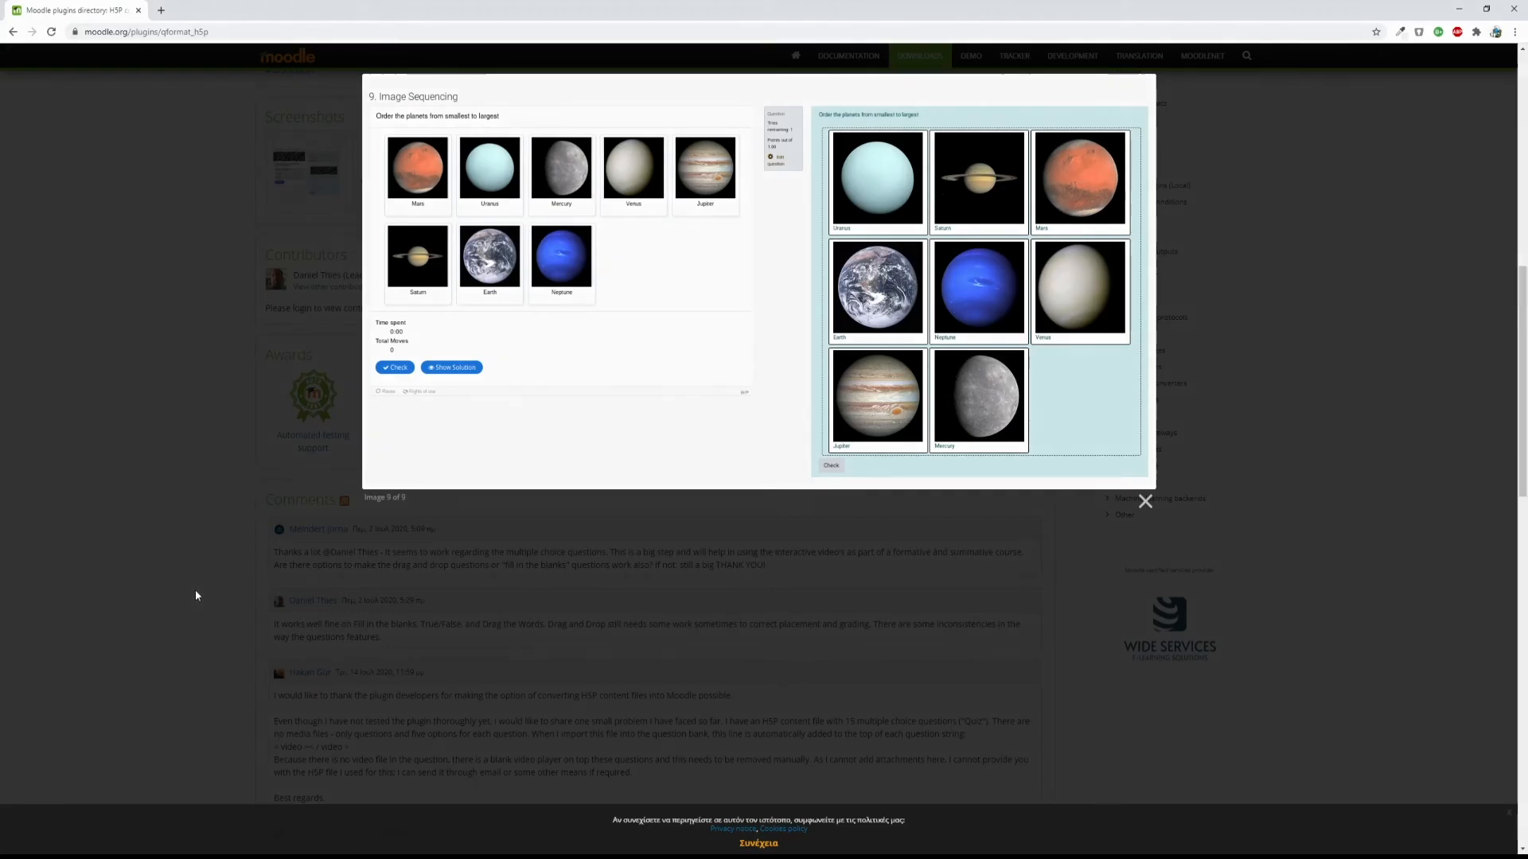
{"action": "left_click", "coordinate": [1144, 501]}
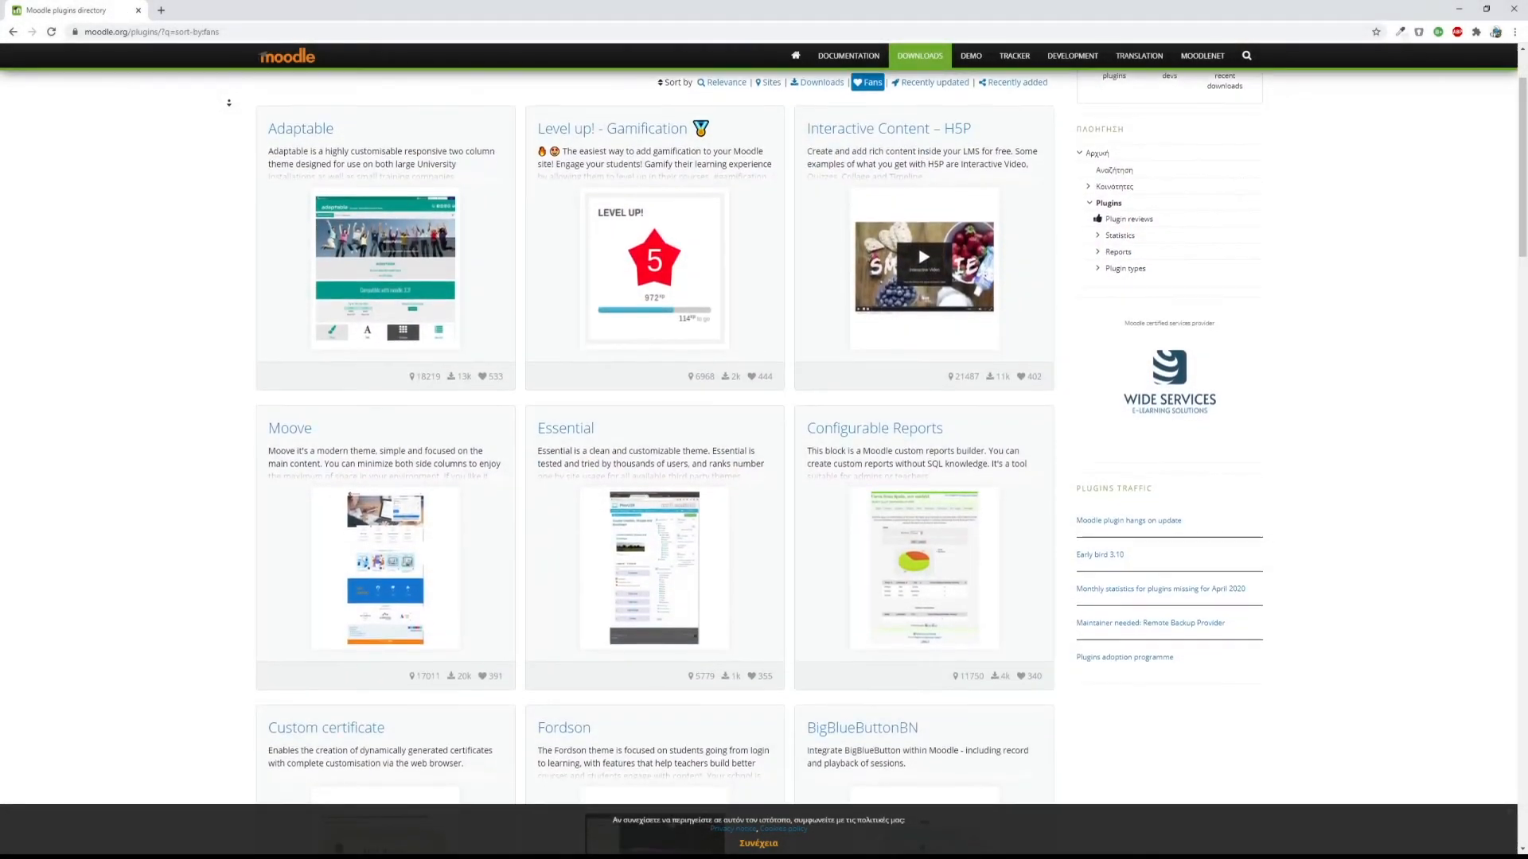
Scroll the fans-sorted plugins list past Custom certificate and Aardvark to the Attendance and evolve-D cards.
{"action": "scroll", "scroll_direction": "down", "scroll_amount": 3}
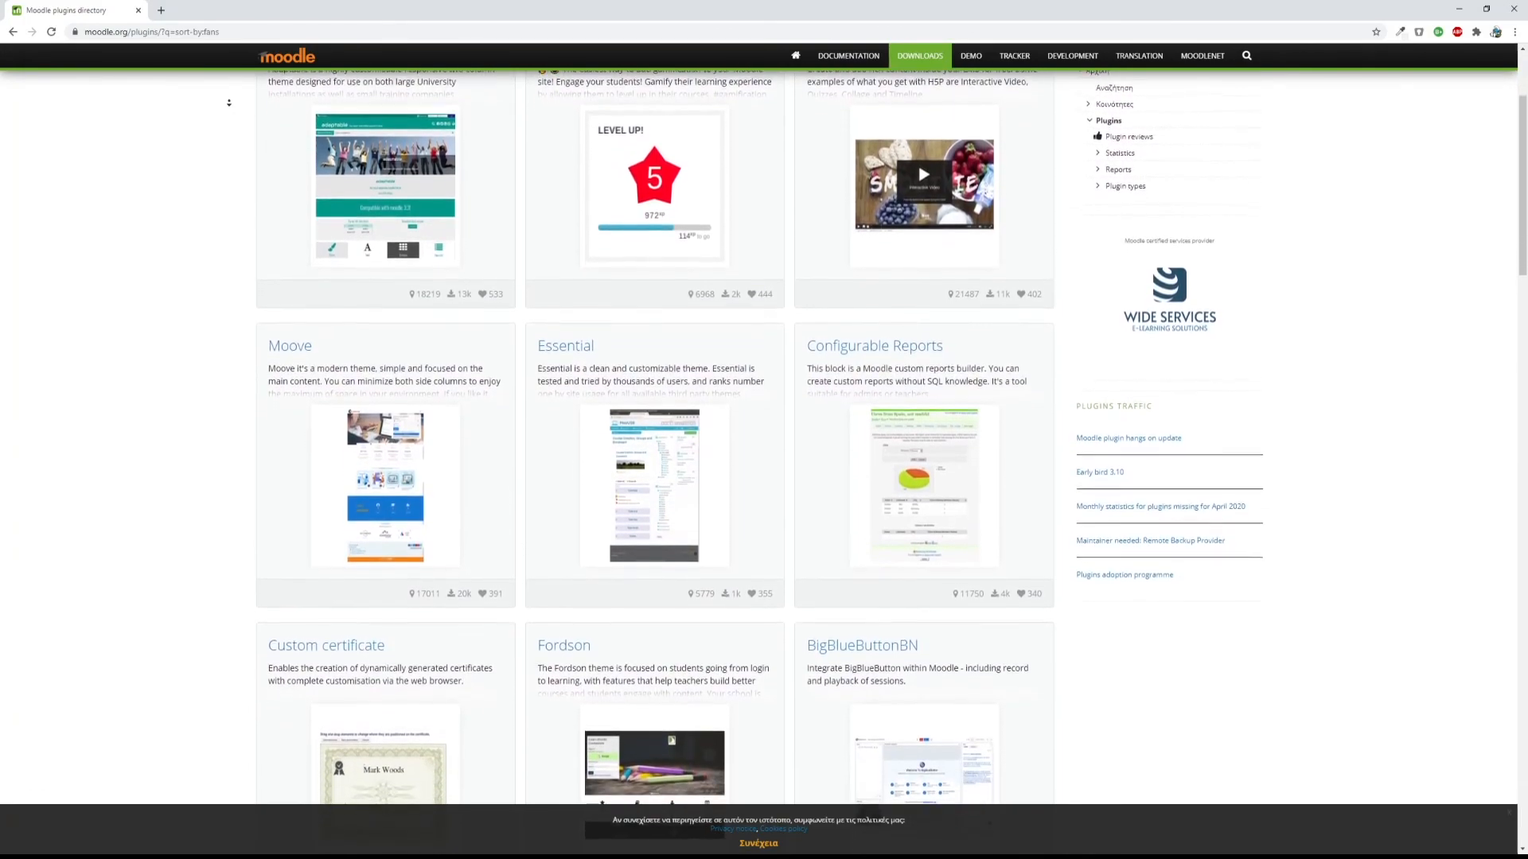
{"action": "scroll", "scroll_direction": "down", "scroll_amount": 3}
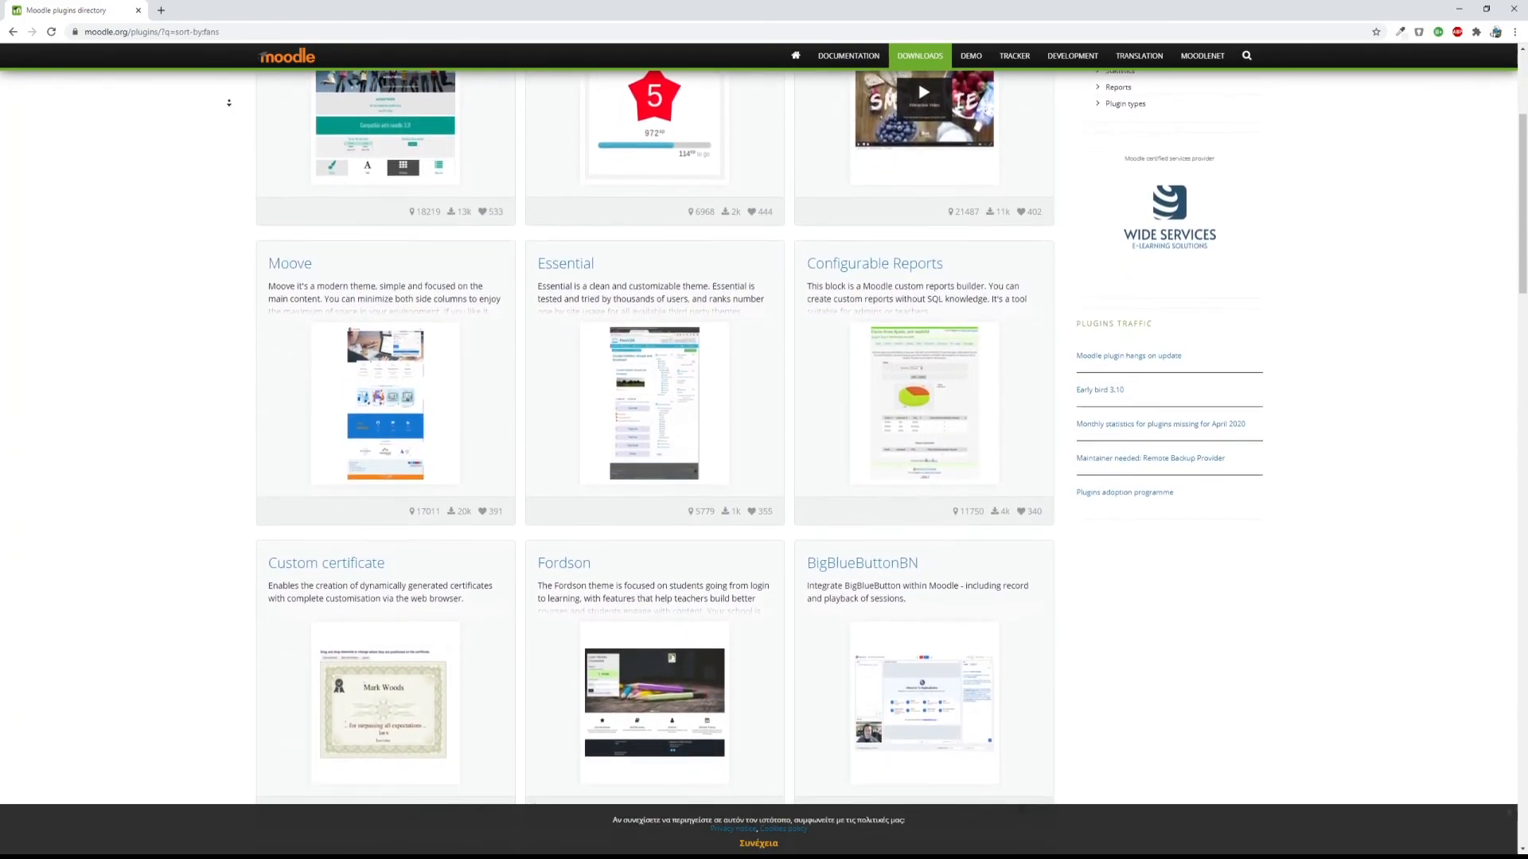
{"action": "scroll", "scroll_direction": "down", "scroll_amount": 3}
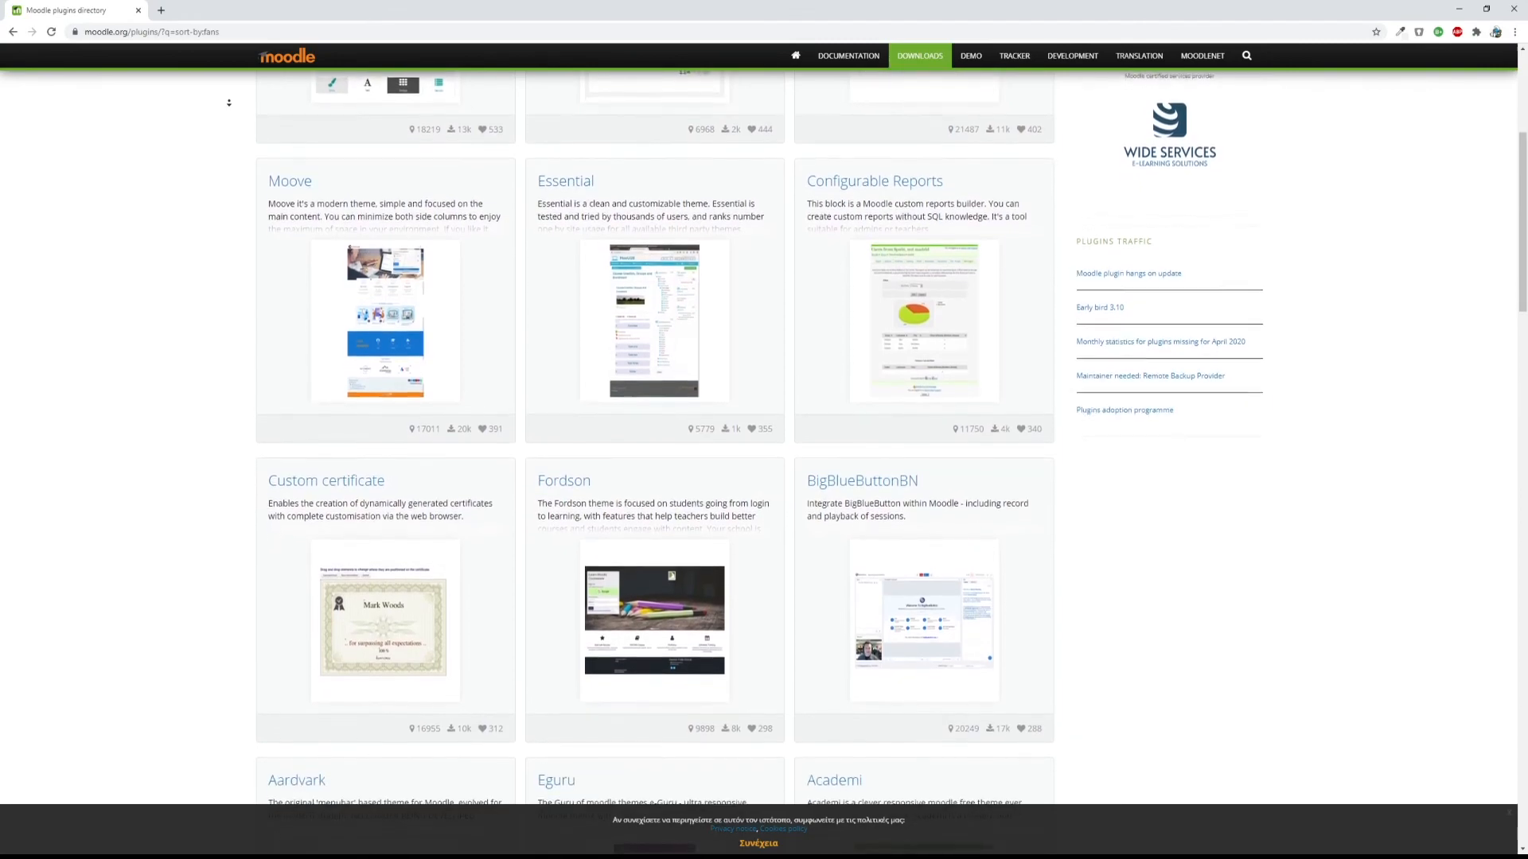
{"action": "scroll", "scroll_direction": "down", "scroll_amount": 3}
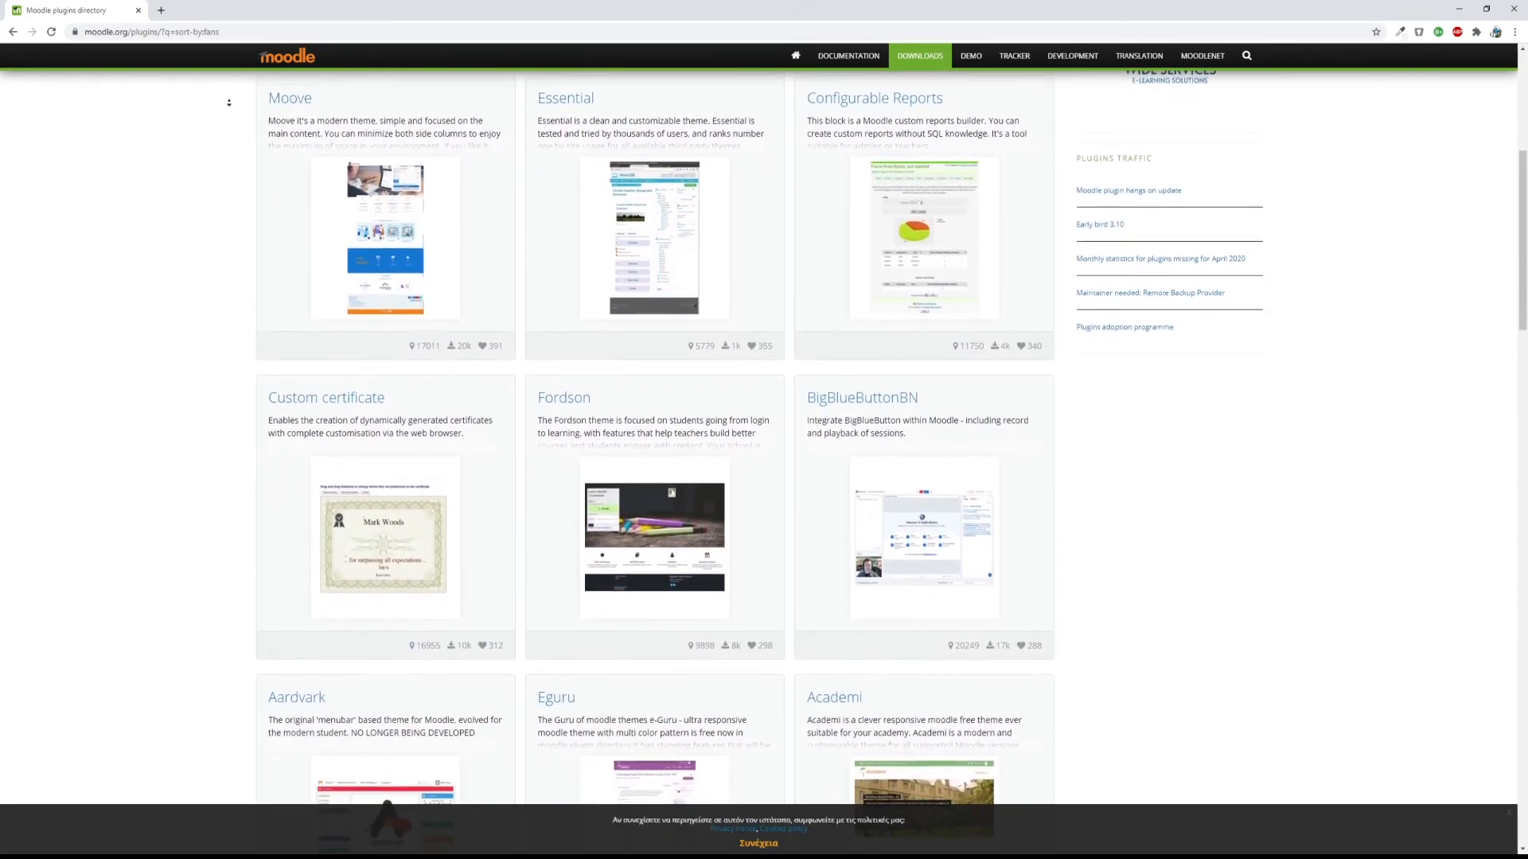
{"action": "scroll", "scroll_direction": "down", "scroll_amount": 3}
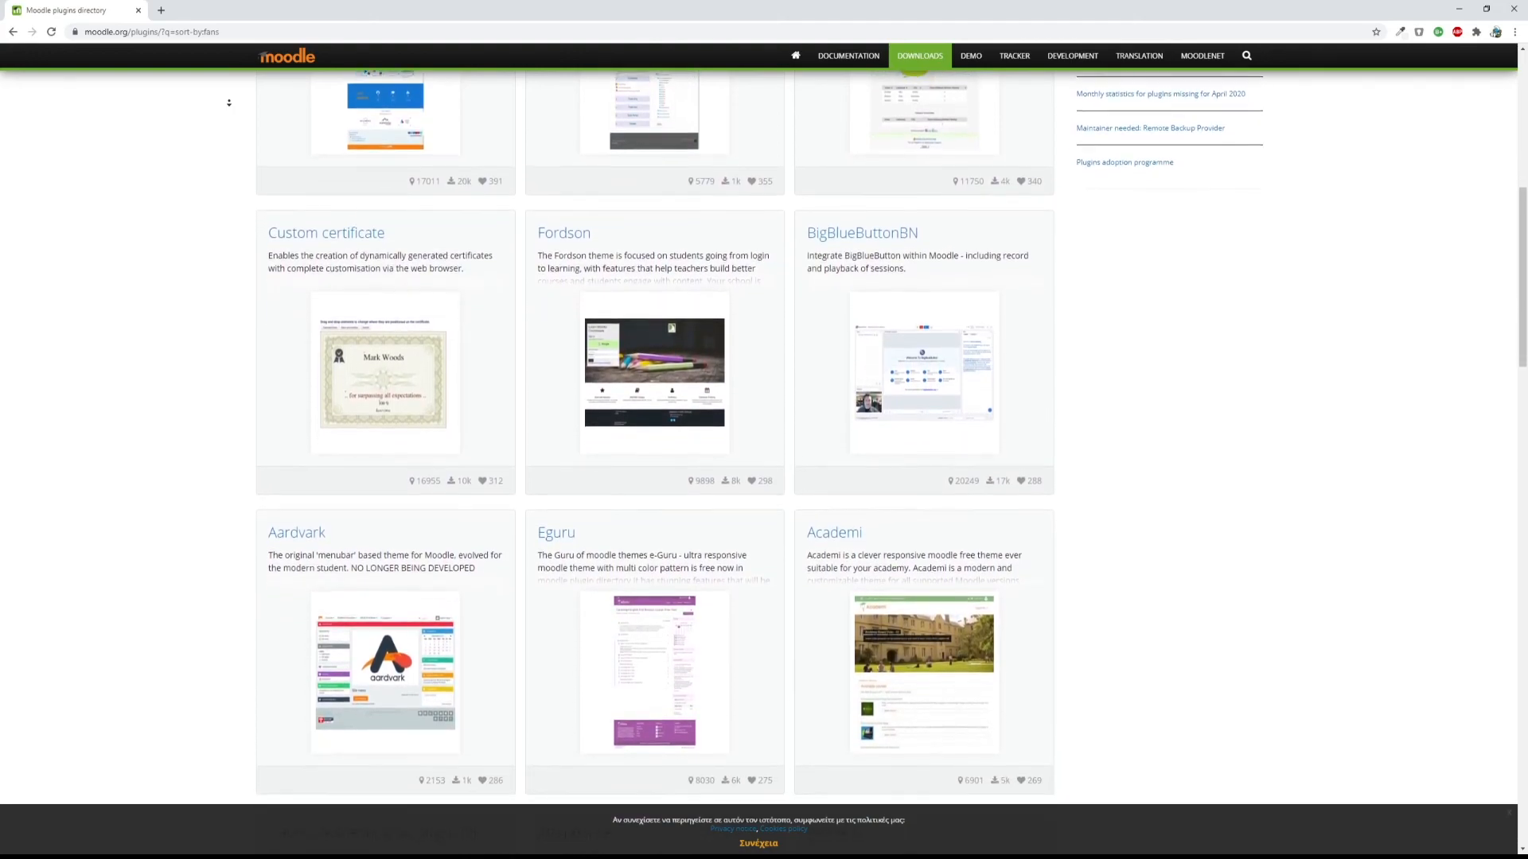
{"action": "scroll", "scroll_direction": "down", "scroll_amount": 3}
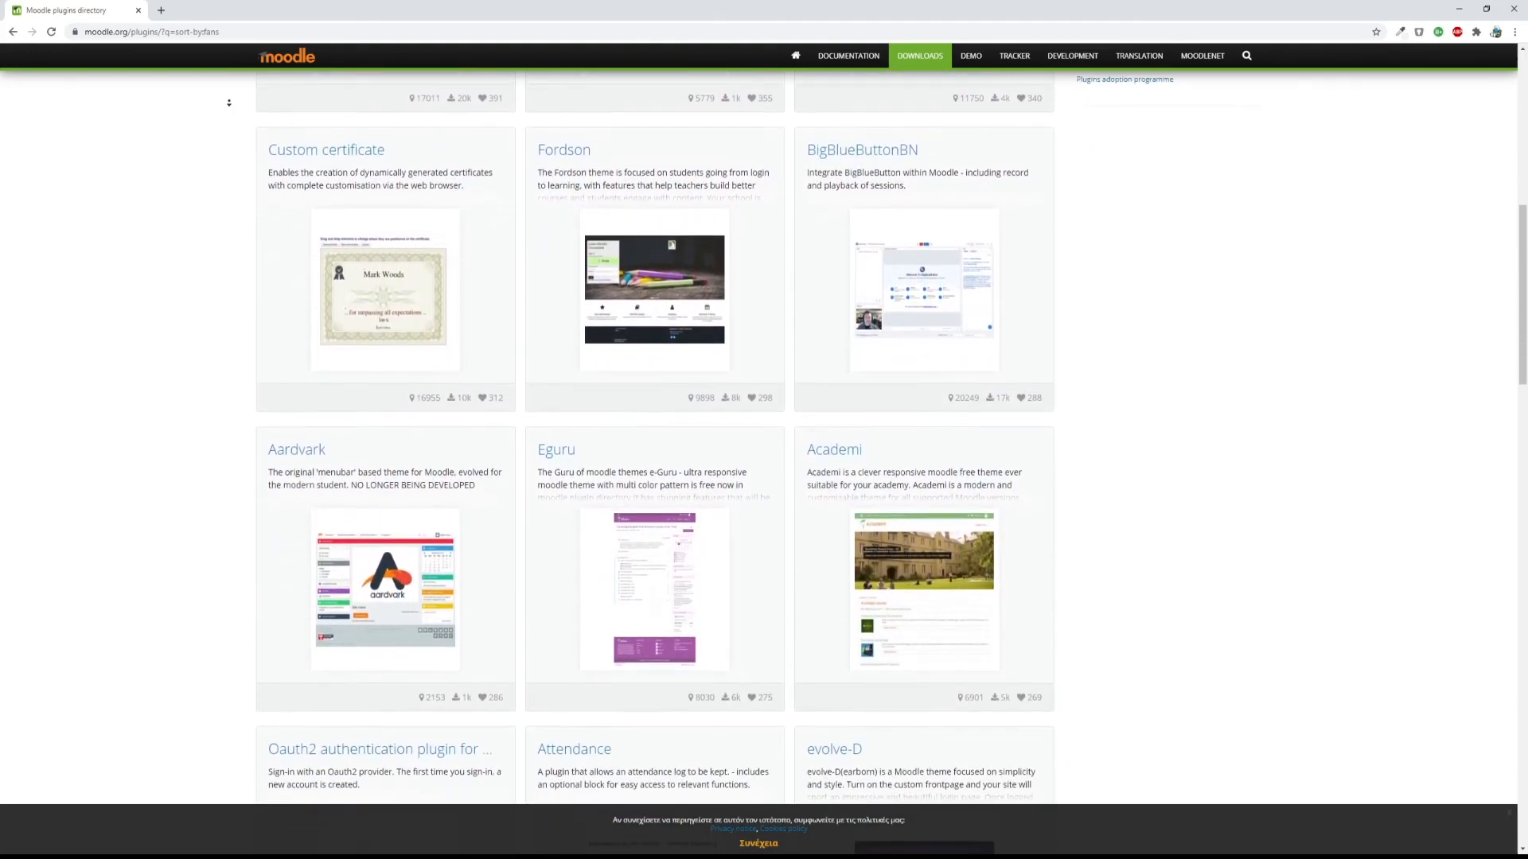
{"action": "scroll", "scroll_direction": "down", "scroll_amount": 3}
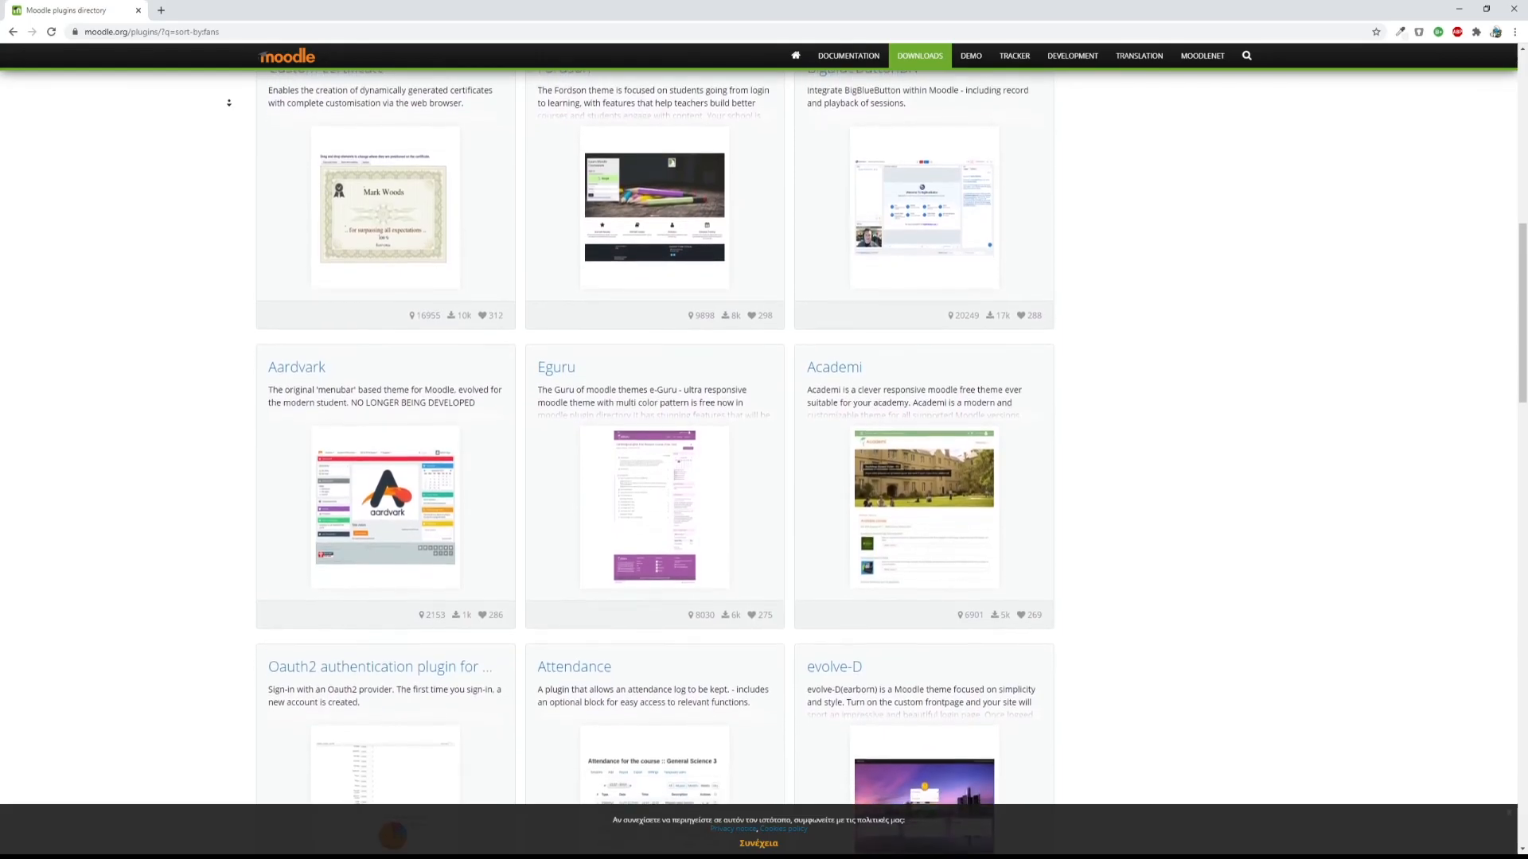